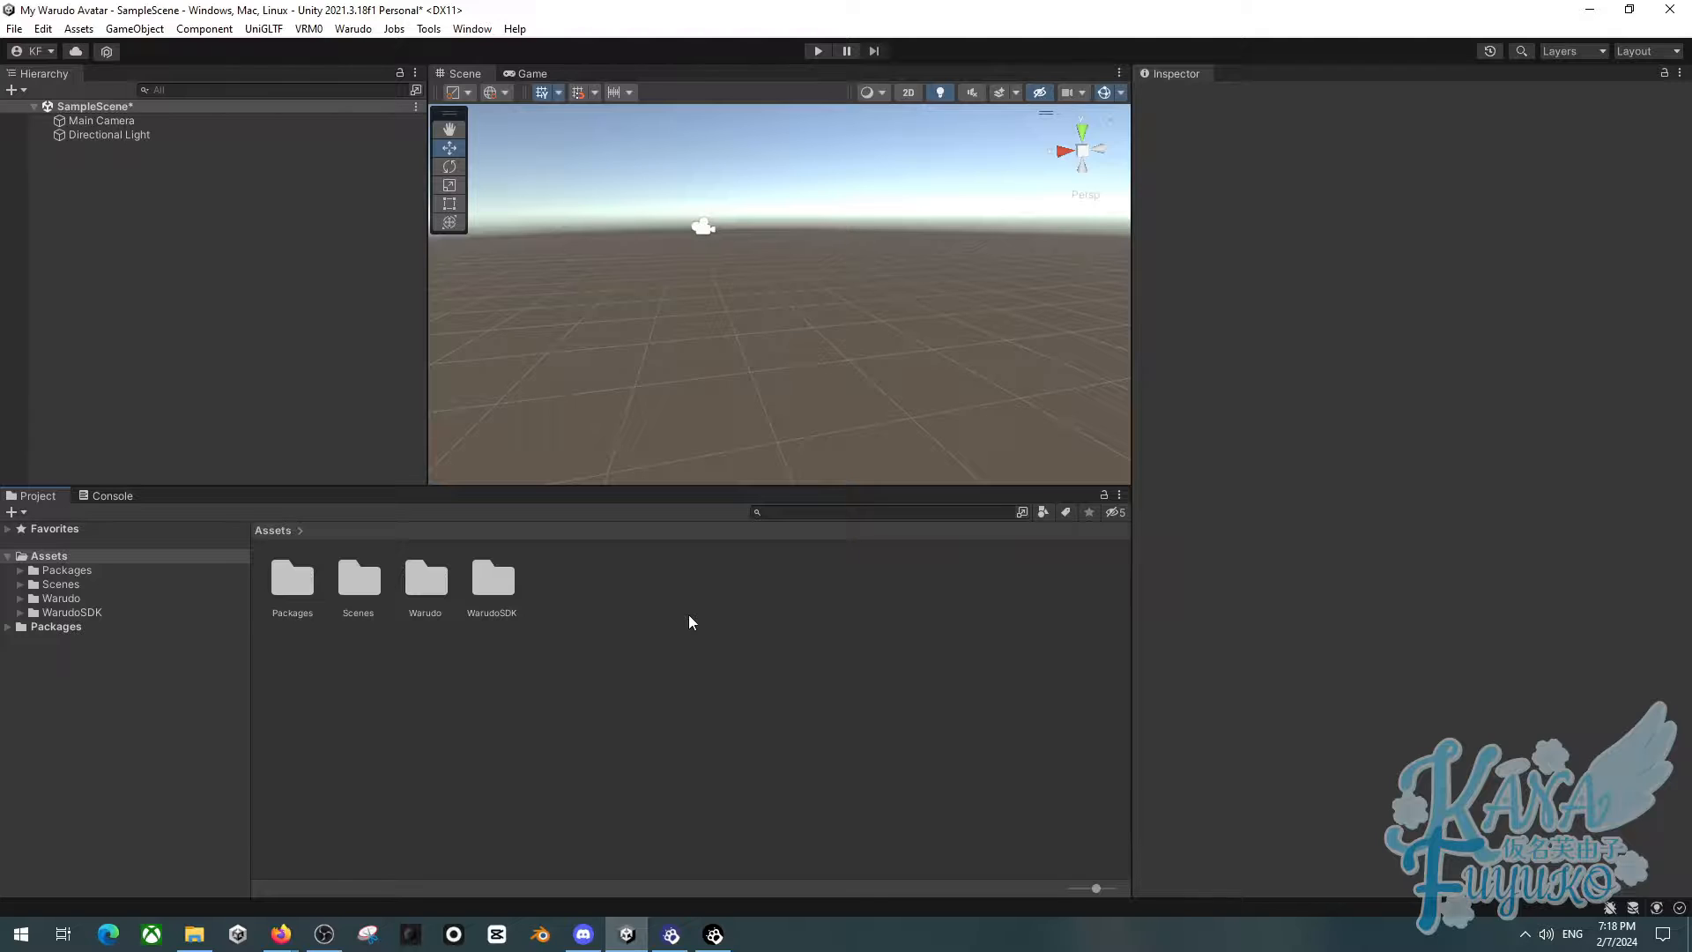
pyautogui.moveTo(680, 607)
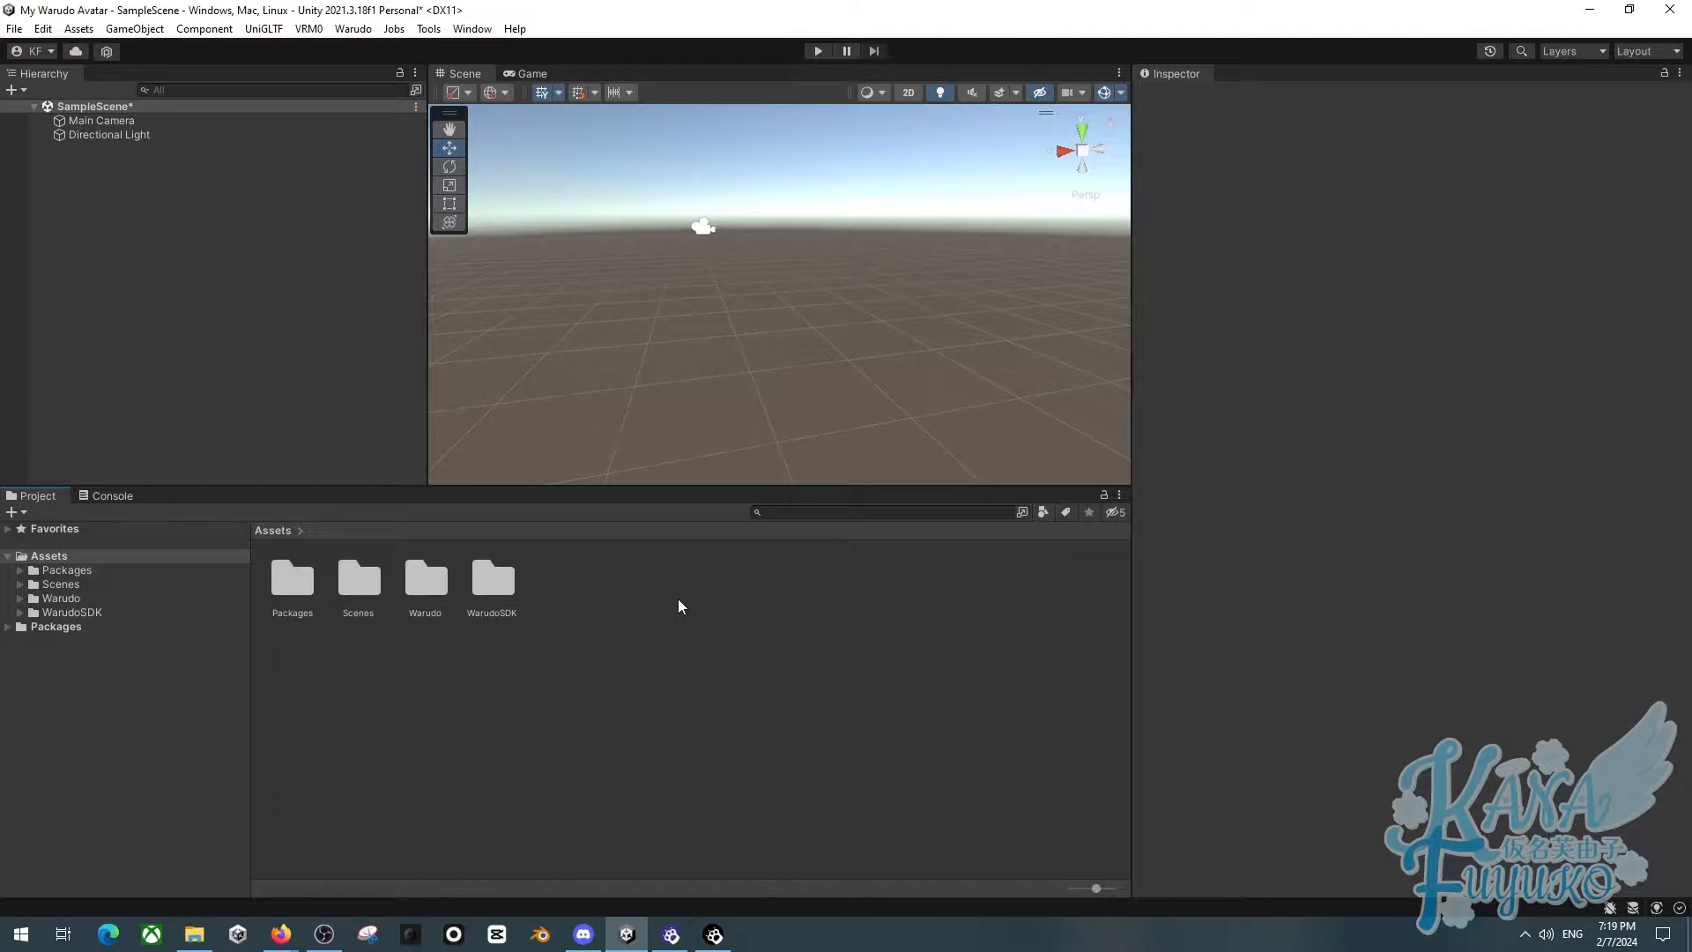
pyautogui.moveTo(657, 589)
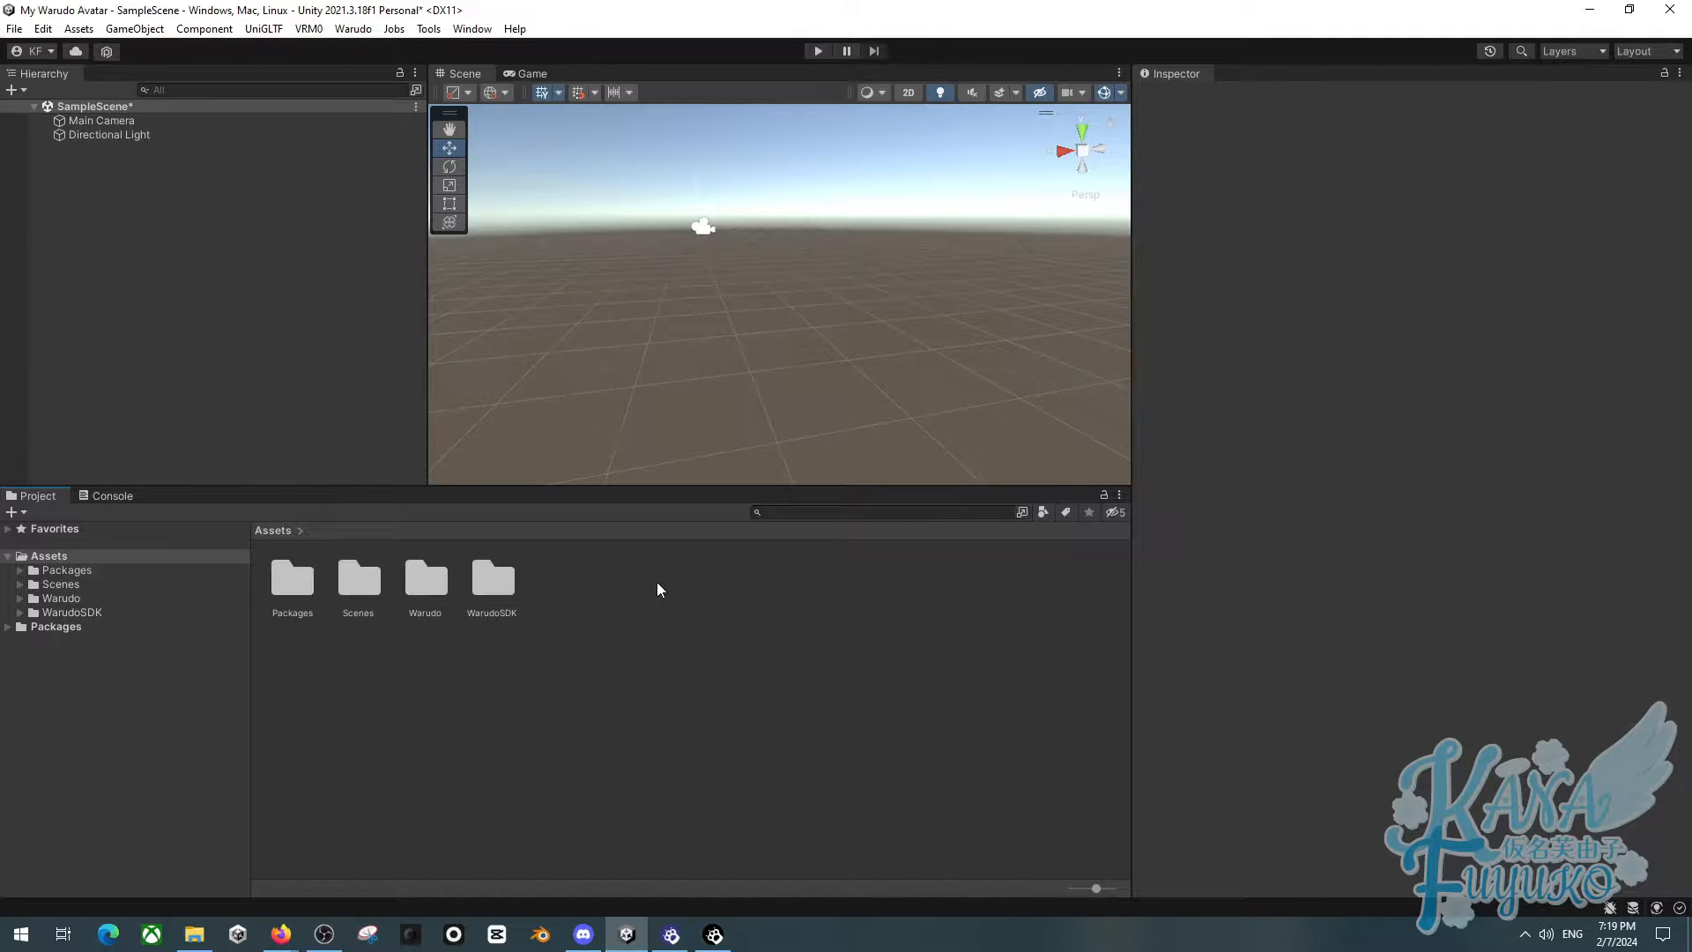
# Create a new Warudo mod, first typed as My Vroid then named My VRM Model
pyautogui.click(194, 934)
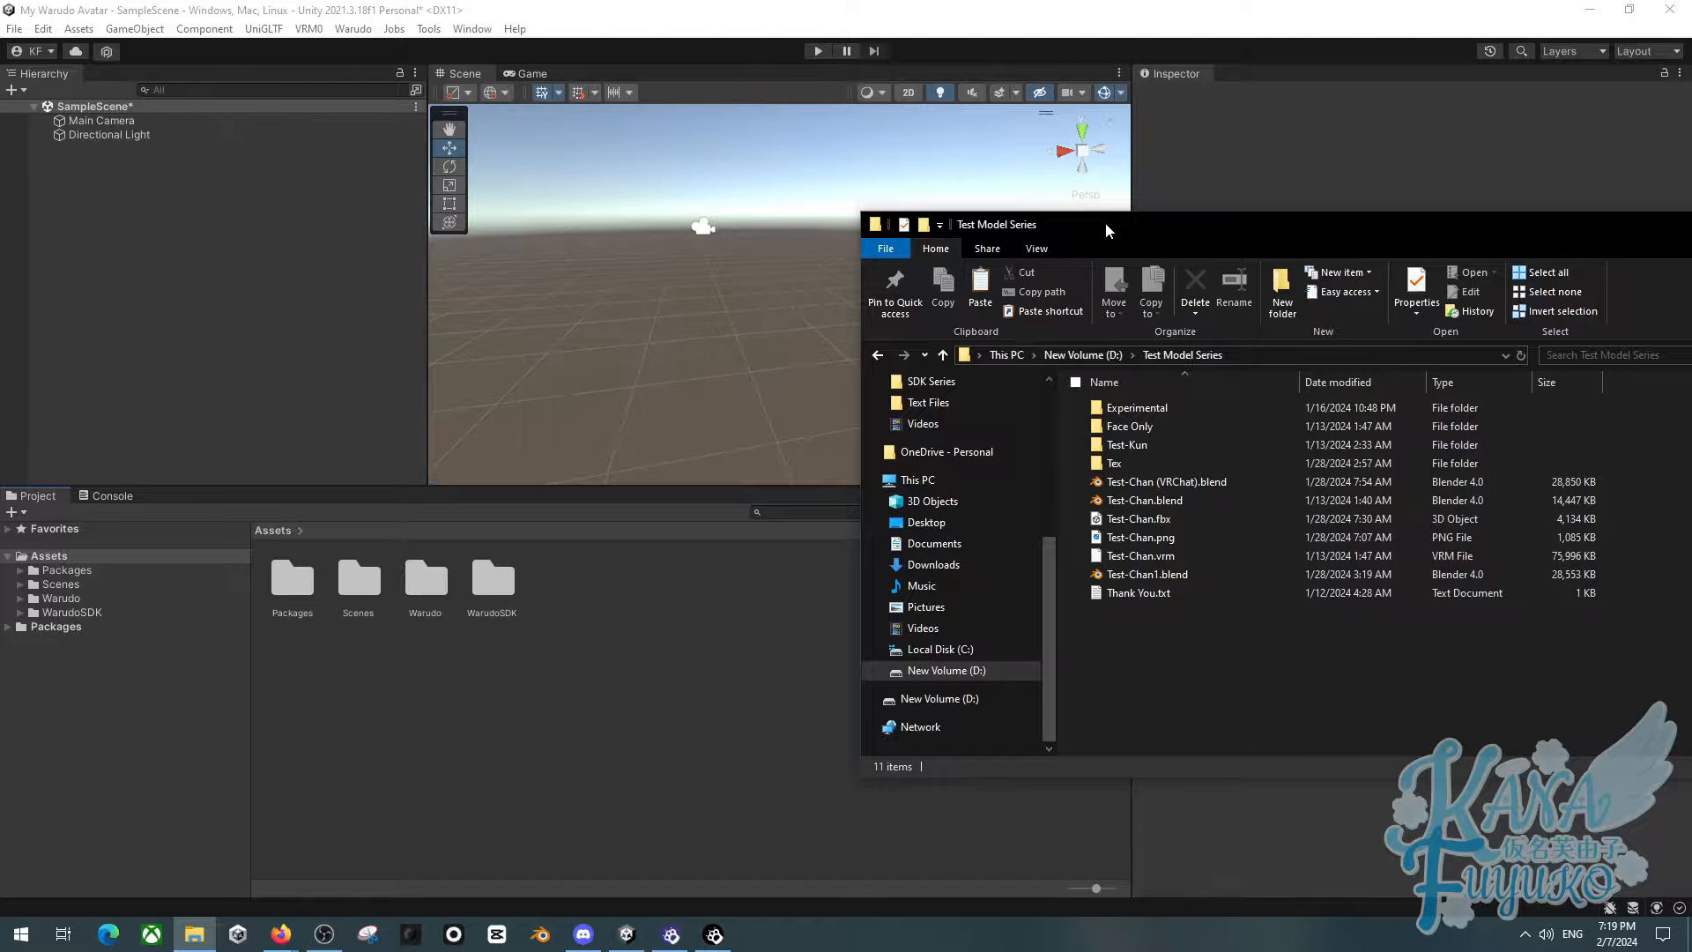
pyautogui.moveTo(1143, 238)
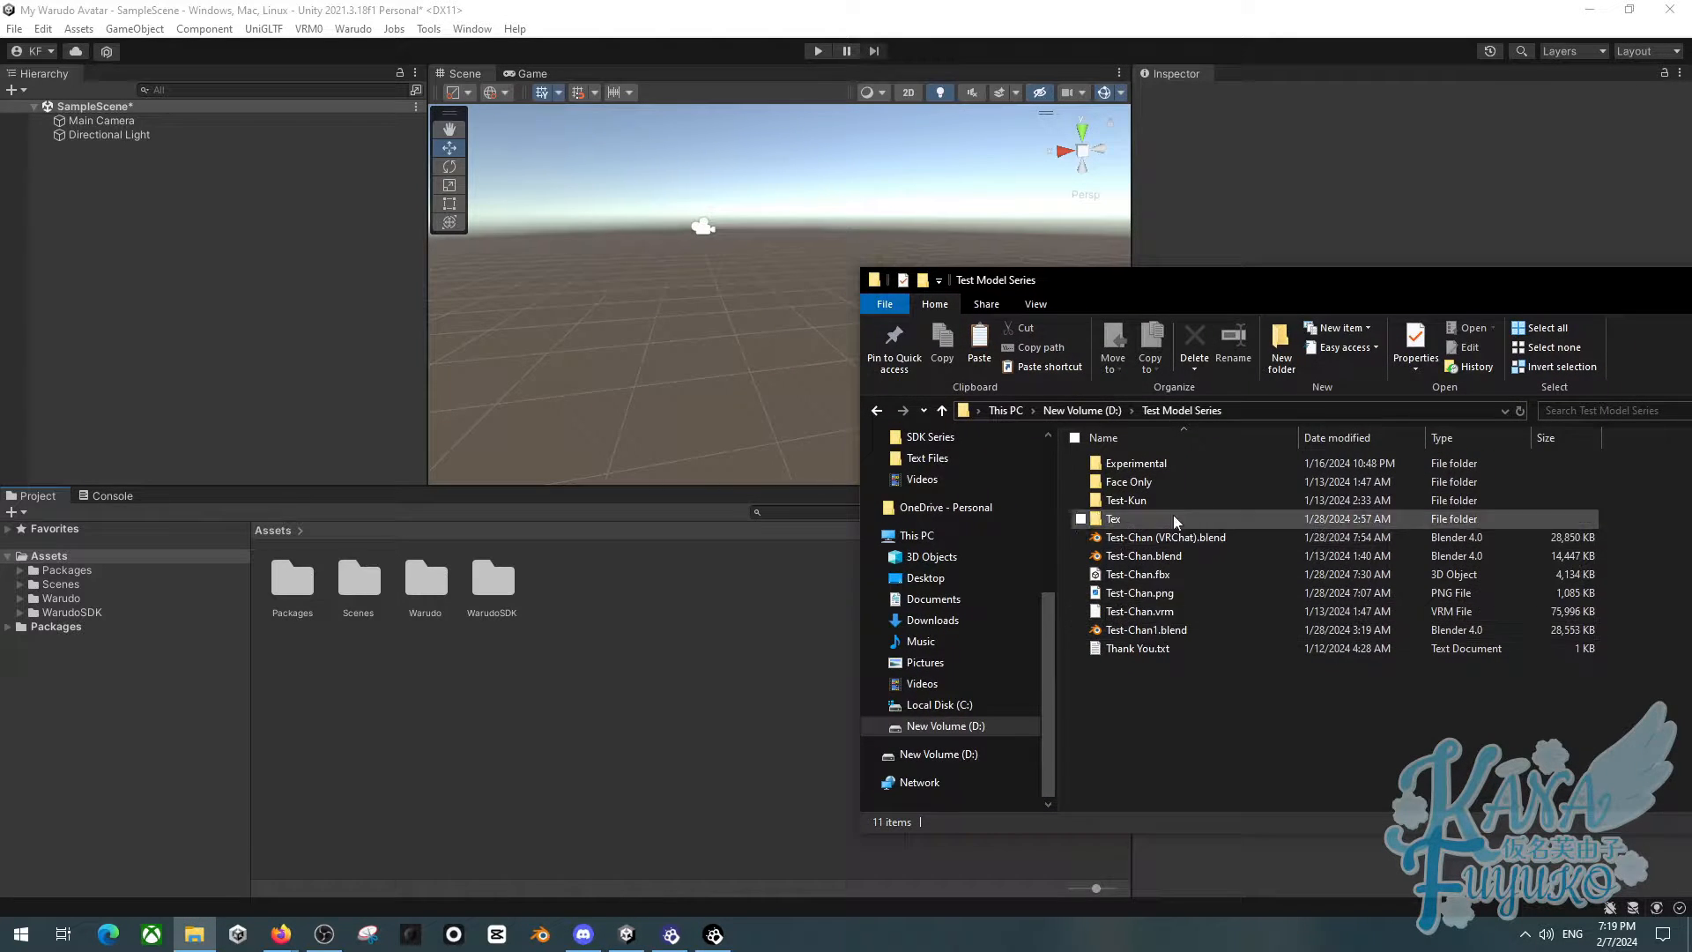
pyautogui.click(1134, 724)
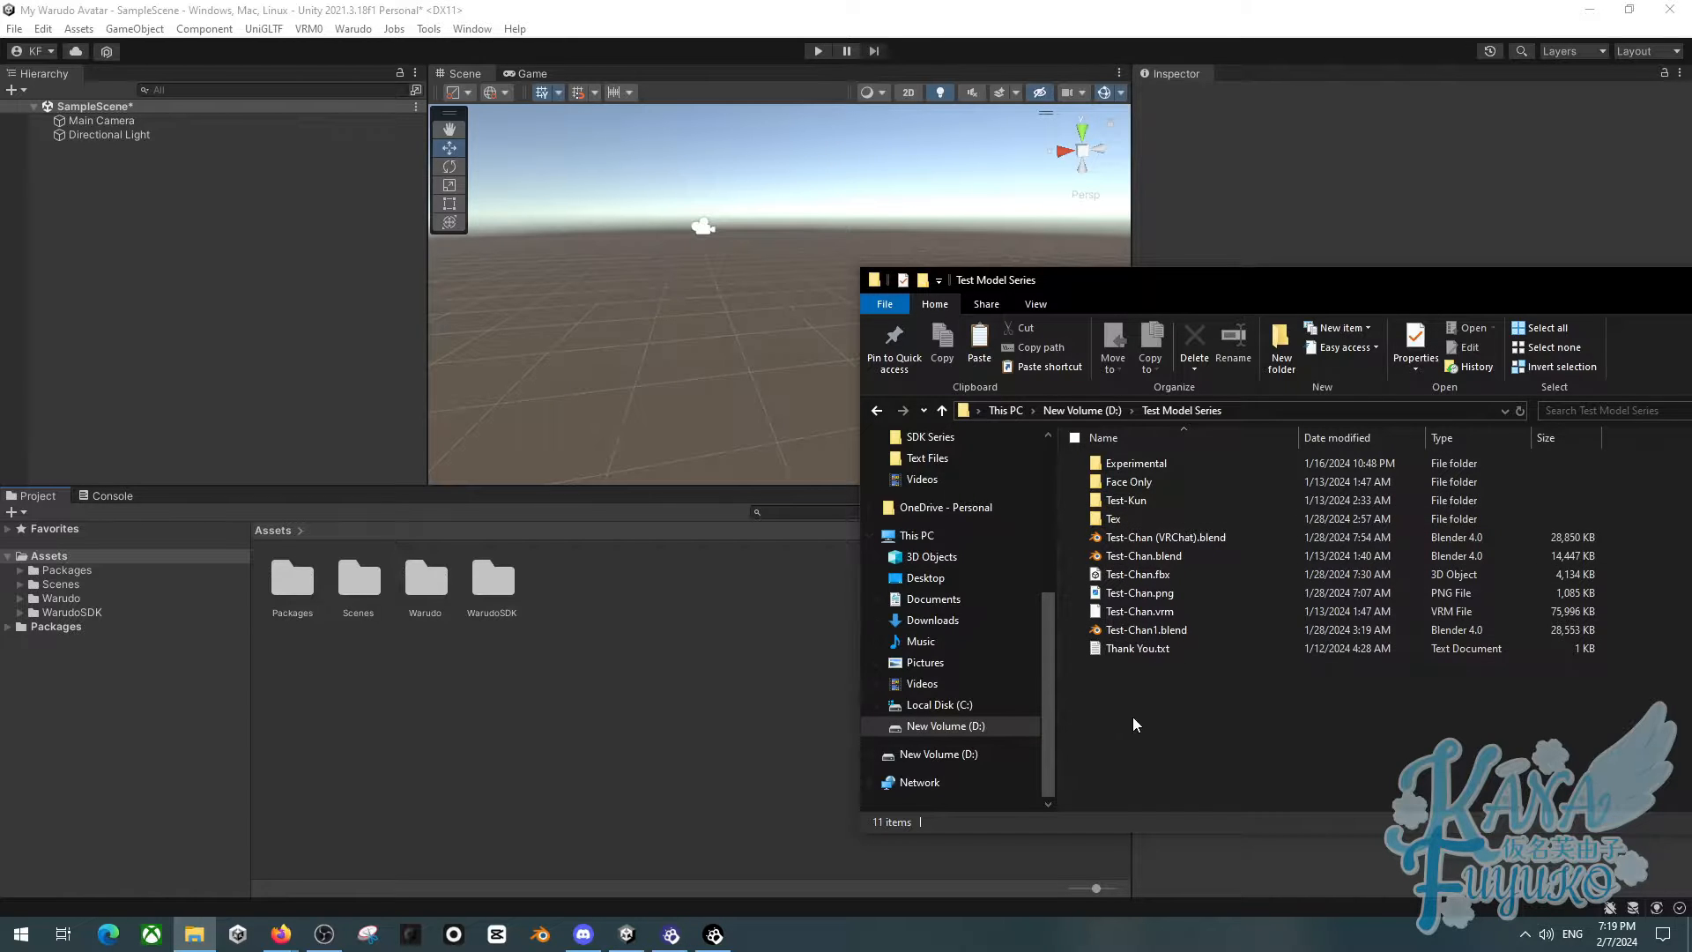
pyautogui.moveTo(1127, 702)
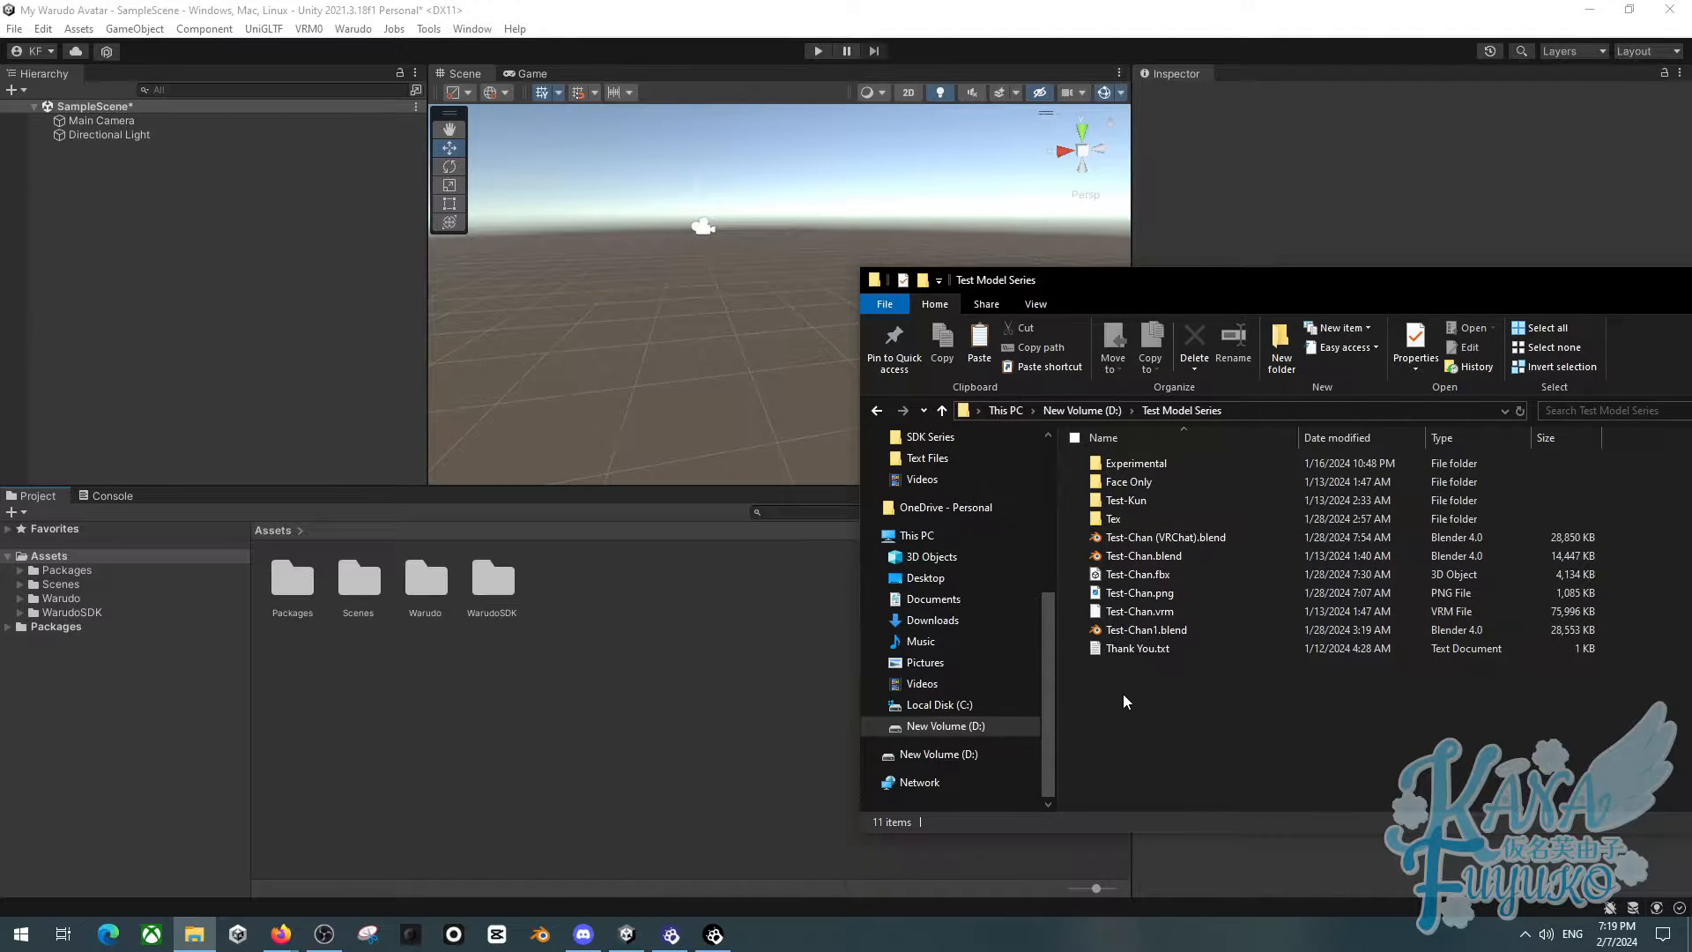
pyautogui.moveTo(634, 728)
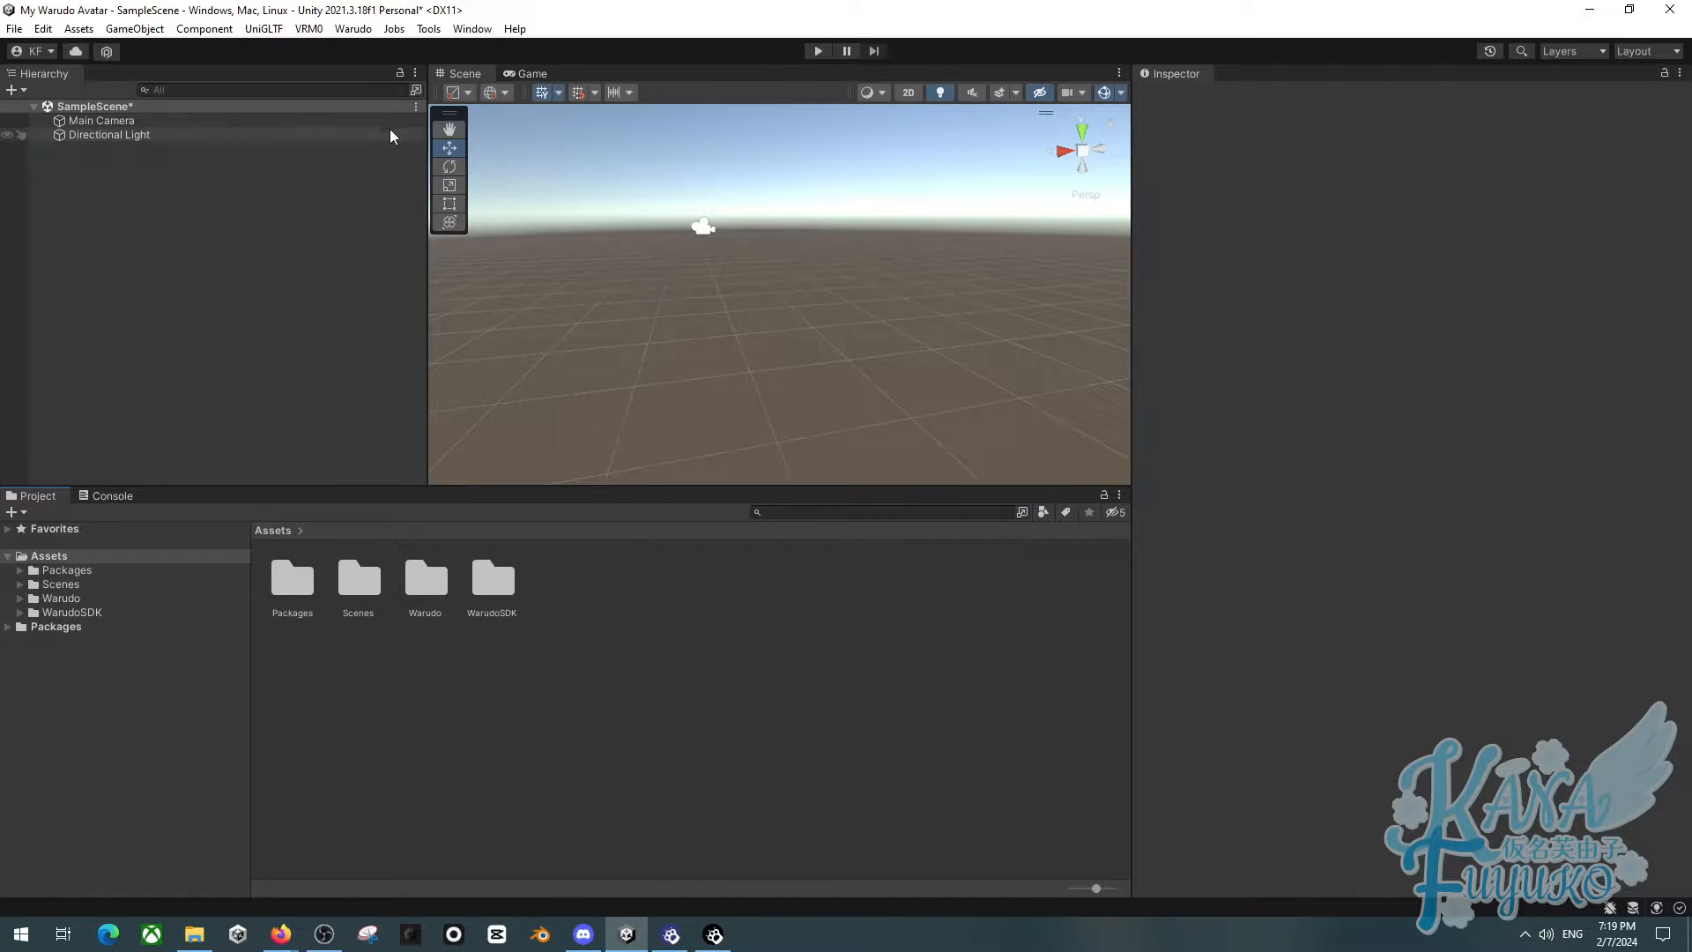
pyautogui.click(353, 28)
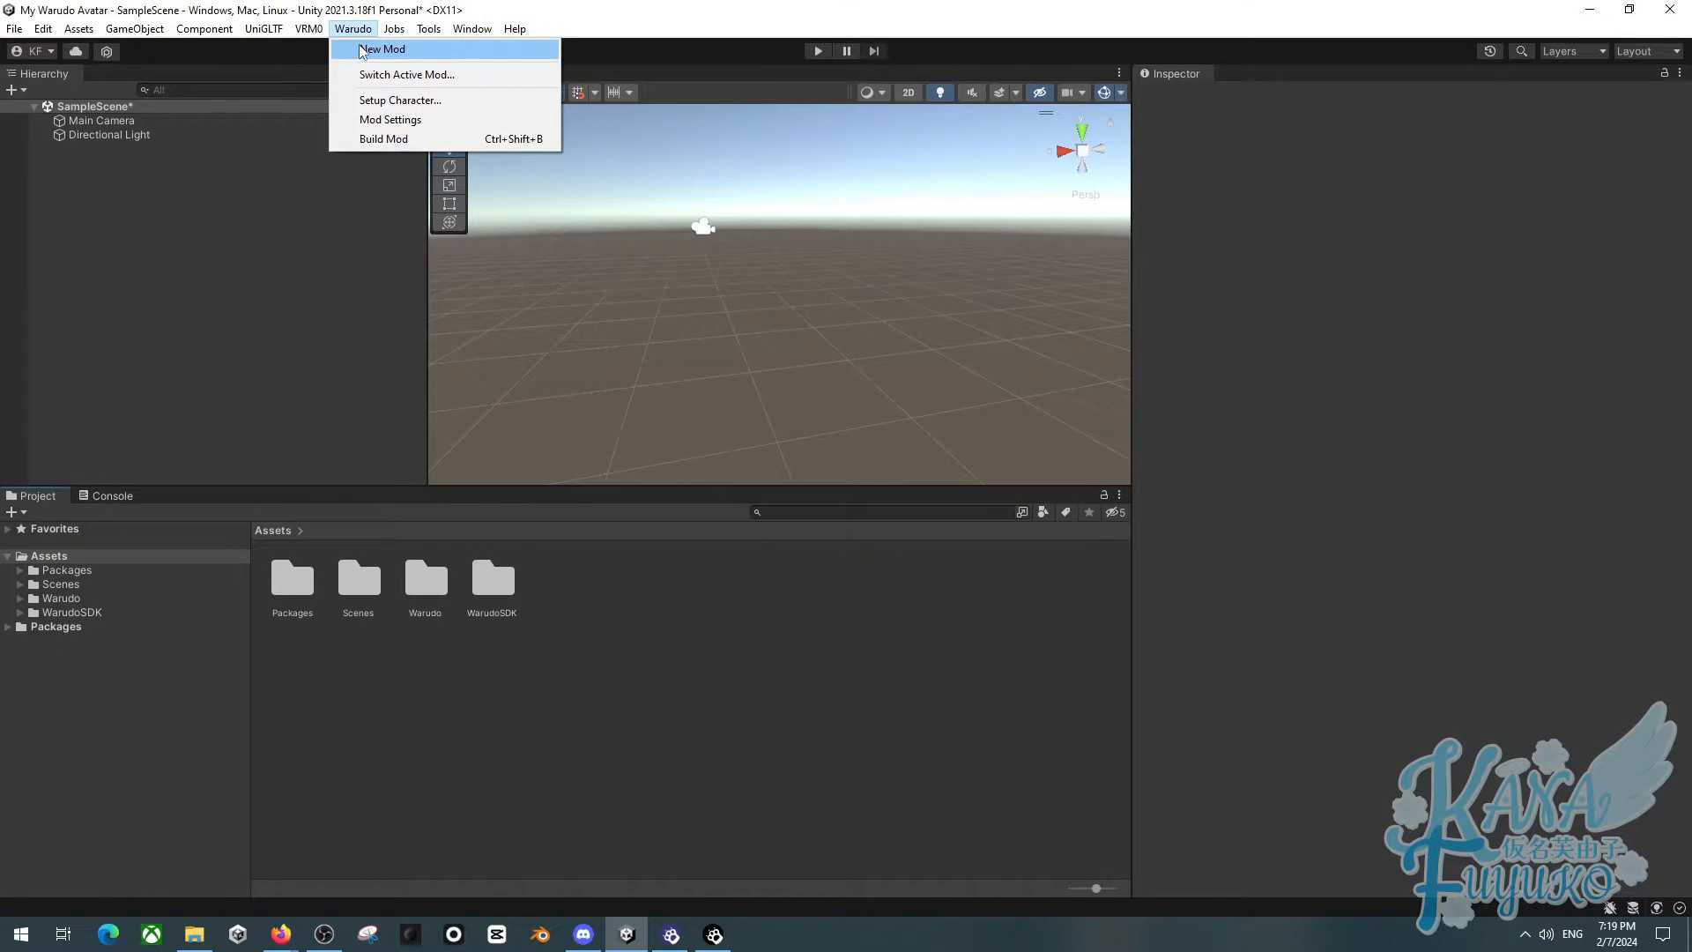
pyautogui.click(383, 49)
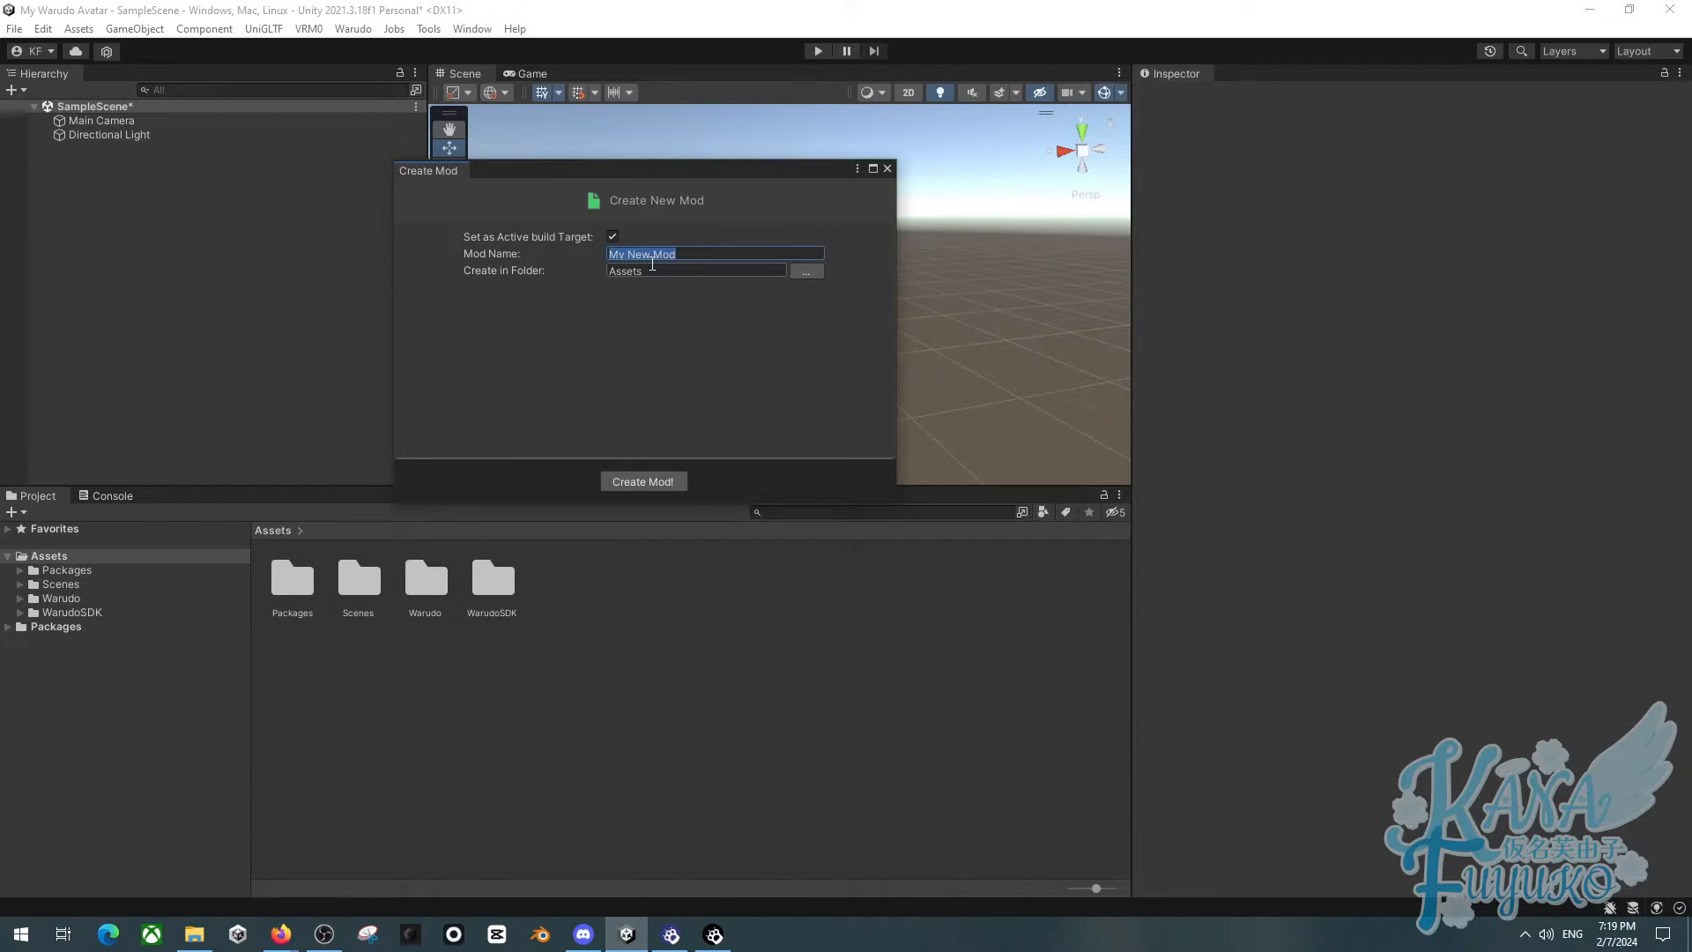
pyautogui.write('My Vroid')
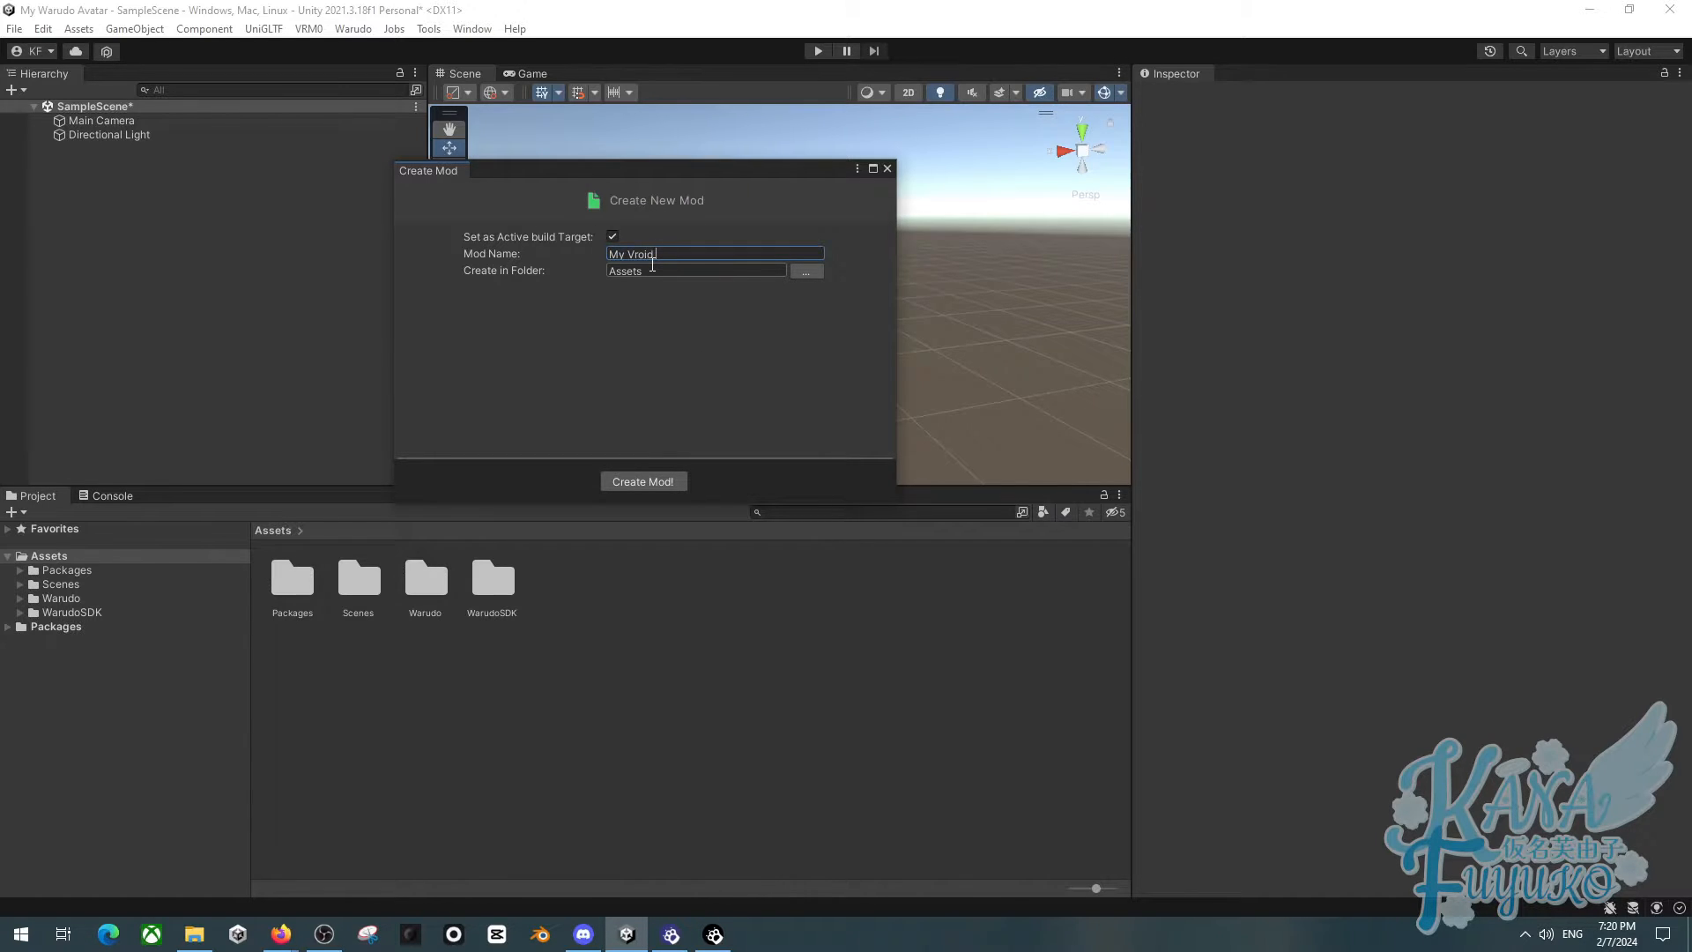
pyautogui.write('My VRM Model')
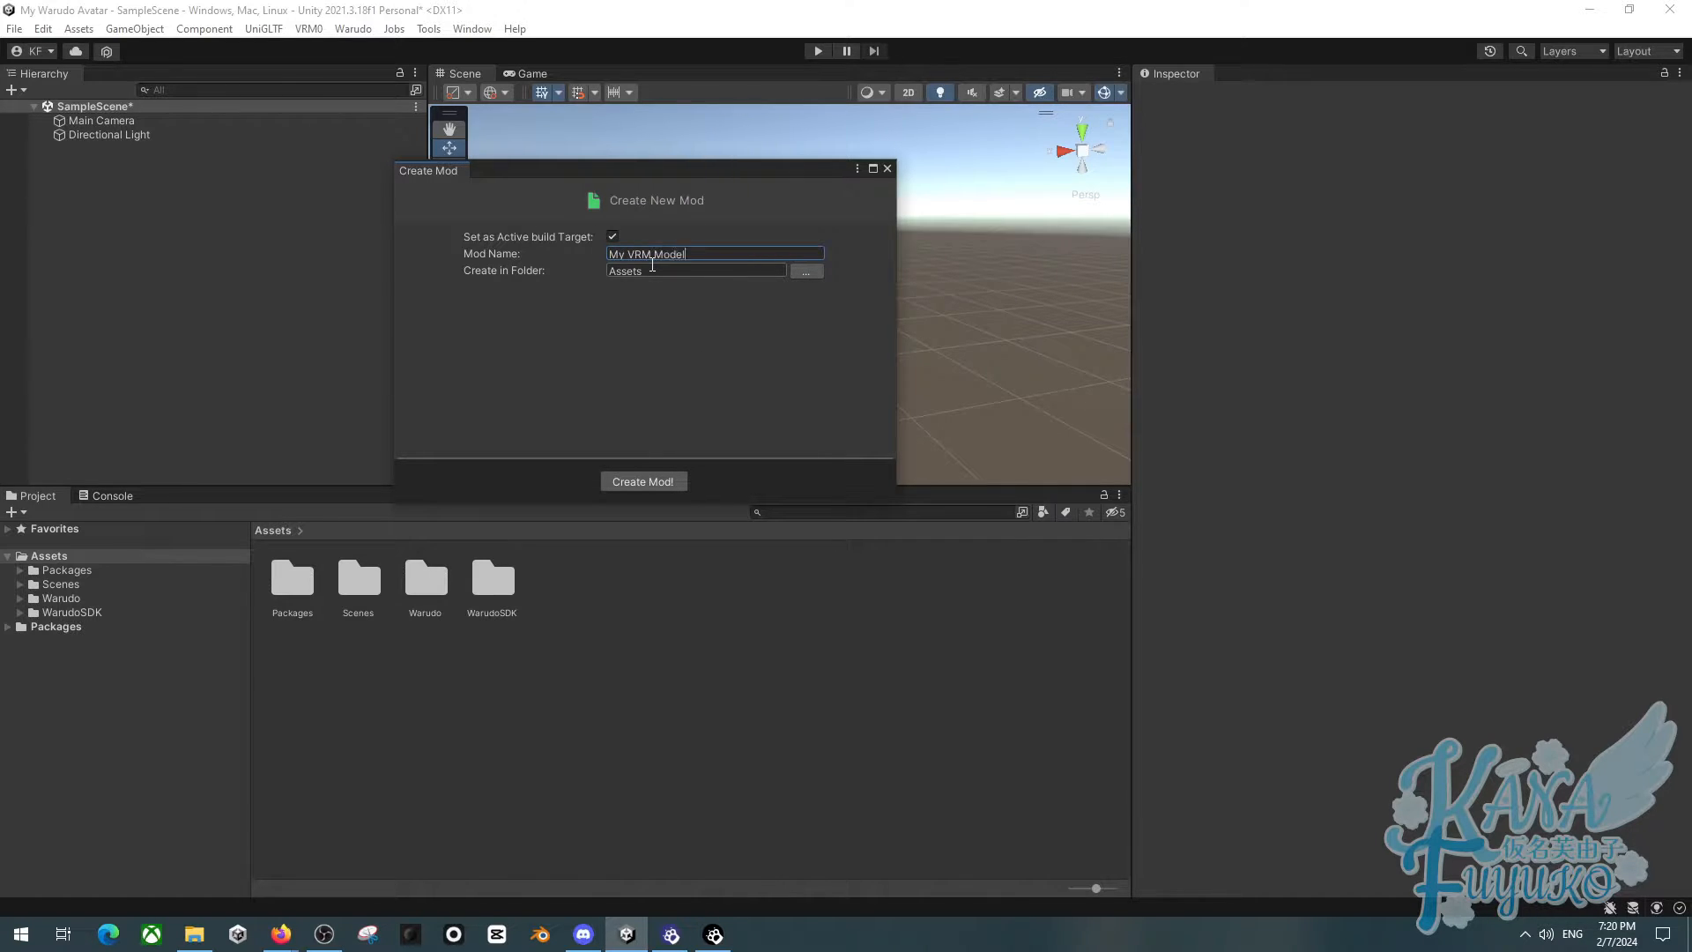
pyautogui.click(642, 481)
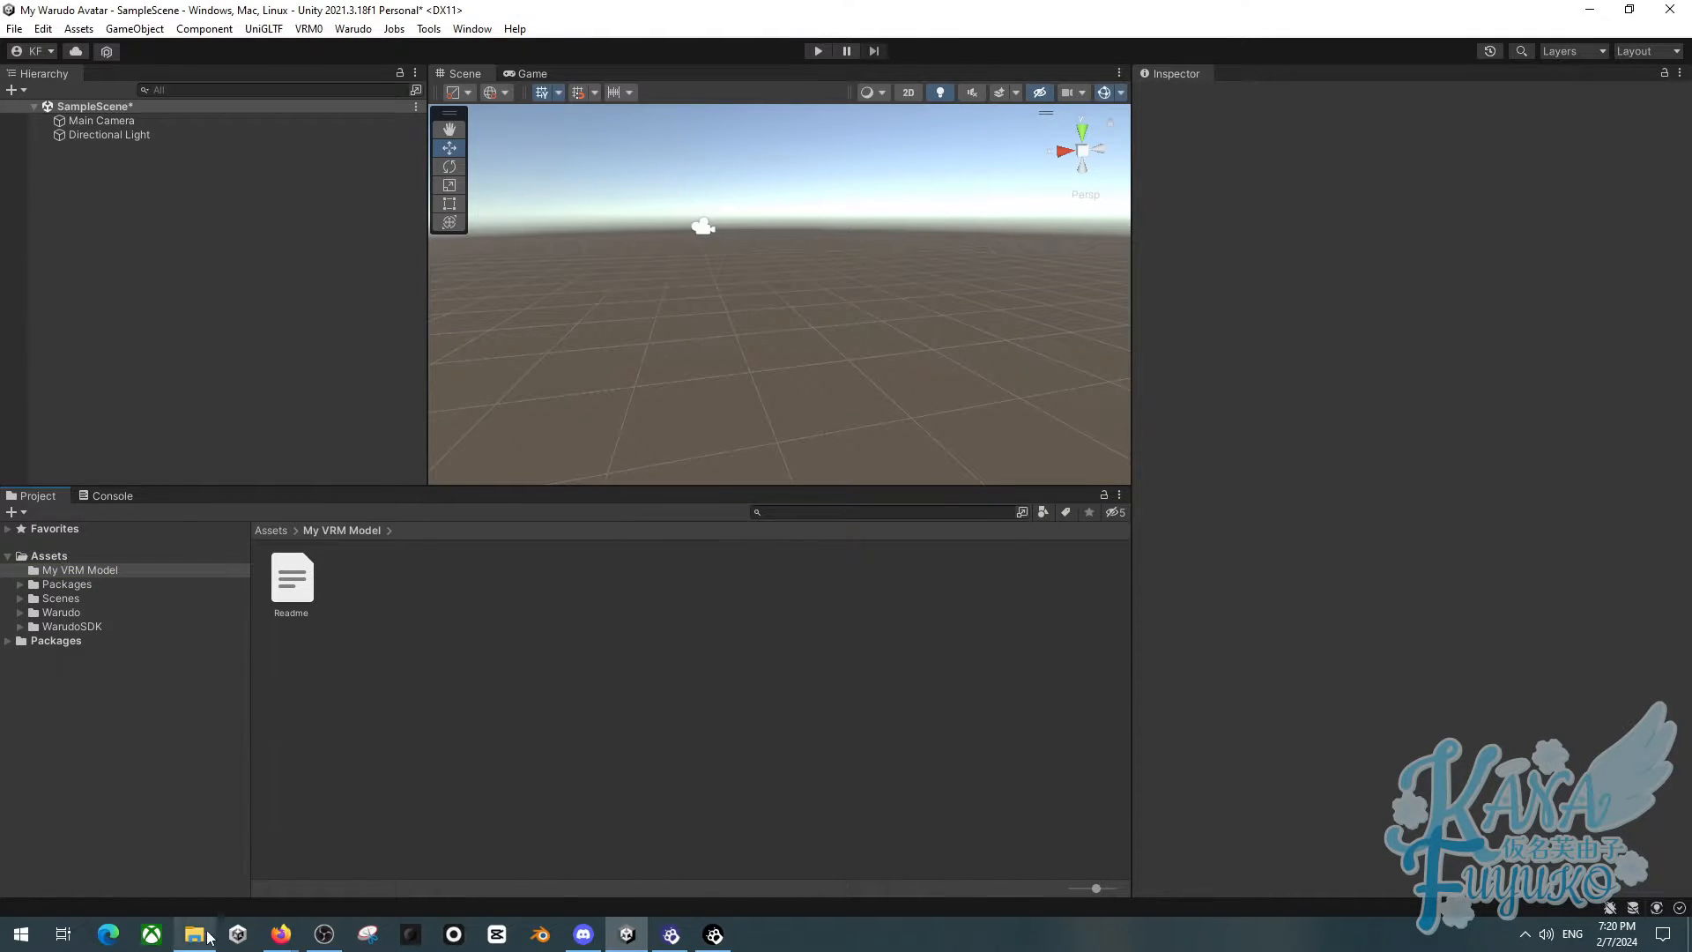
# Import Test-Chan.vrm from the model files folder into the My VRM Model folder
pyautogui.click(194, 934)
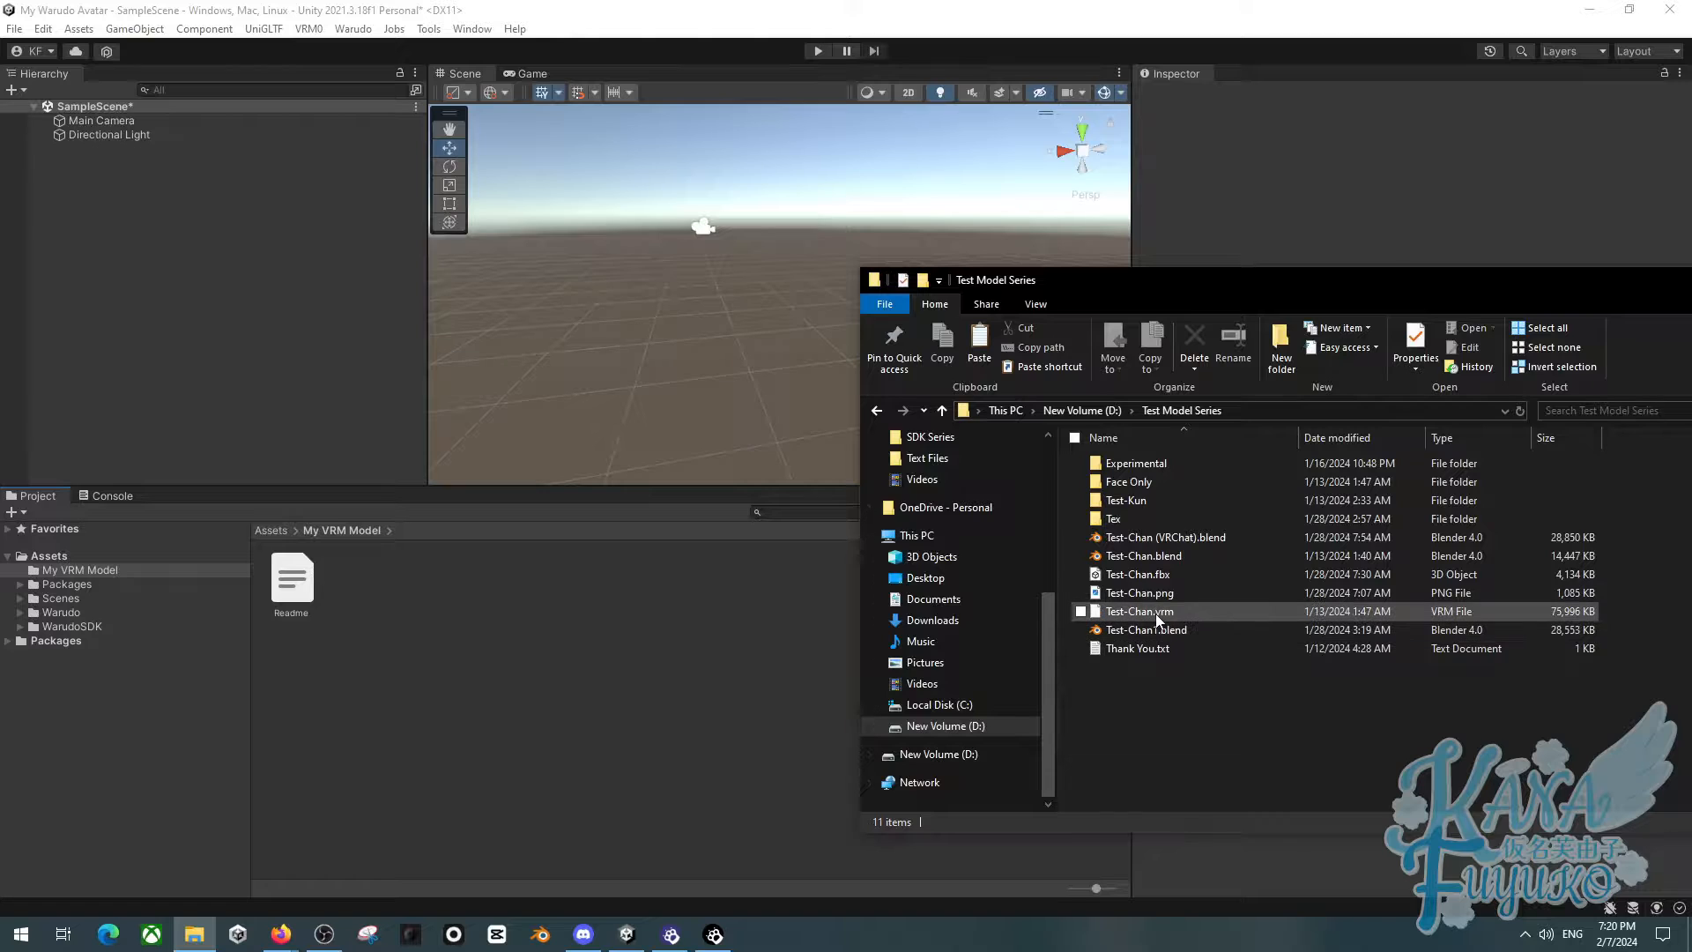
pyautogui.click(1137, 611)
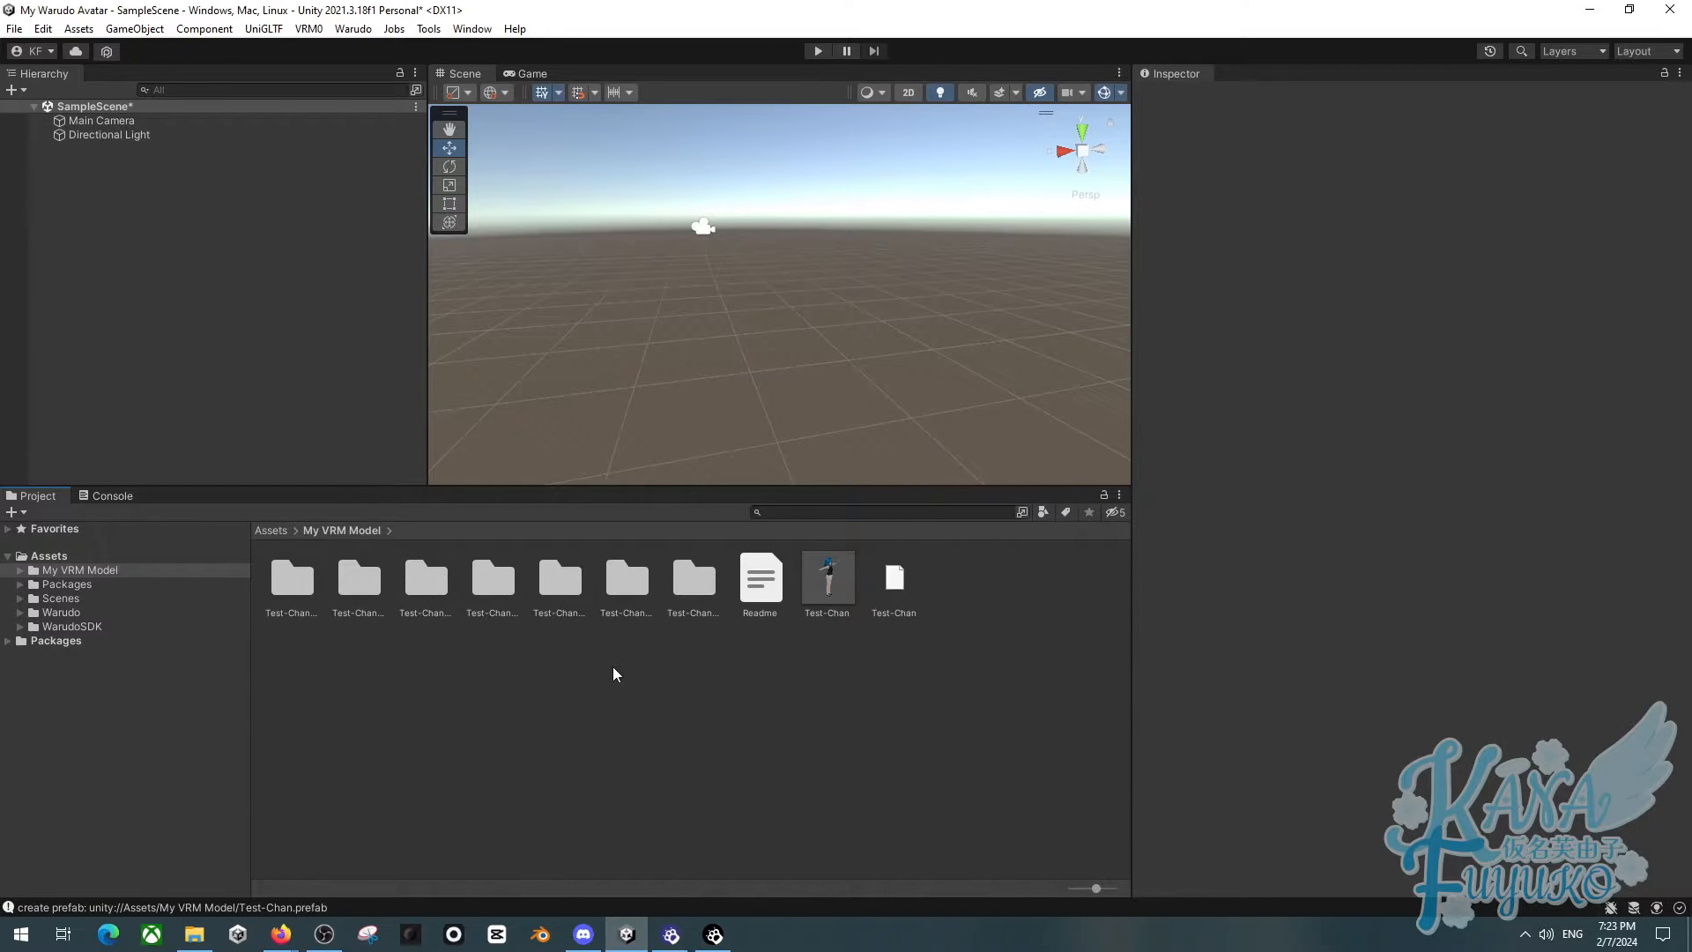
pyautogui.moveTo(825, 662)
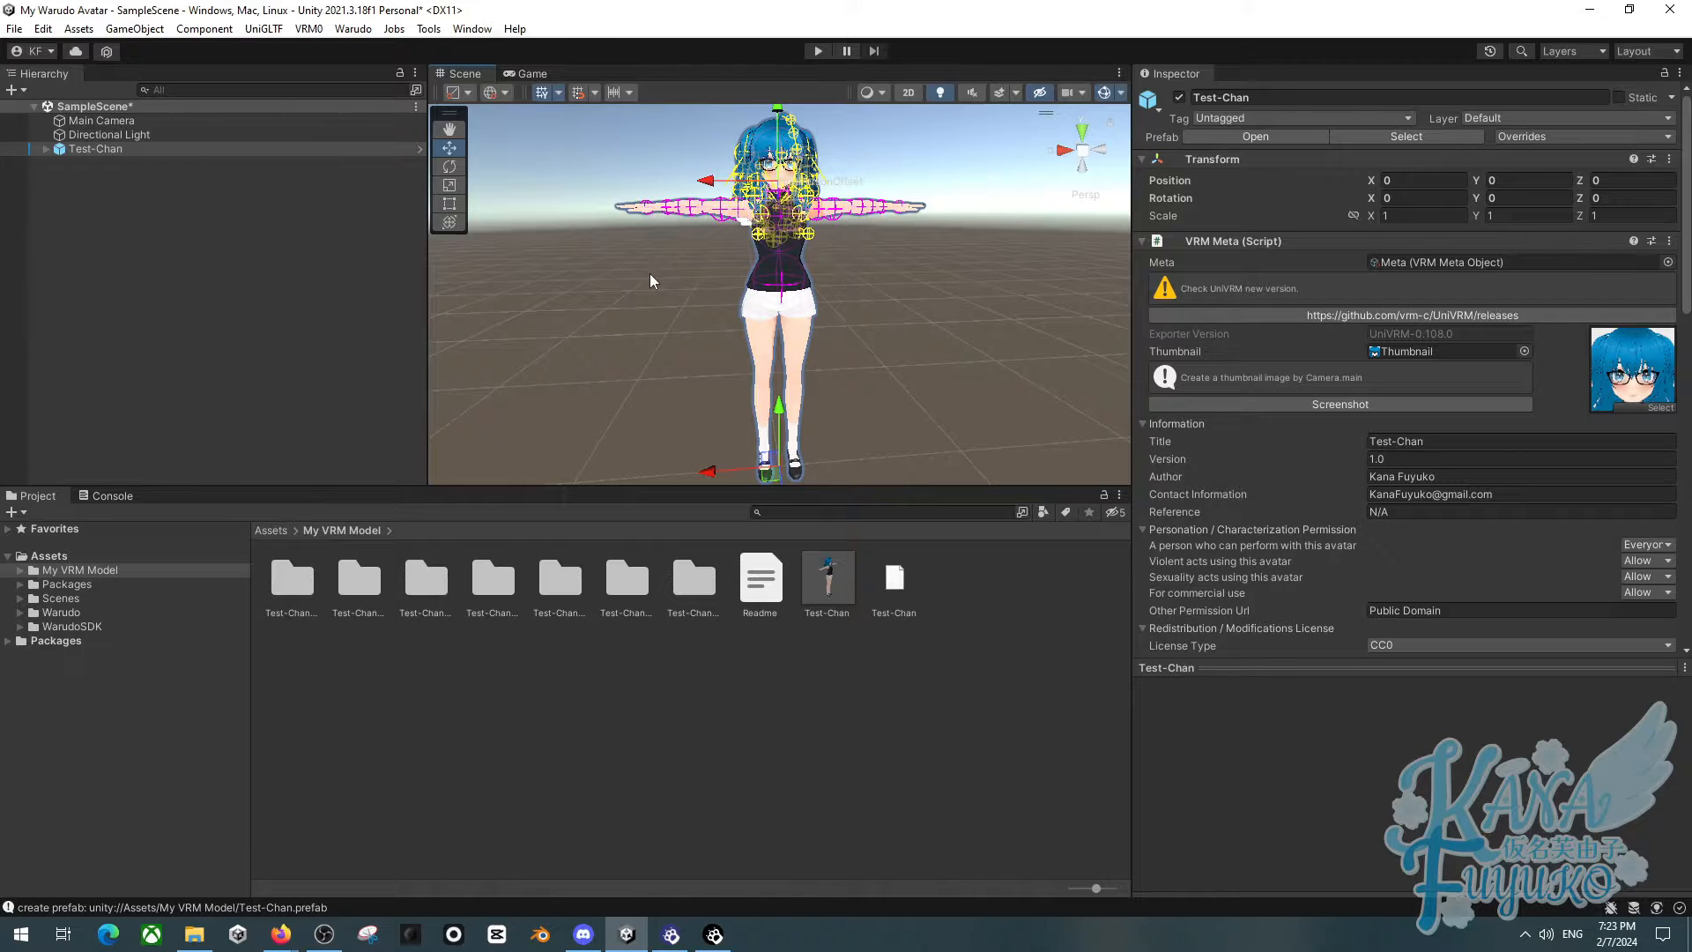
# Import all files of the Poiyomi Toon .unitypackage into the project's Assets
pyautogui.click(407, 677)
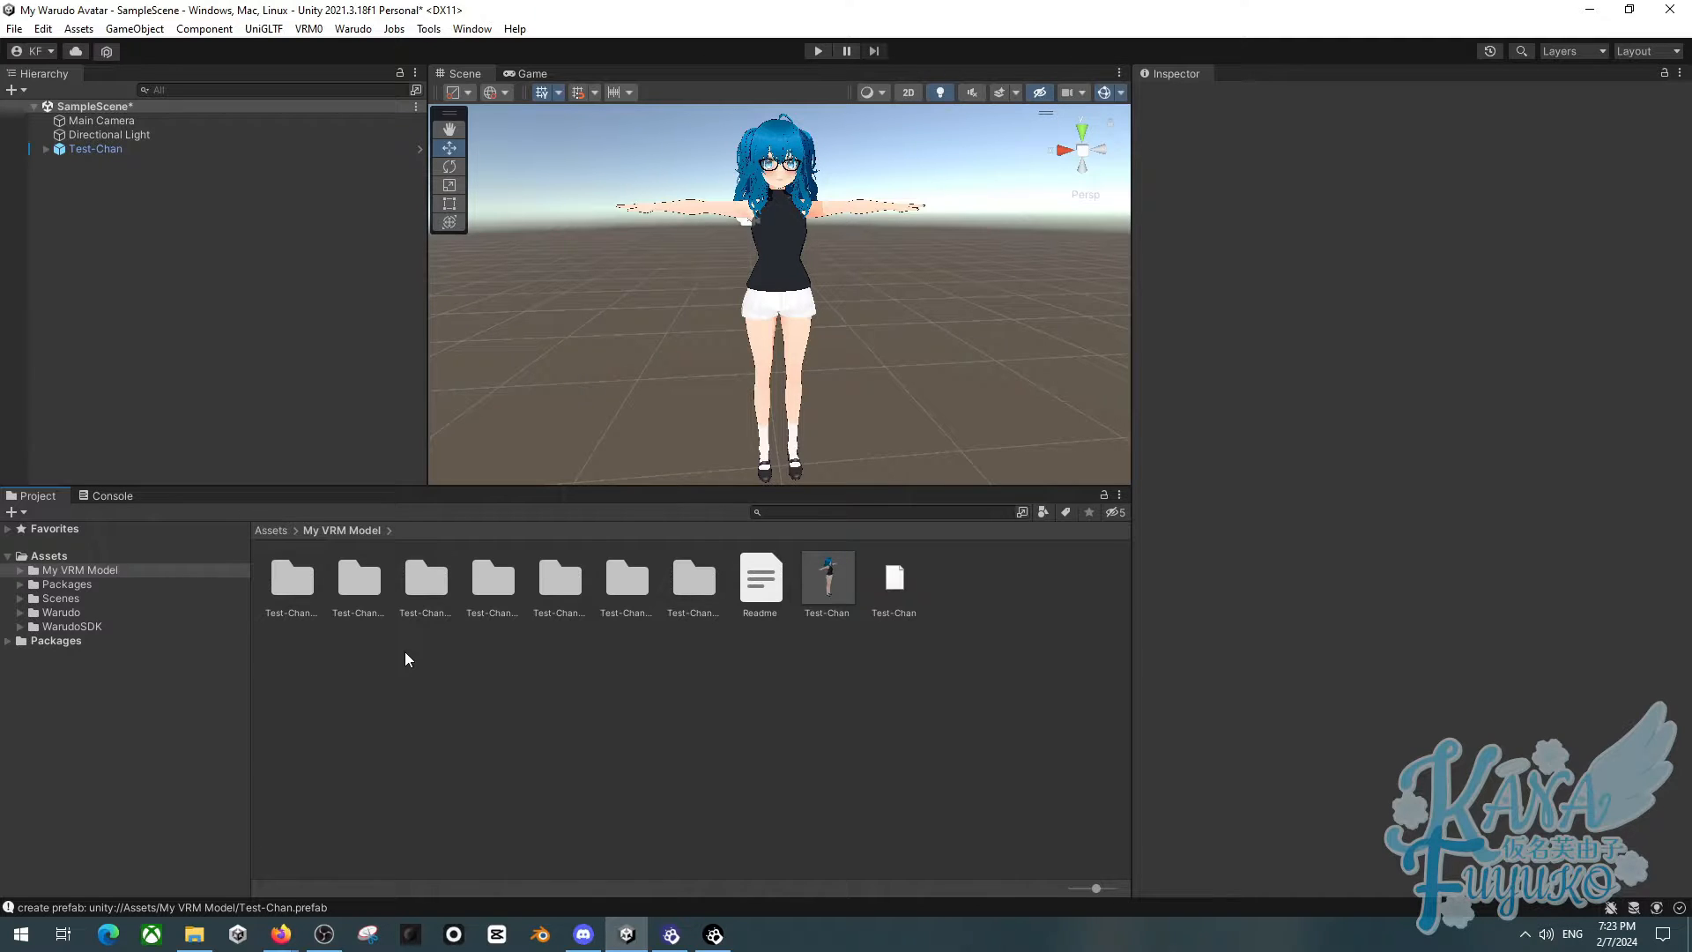
pyautogui.click(194, 934)
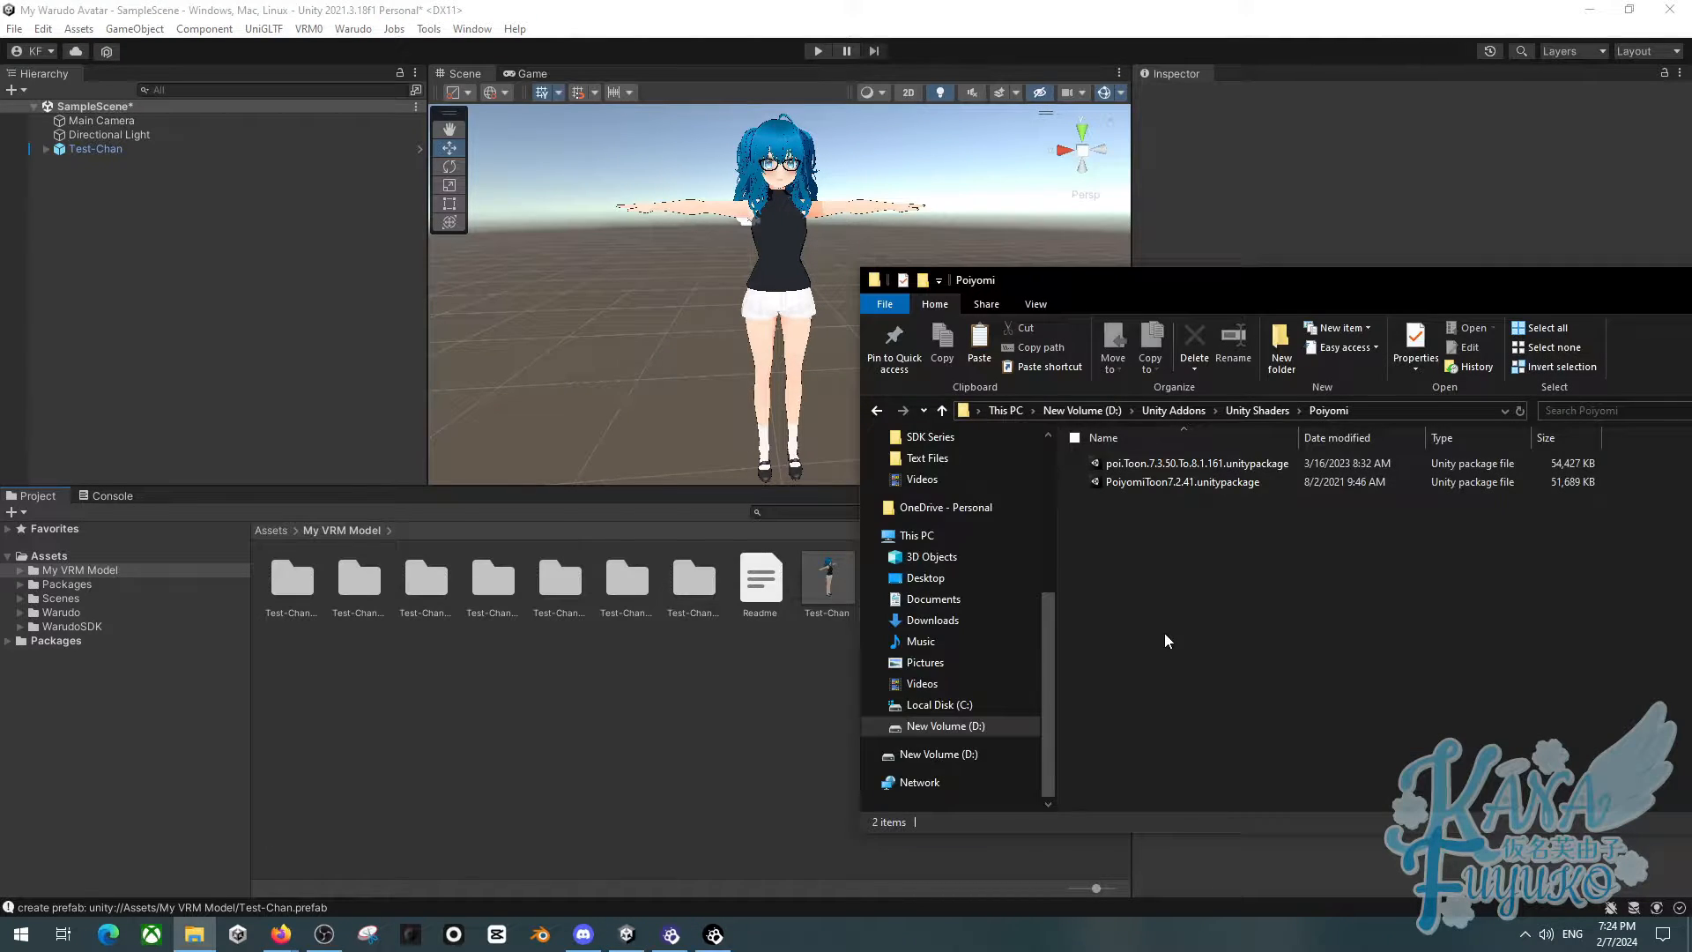
pyautogui.click(1195, 464)
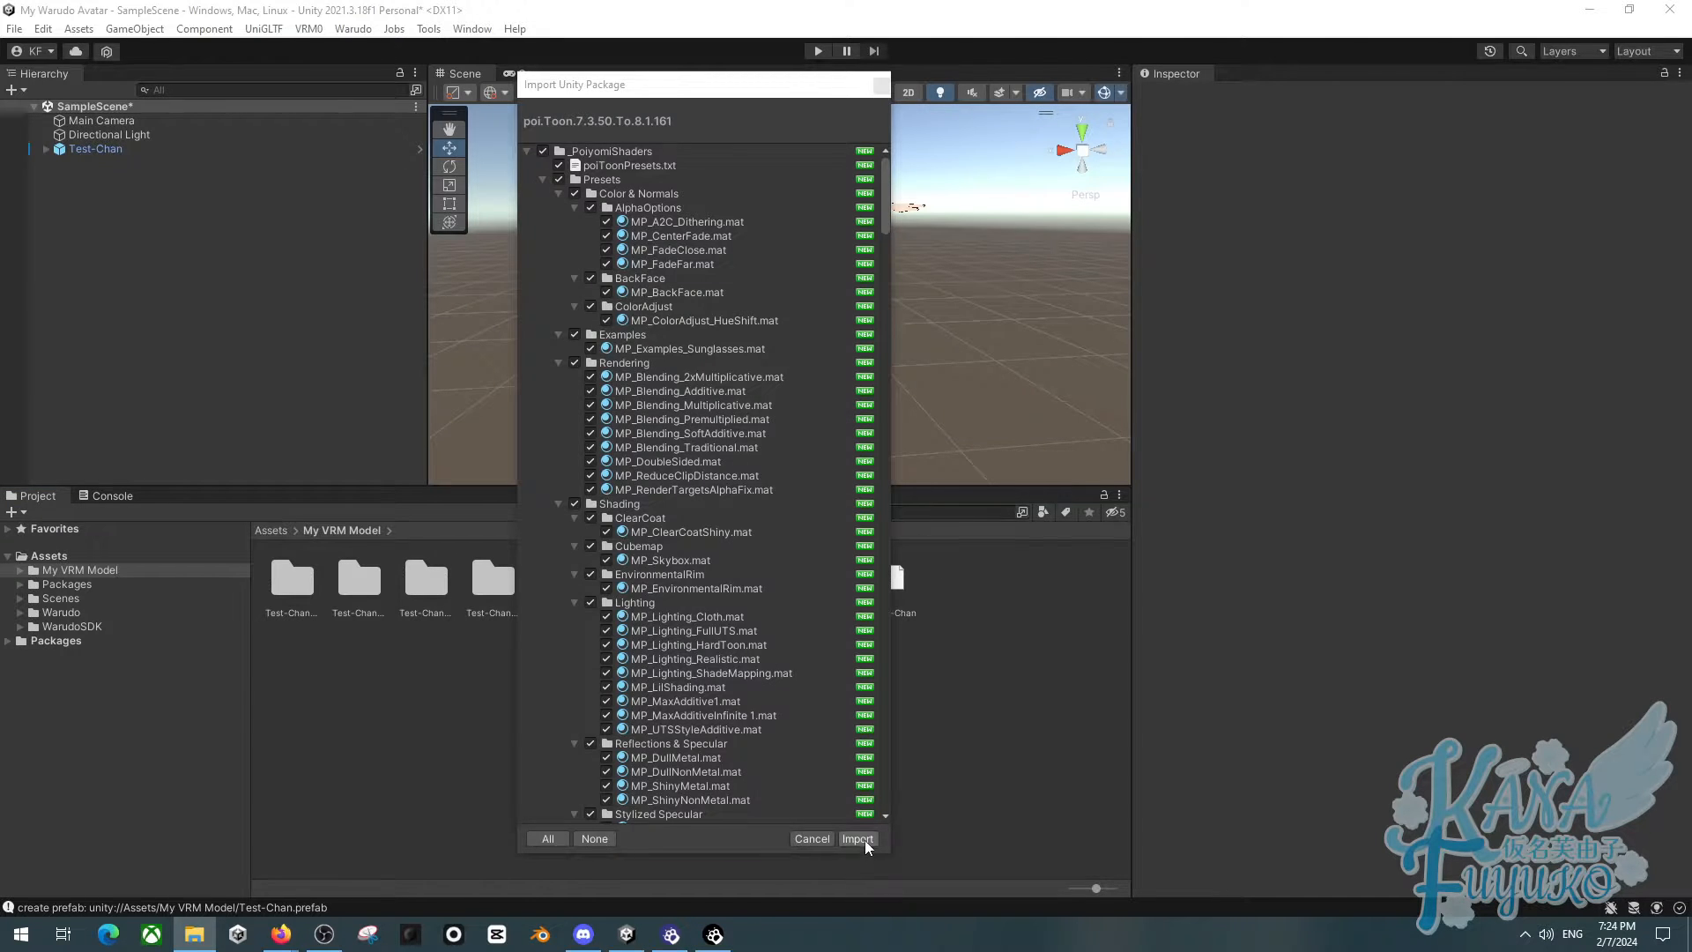
pyautogui.click(859, 839)
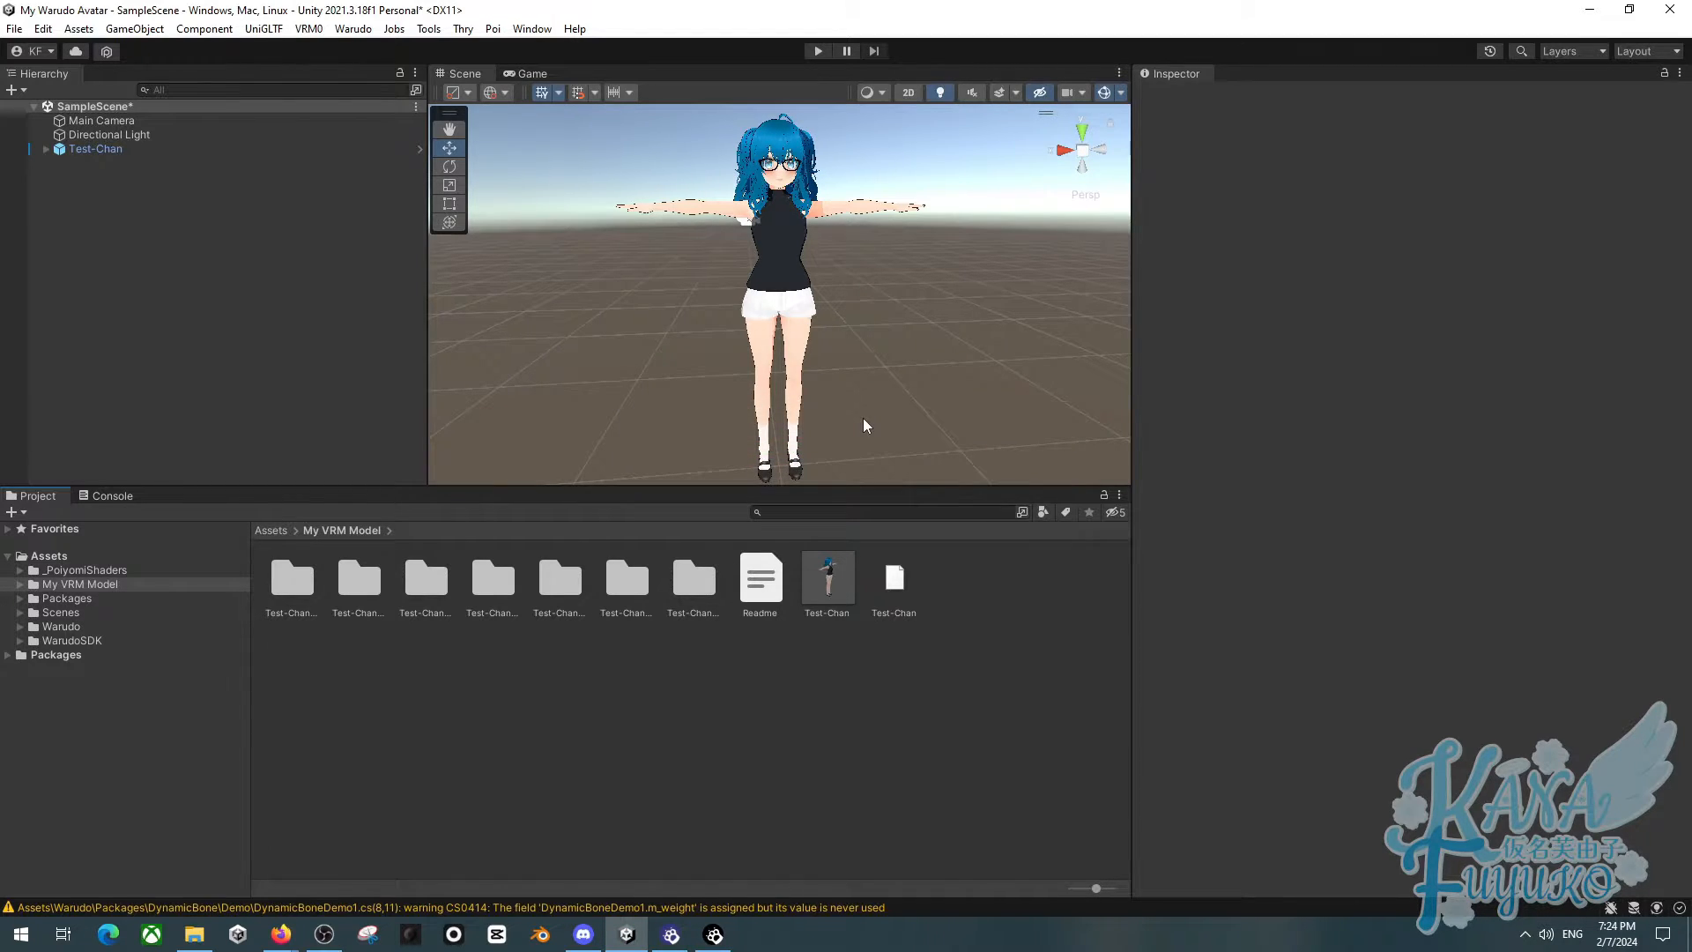
pyautogui.moveTo(499, 590)
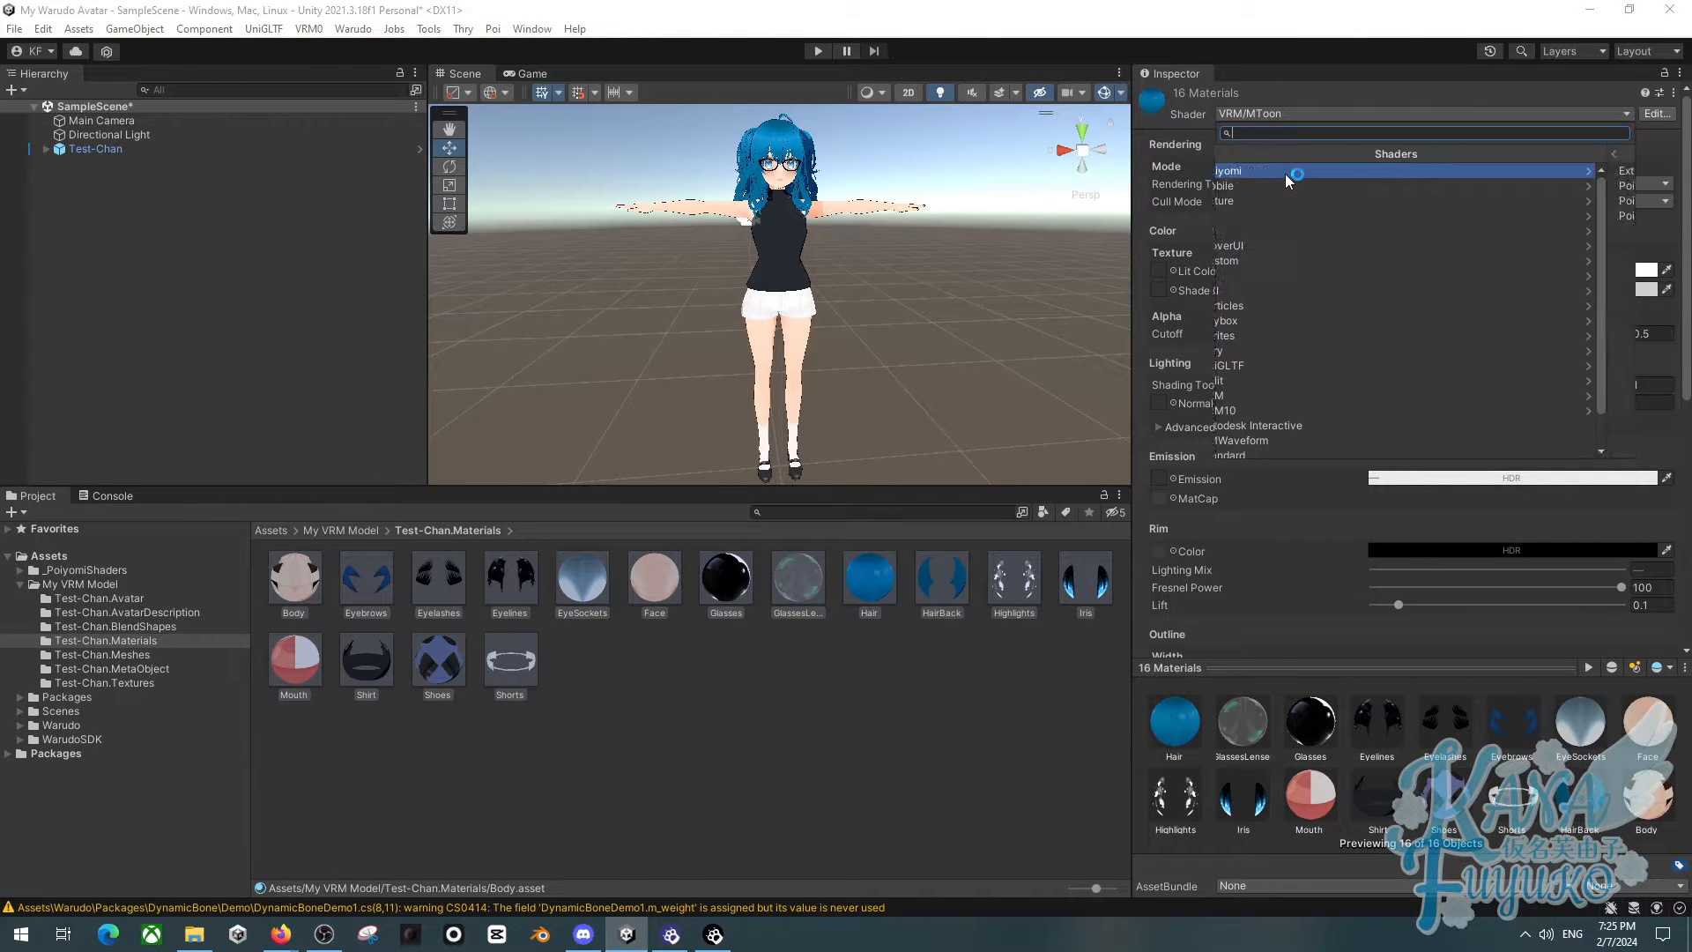
# Switch all 16 Test-Chan materials to Poiyomi 8.1 Toon, then revert them to VRM/MToon
pyautogui.click(1295, 173)
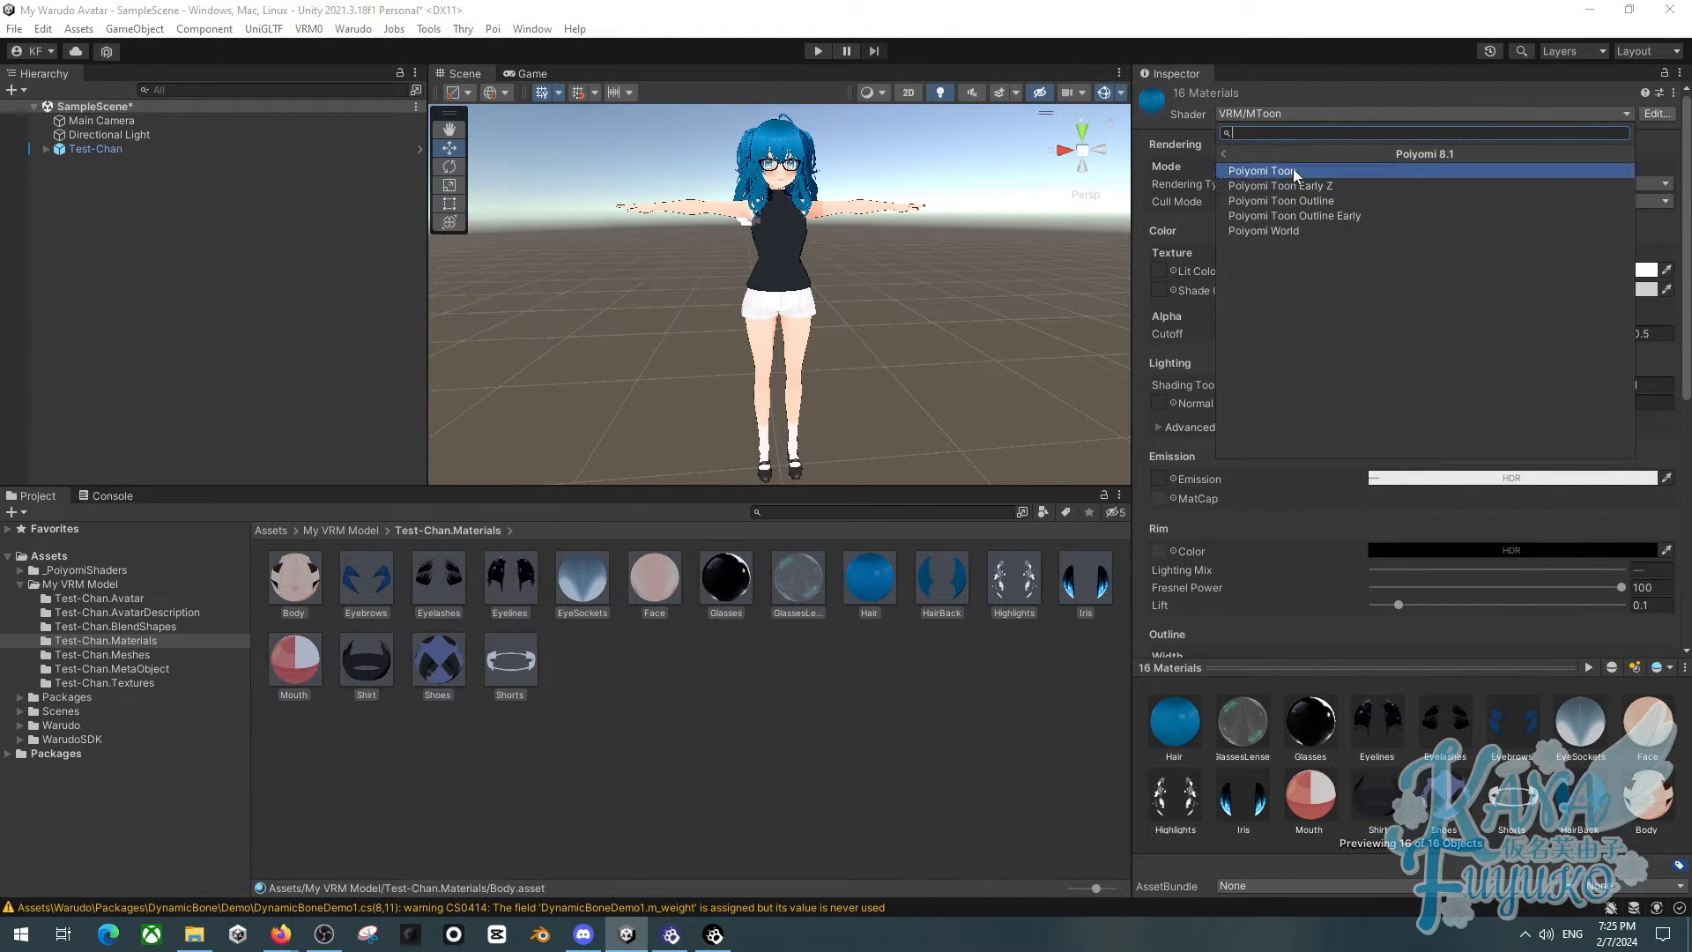
pyautogui.click(1260, 171)
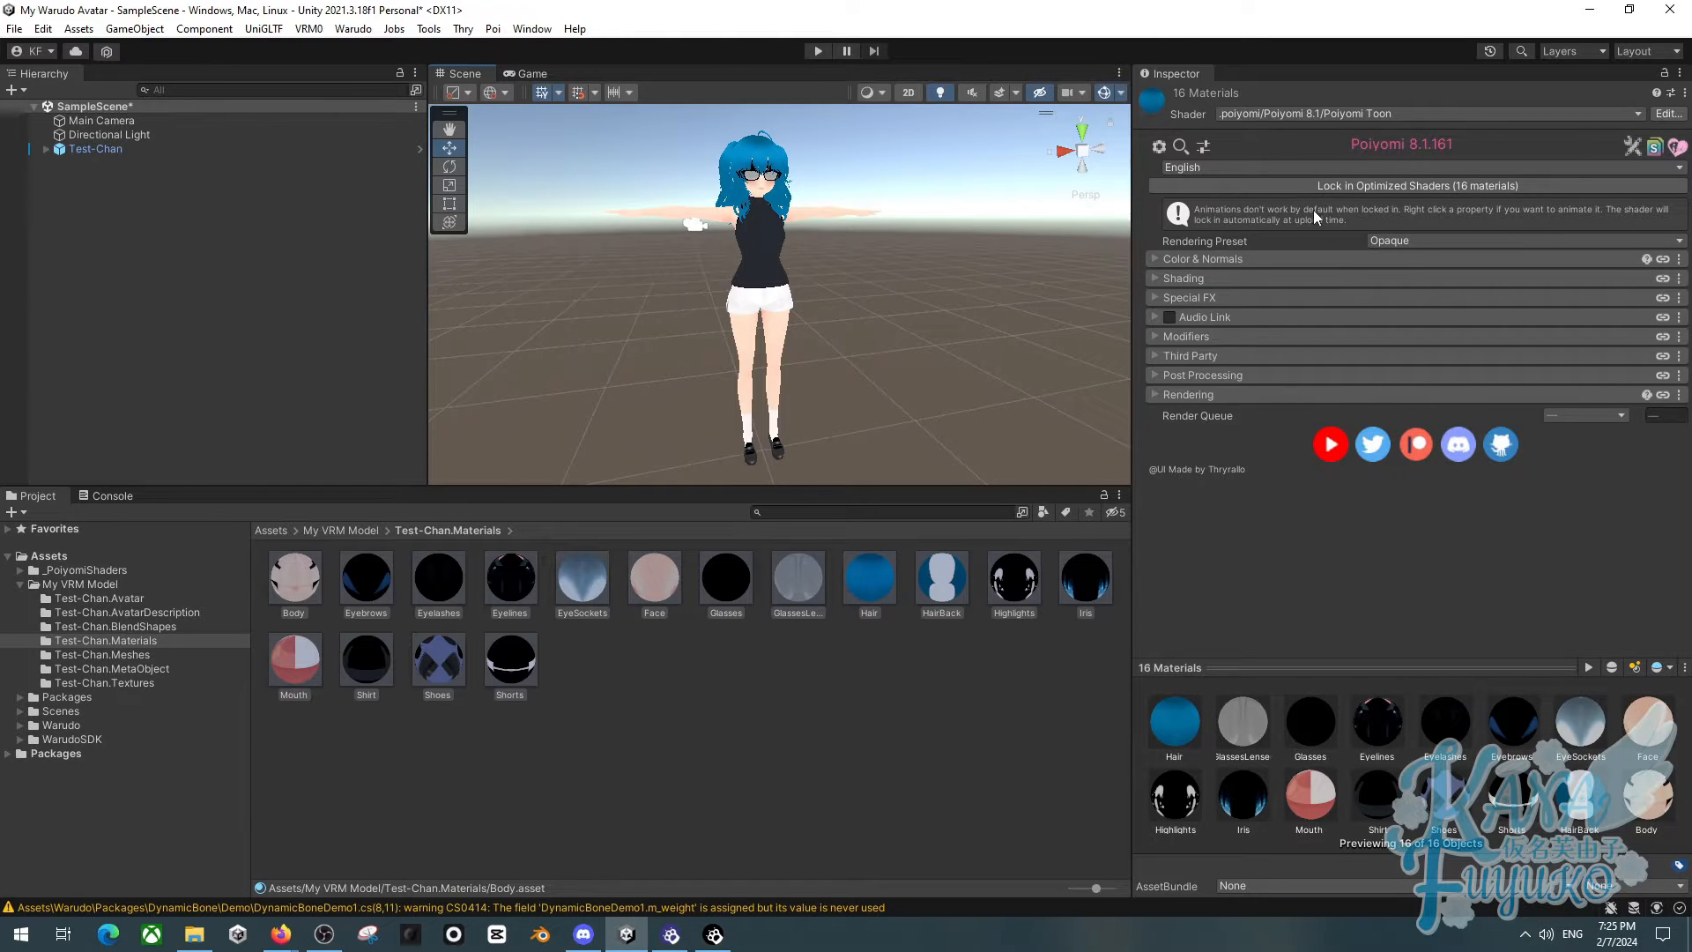
pyautogui.click(1403, 113)
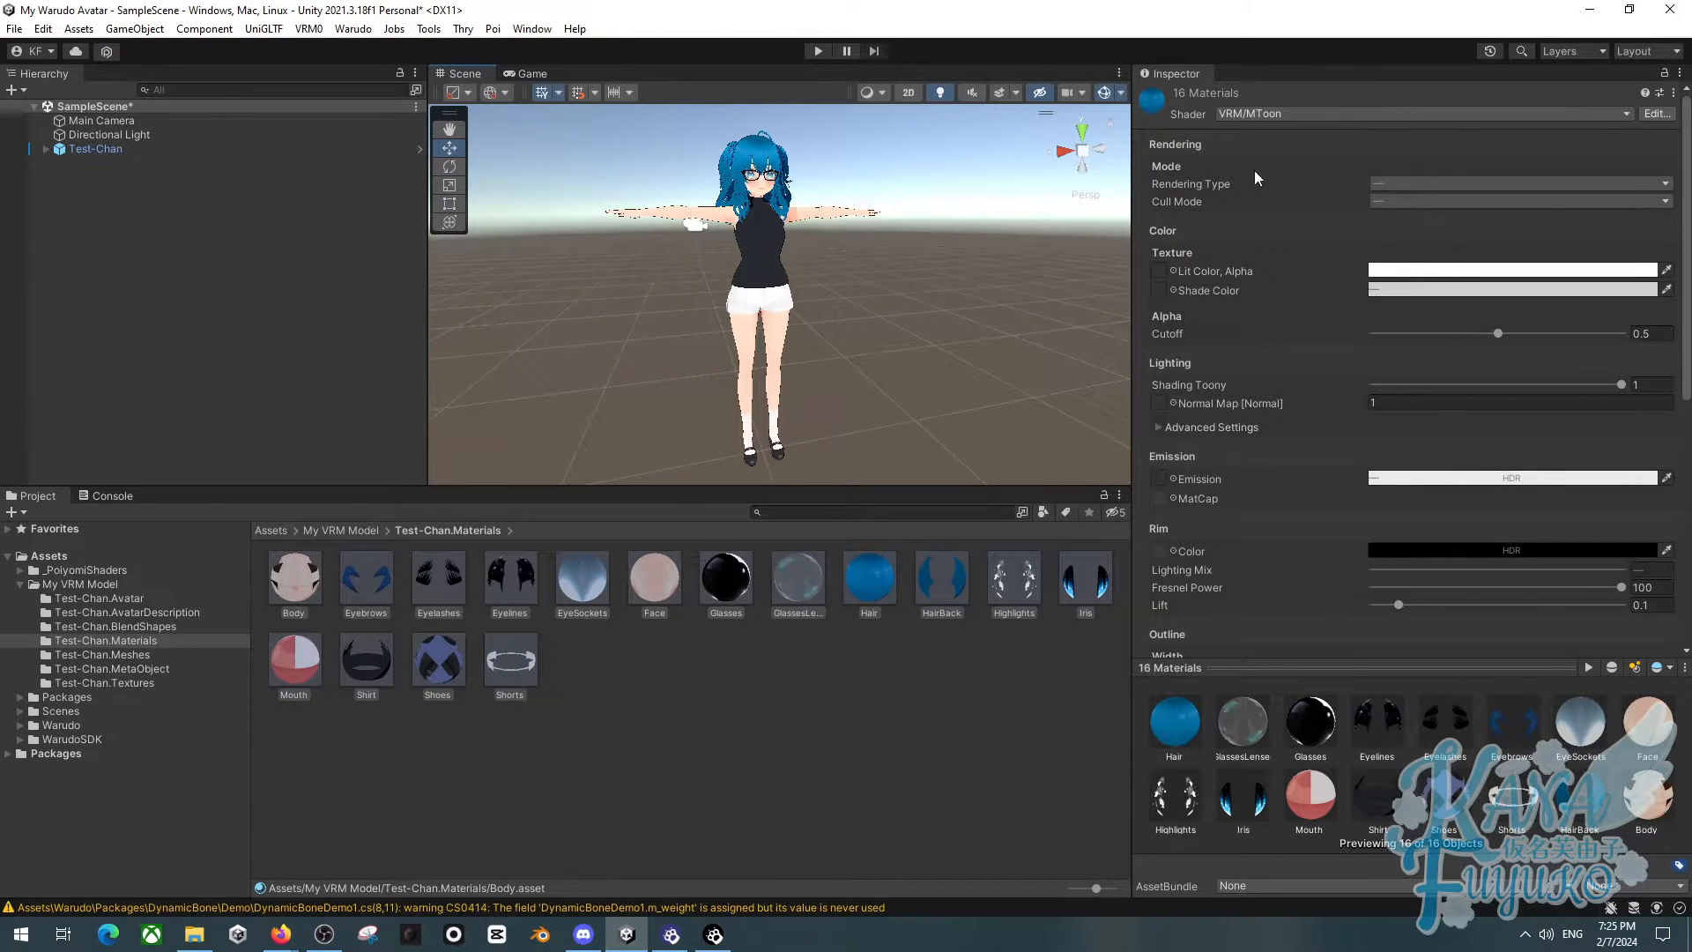
pyautogui.moveTo(1282, 201)
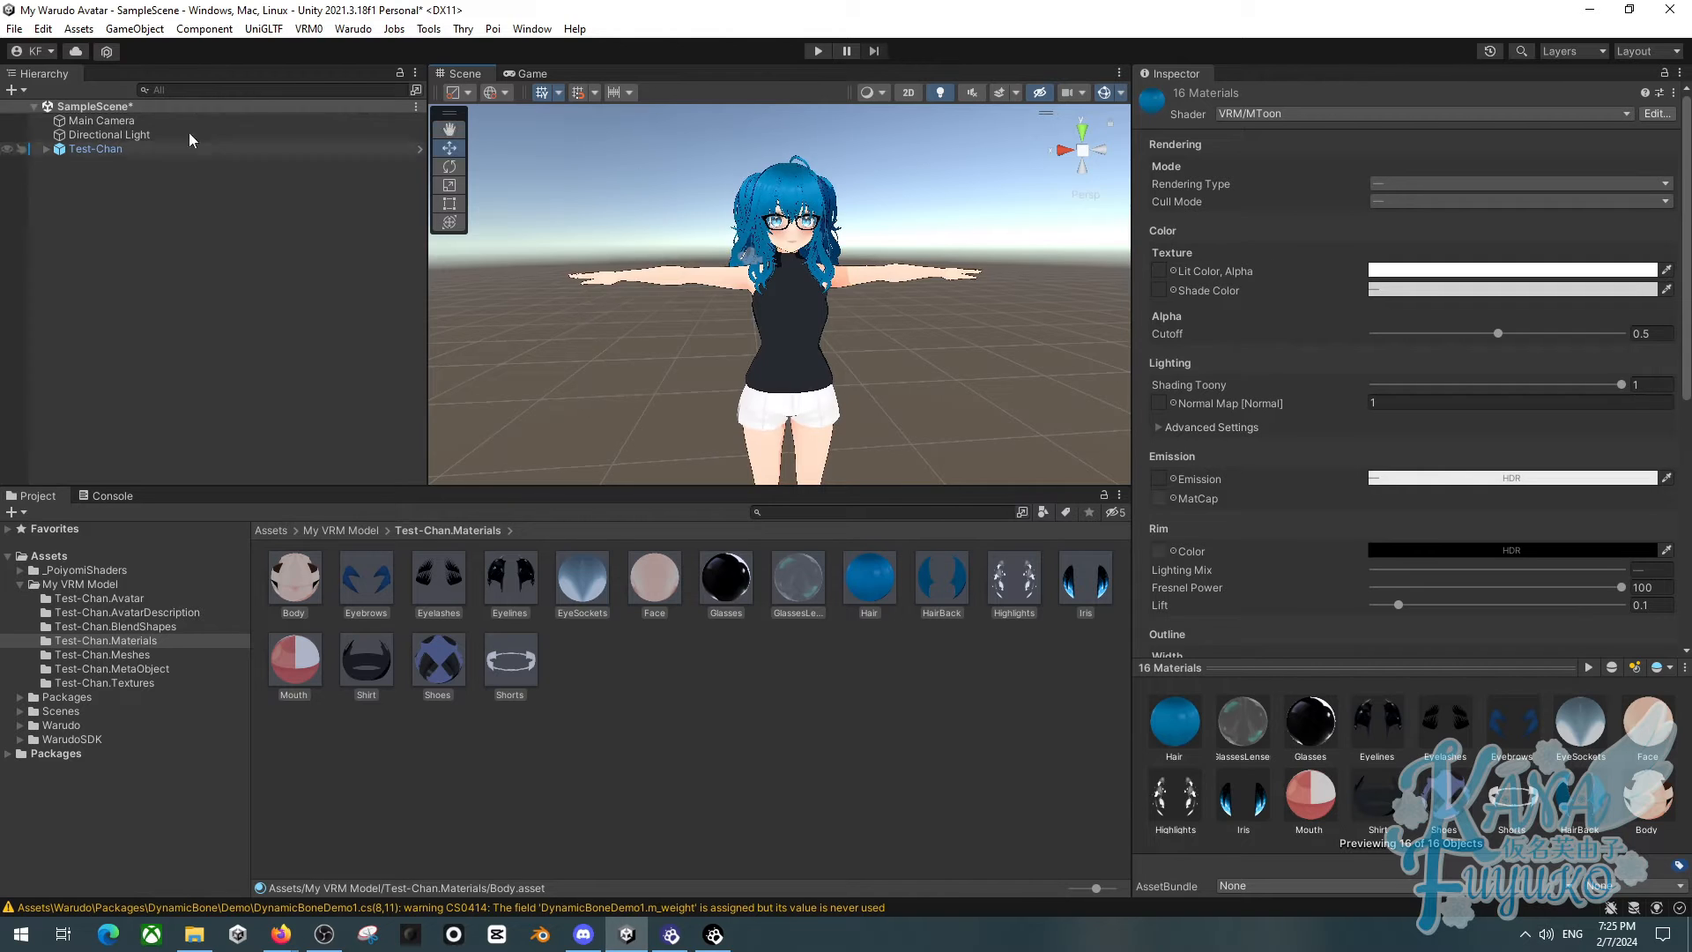
# Select Test-Chan and expand it to show Armature, Body, Hair and secondary
pyautogui.click(97, 148)
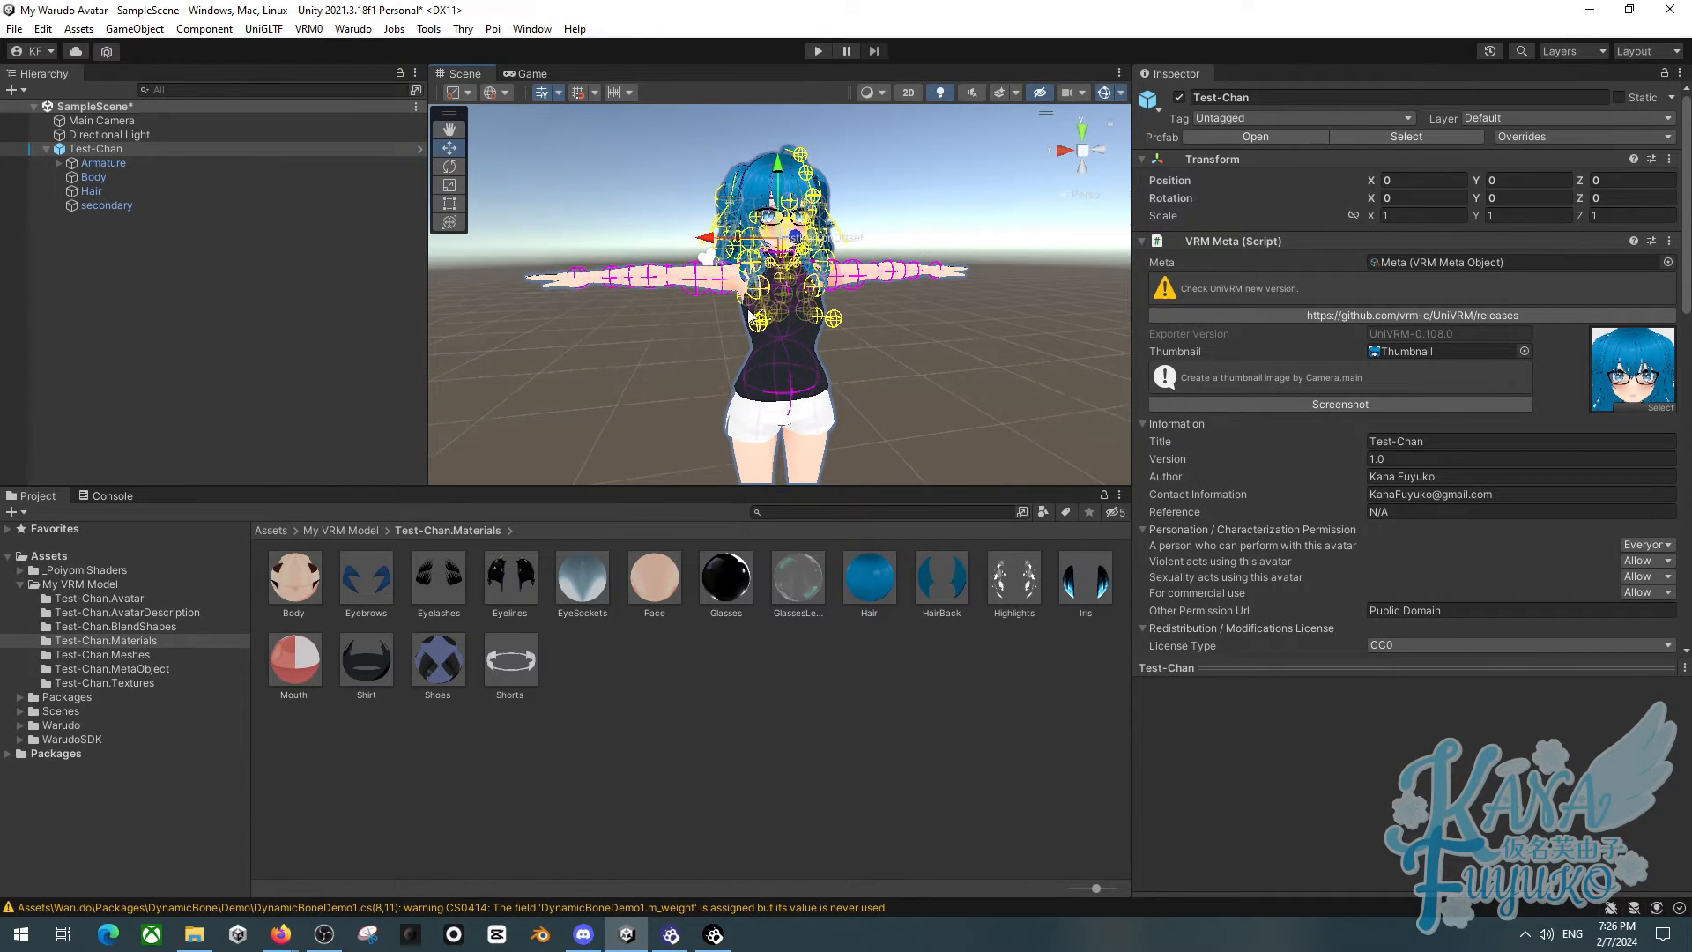
pyautogui.click(107, 204)
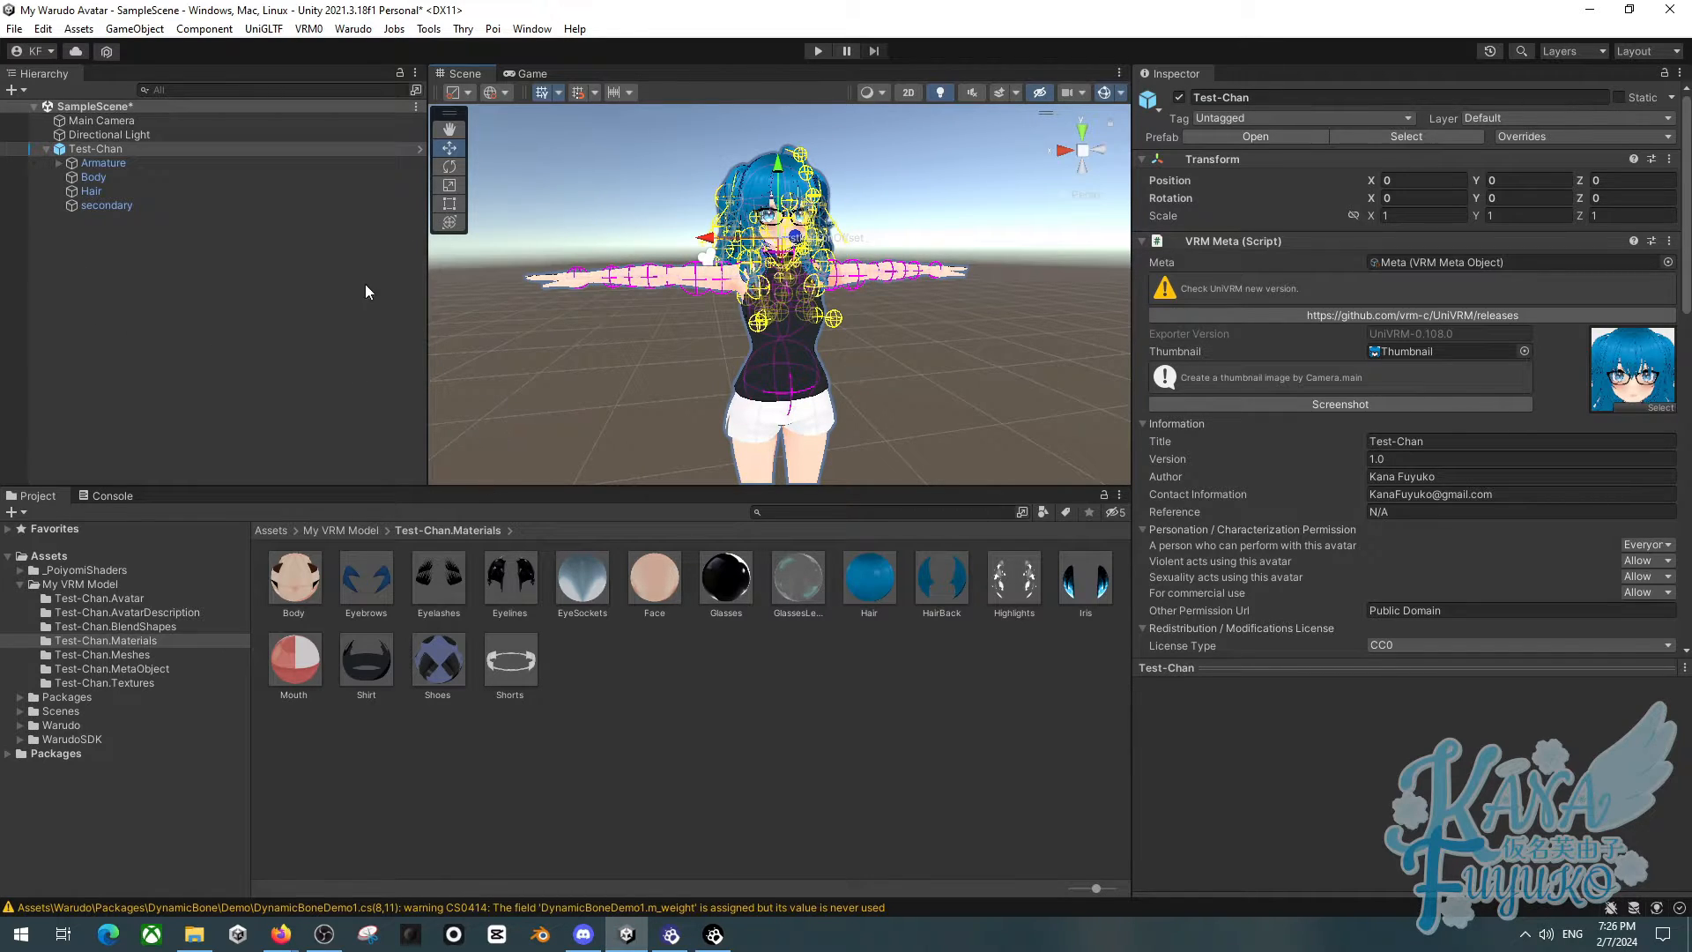
pyautogui.moveTo(619, 234)
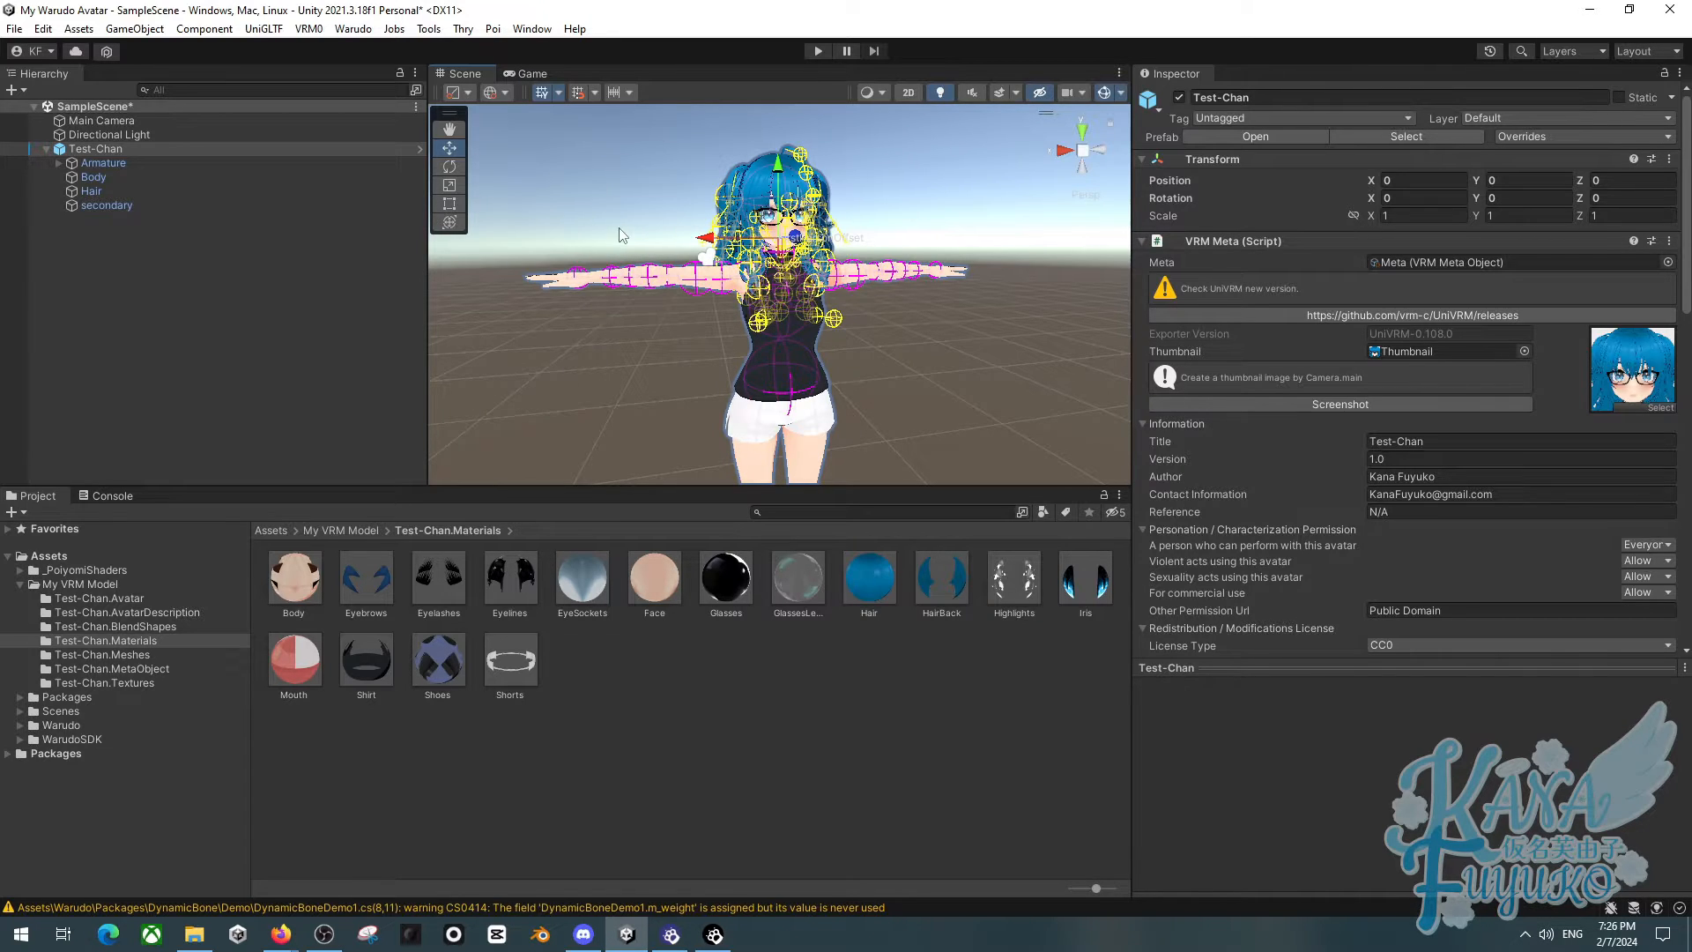
pyautogui.moveTo(585, 287)
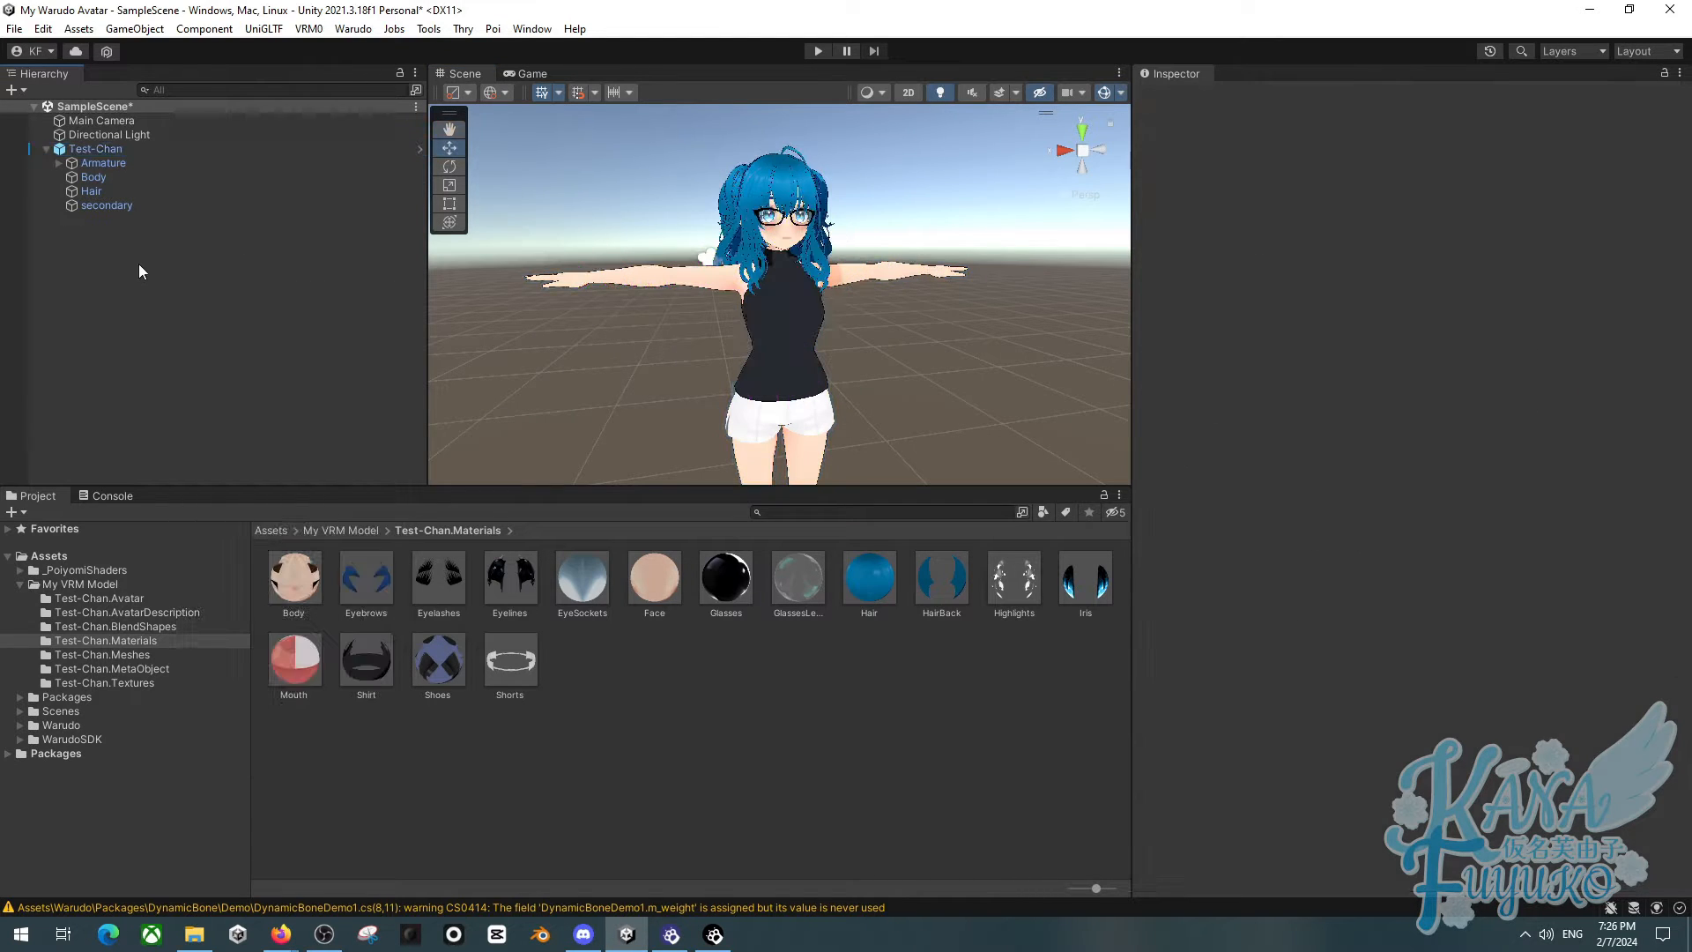
# Add a Particle System under the J_Bip_C_Hips bone, then review Test-Chan's VRM Meta in the Inspector
pyautogui.rightClick(138, 271)
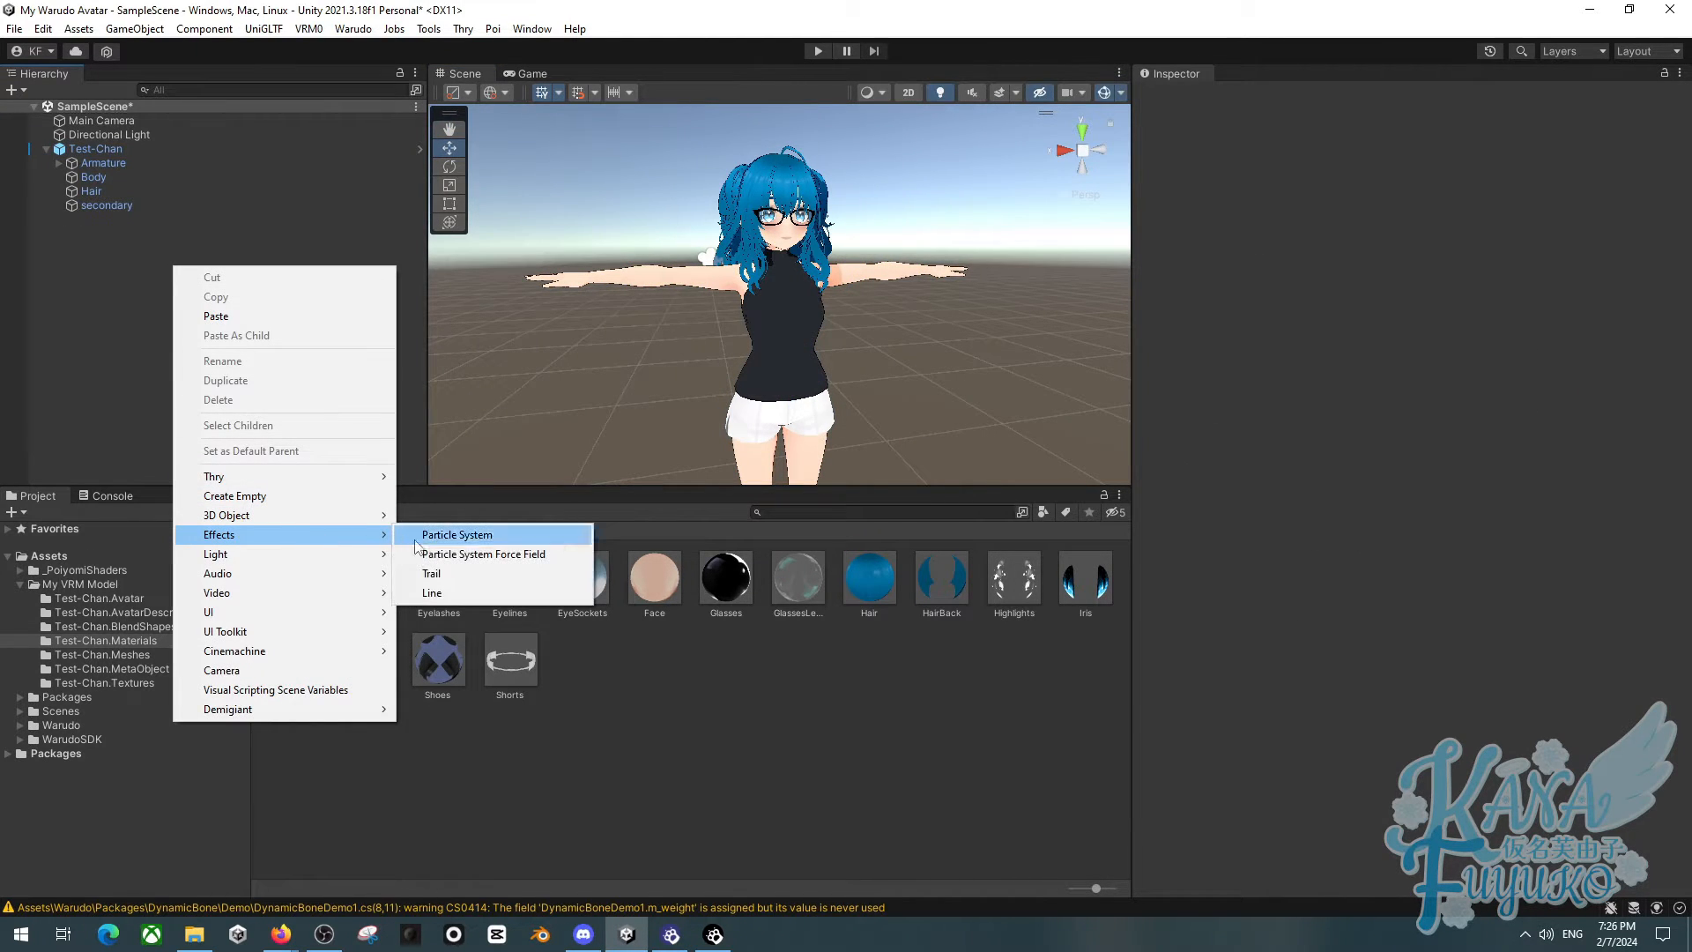
pyautogui.click(456, 534)
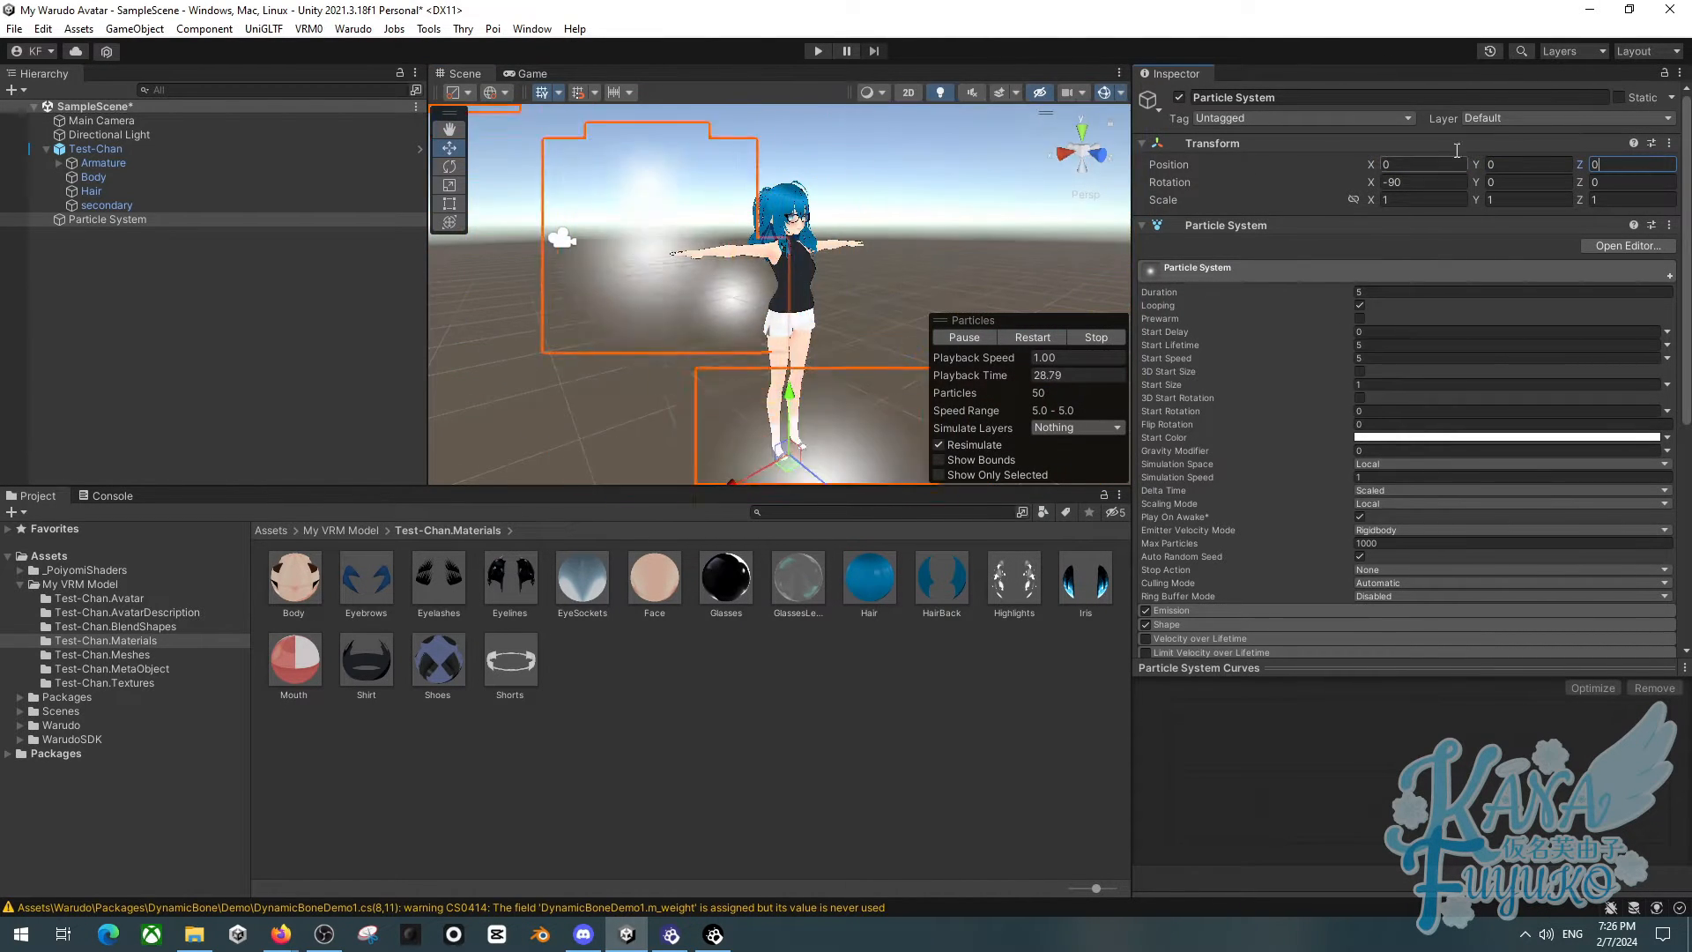
pyautogui.click(60, 162)
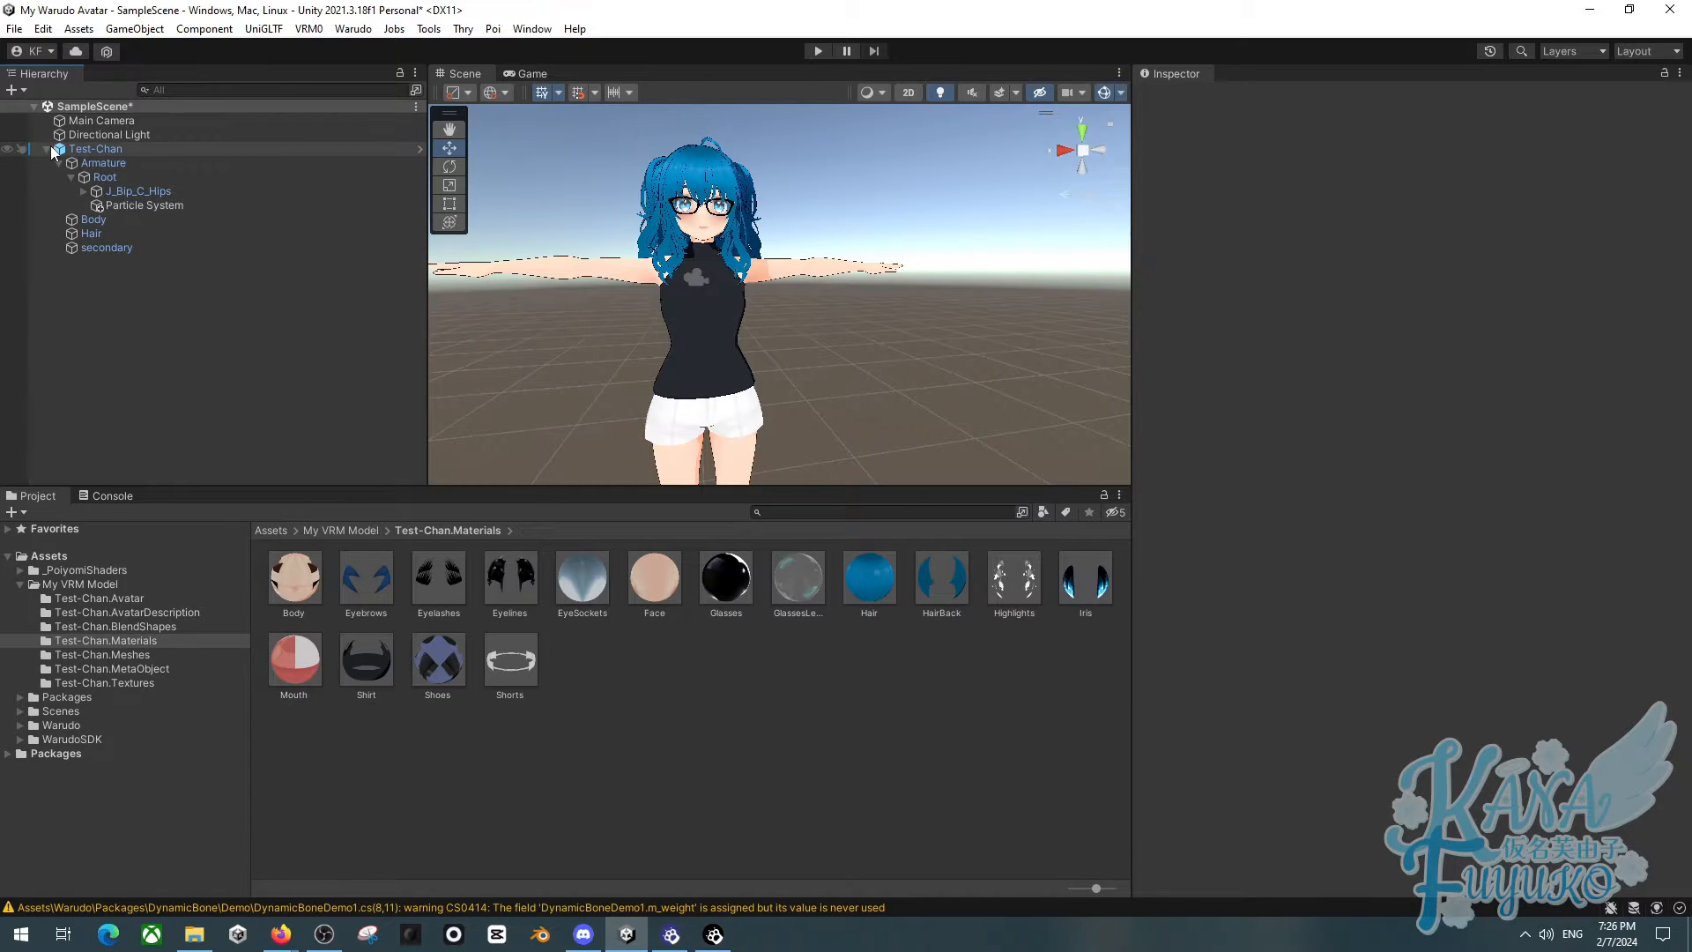
pyautogui.click(102, 162)
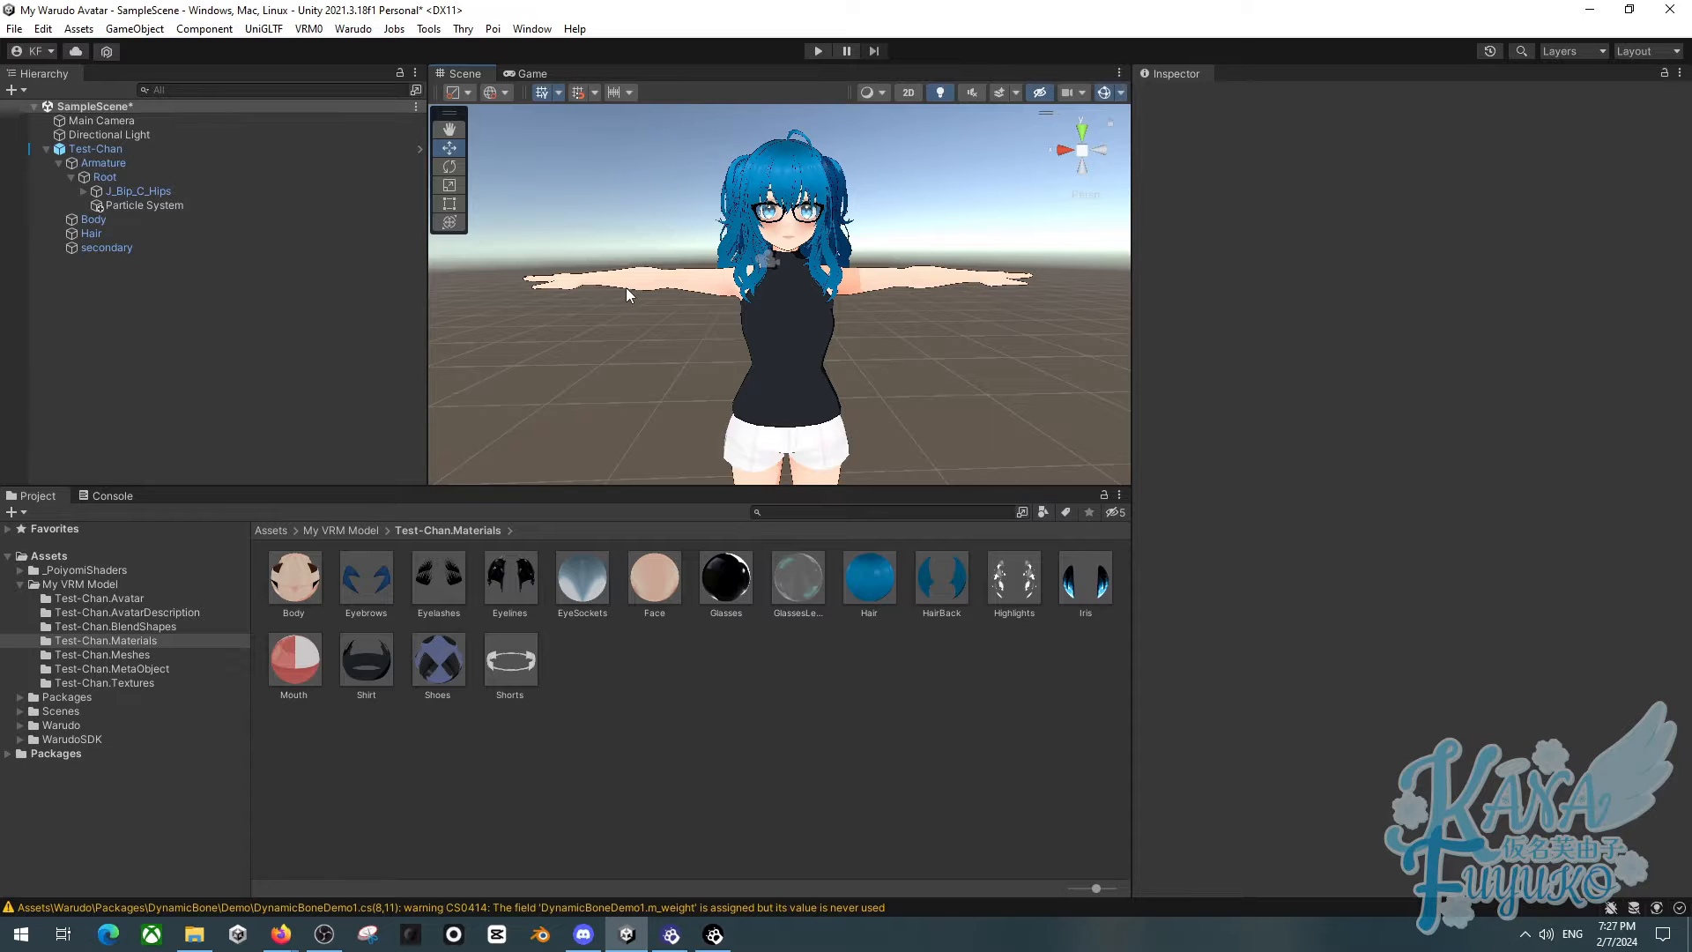
pyautogui.scroll(-3)
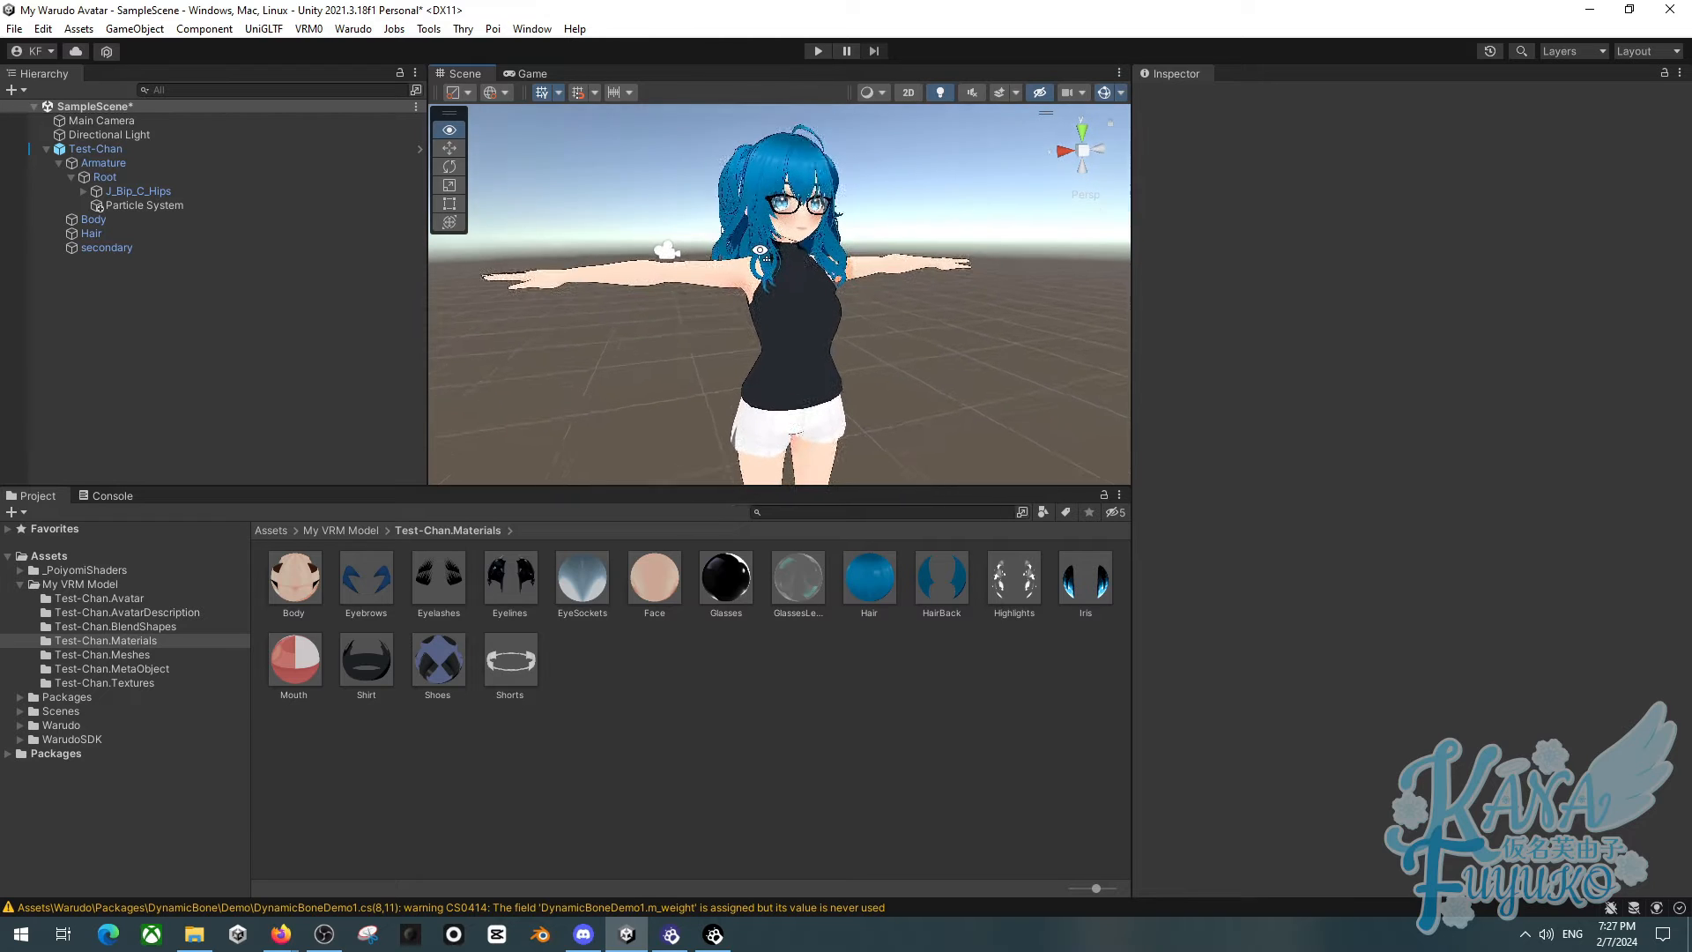
pyautogui.click(95, 148)
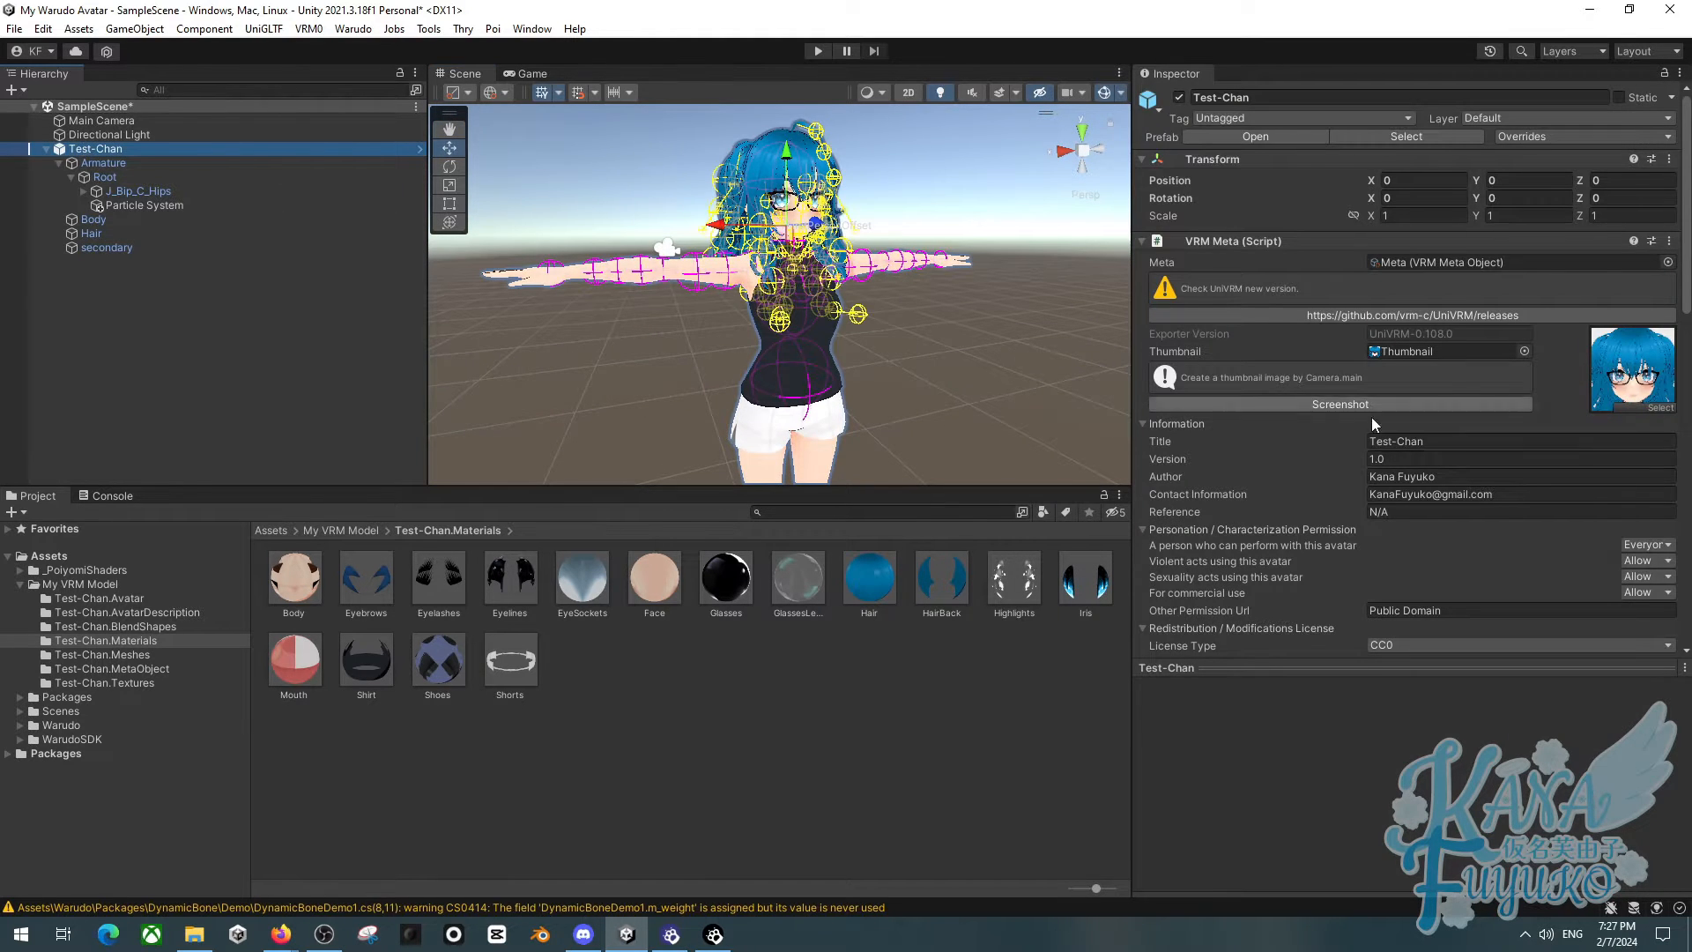
pyautogui.scroll(-3)
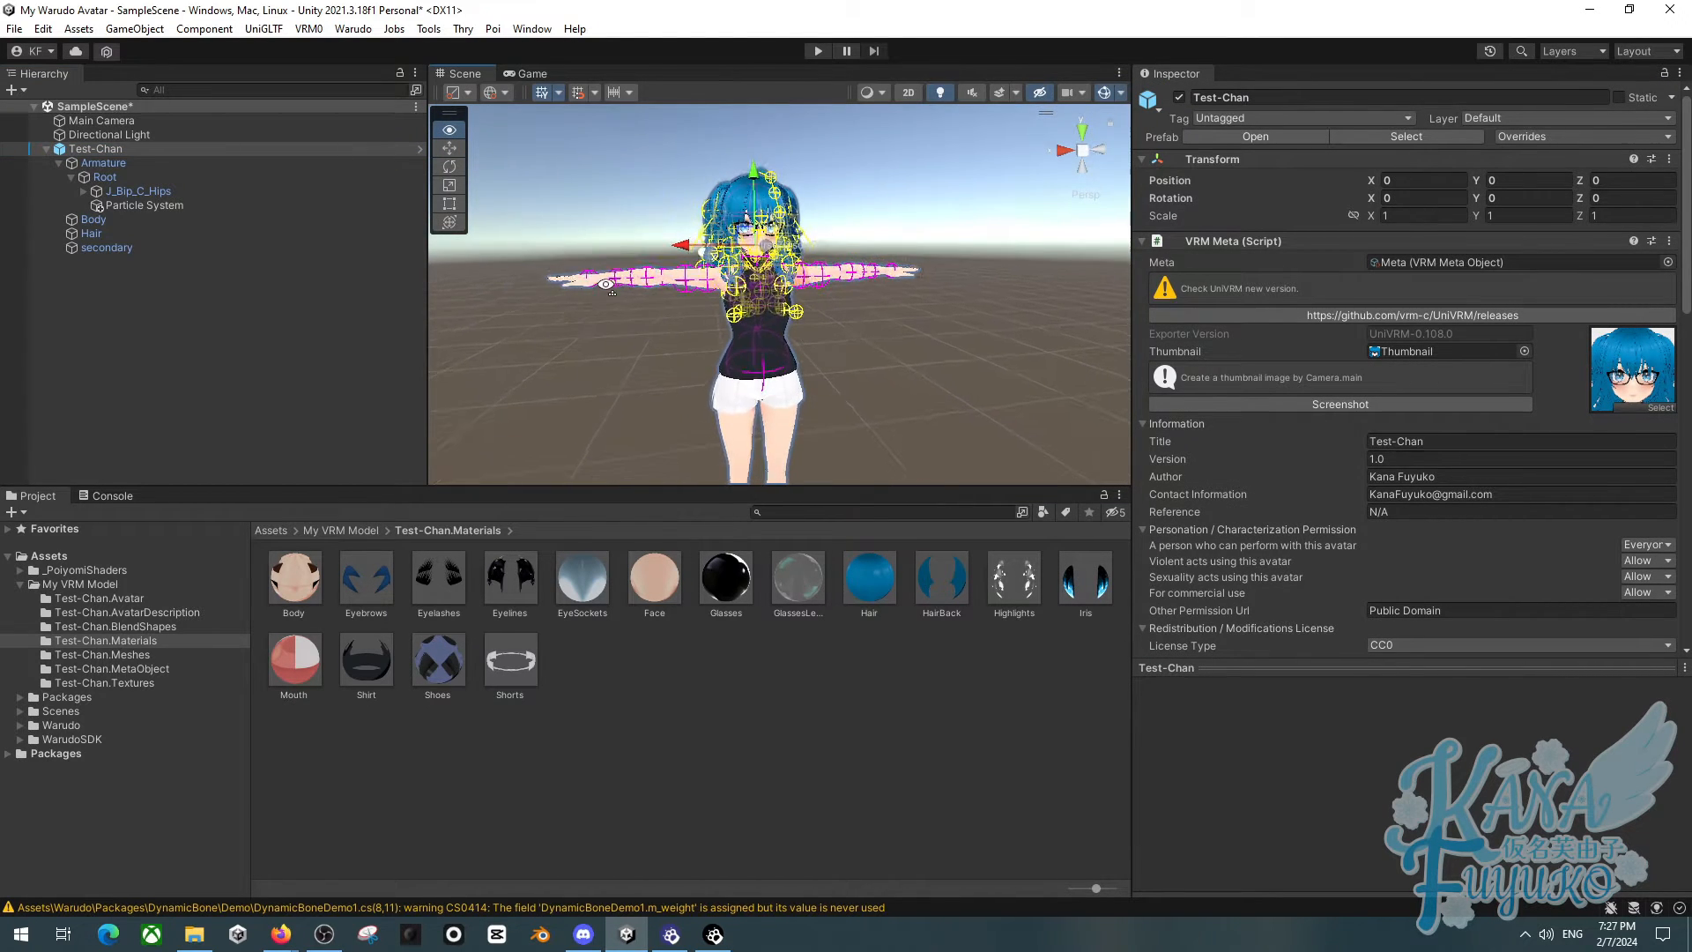
# Collapse Test-Chan's Armature and scroll its Inspector to the Animator with no controller
pyautogui.click(279, 303)
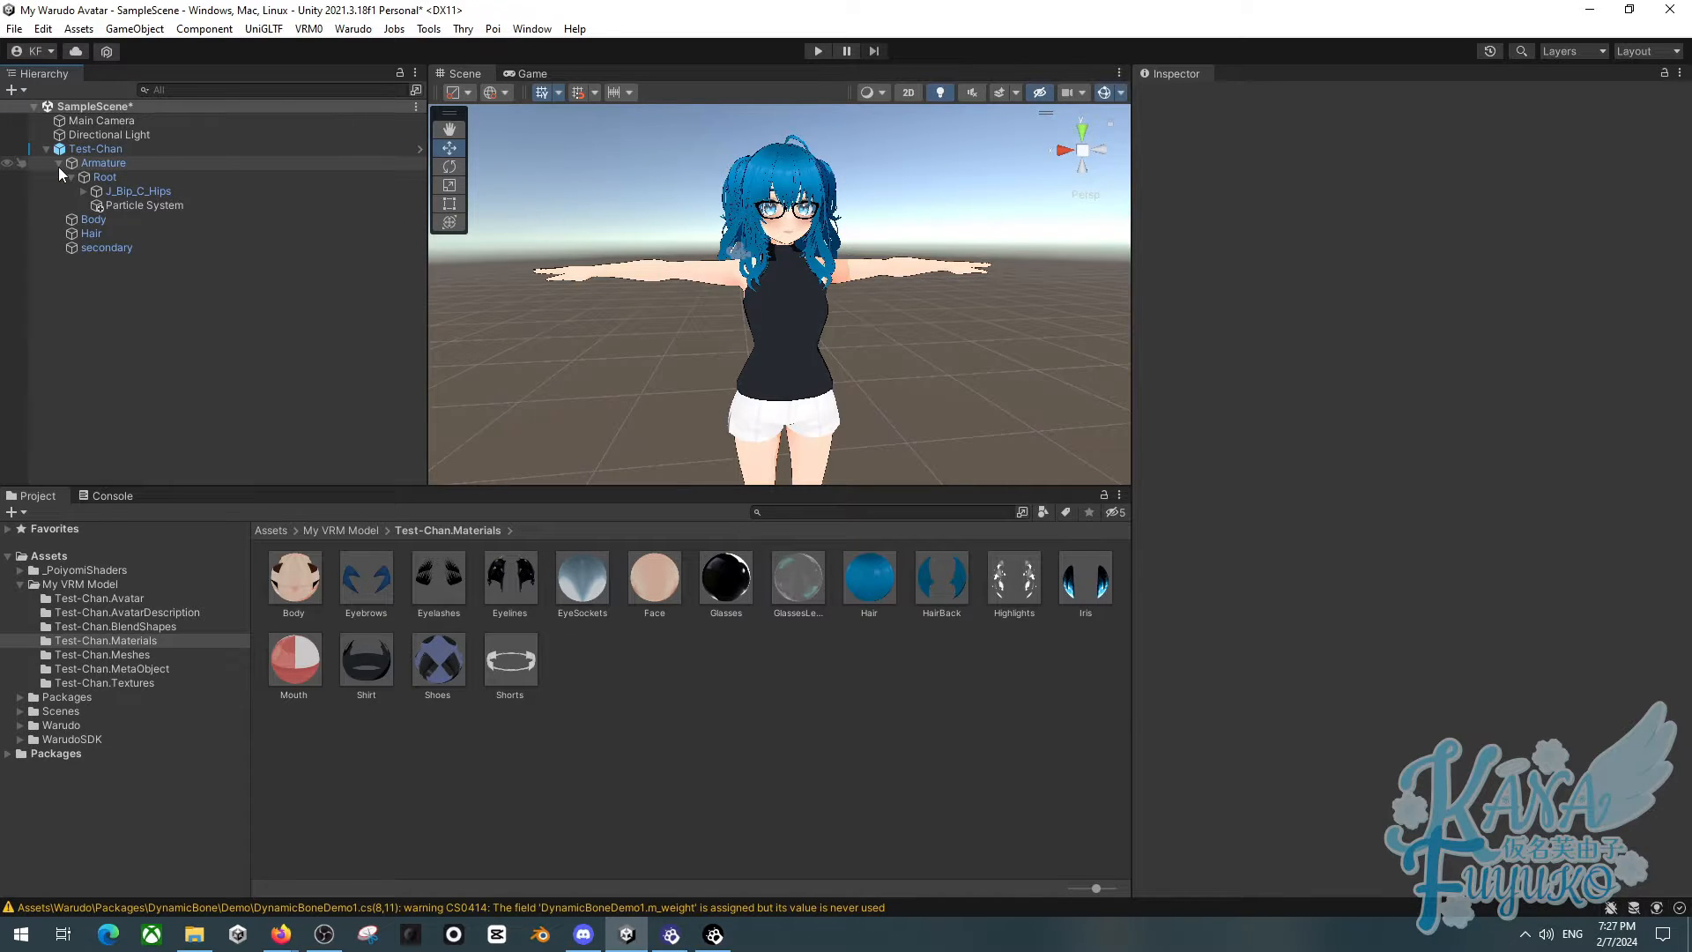
pyautogui.click(58, 163)
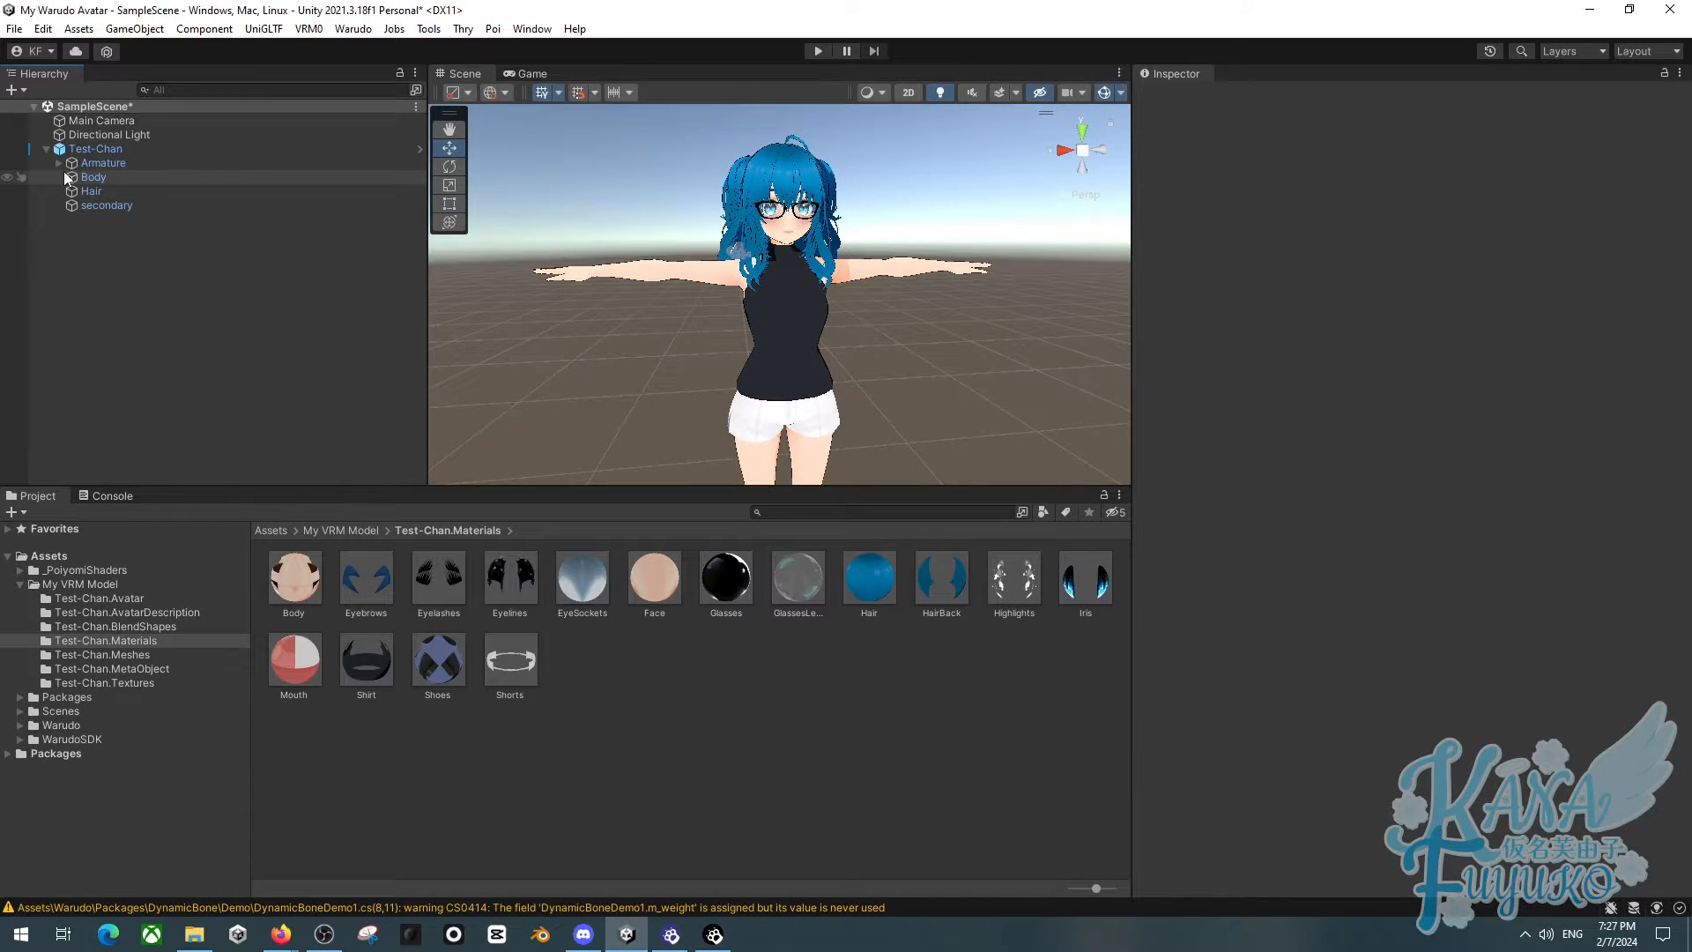
pyautogui.click(97, 148)
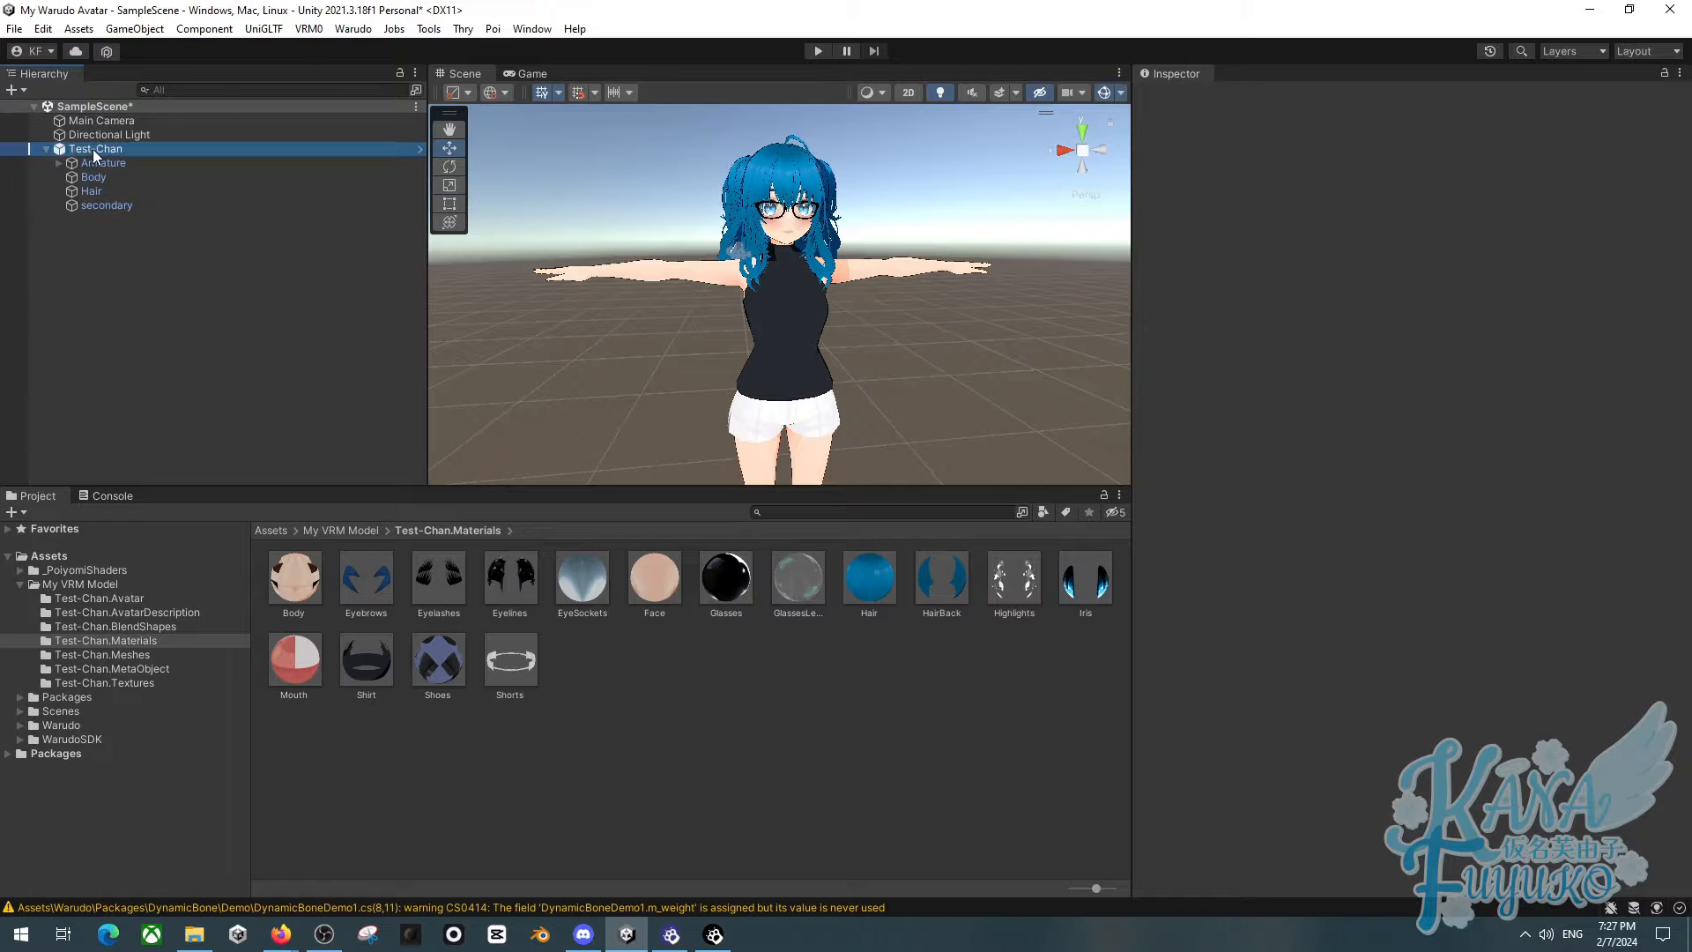
pyautogui.click(96, 148)
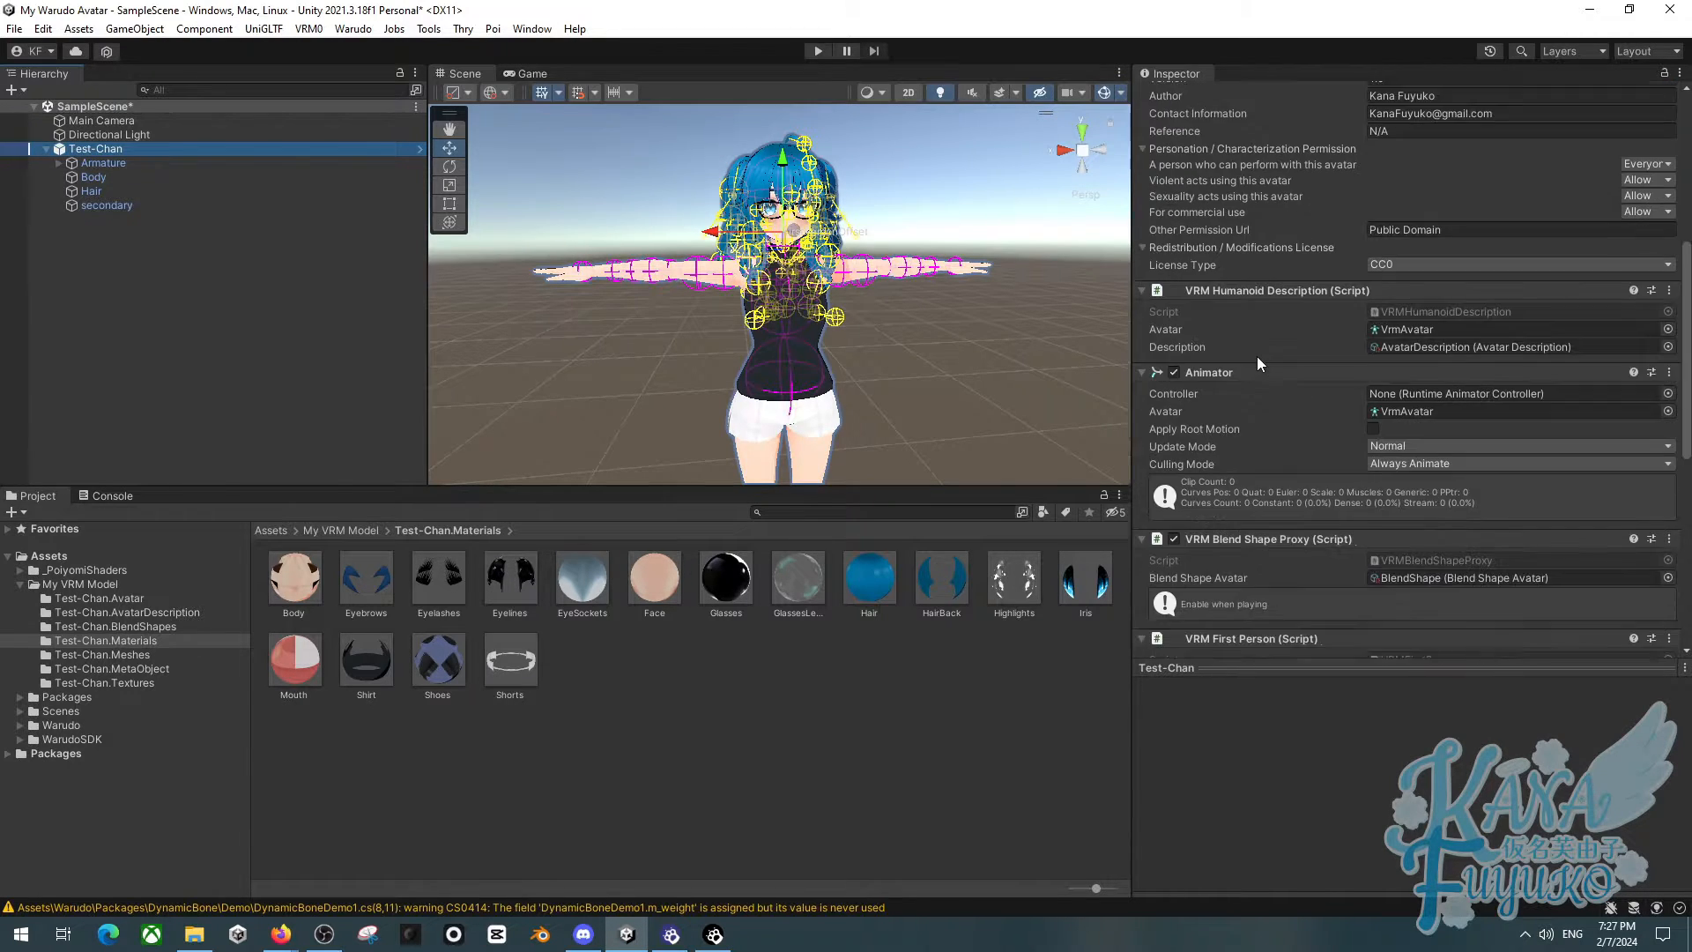
pyautogui.scroll(-3)
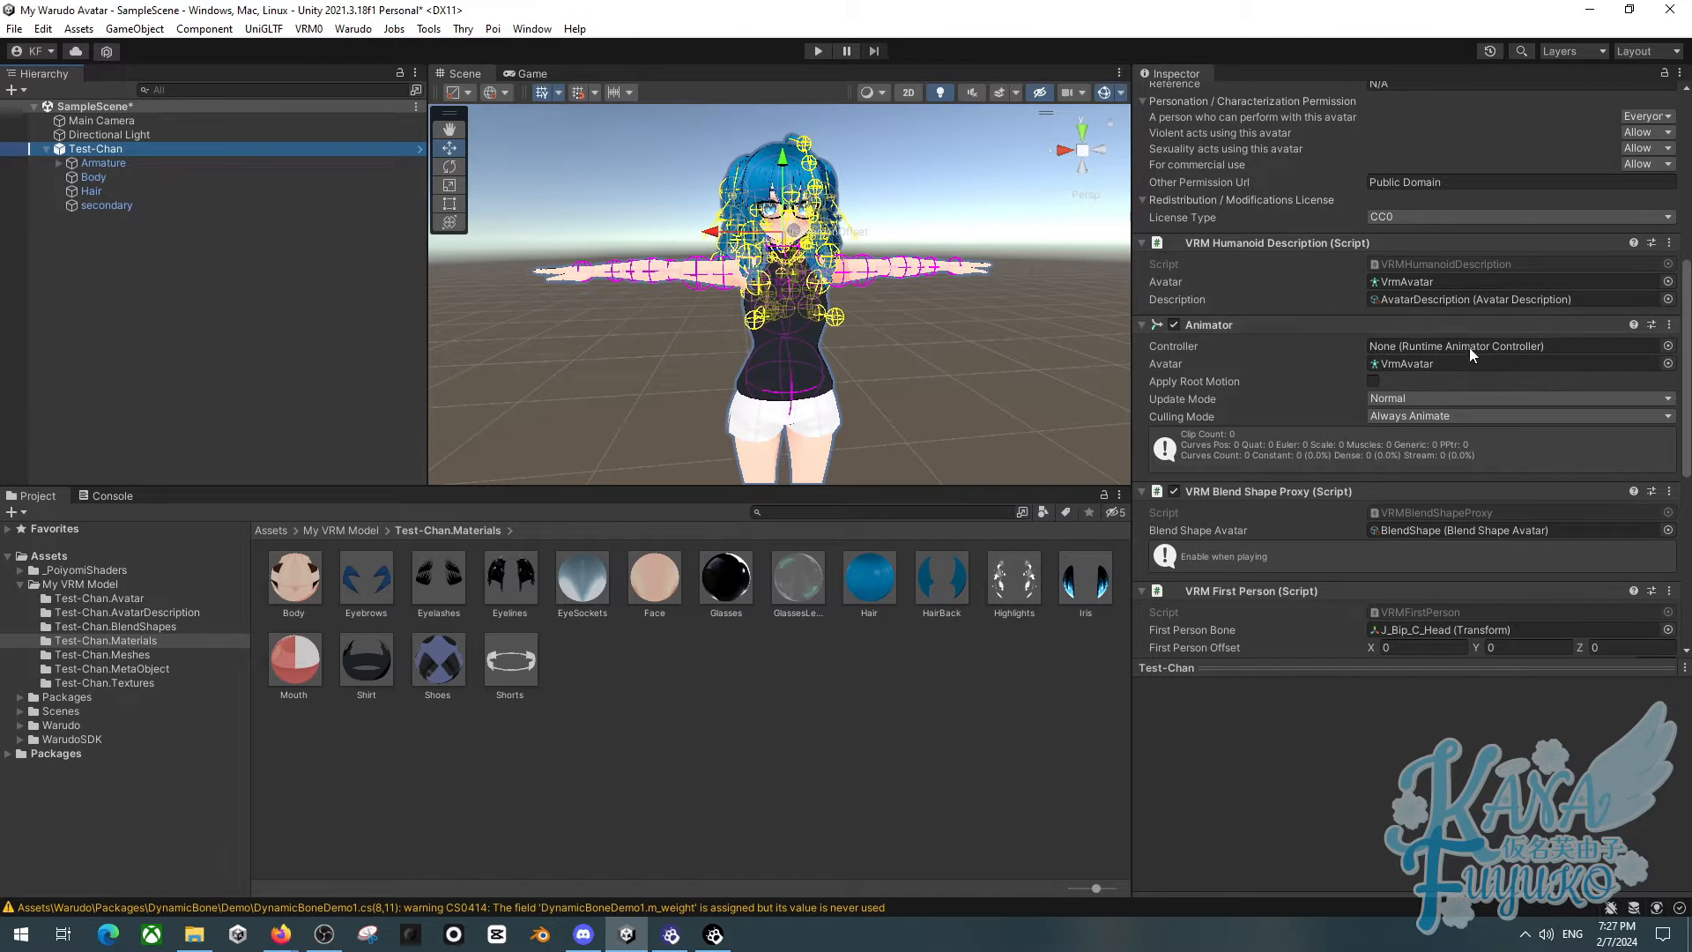
pyautogui.moveTo(386, 113)
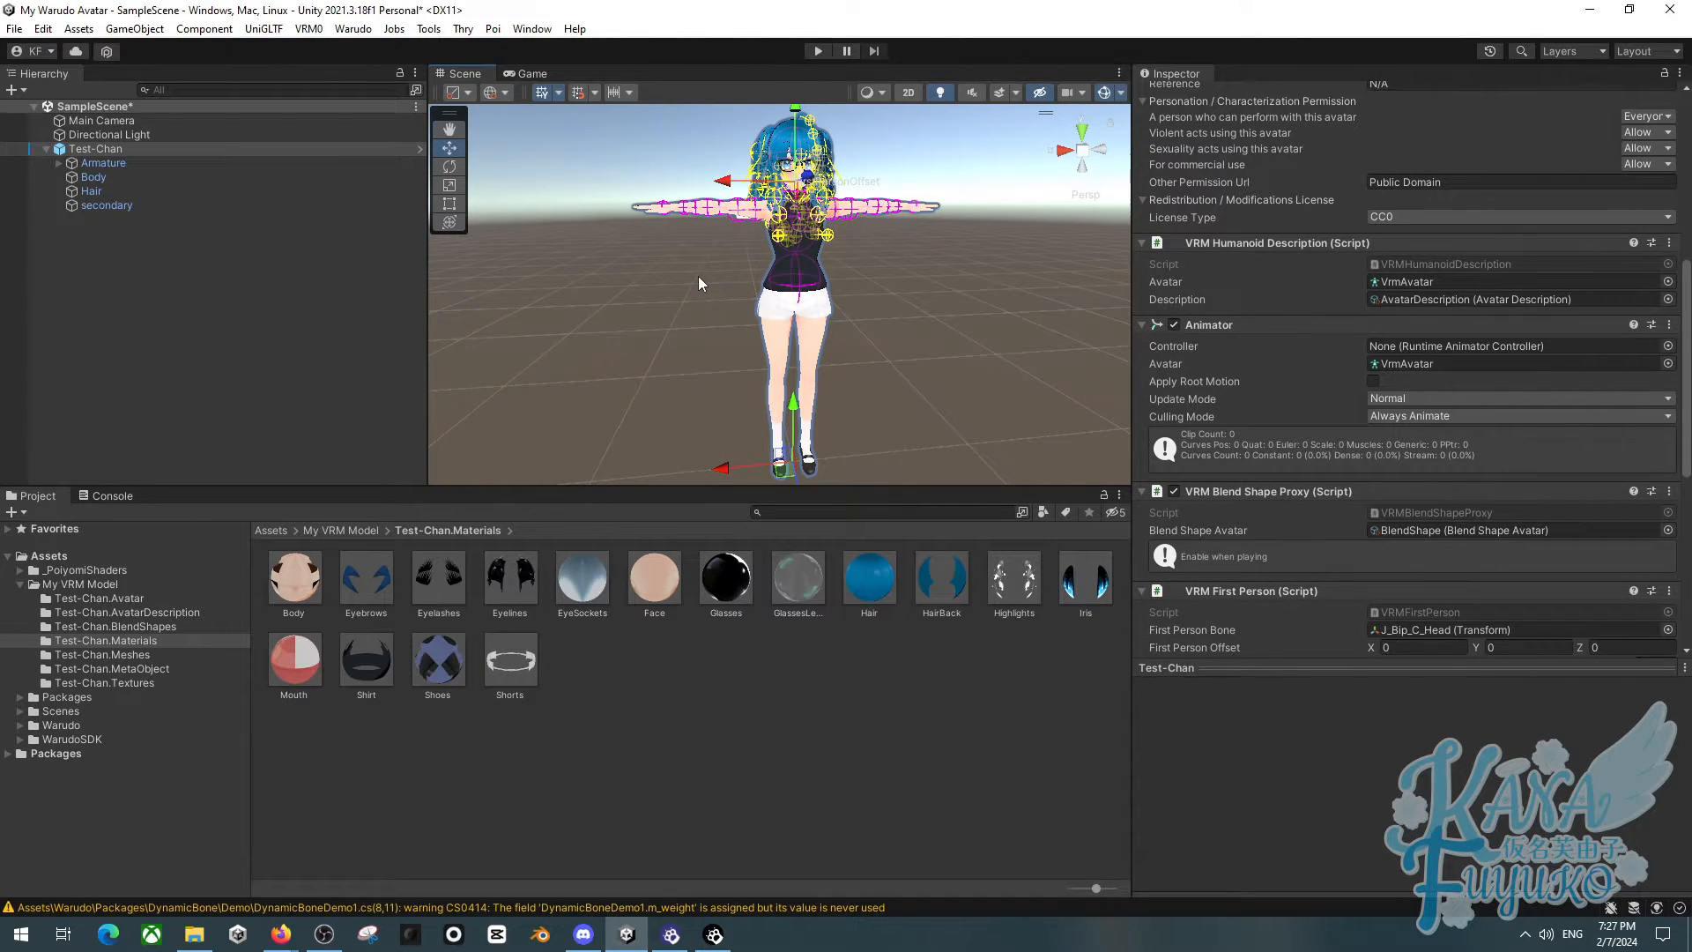
pyautogui.moveTo(338, 294)
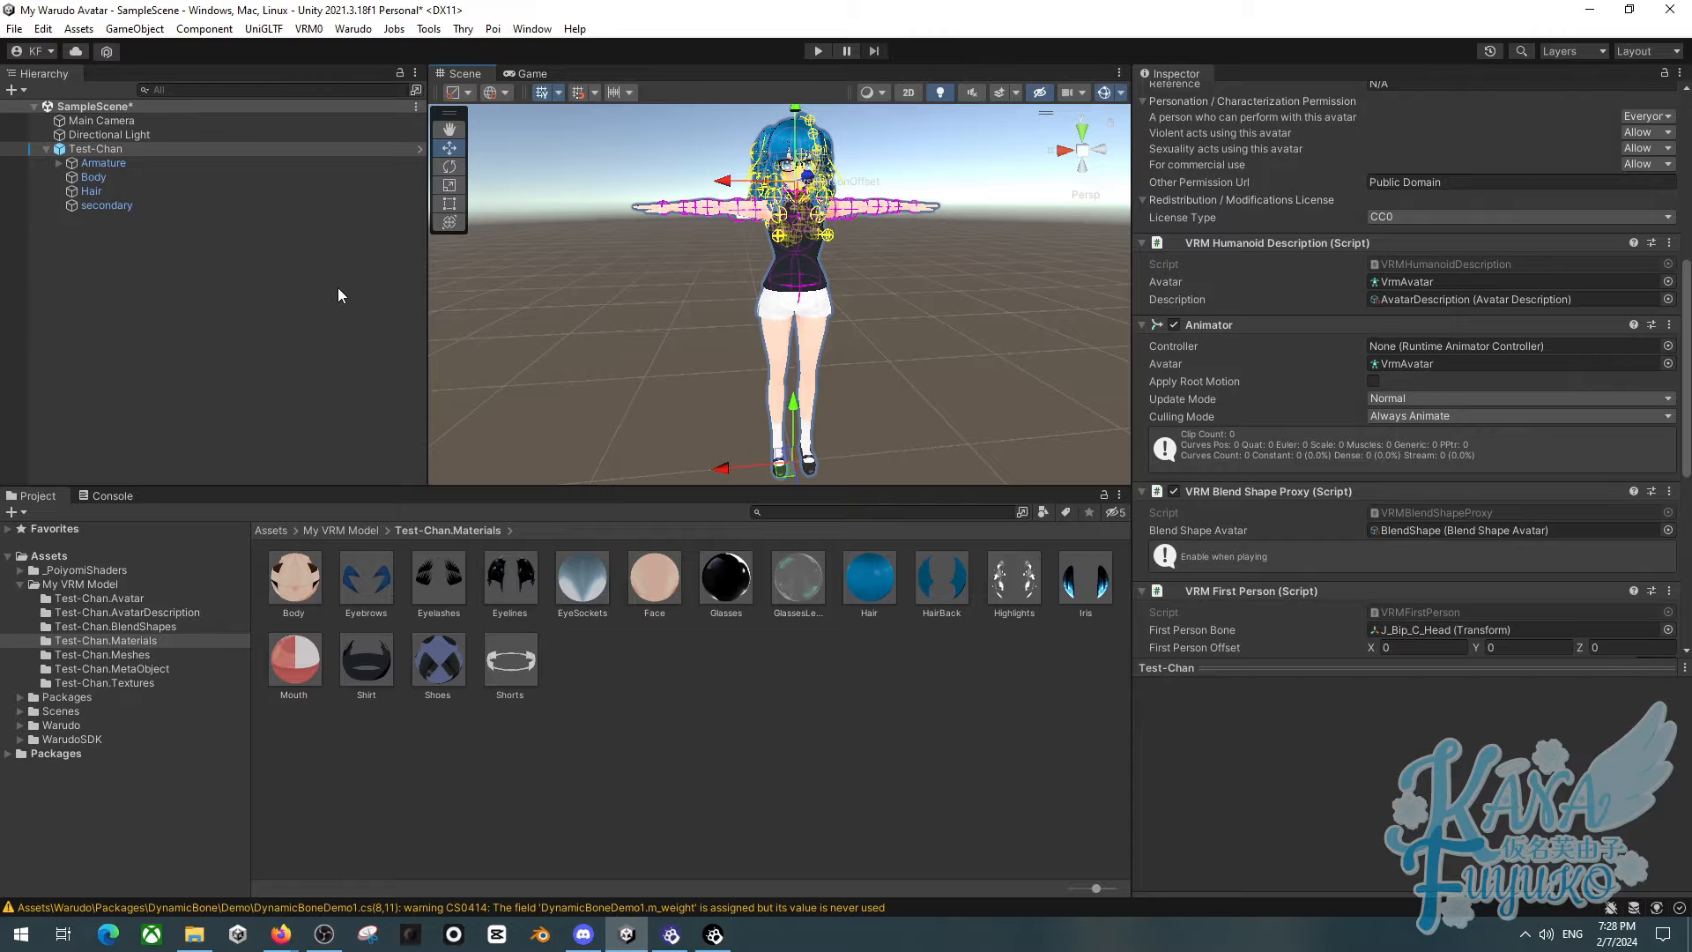
pyautogui.moveTo(210, 354)
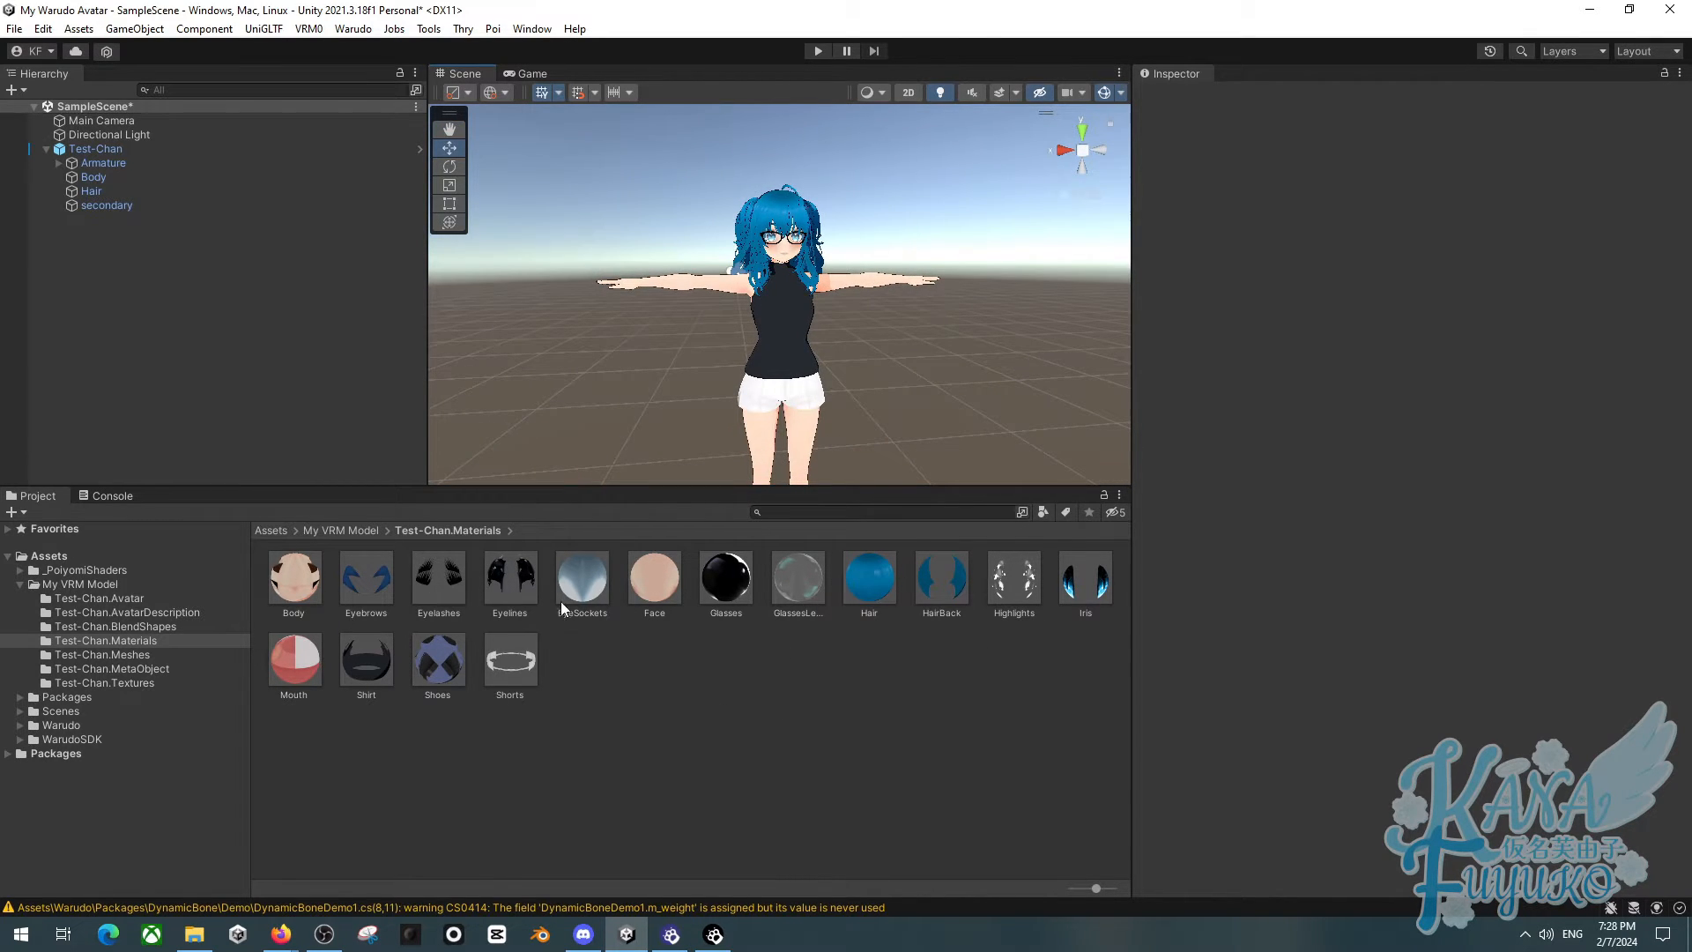
# Set the Shirt, Shoes and Shorts materials to the Poiyomi 8.1 Toon shader
pyautogui.click(367, 658)
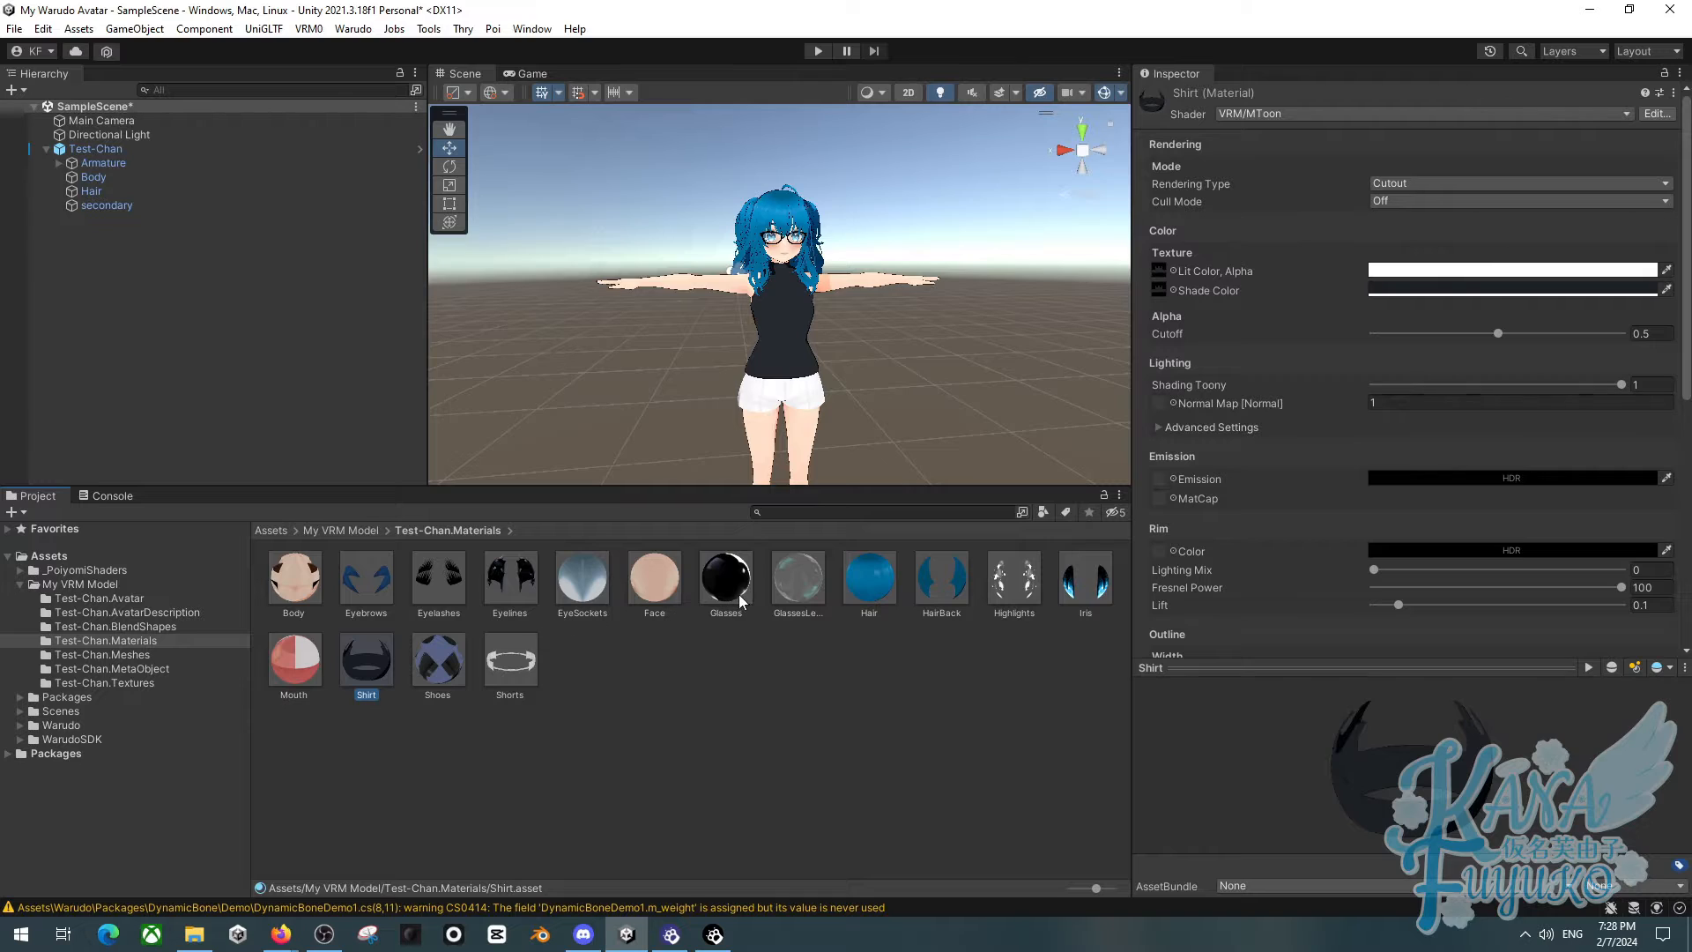
pyautogui.moveTo(881, 580)
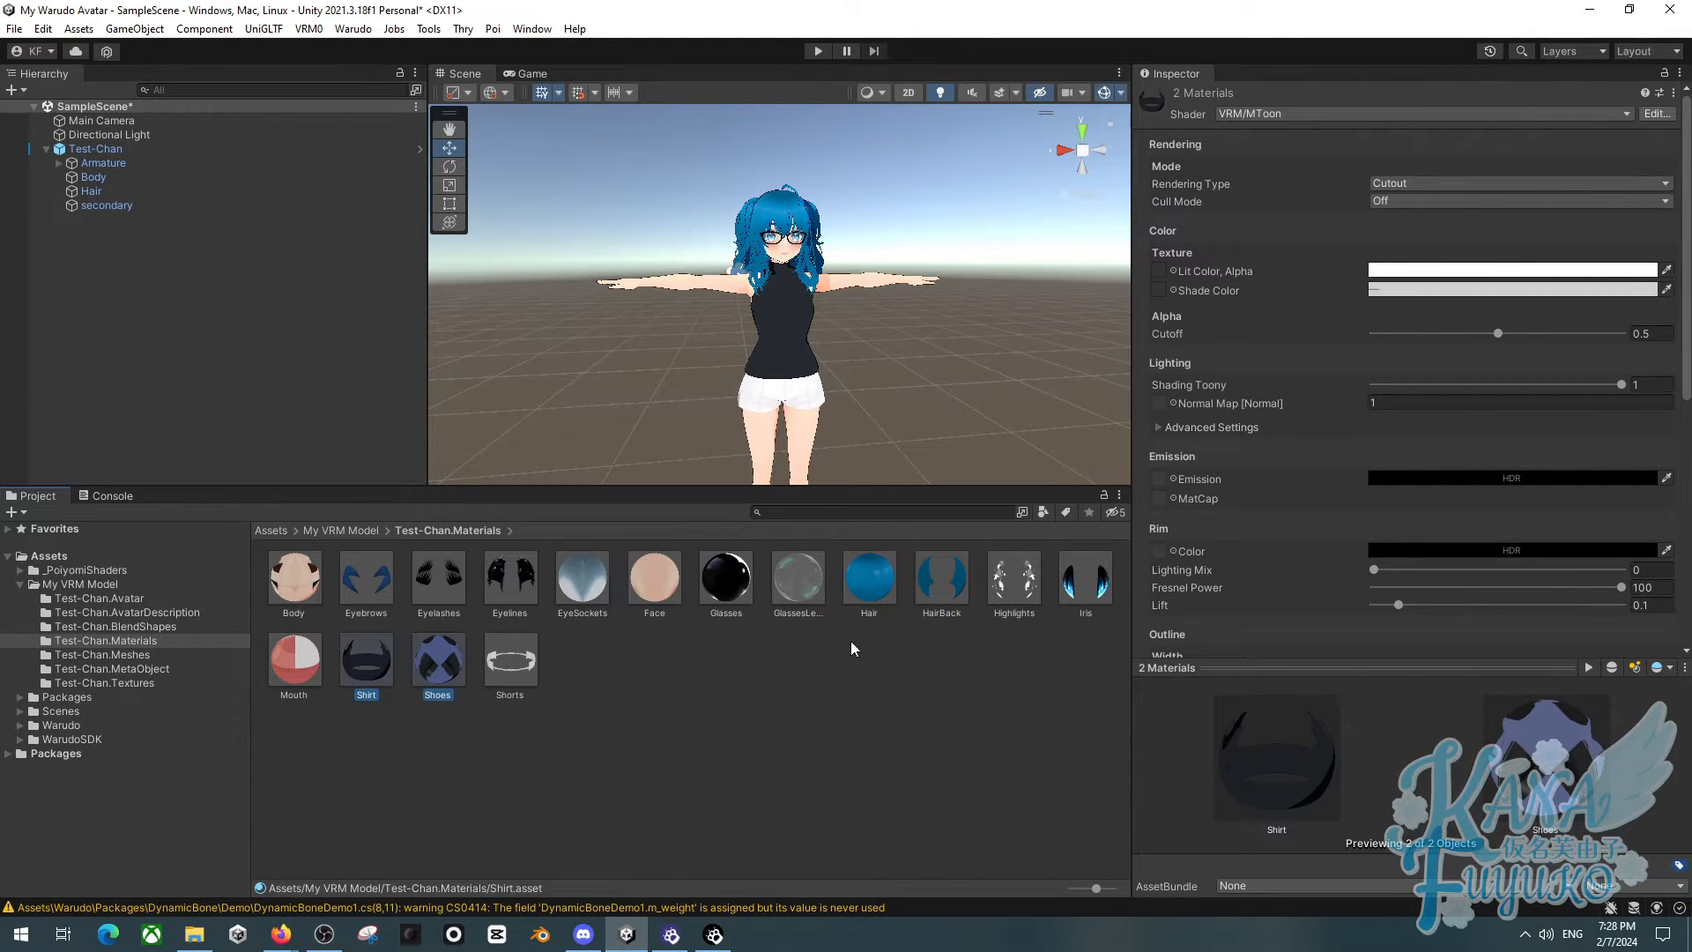
pyautogui.click(507, 657)
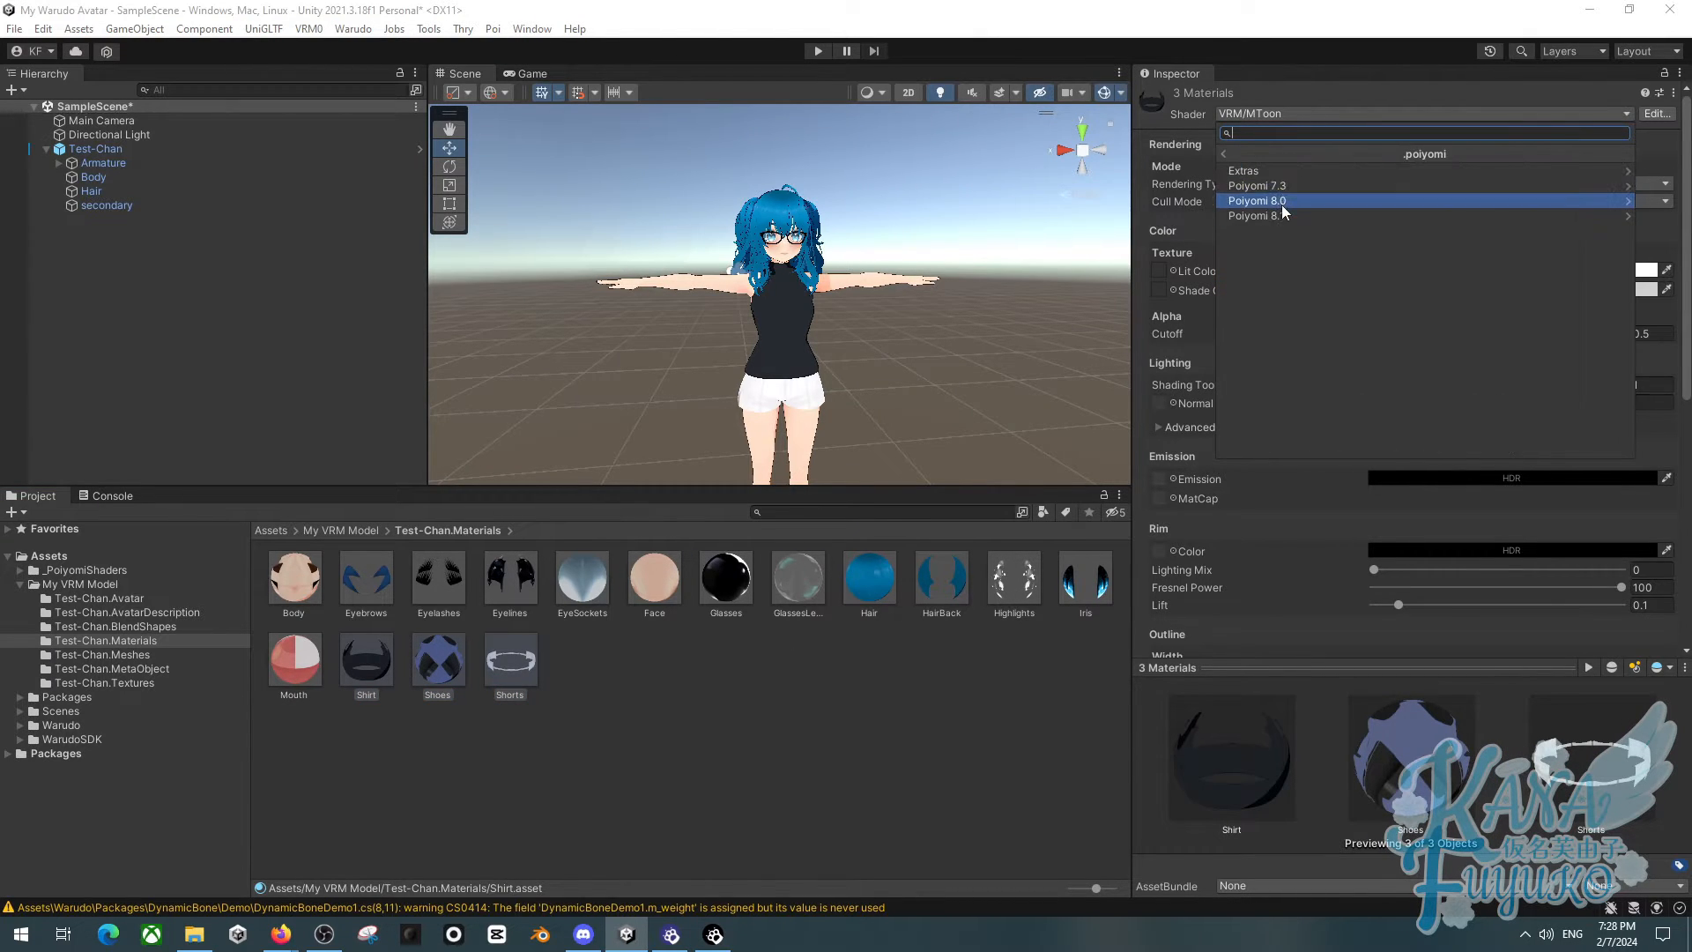
pyautogui.click(1256, 215)
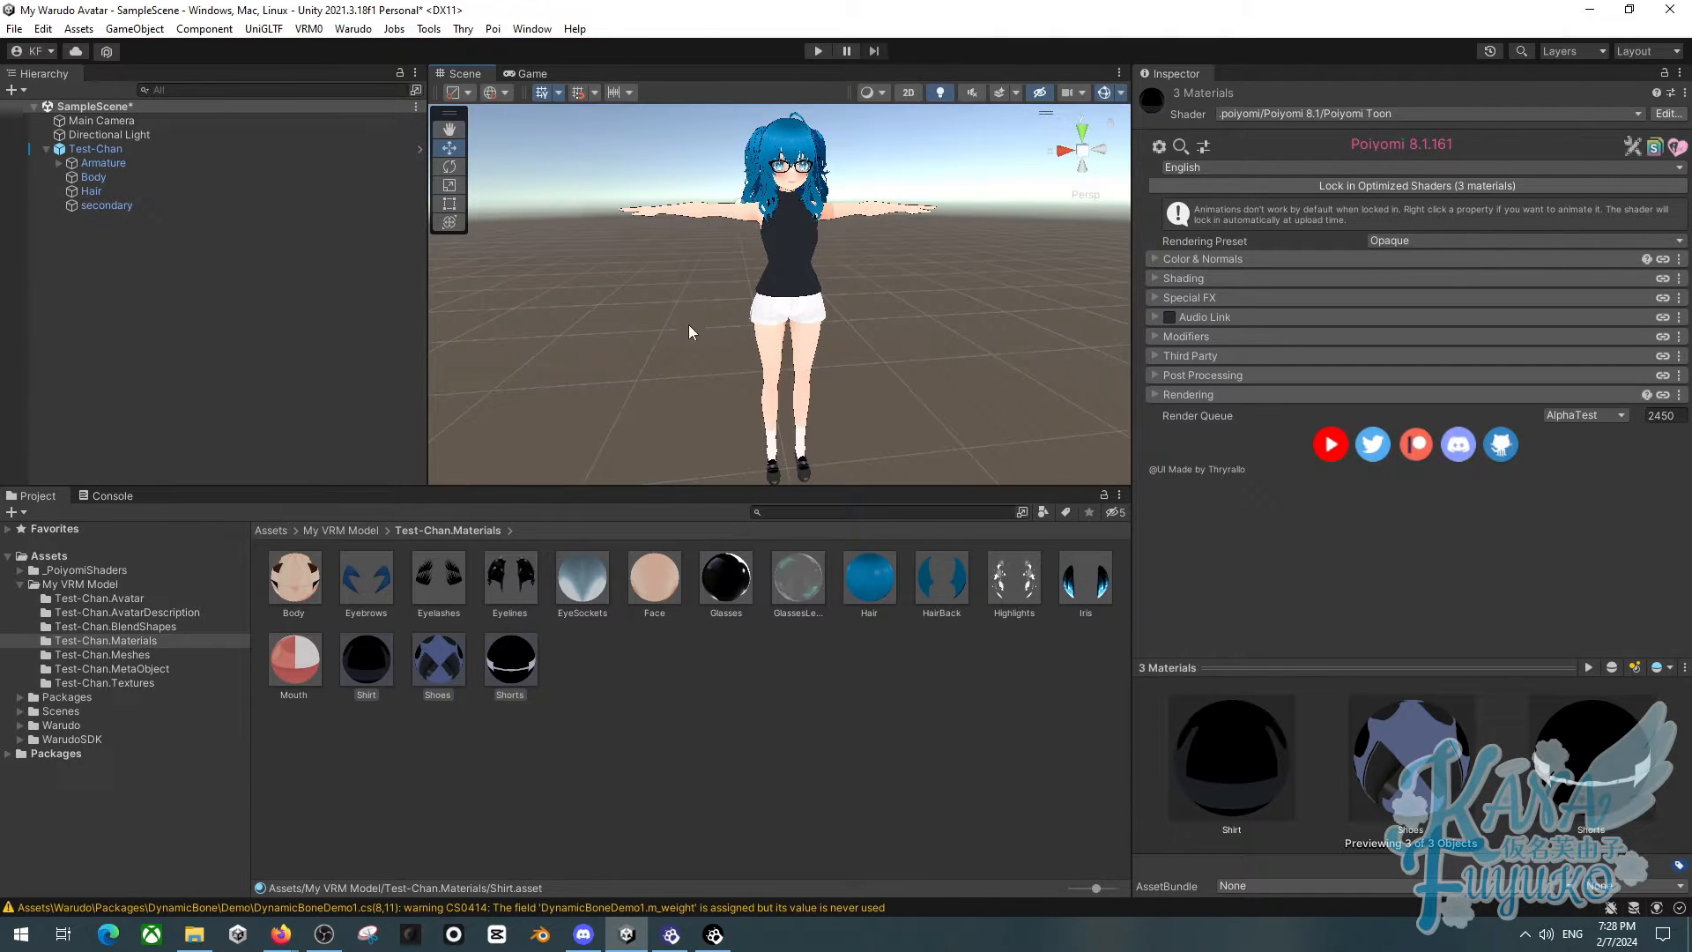
pyautogui.click(97, 148)
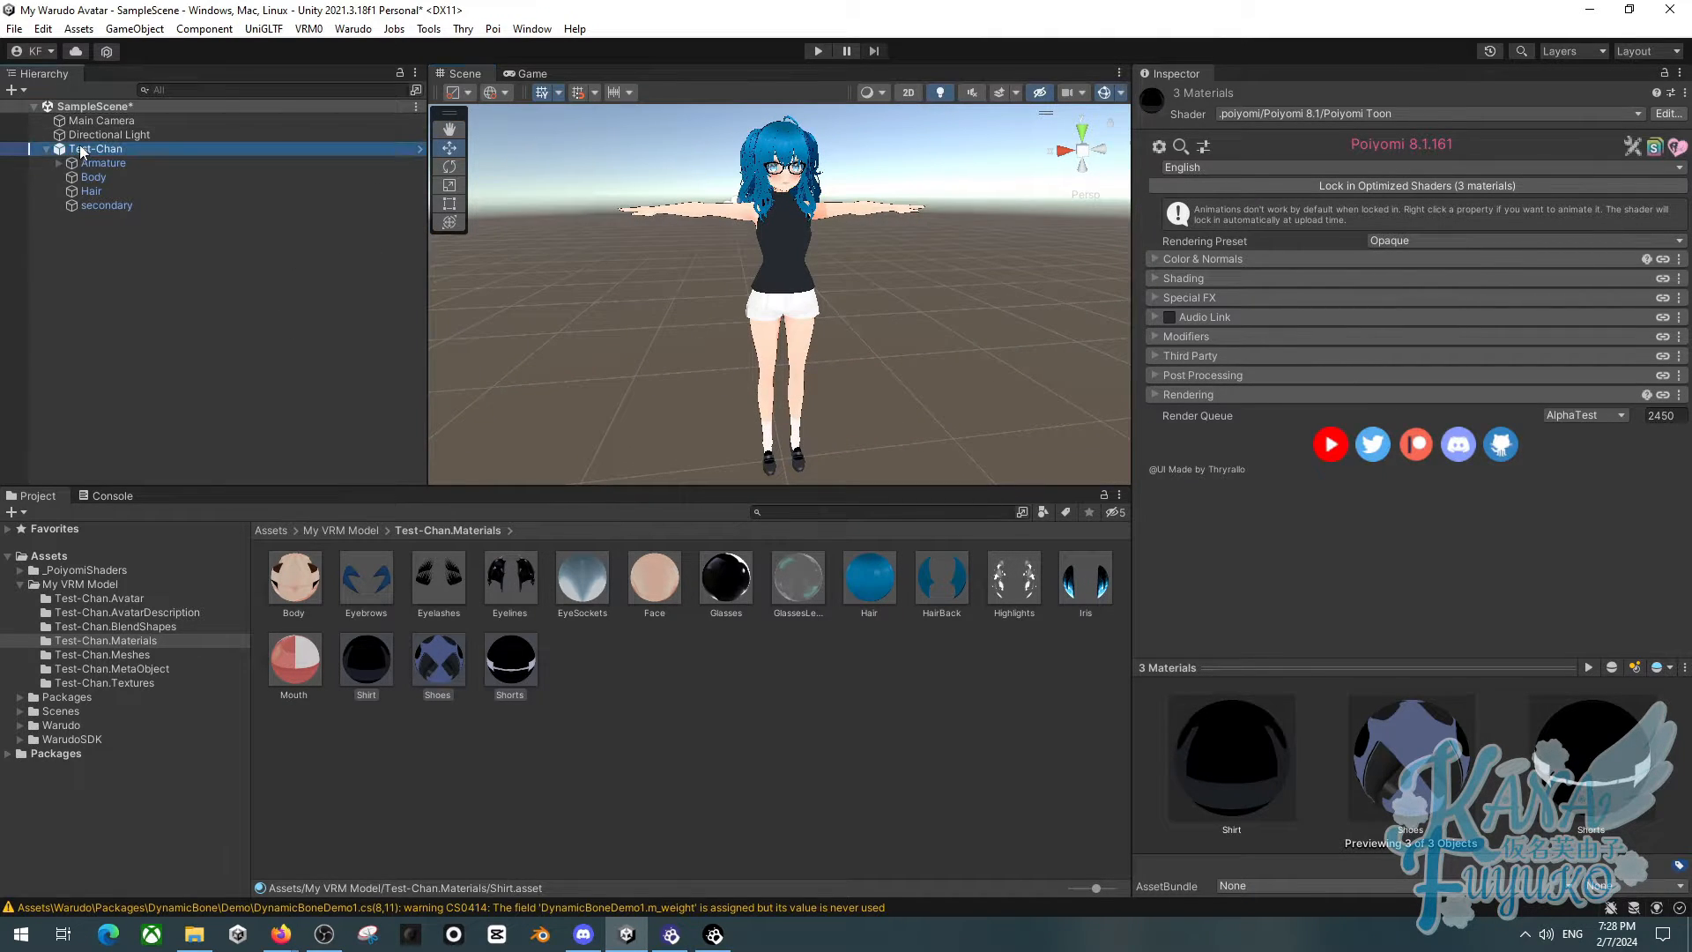
# Run Warudo Setup Character on Test-Chan, creating the Character mod and confirming the Success dialog
pyautogui.click(99, 148)
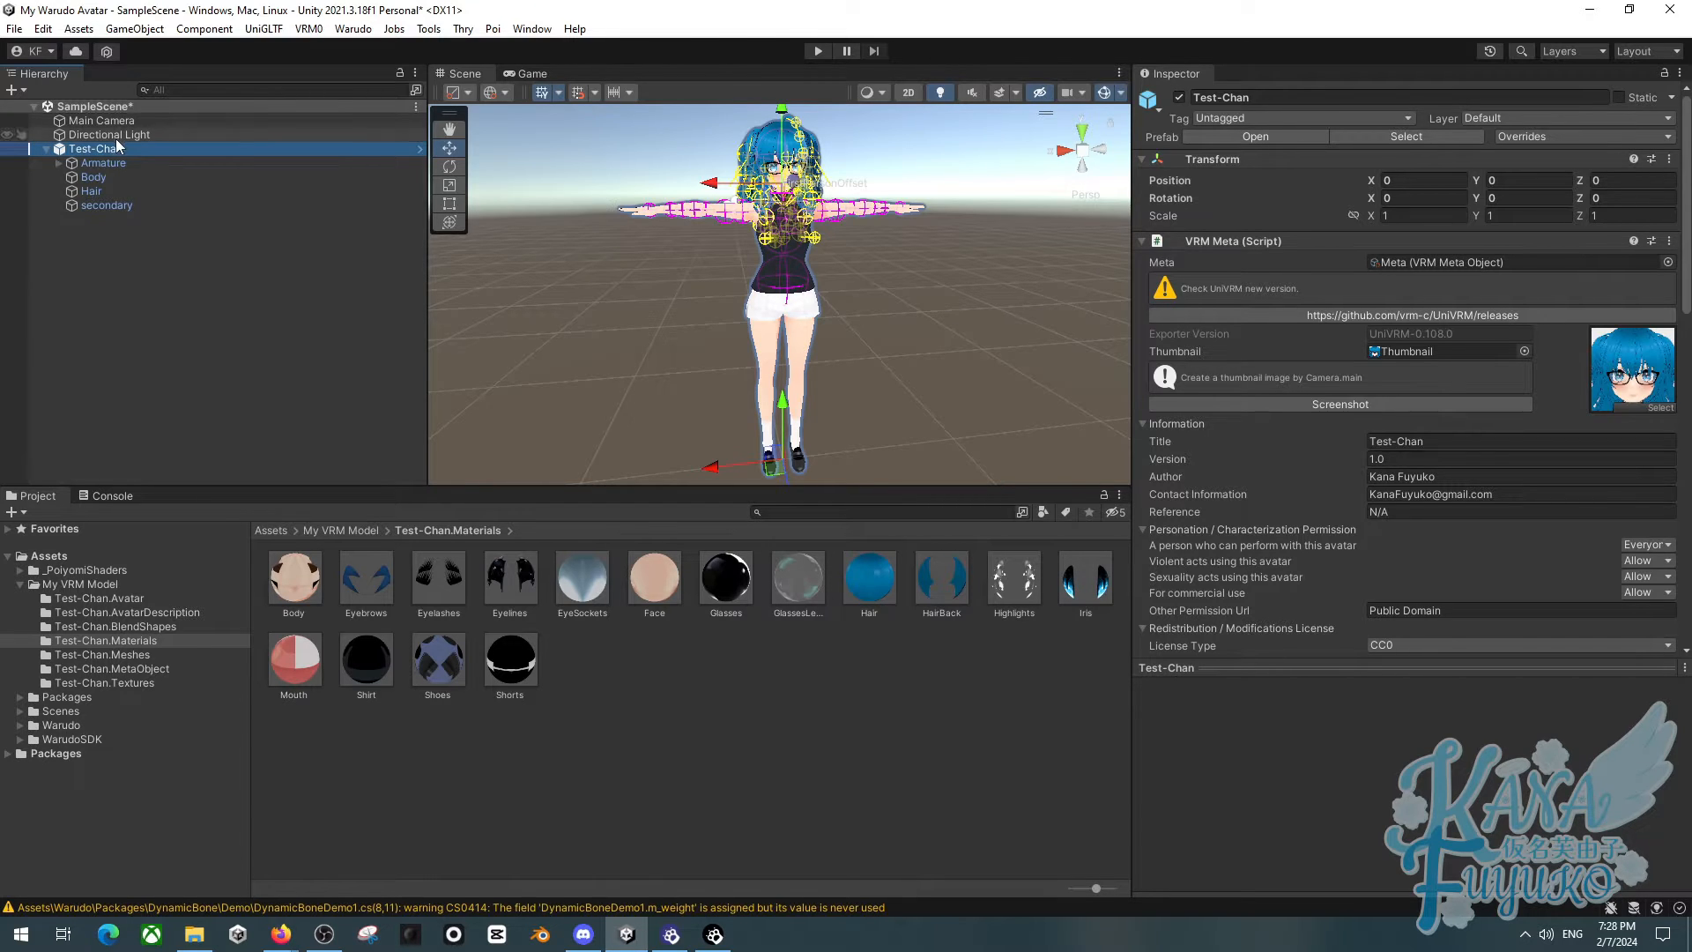
pyautogui.click(352, 28)
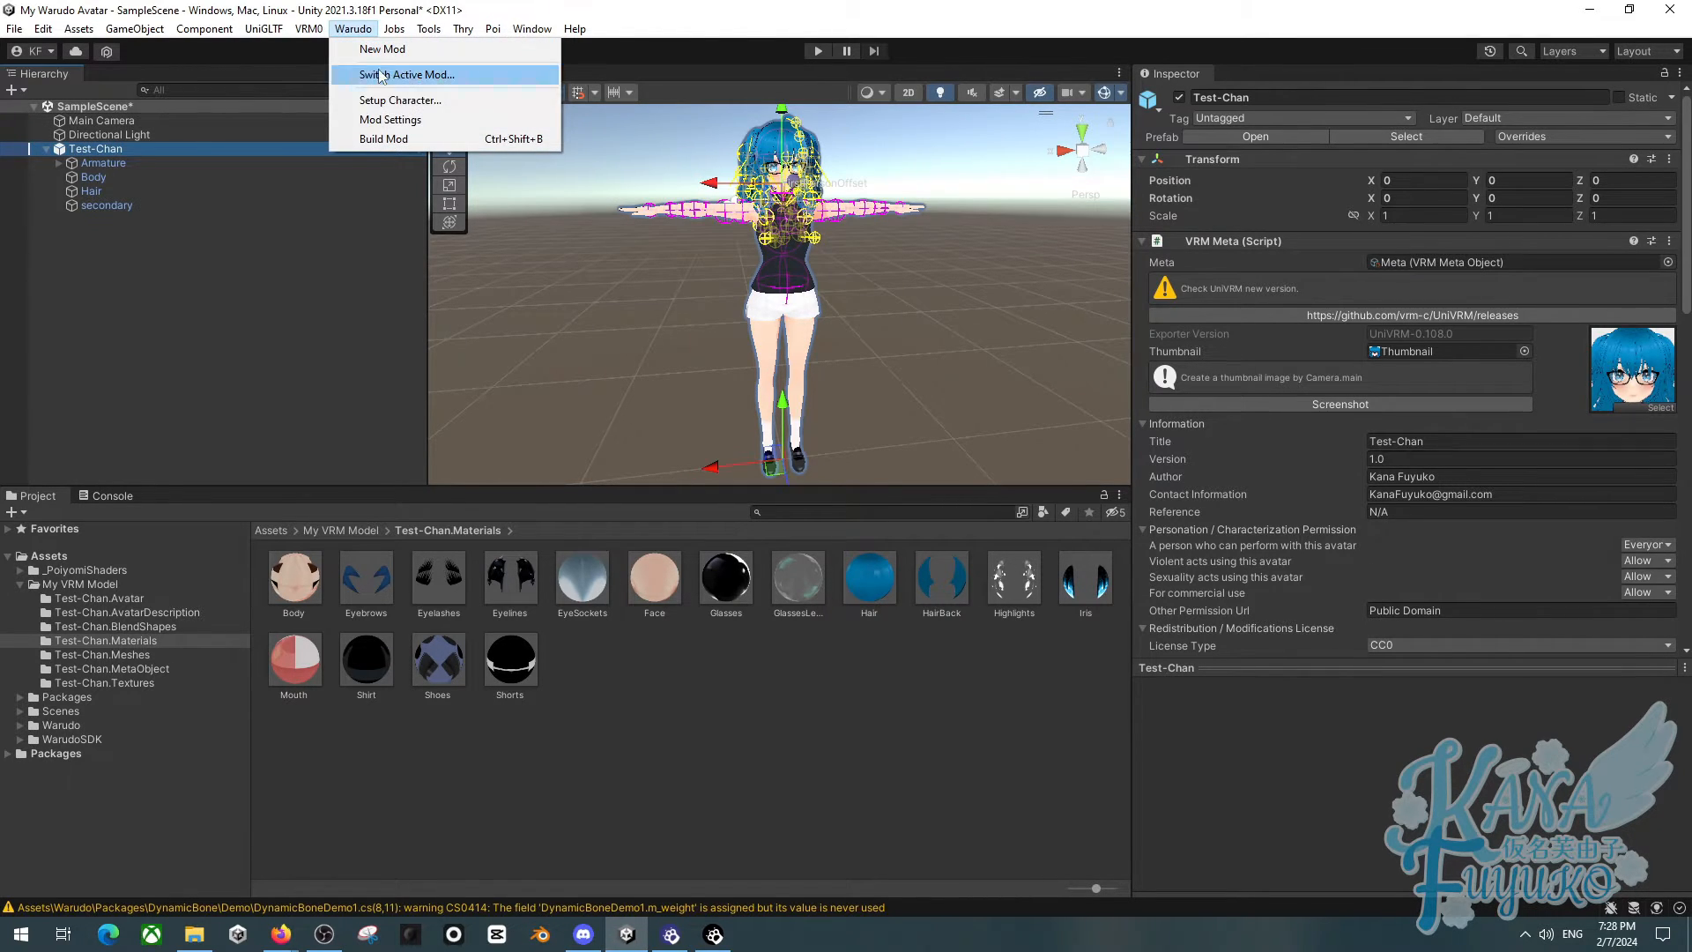
pyautogui.click(400, 100)
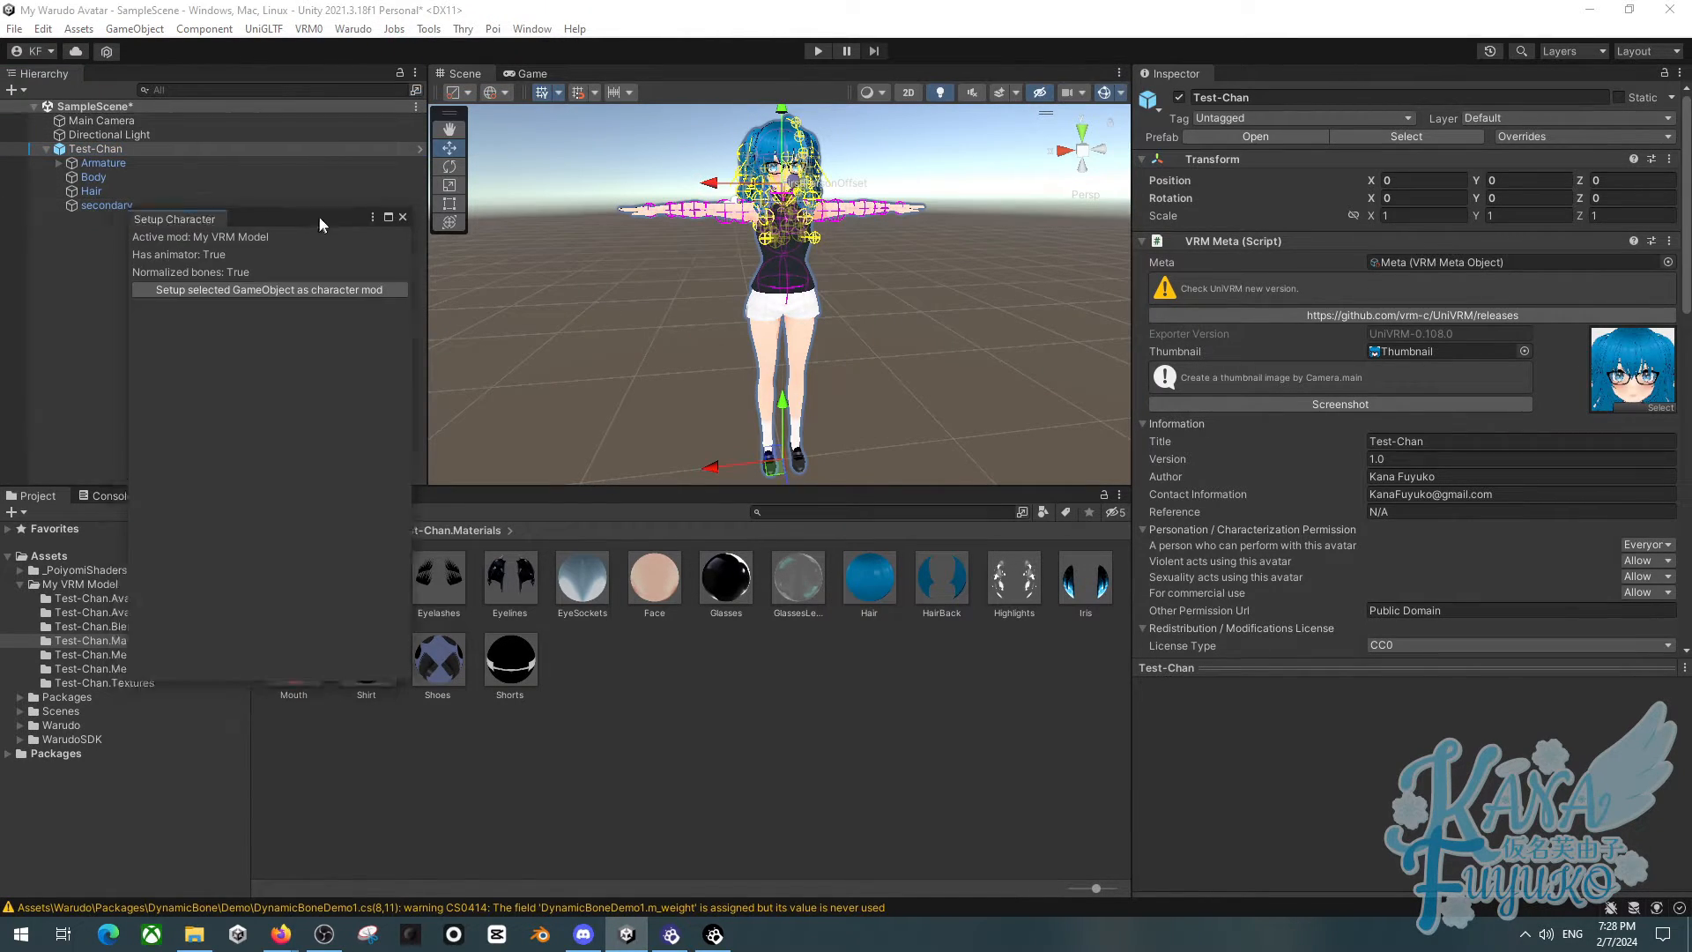
pyautogui.moveTo(174, 219); pyautogui.dragTo(391, 109)
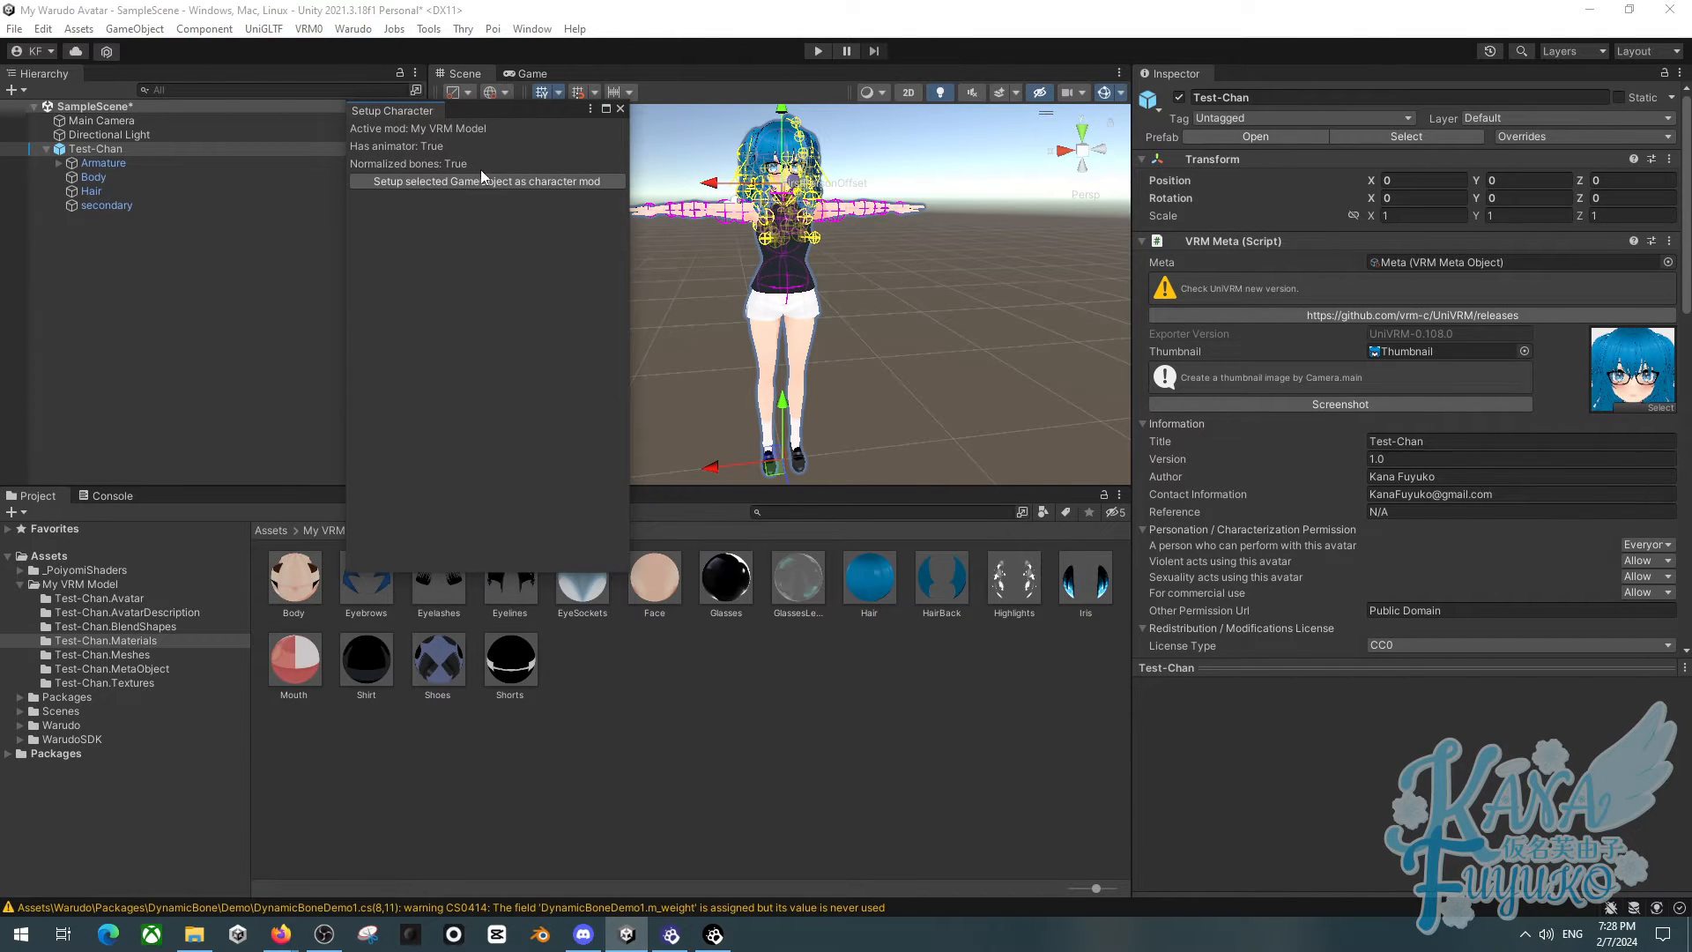
pyautogui.moveTo(116, 141)
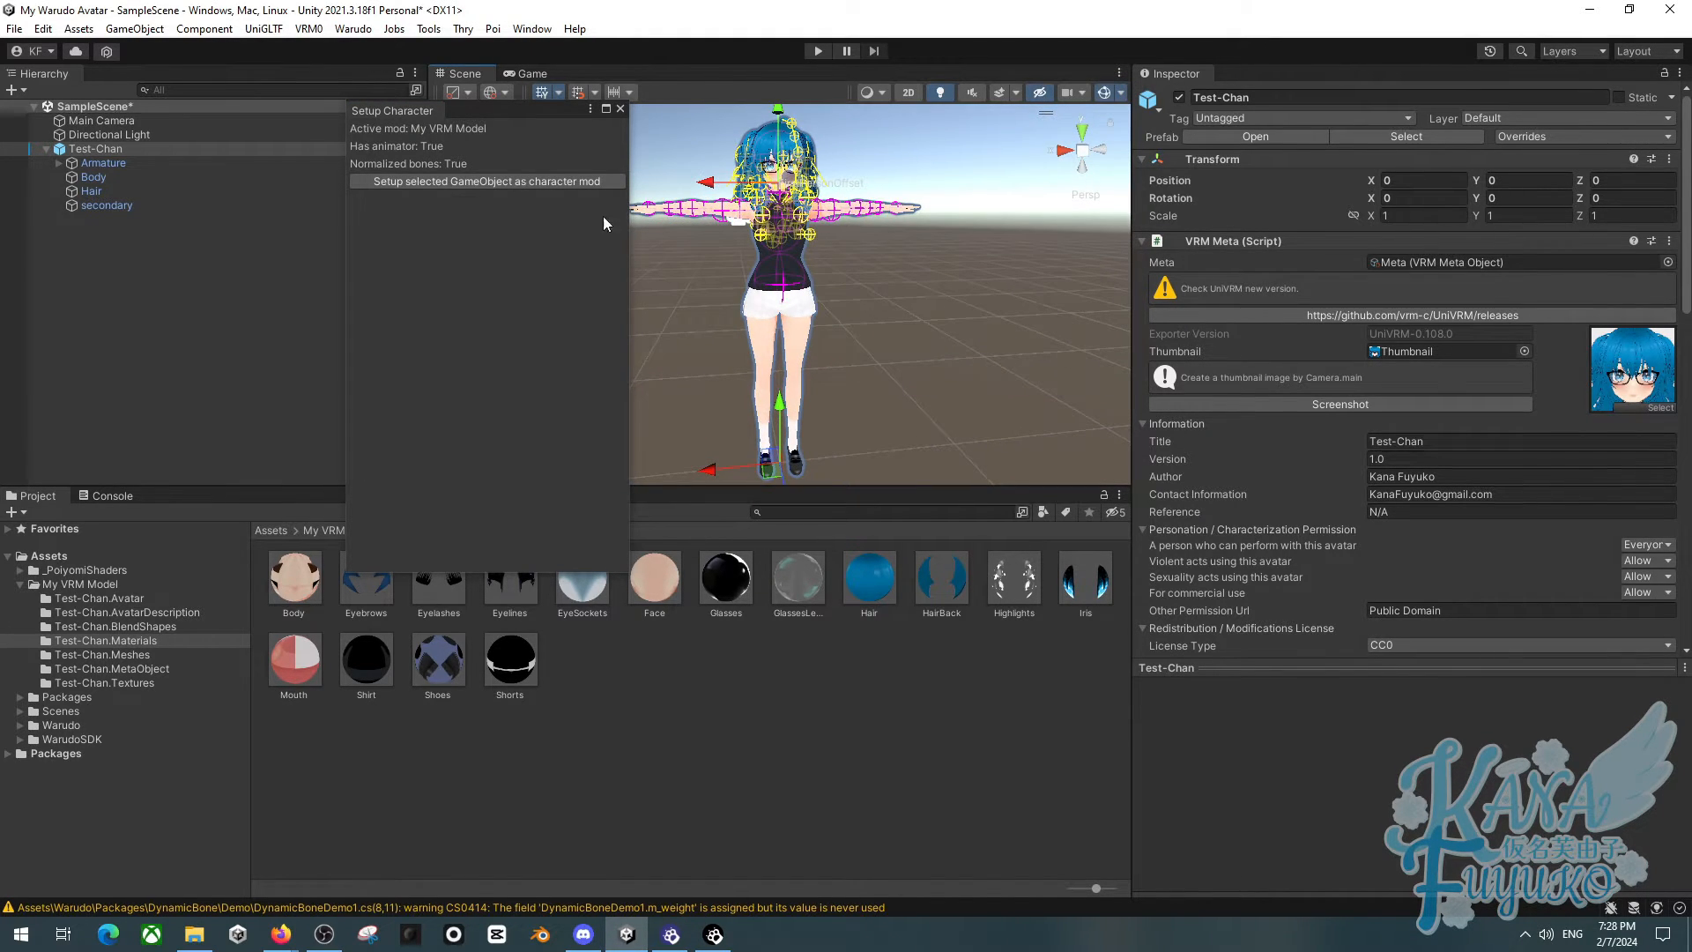
pyautogui.click(488, 180)
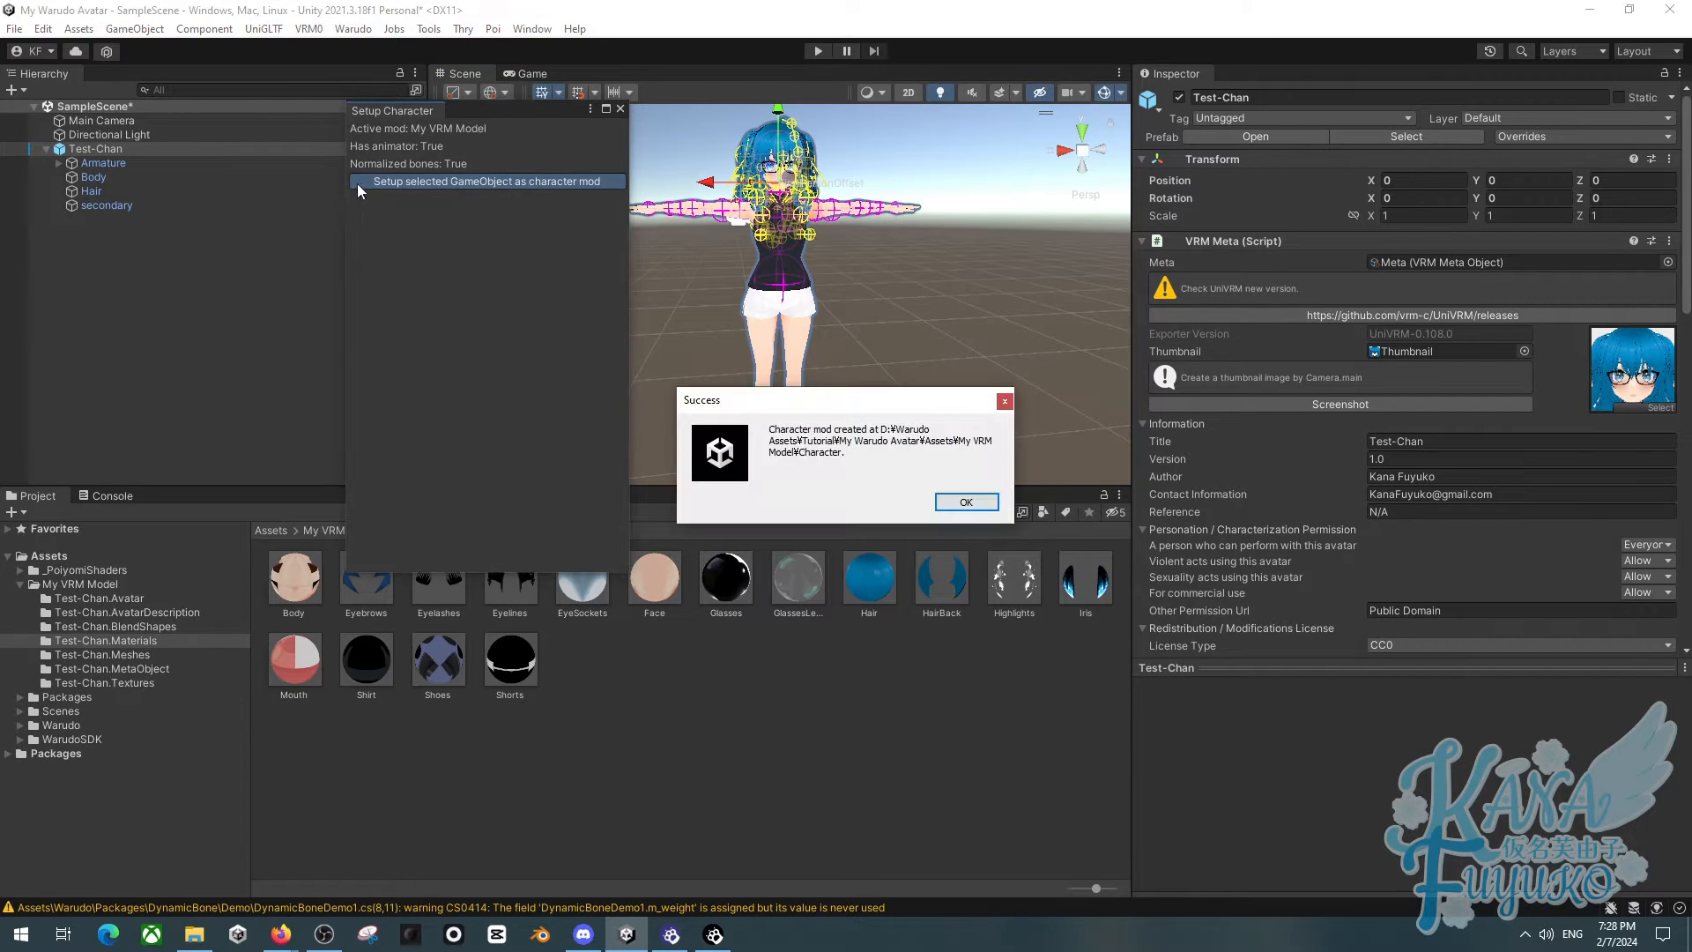
pyautogui.moveTo(591, 214)
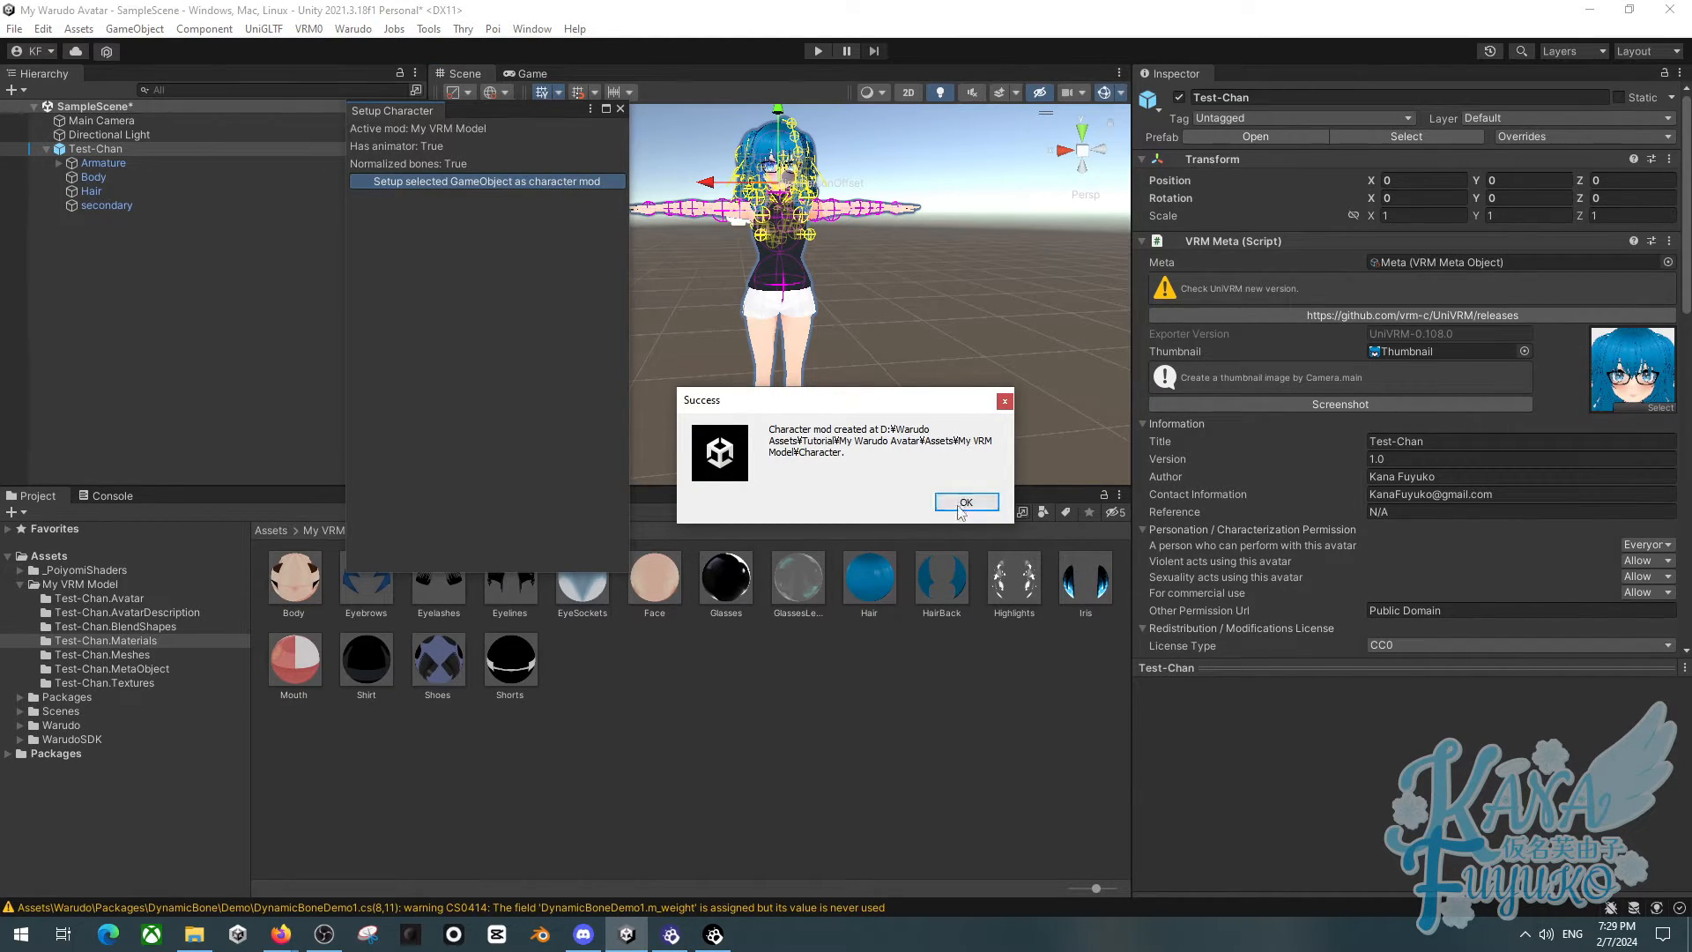
pyautogui.click(964, 502)
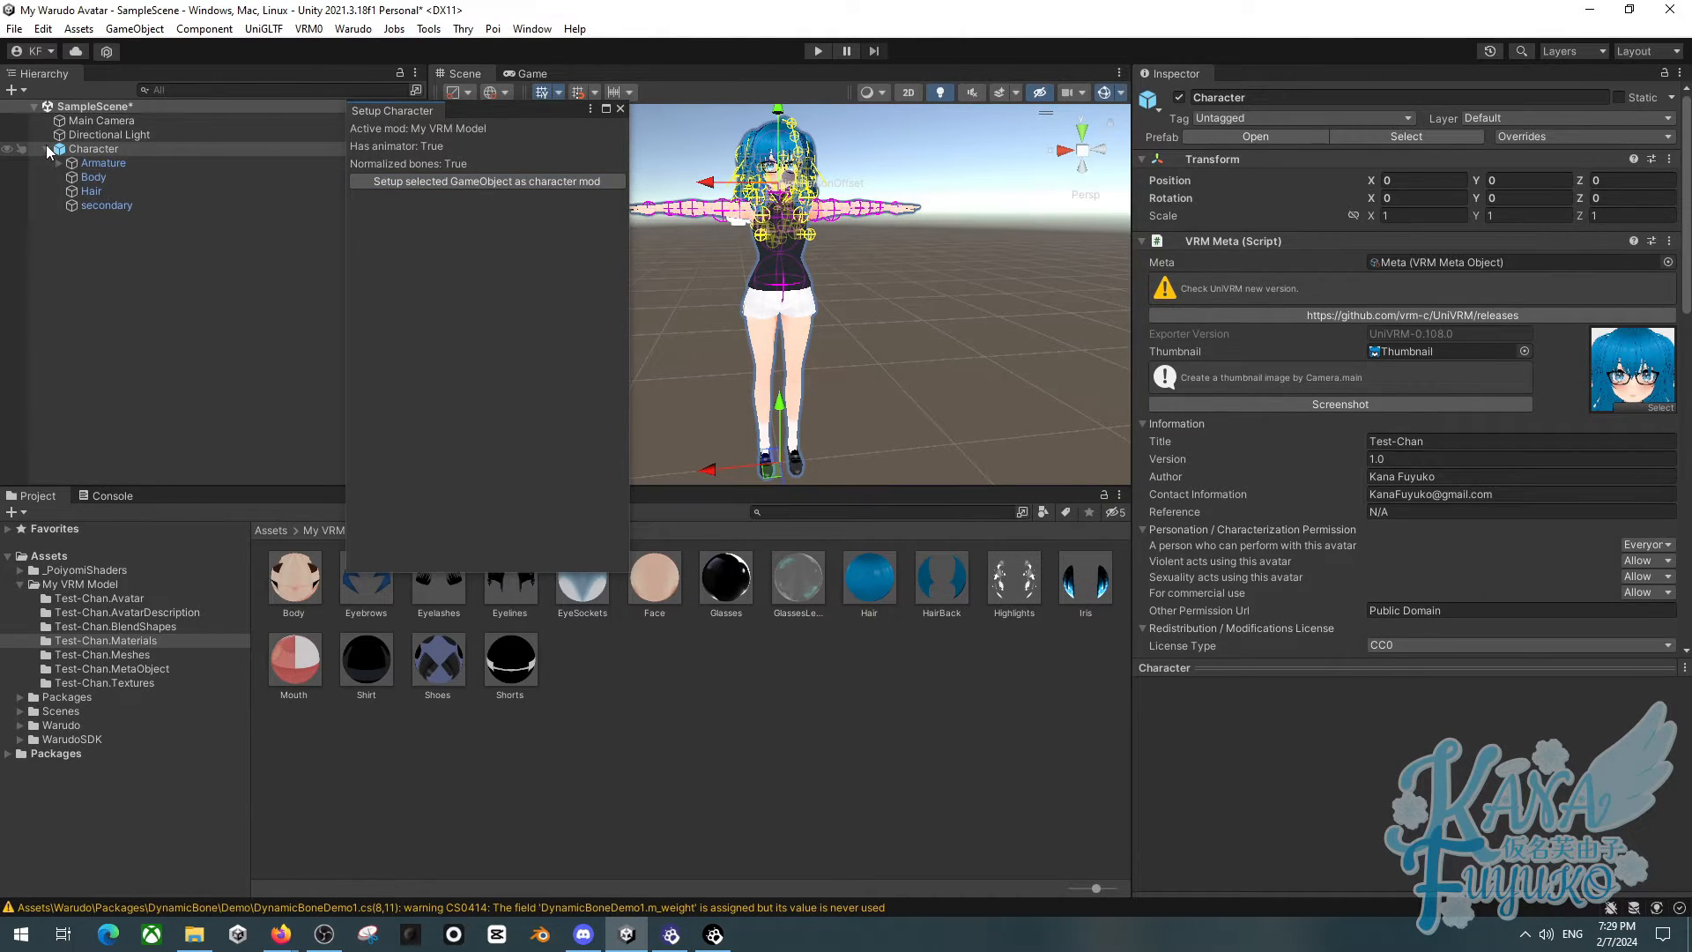
# Collapse Character, delete the original Test-Chan object and reselect Character
pyautogui.click(51, 148)
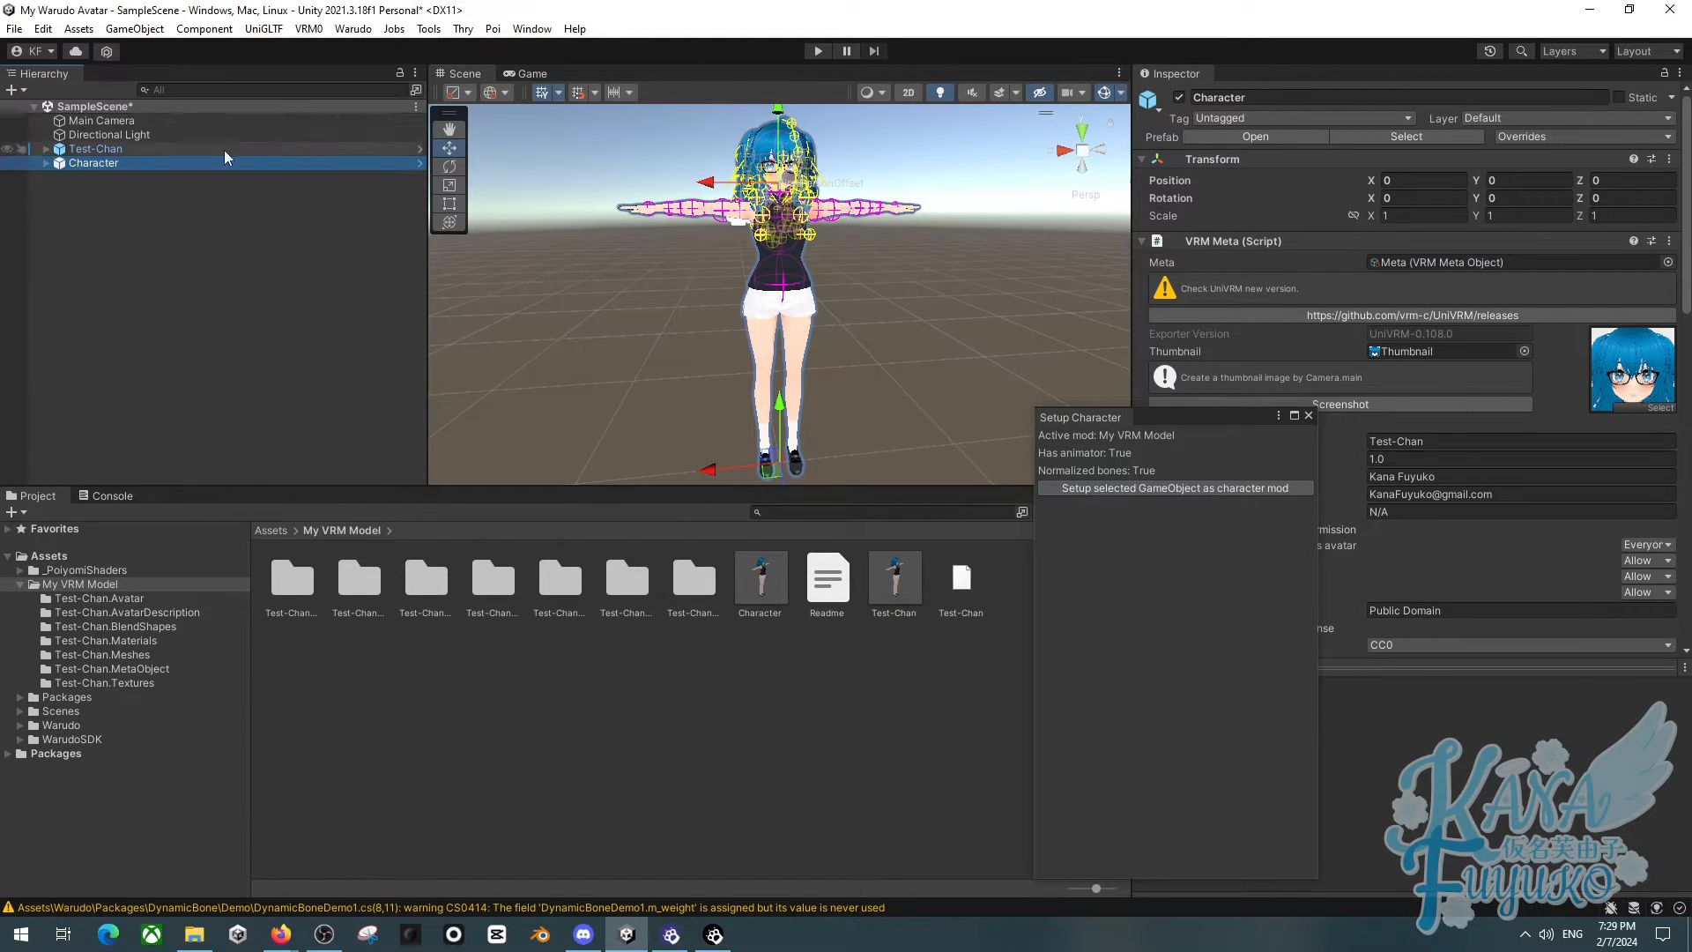
pyautogui.click(95, 148)
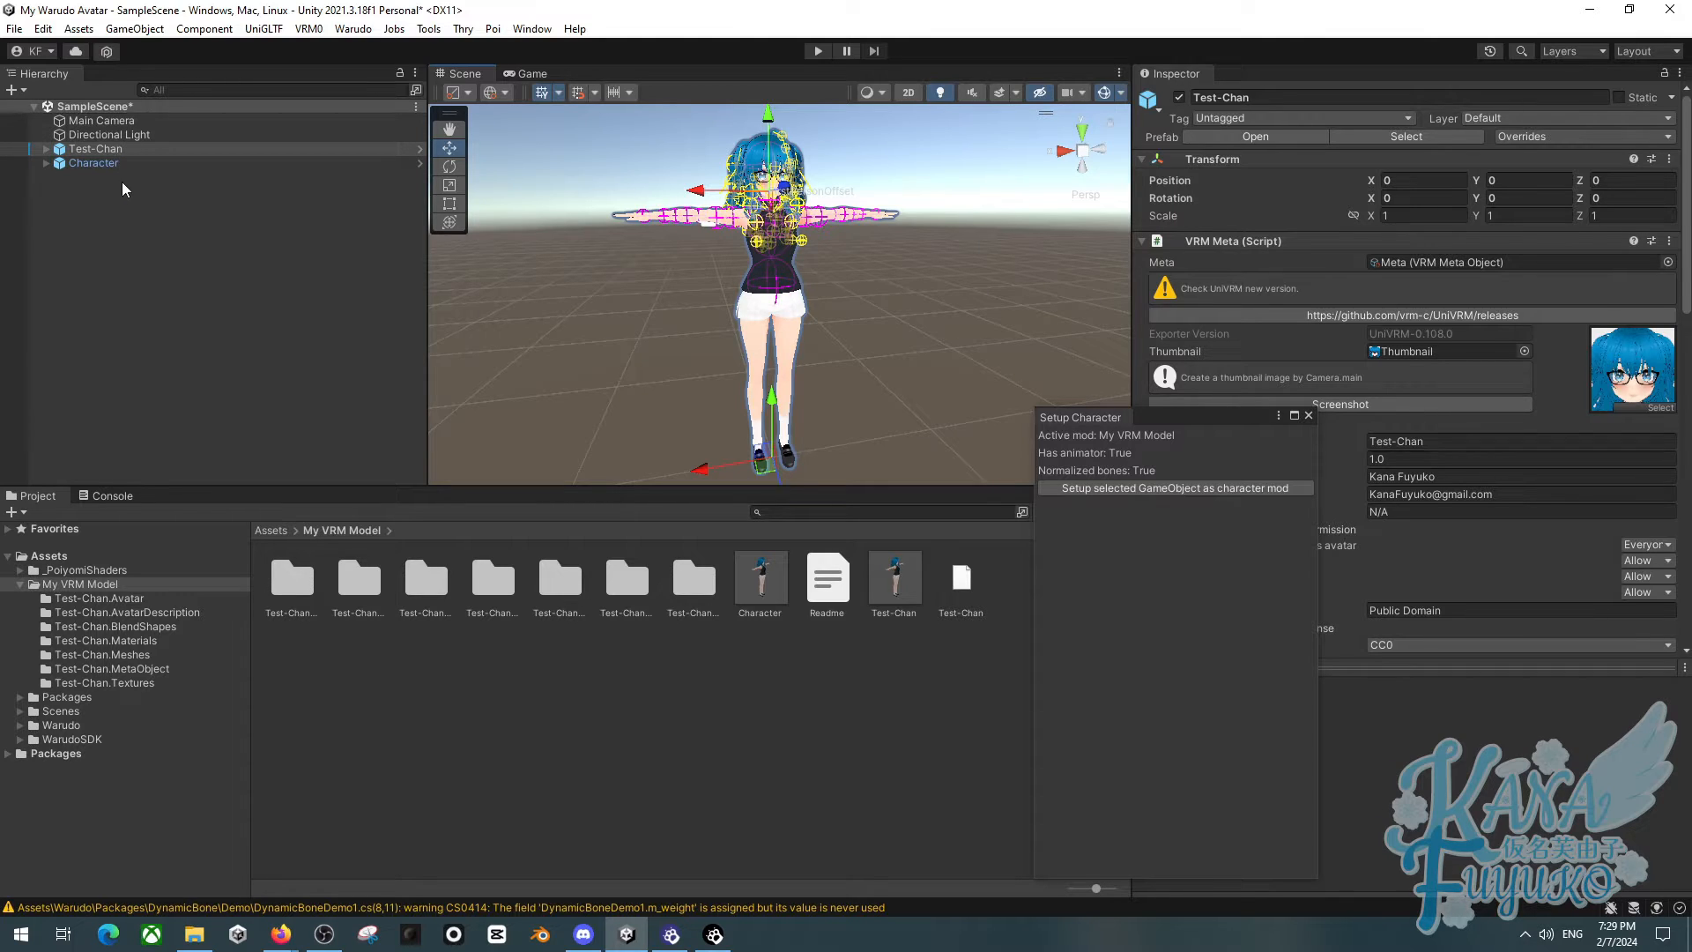
pyautogui.click(97, 162)
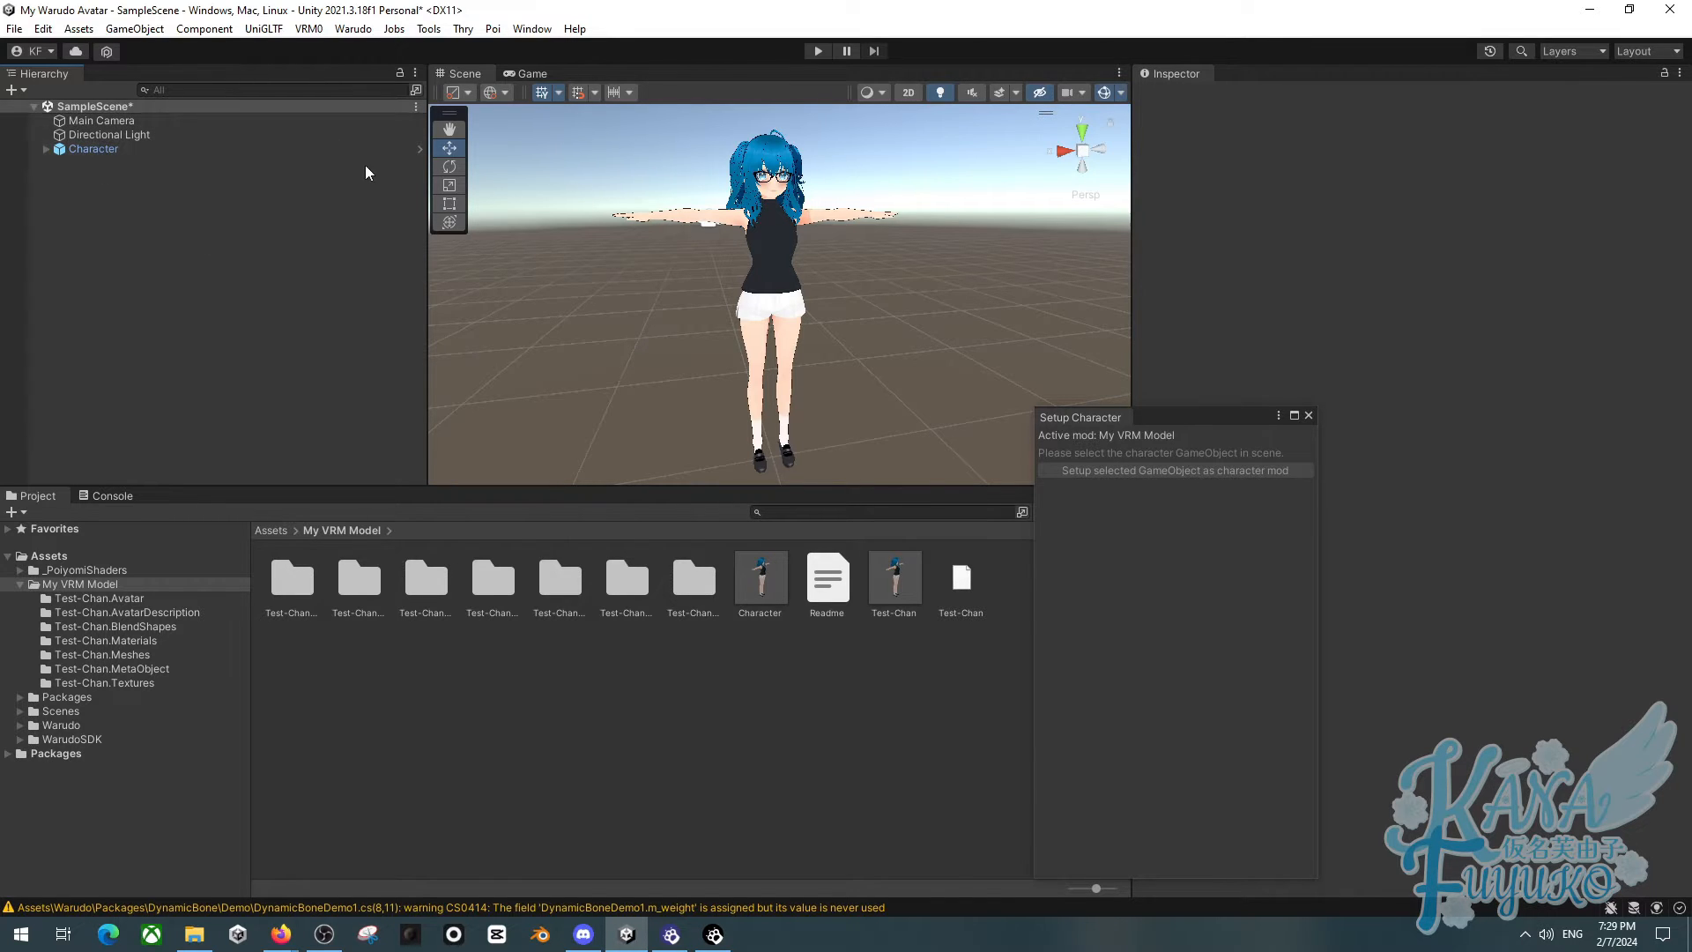
pyautogui.click(92, 149)
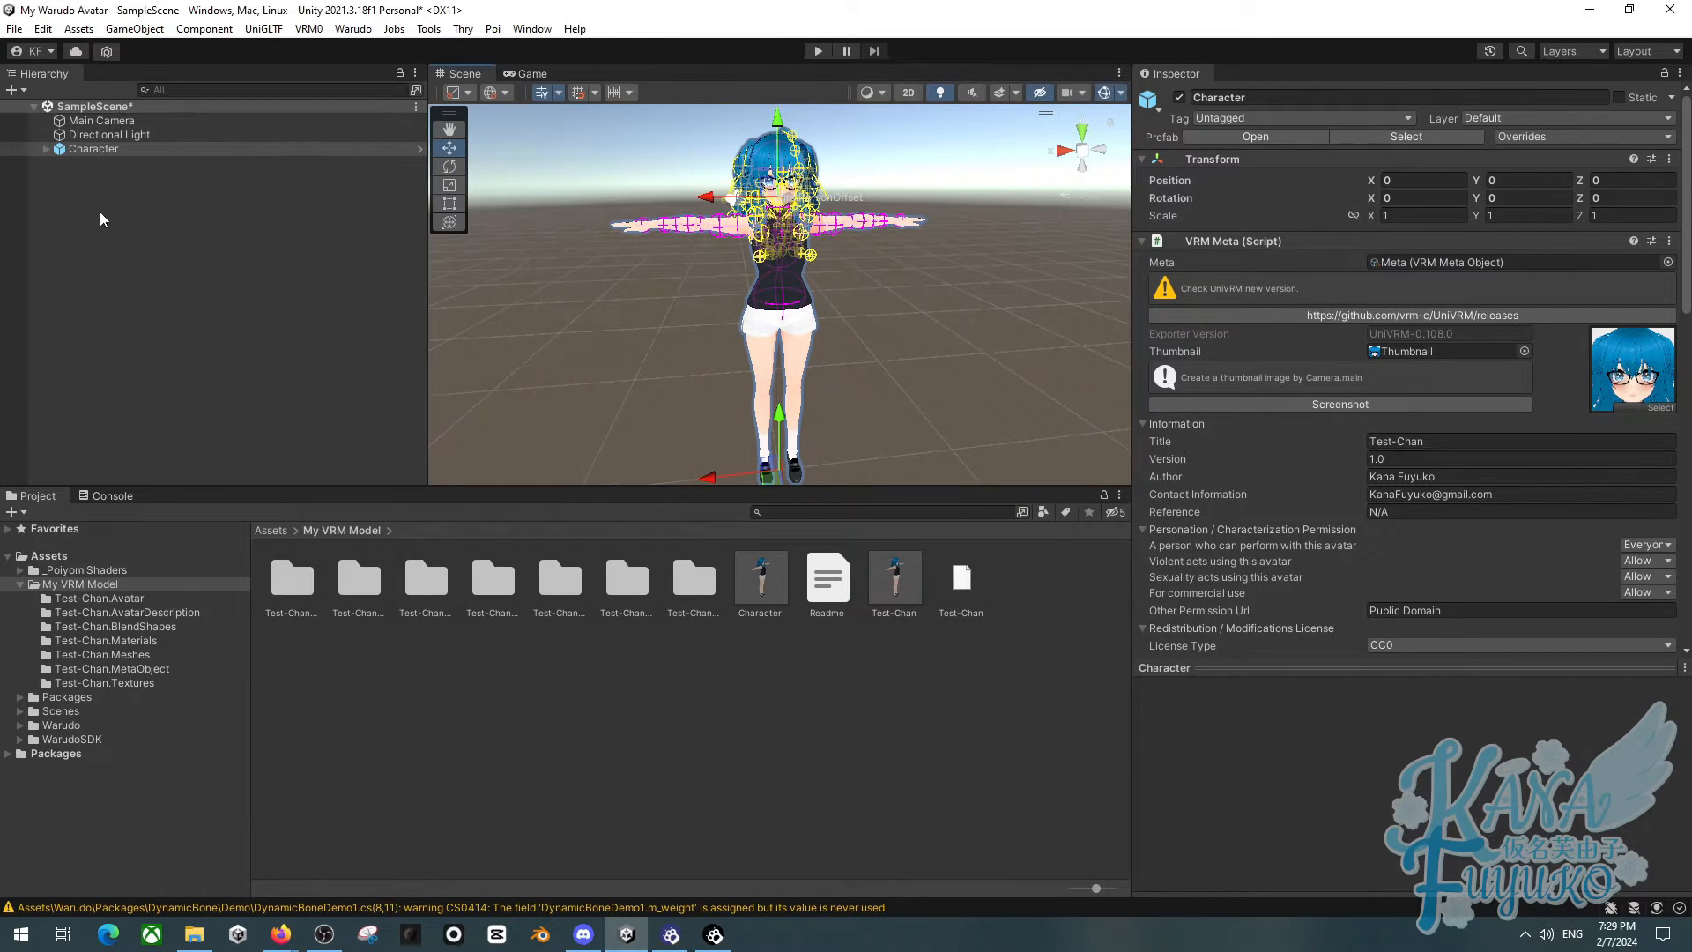
pyautogui.moveTo(353, 28)
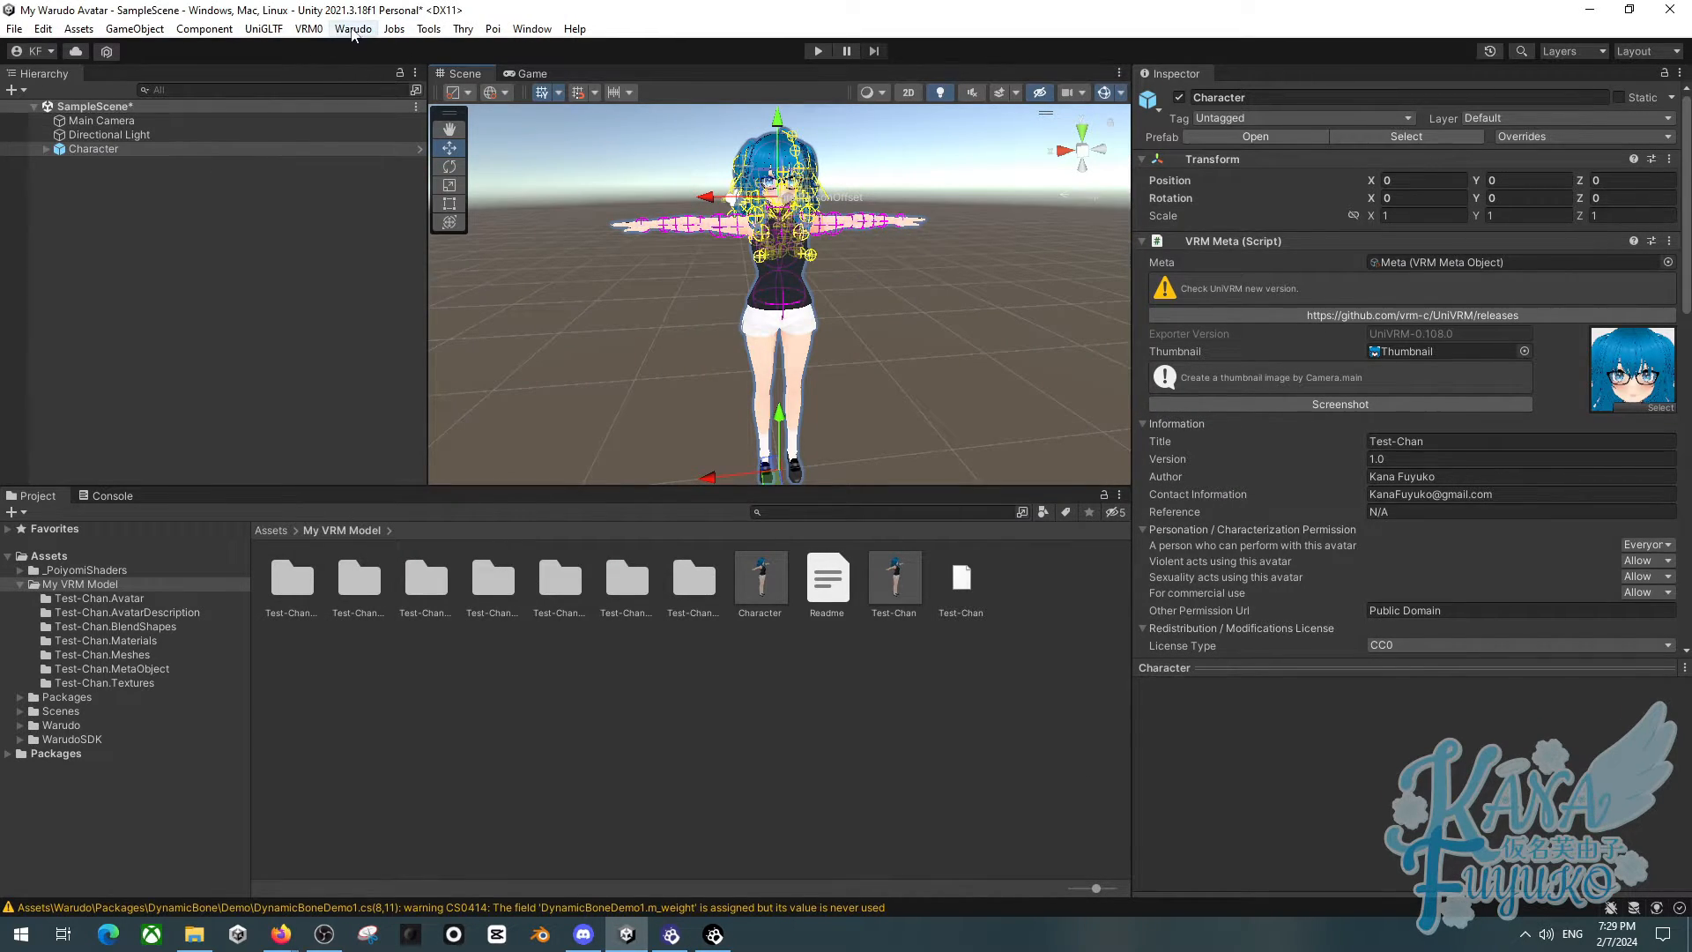
# Name the mod Test VRM and set its author to Kana Fuyuko
pyautogui.click(354, 28)
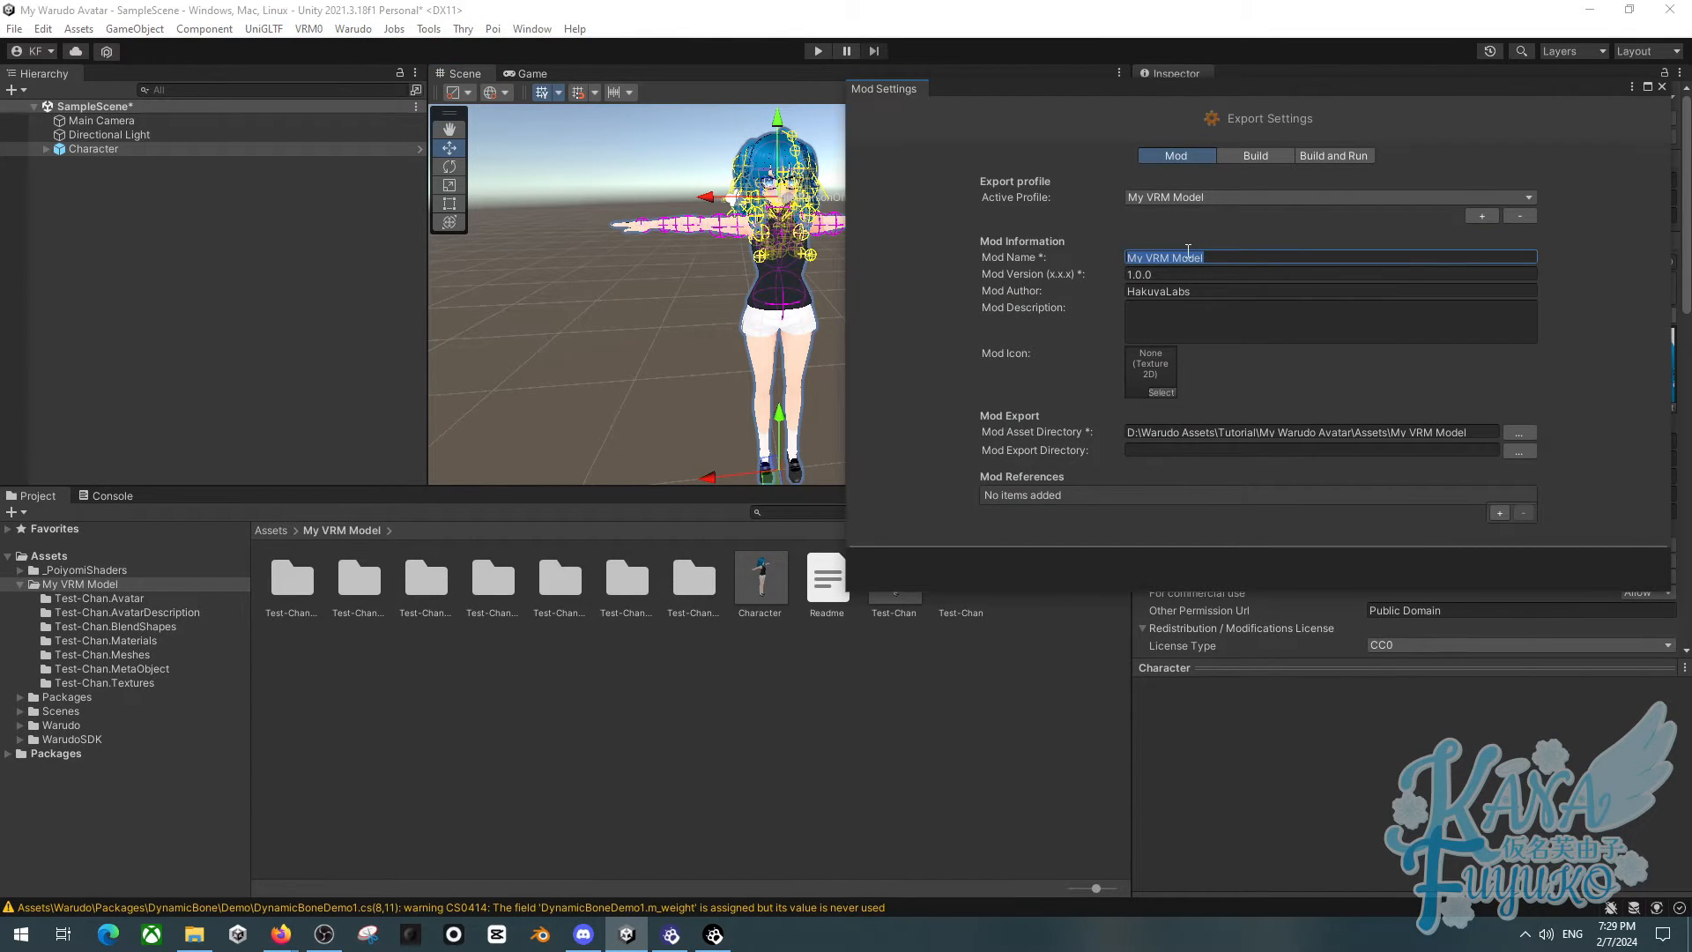
pyautogui.write('Test Chan')
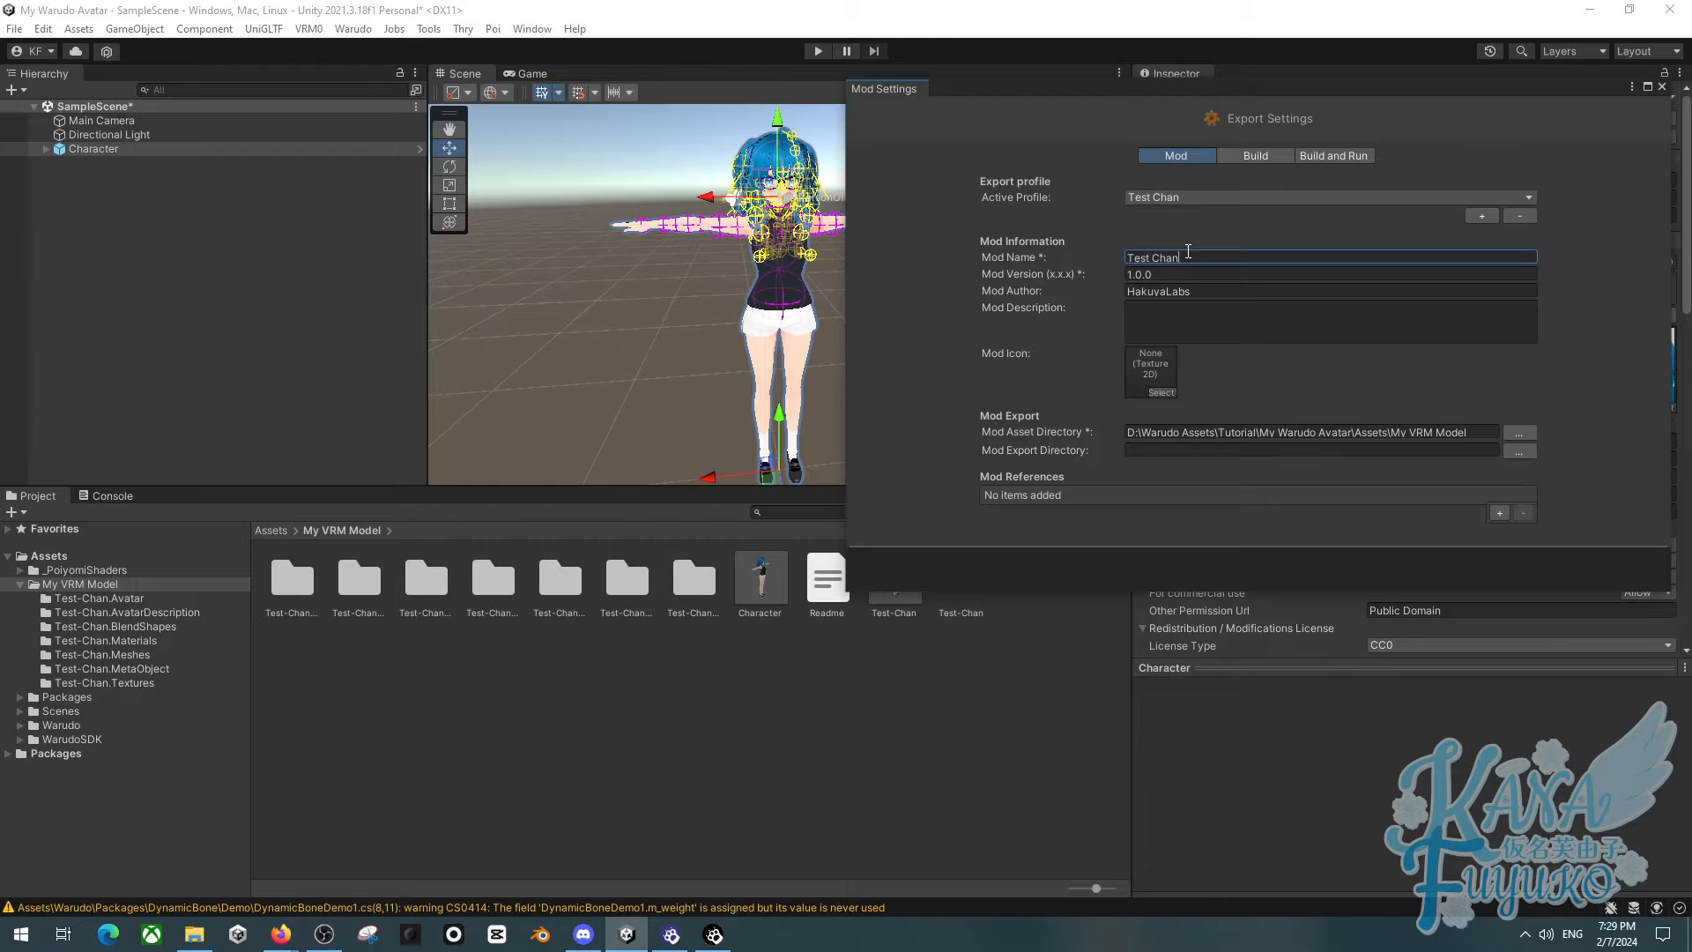
pyautogui.write('Test')
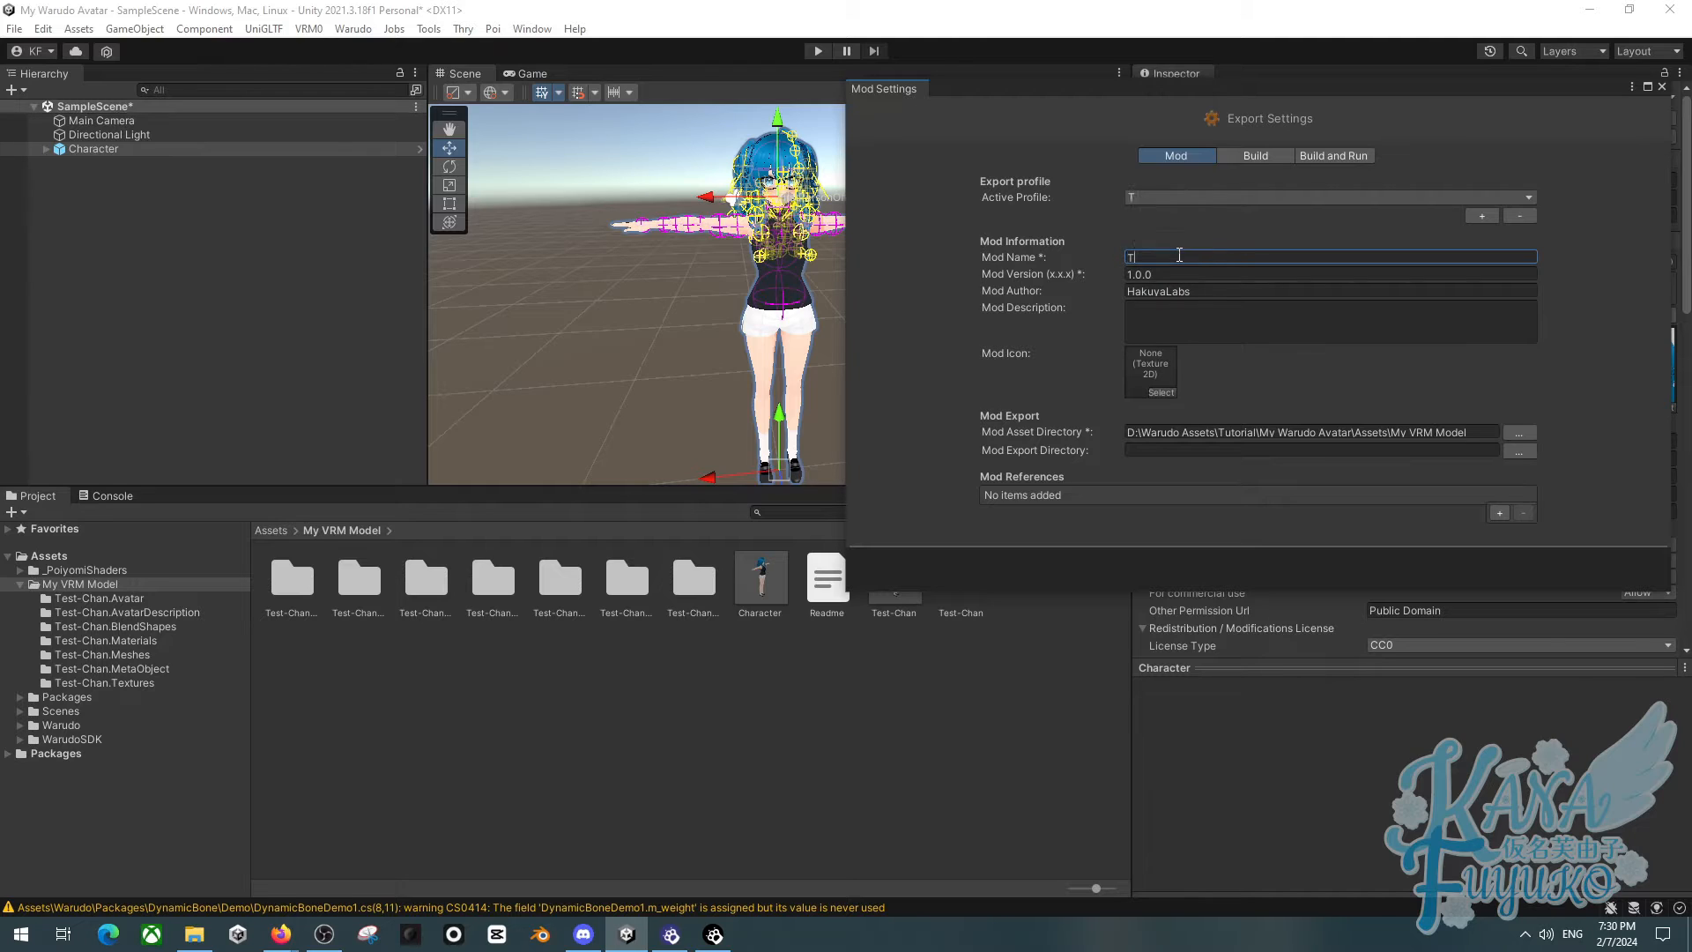
pyautogui.write('est VRM')
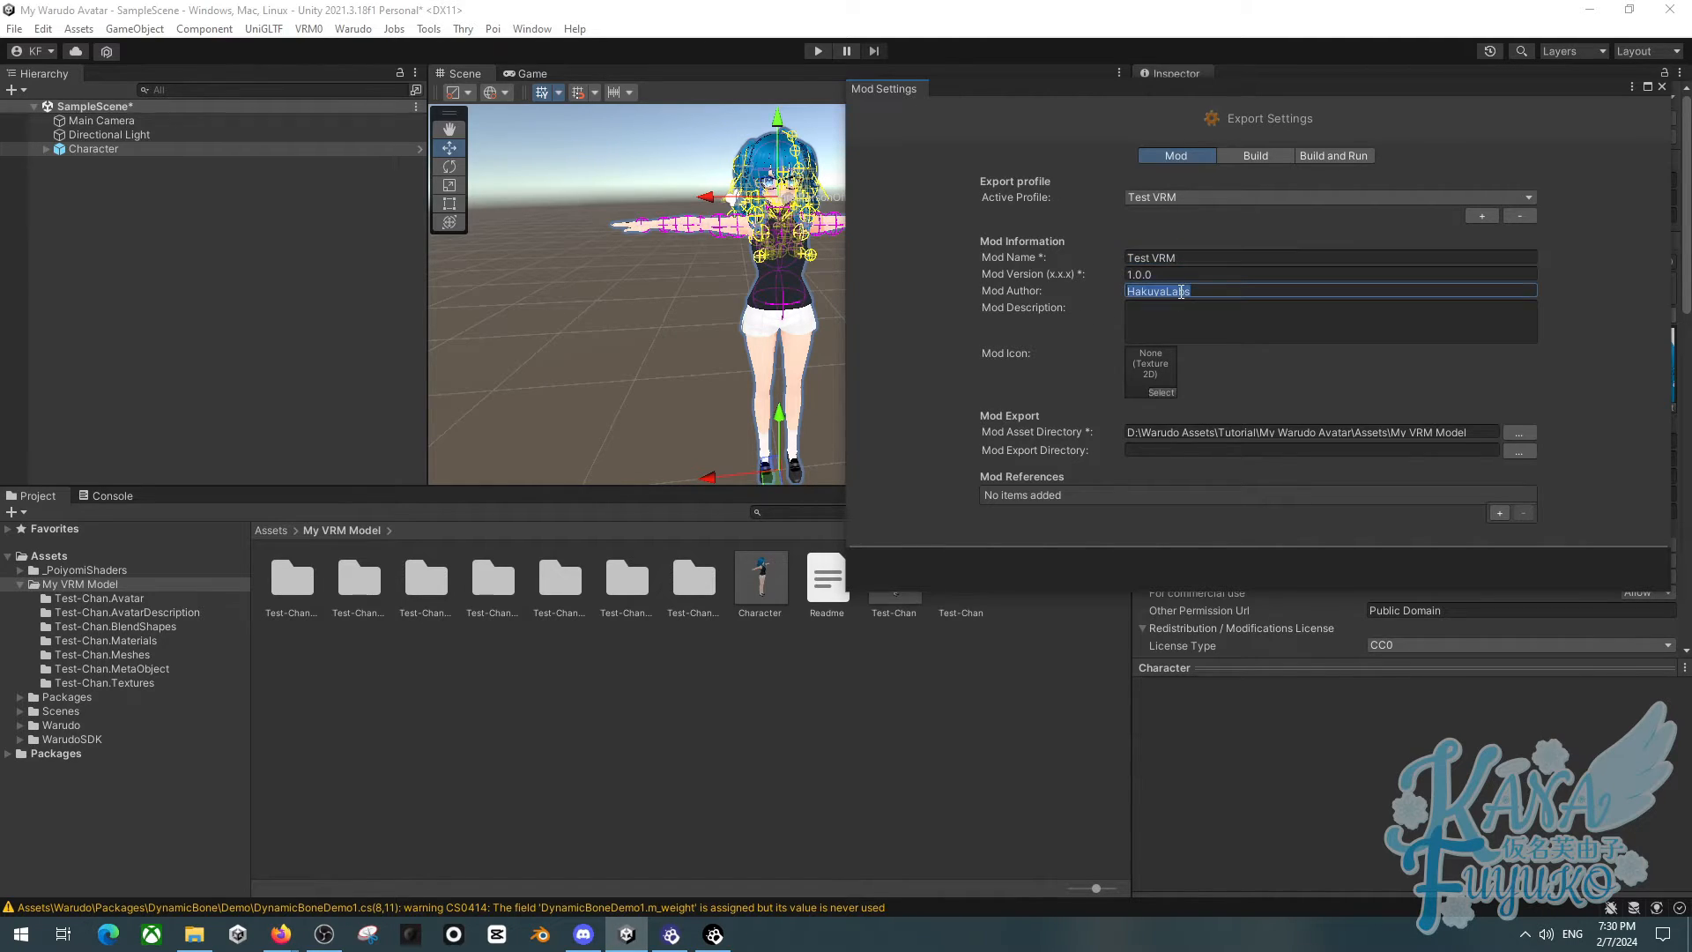
pyautogui.write('Kana Fuyuko')
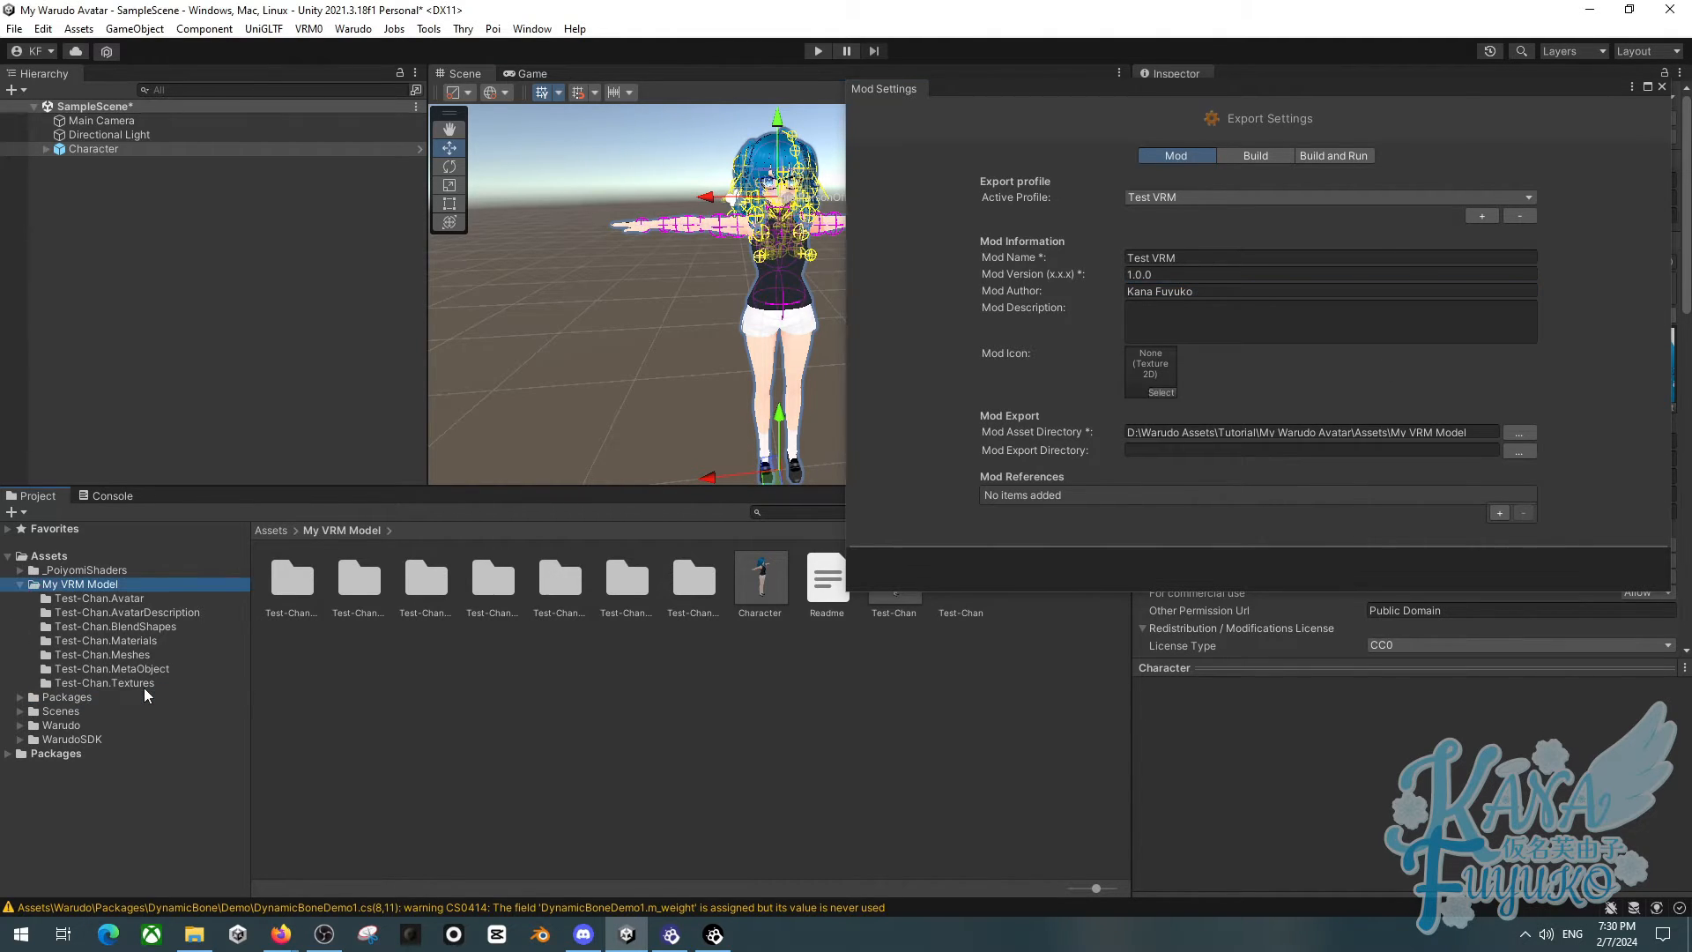
# Assign the Thumbnail texture from Test-Chan.Textures as the mod icon
pyautogui.click(104, 682)
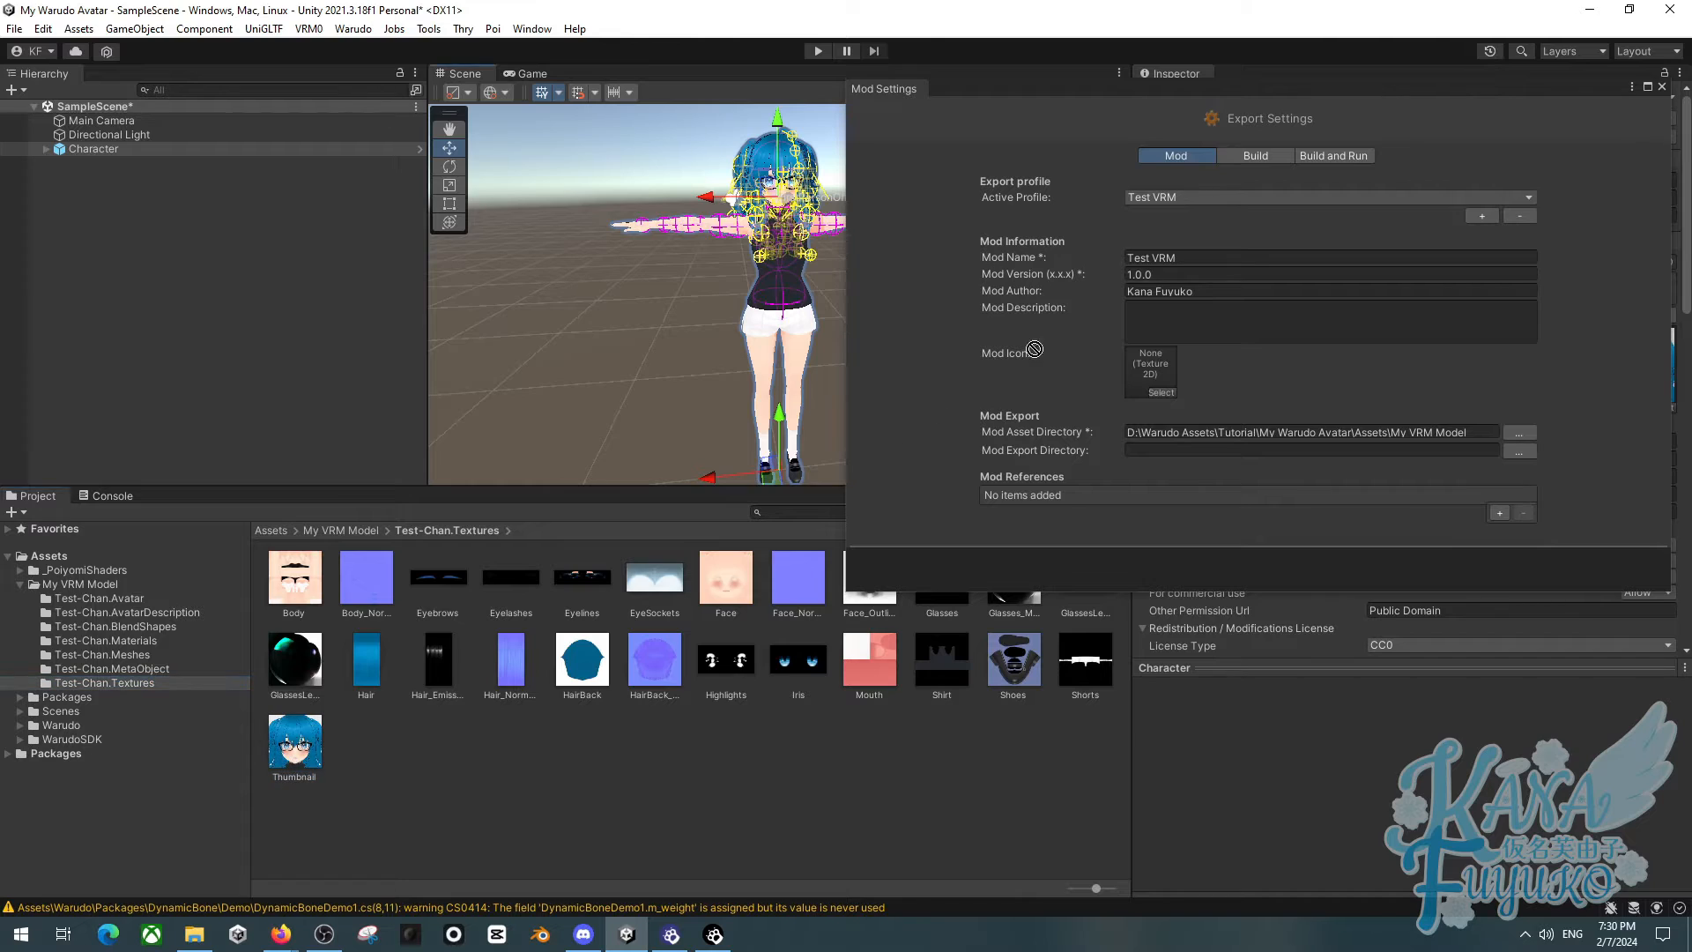
pyautogui.click(1162, 392)
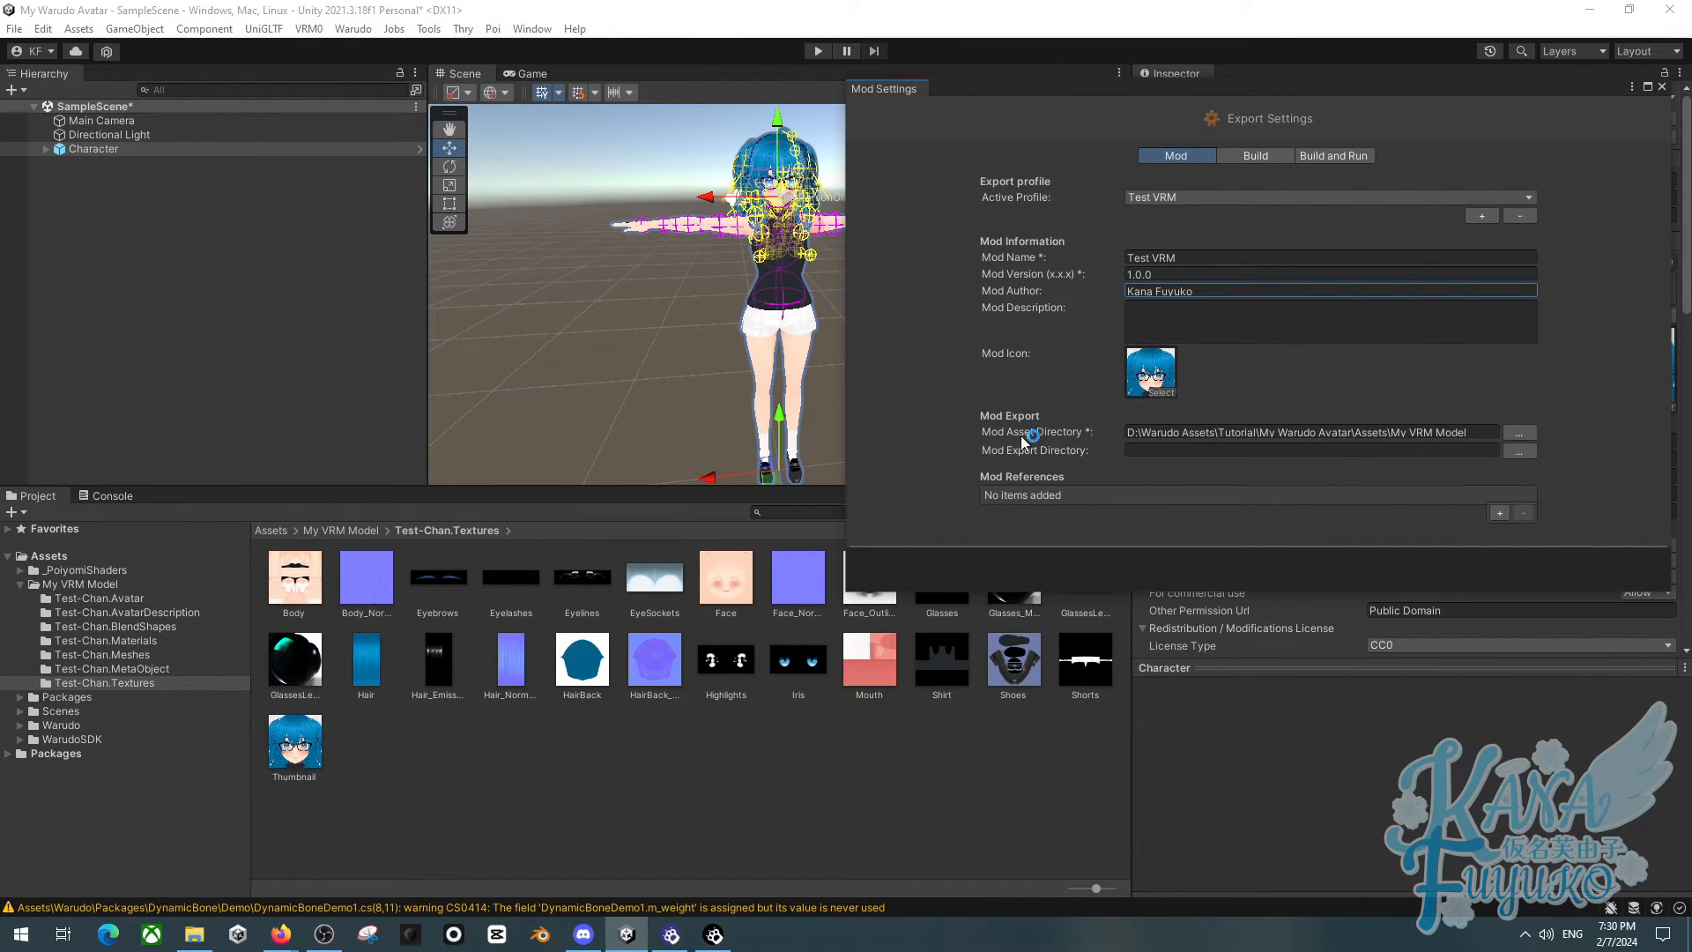
pyautogui.moveTo(1440, 469)
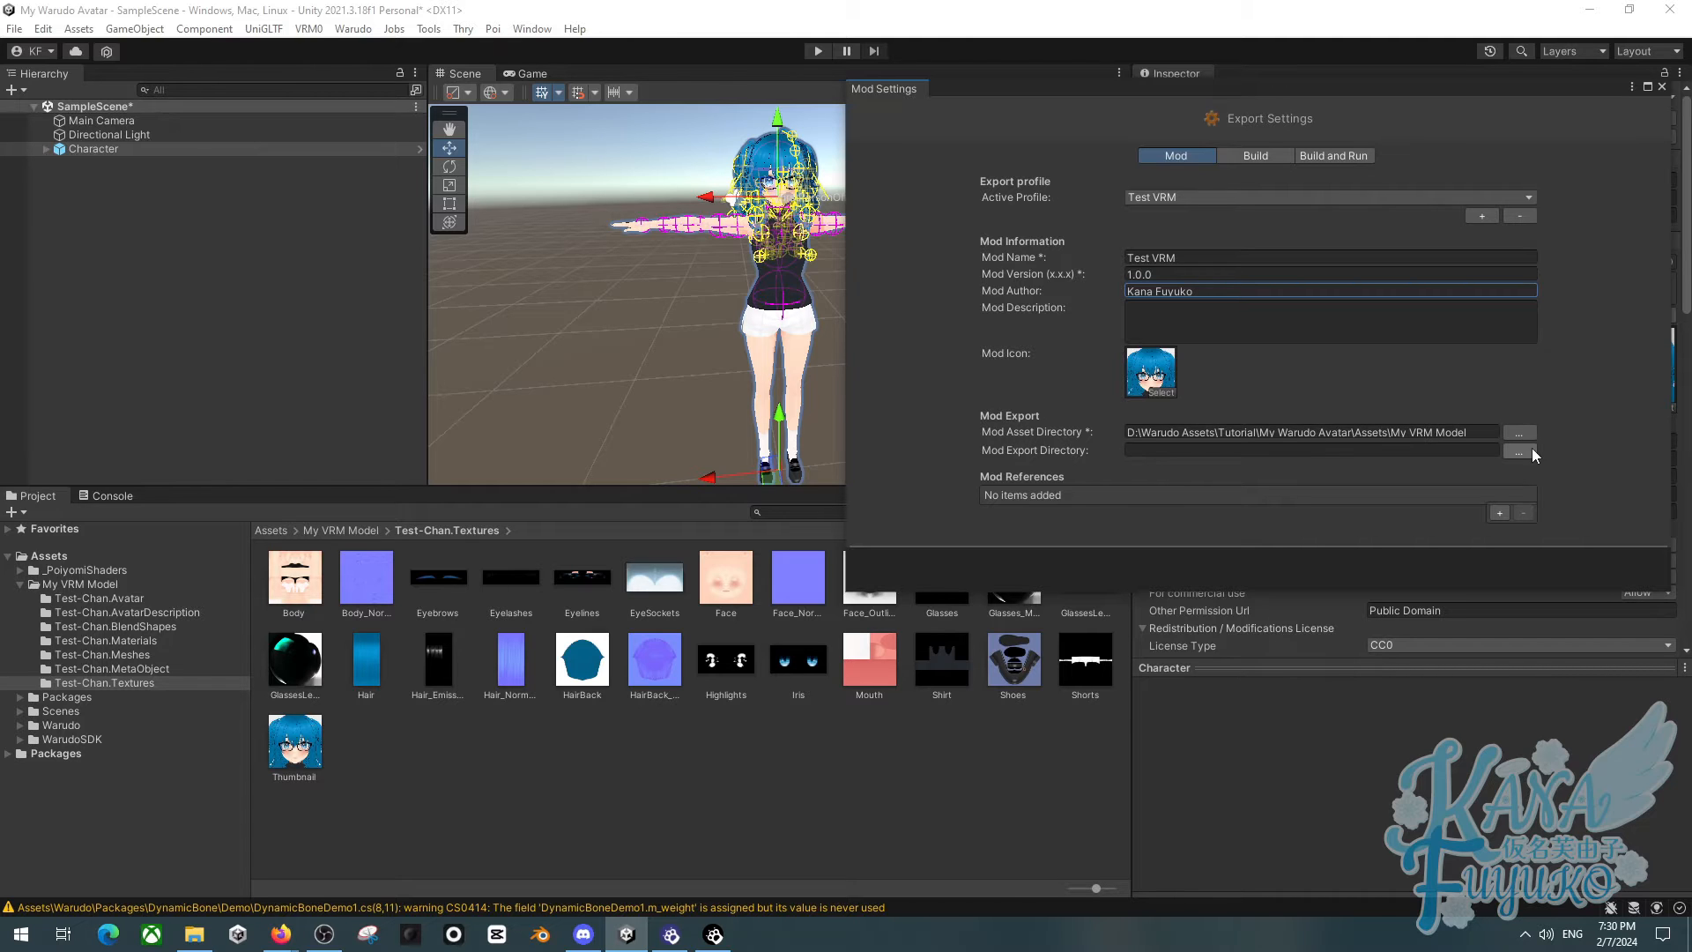
# Browse the export directory into Warudo's Characters folder and reveal Warudo's data folder from the editor menu
pyautogui.click(1517, 449)
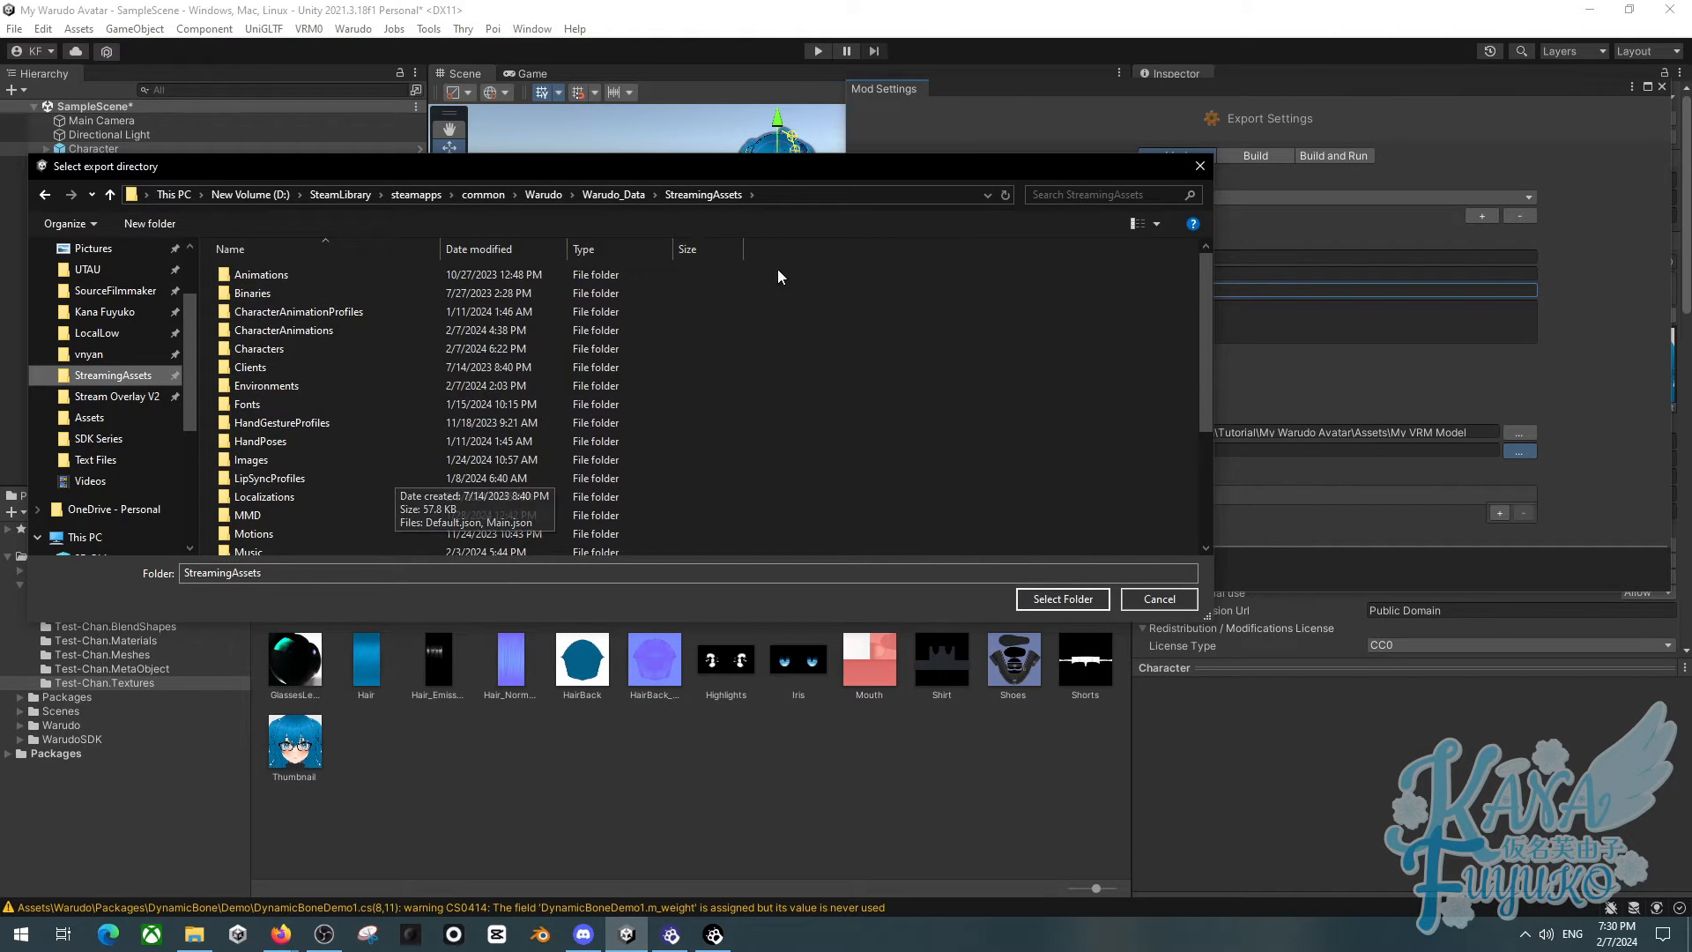
pyautogui.moveTo(592, 256)
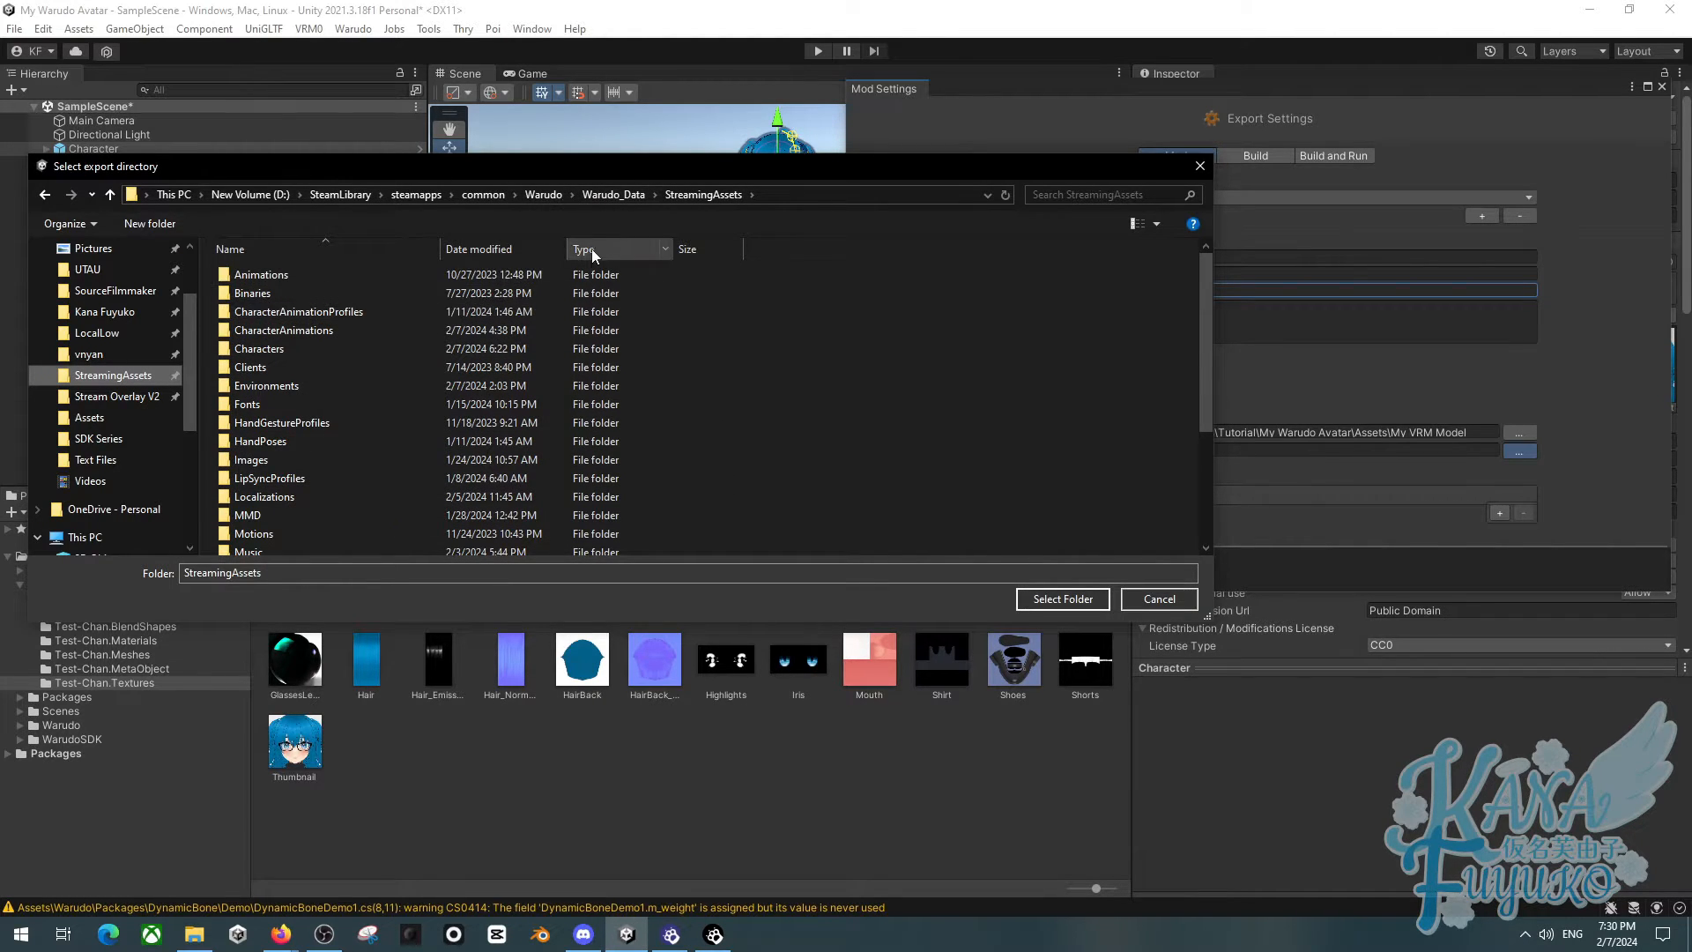
pyautogui.doubleClick(259, 349)
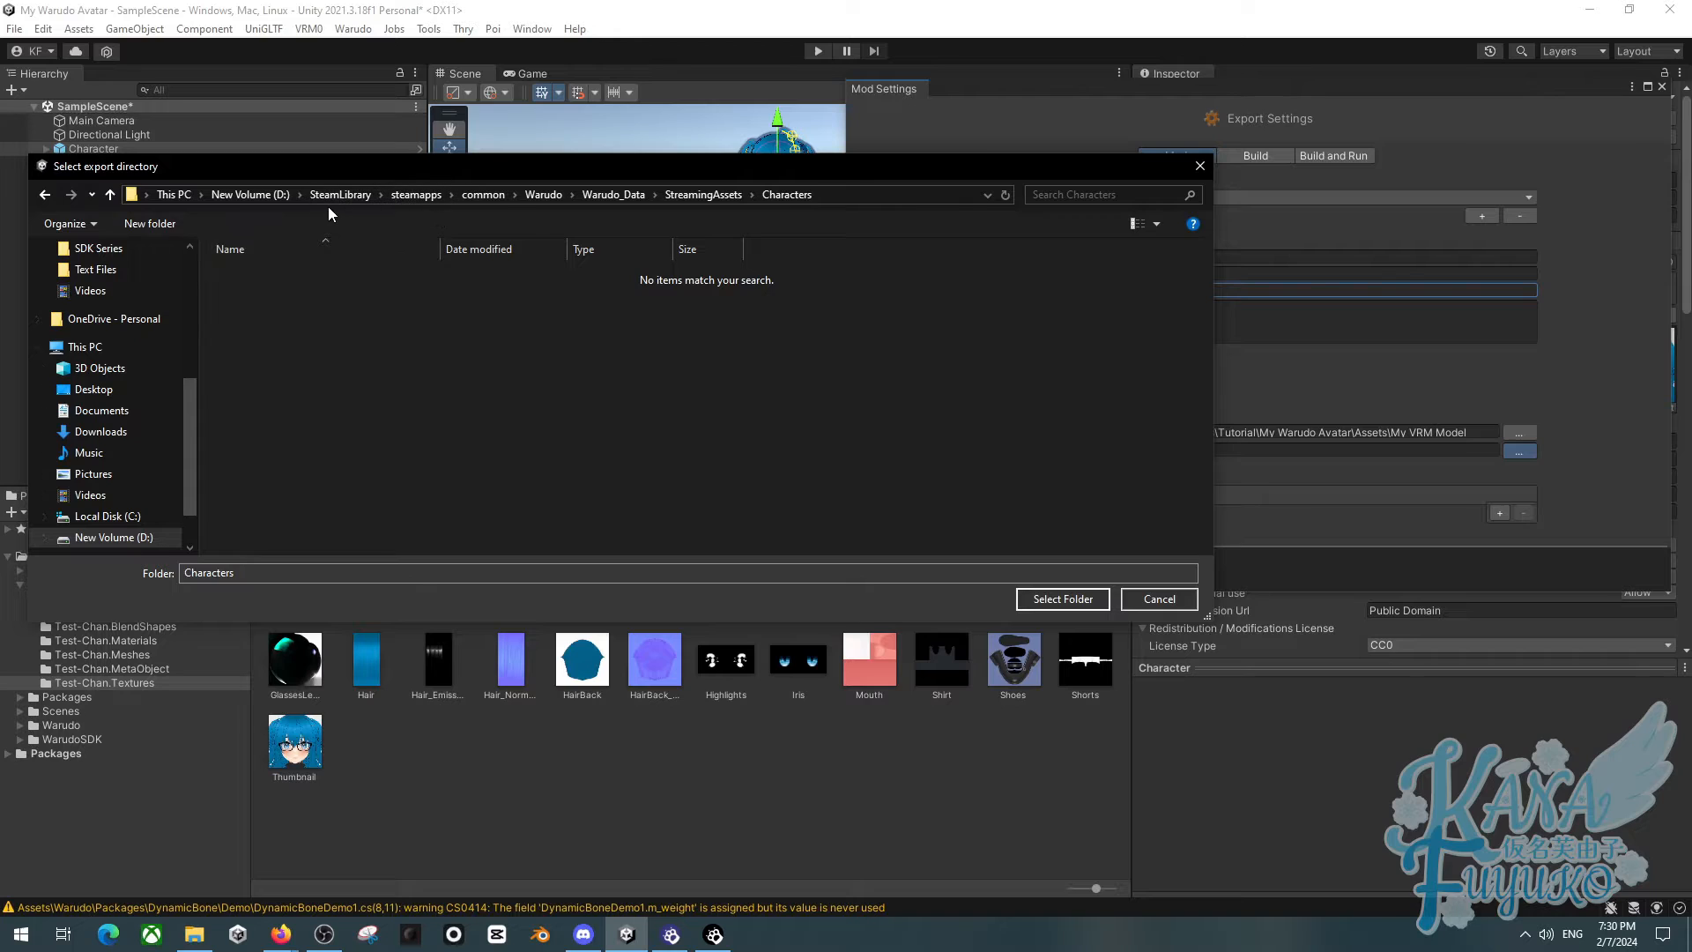
pyautogui.moveTo(330, 213)
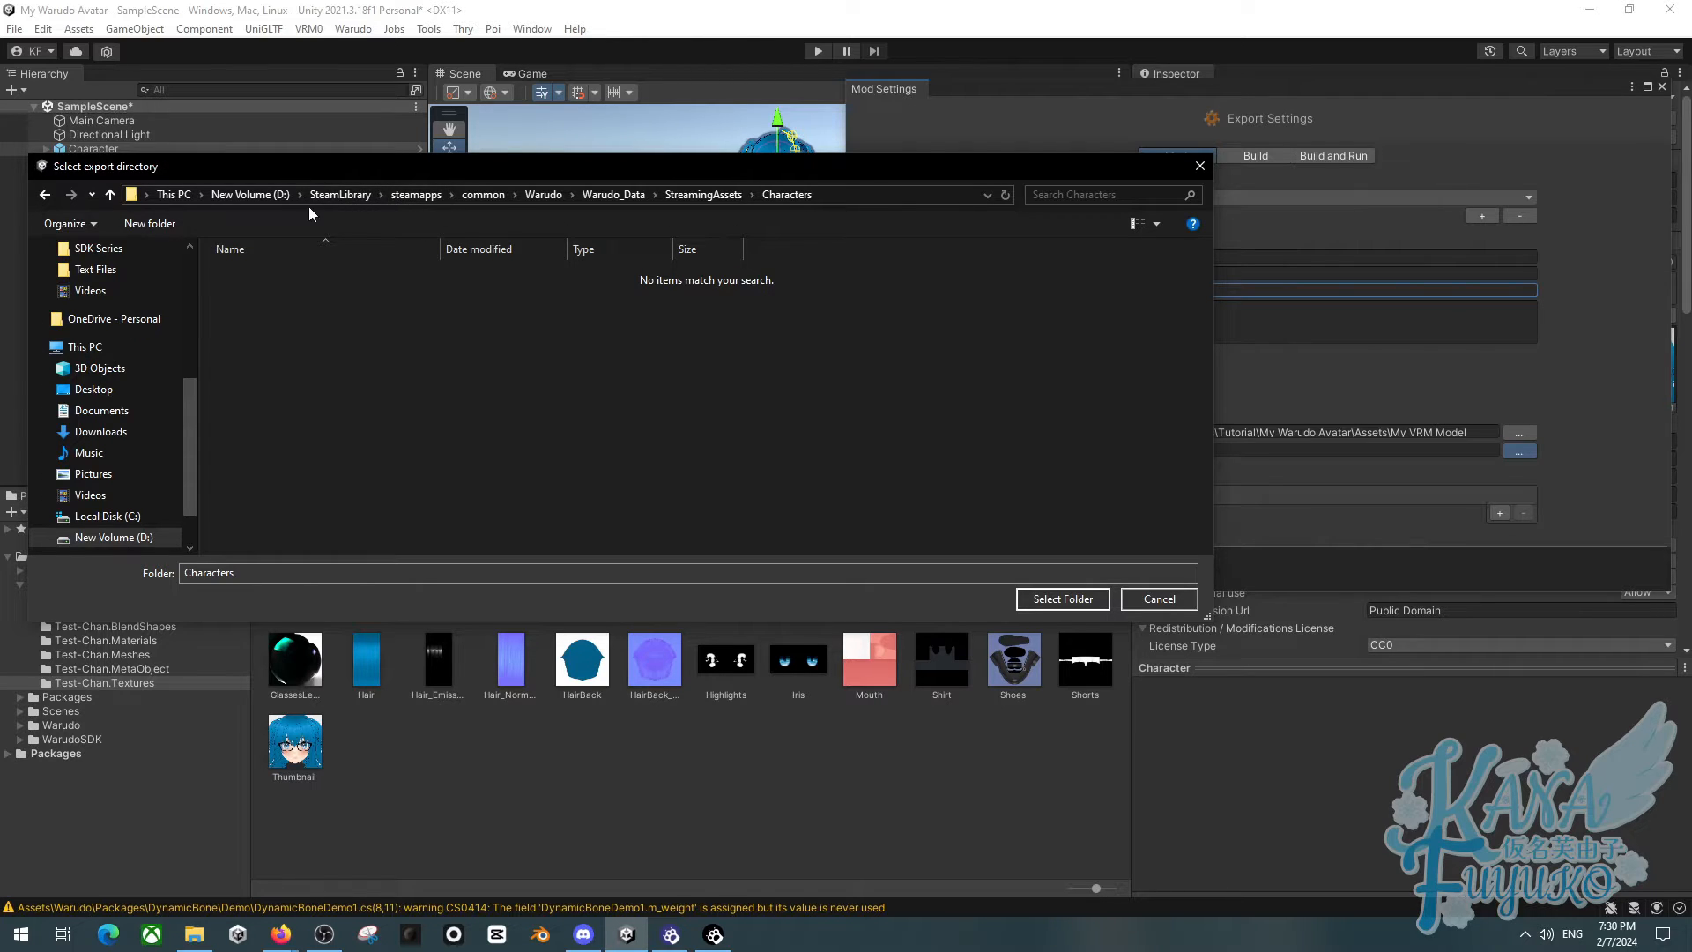
pyautogui.moveTo(536, 388)
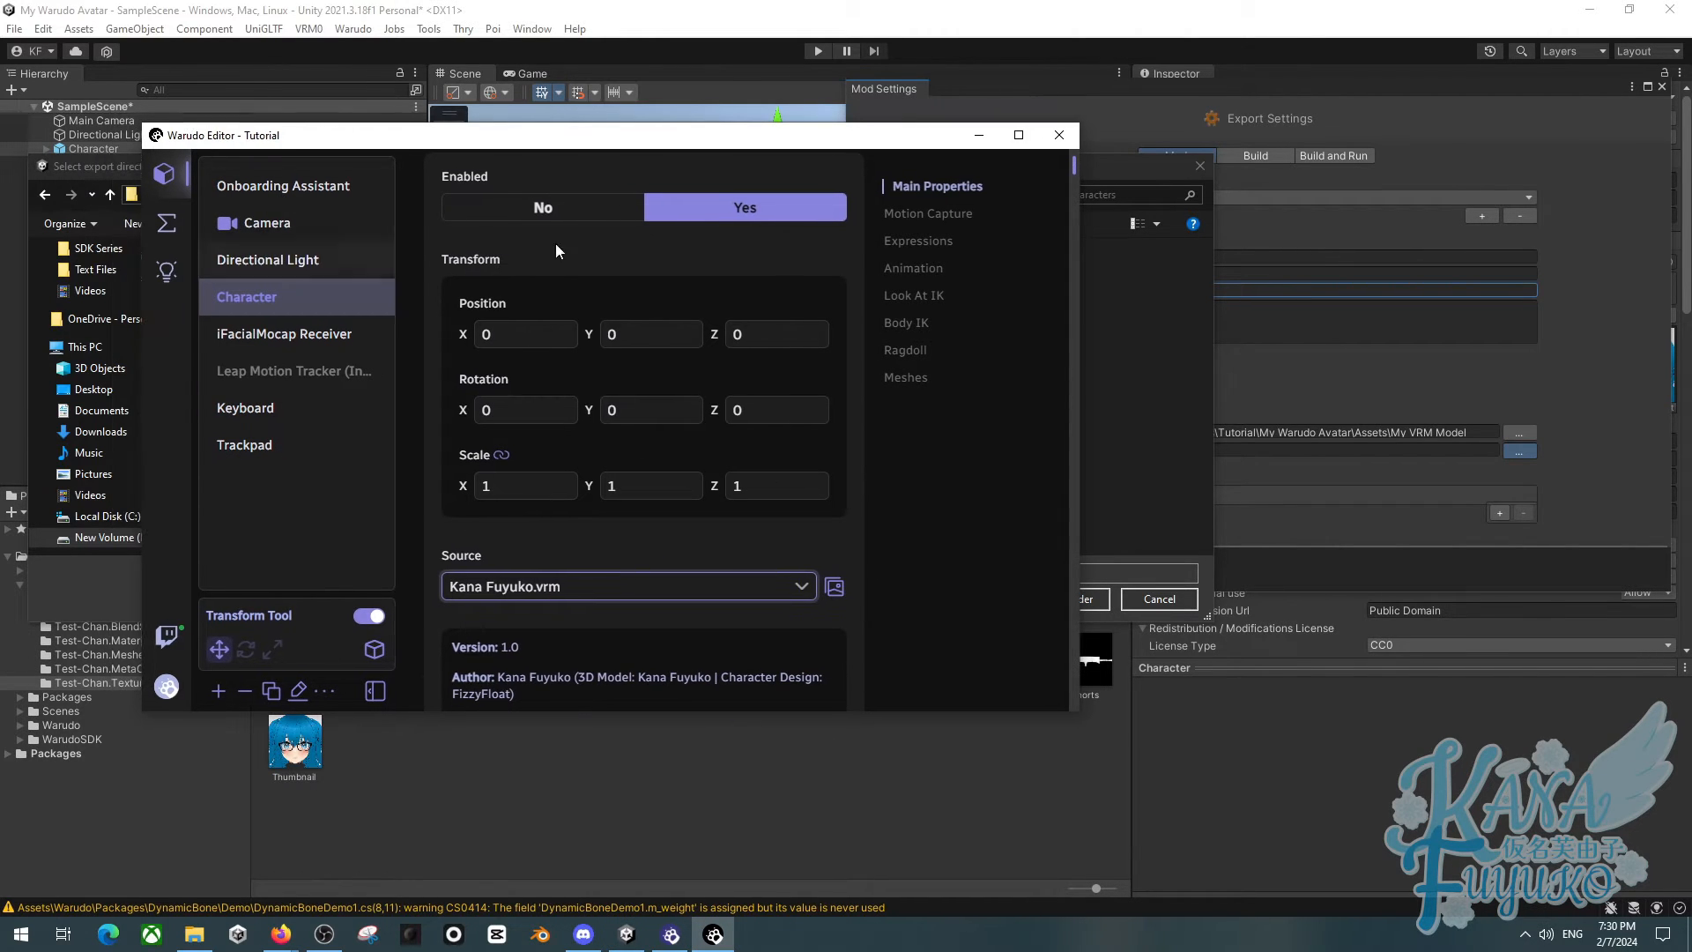
pyautogui.moveTo(166, 685)
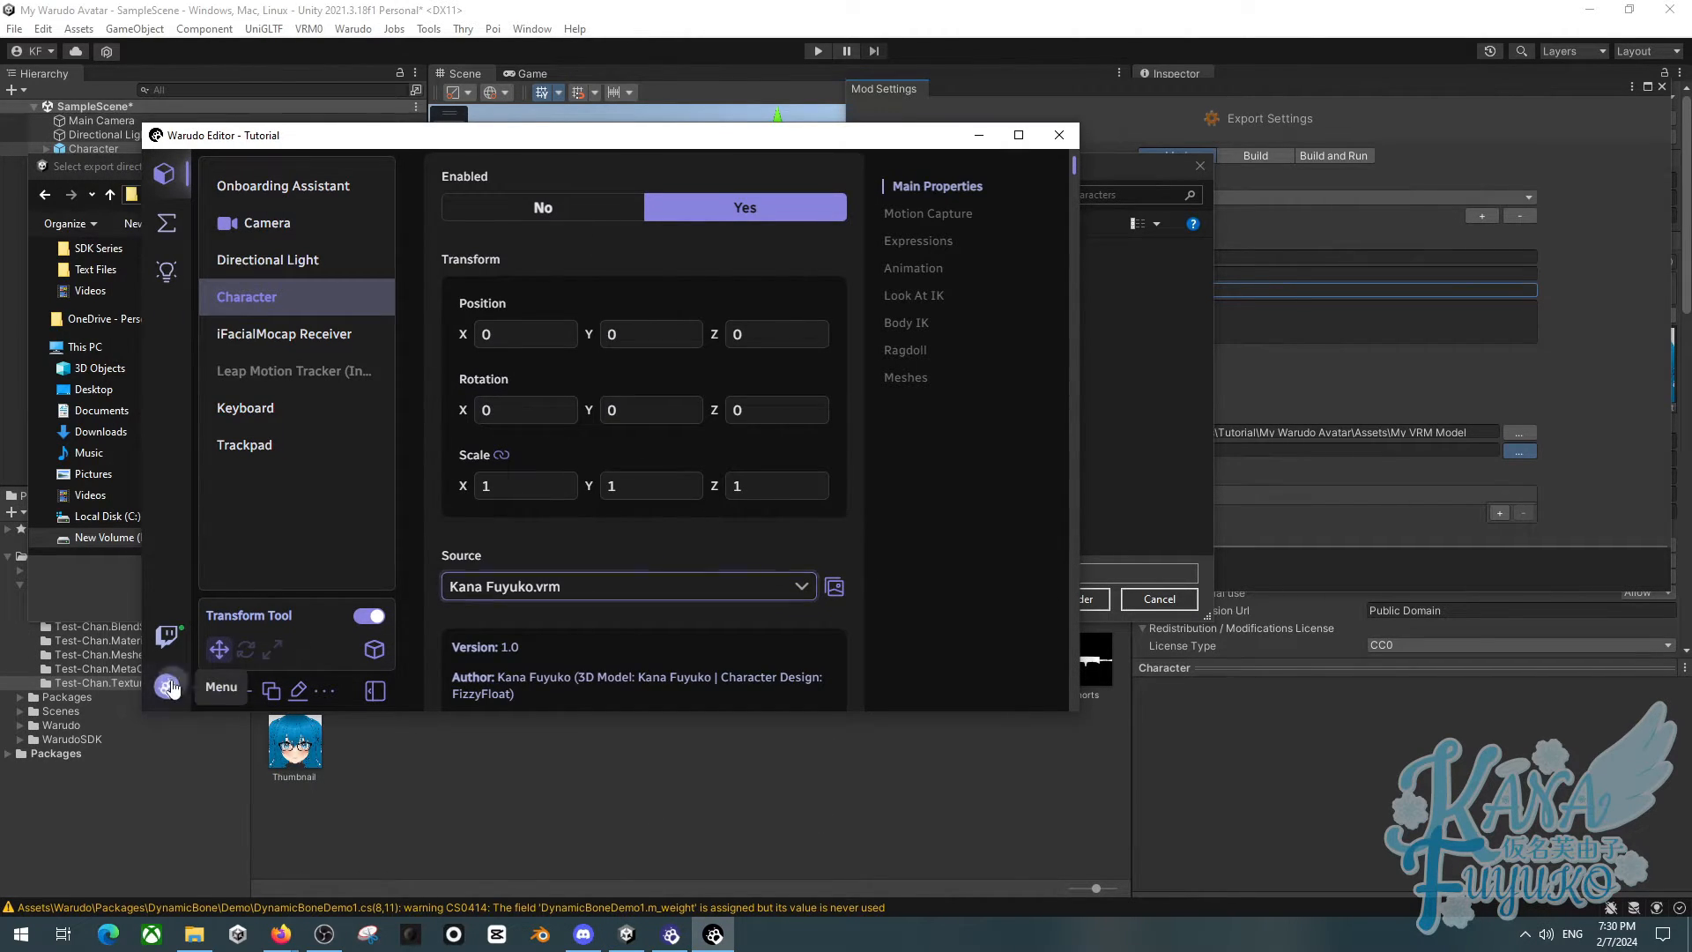
pyautogui.click(220, 686)
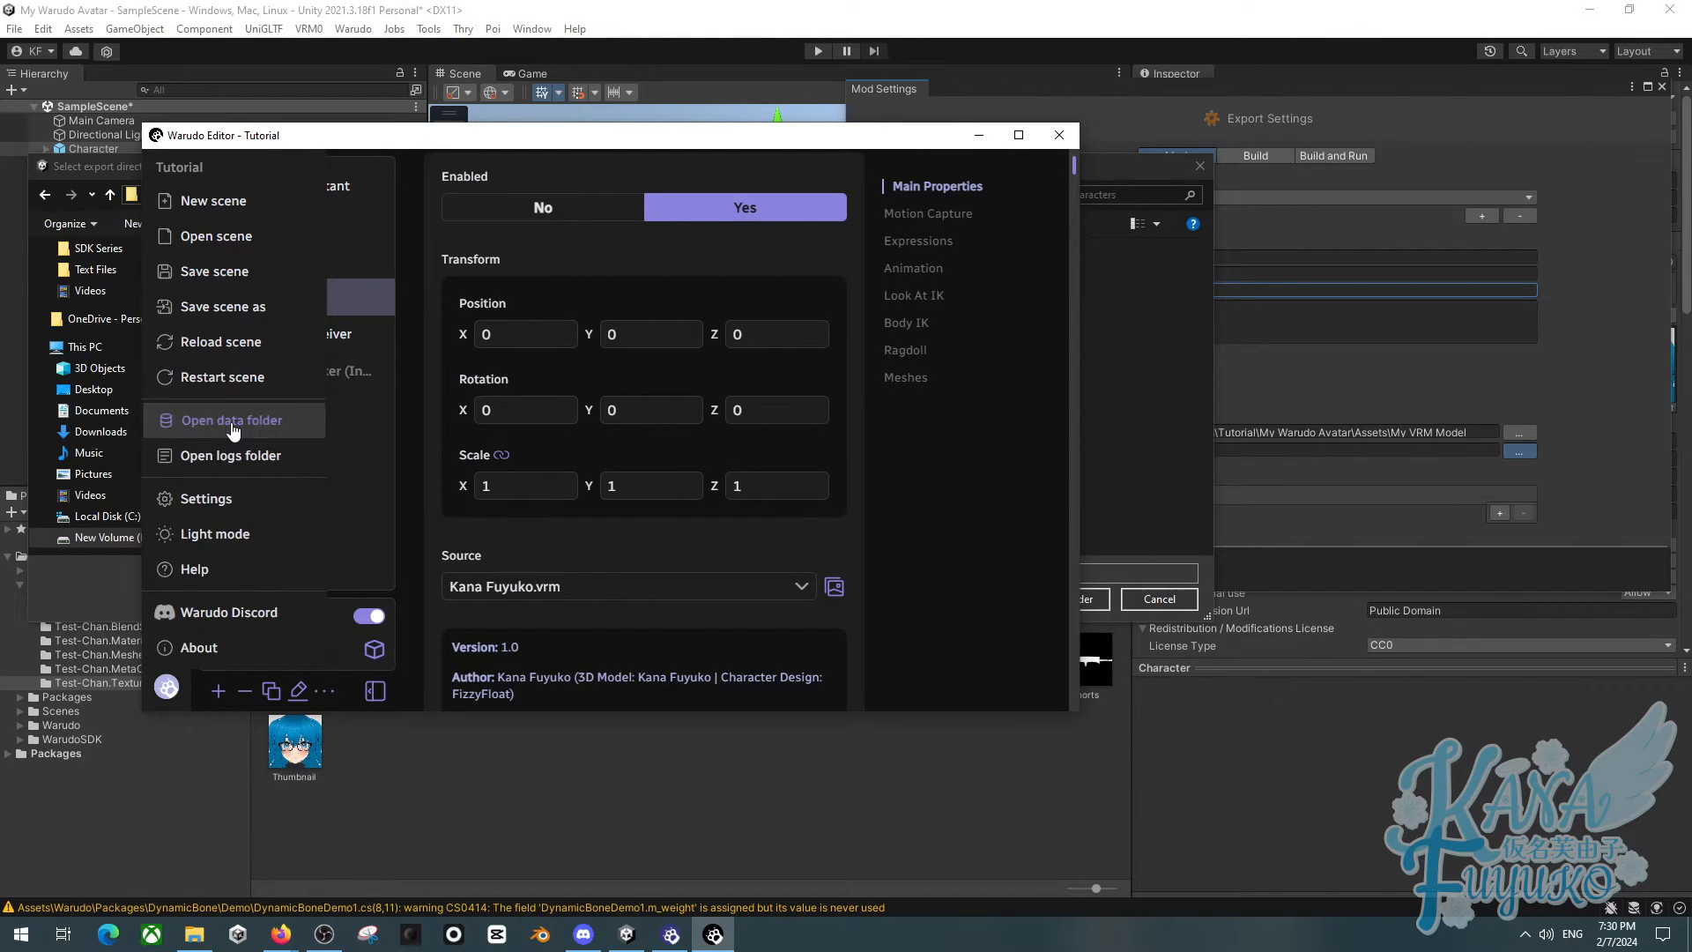
pyautogui.click(229, 420)
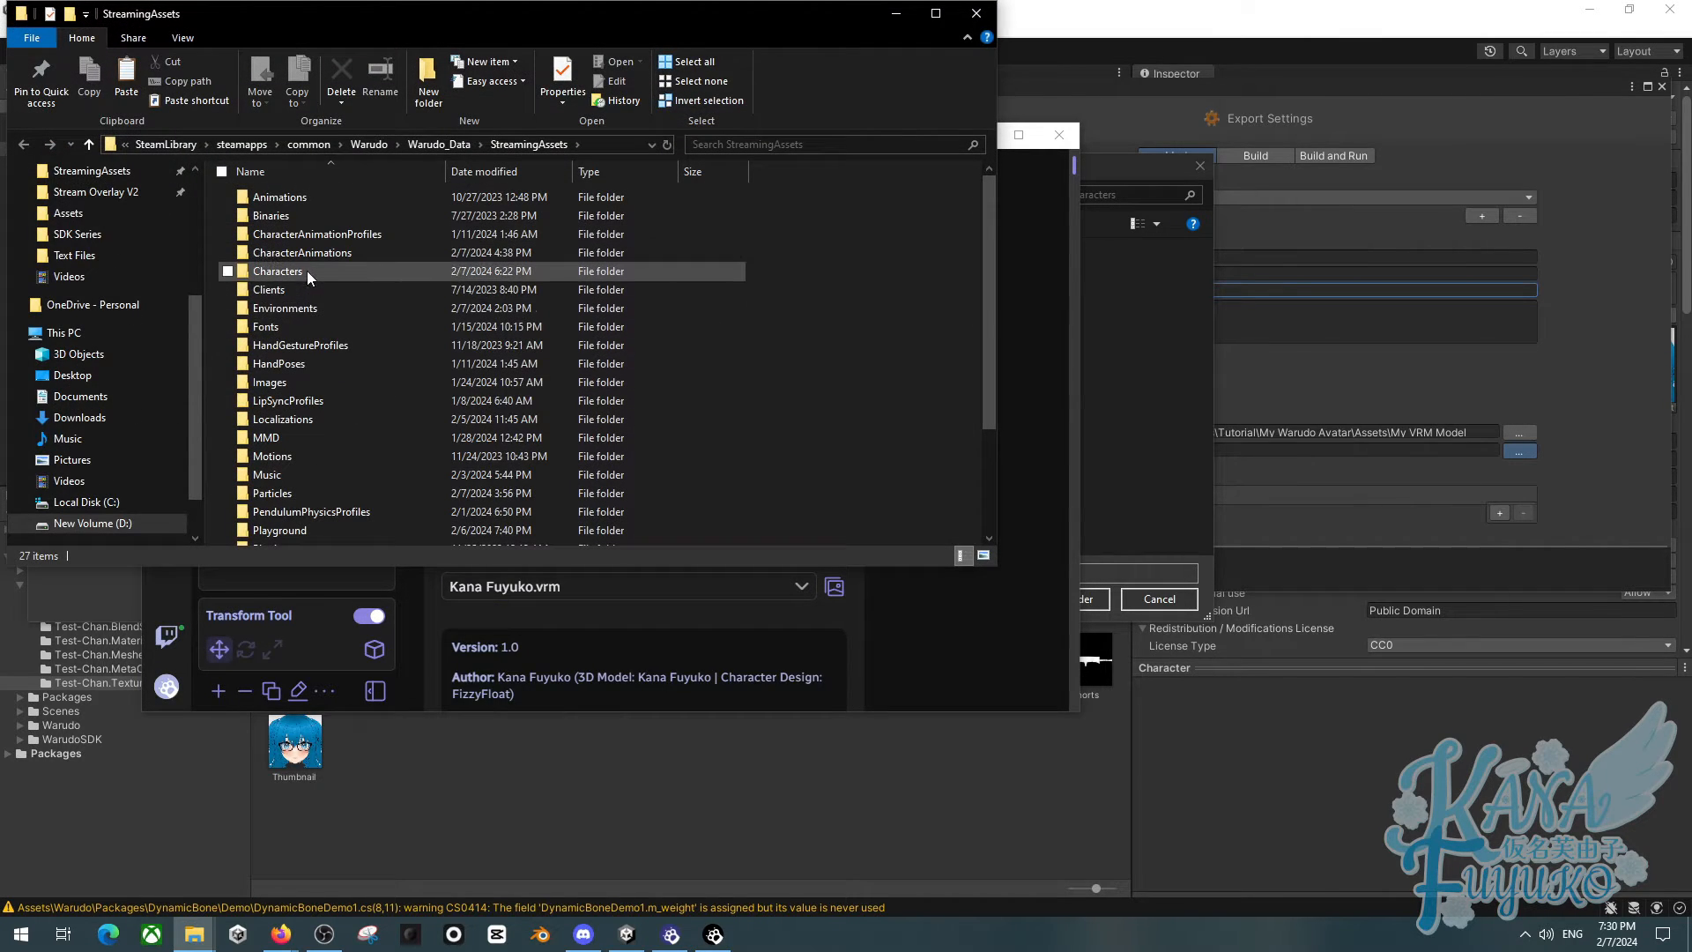
# Inspect the Characters folder and its full path in File Explorer, then dismiss the window
pyautogui.doubleClick(279, 271)
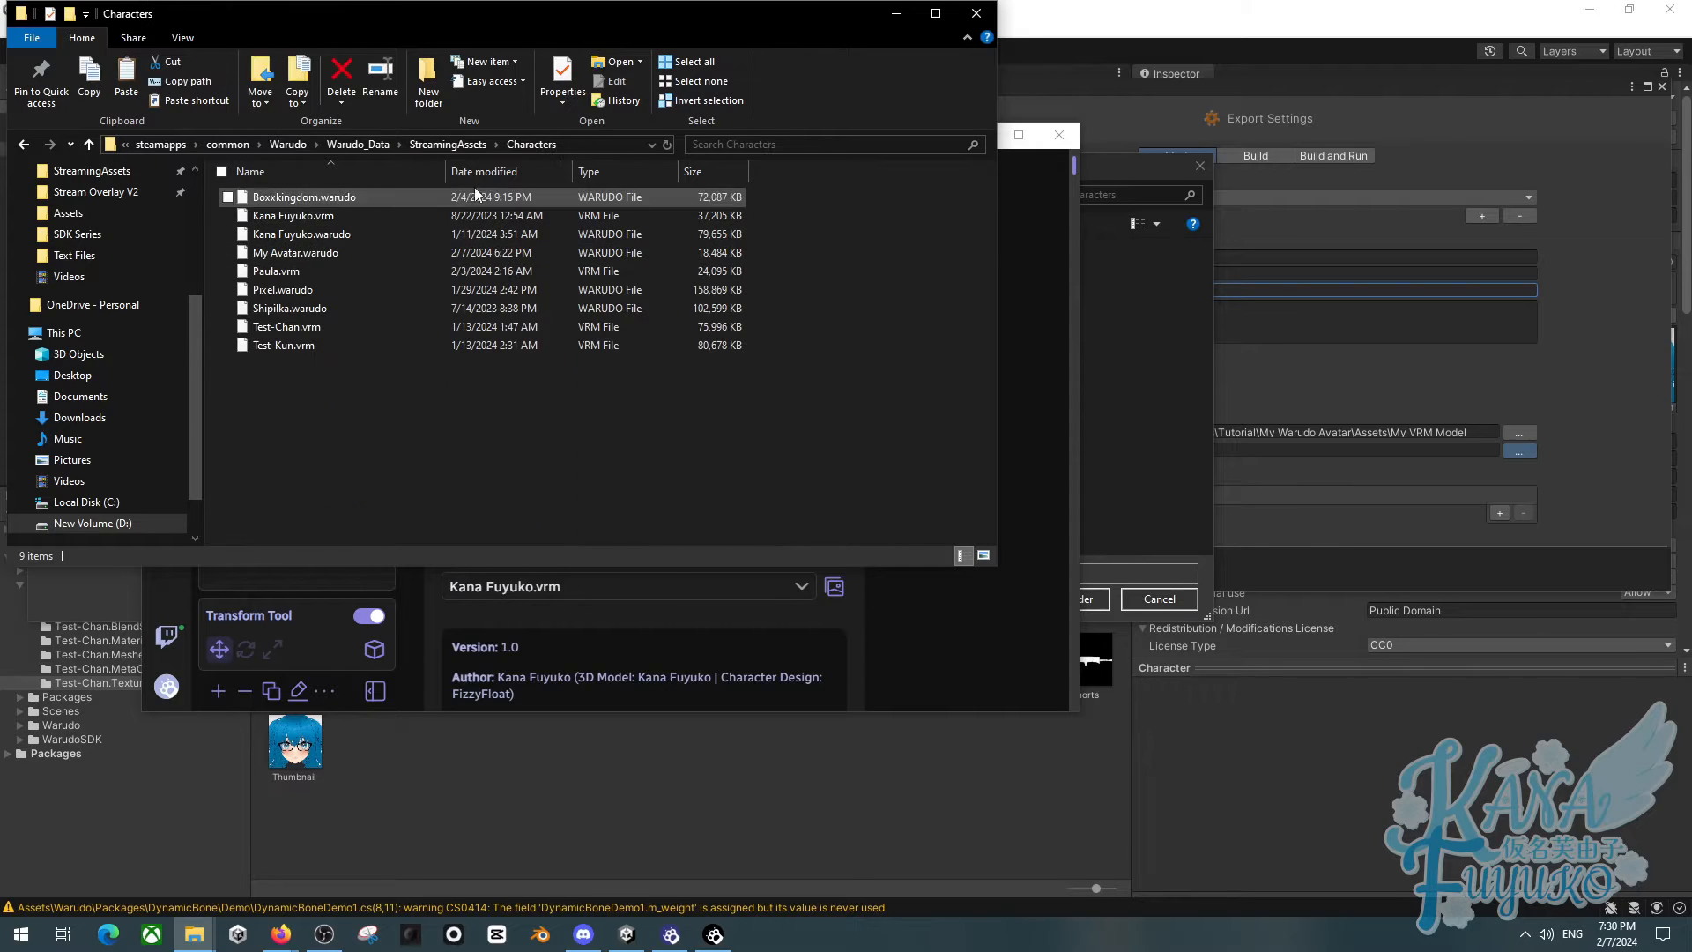
pyautogui.click(432, 143)
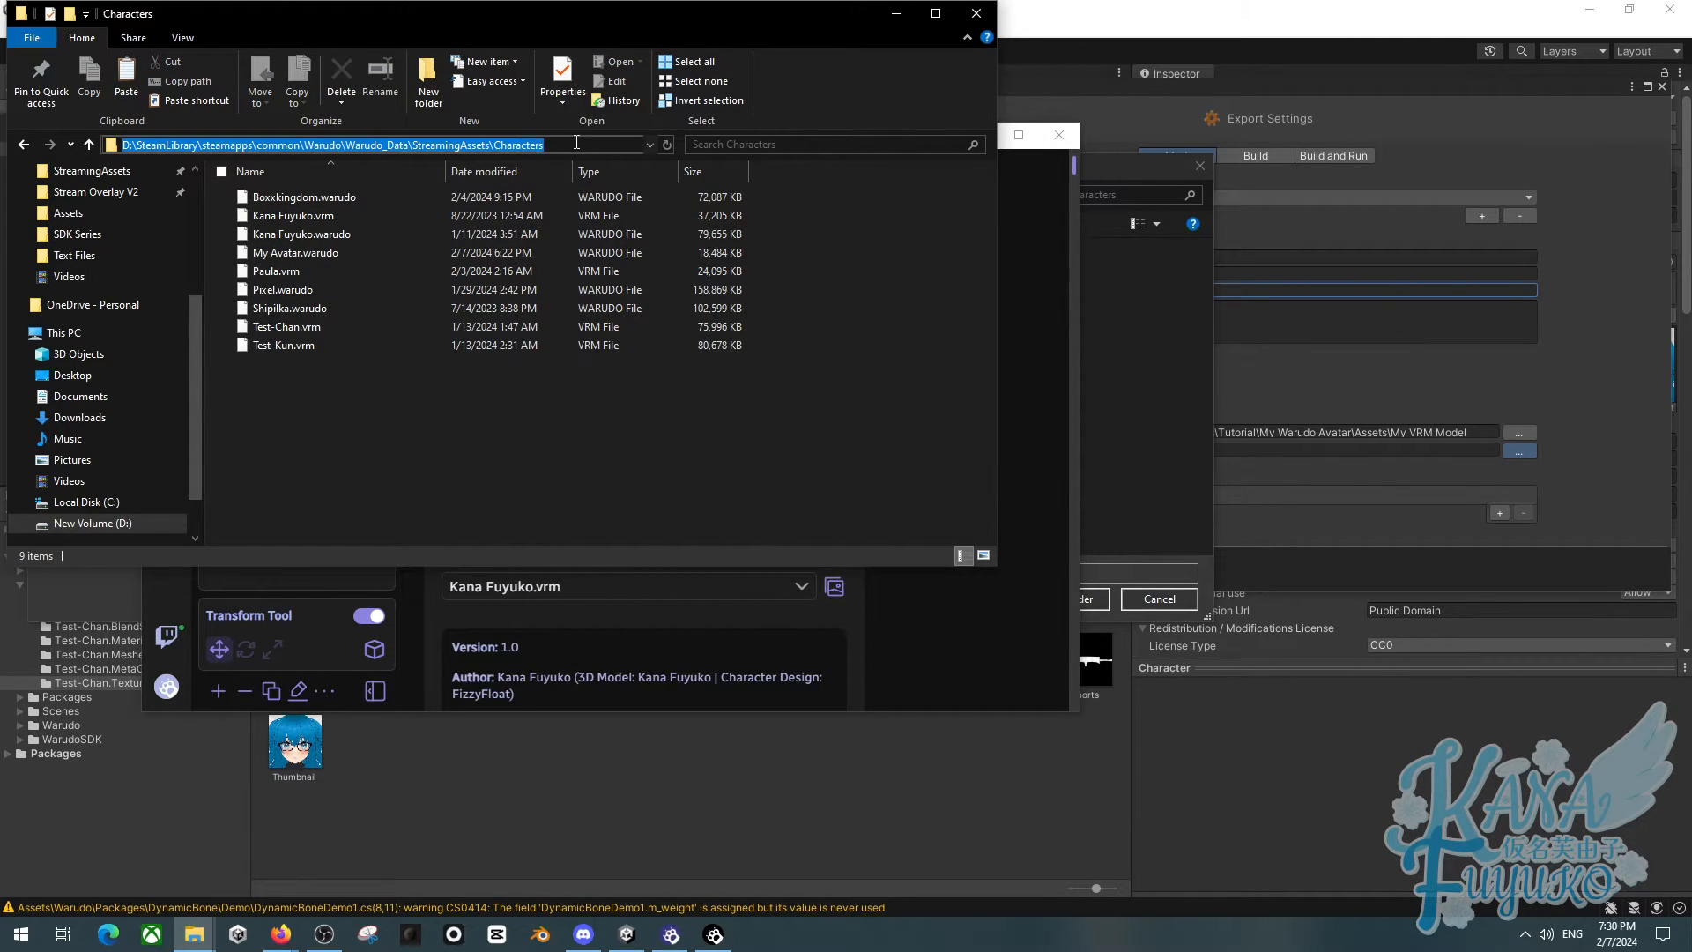
pyautogui.moveTo(1410, 454)
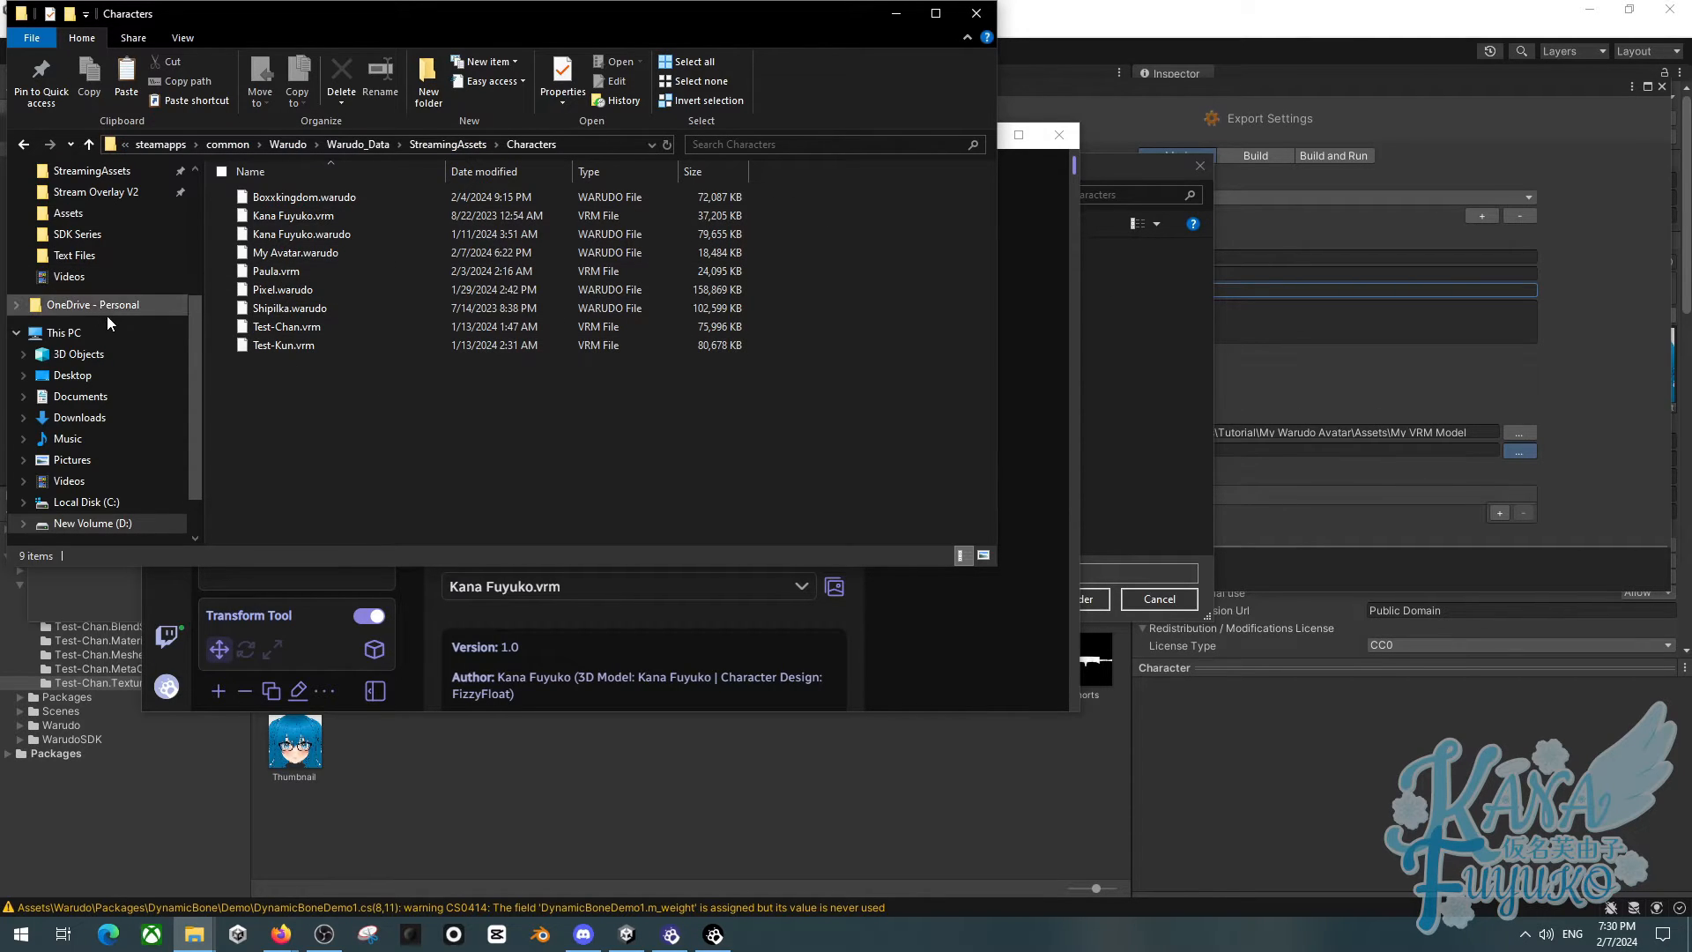
pyautogui.scroll(3)
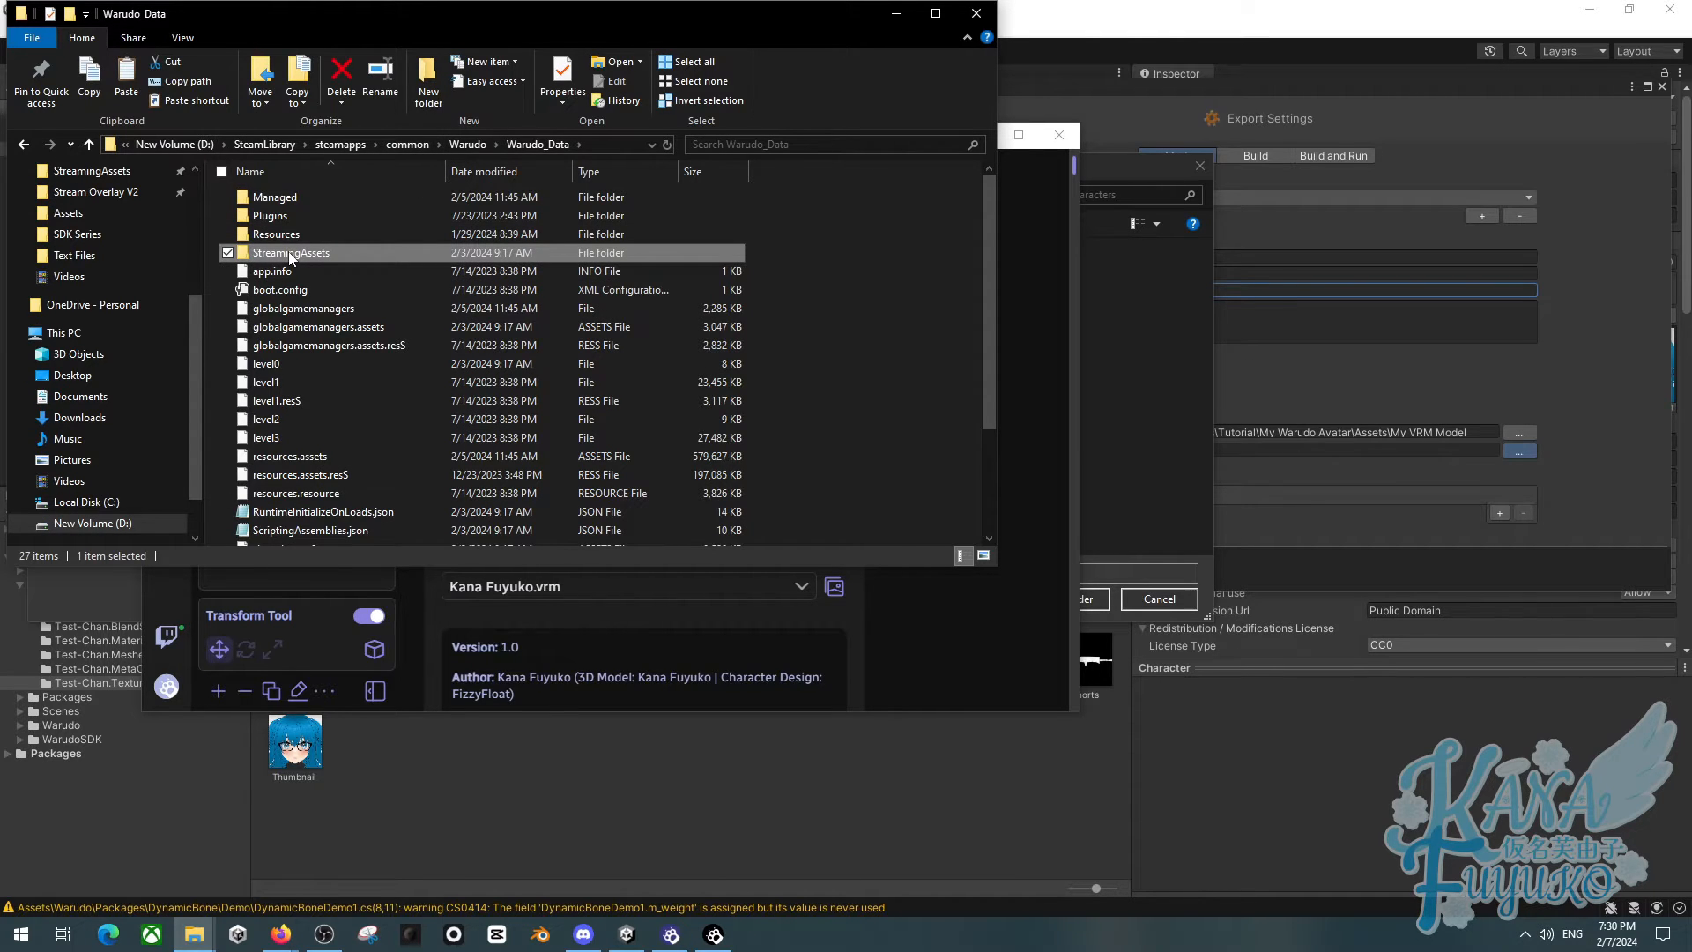
pyautogui.rightClick(289, 252)
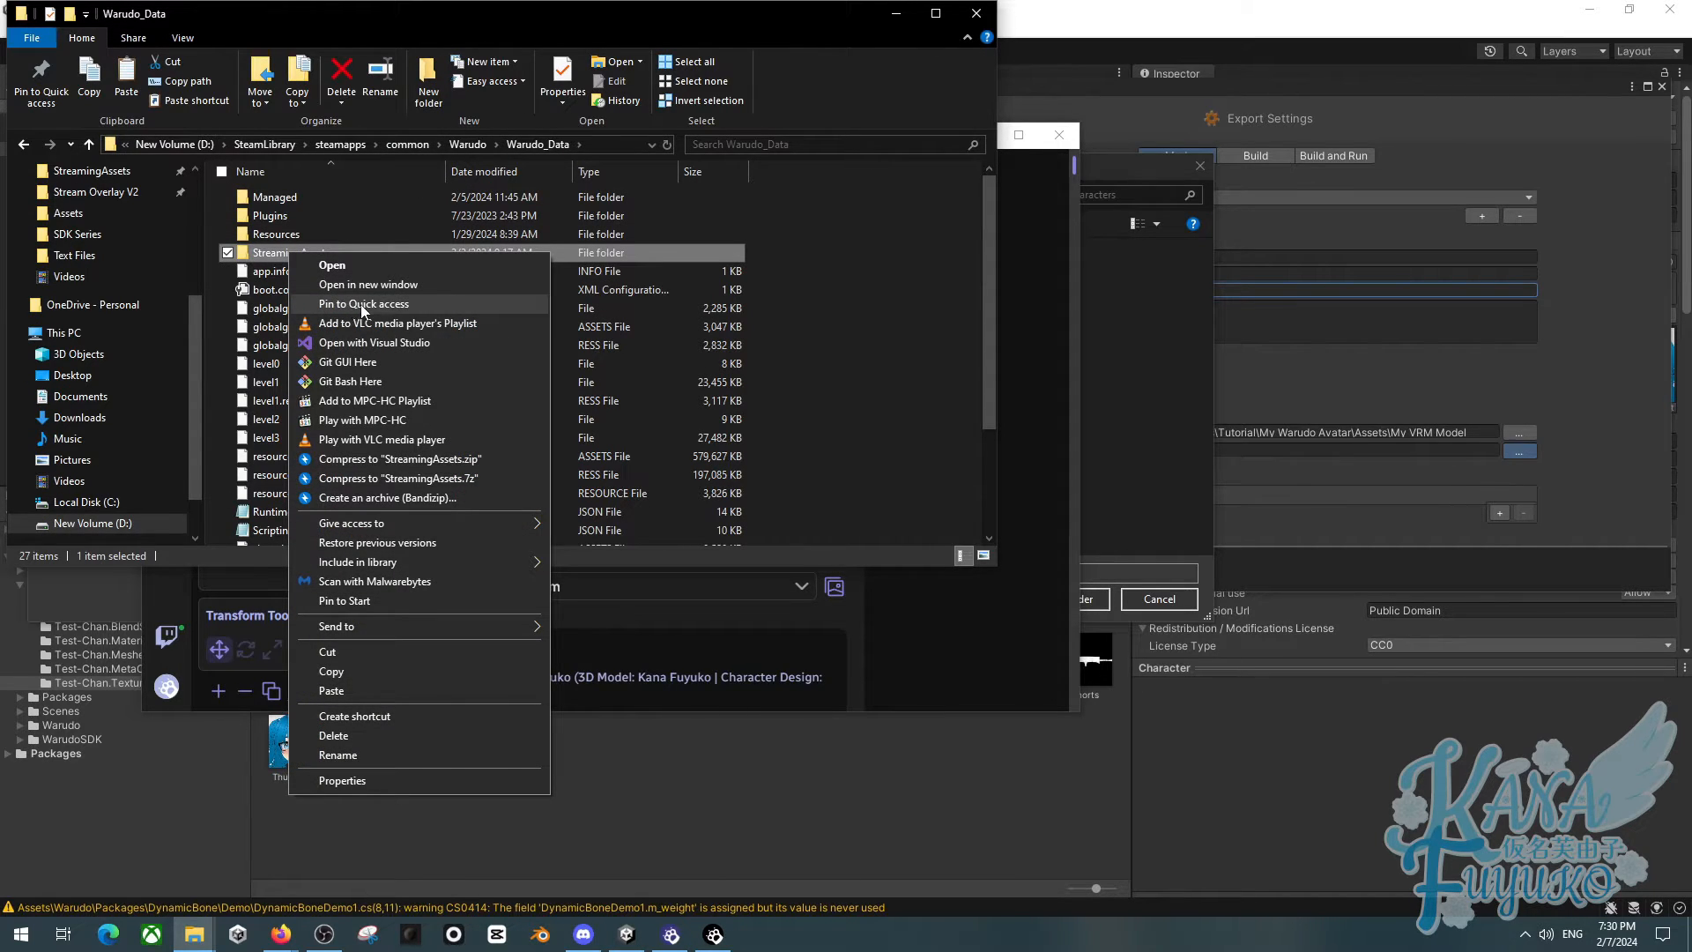
pyautogui.moveTo(844, 302)
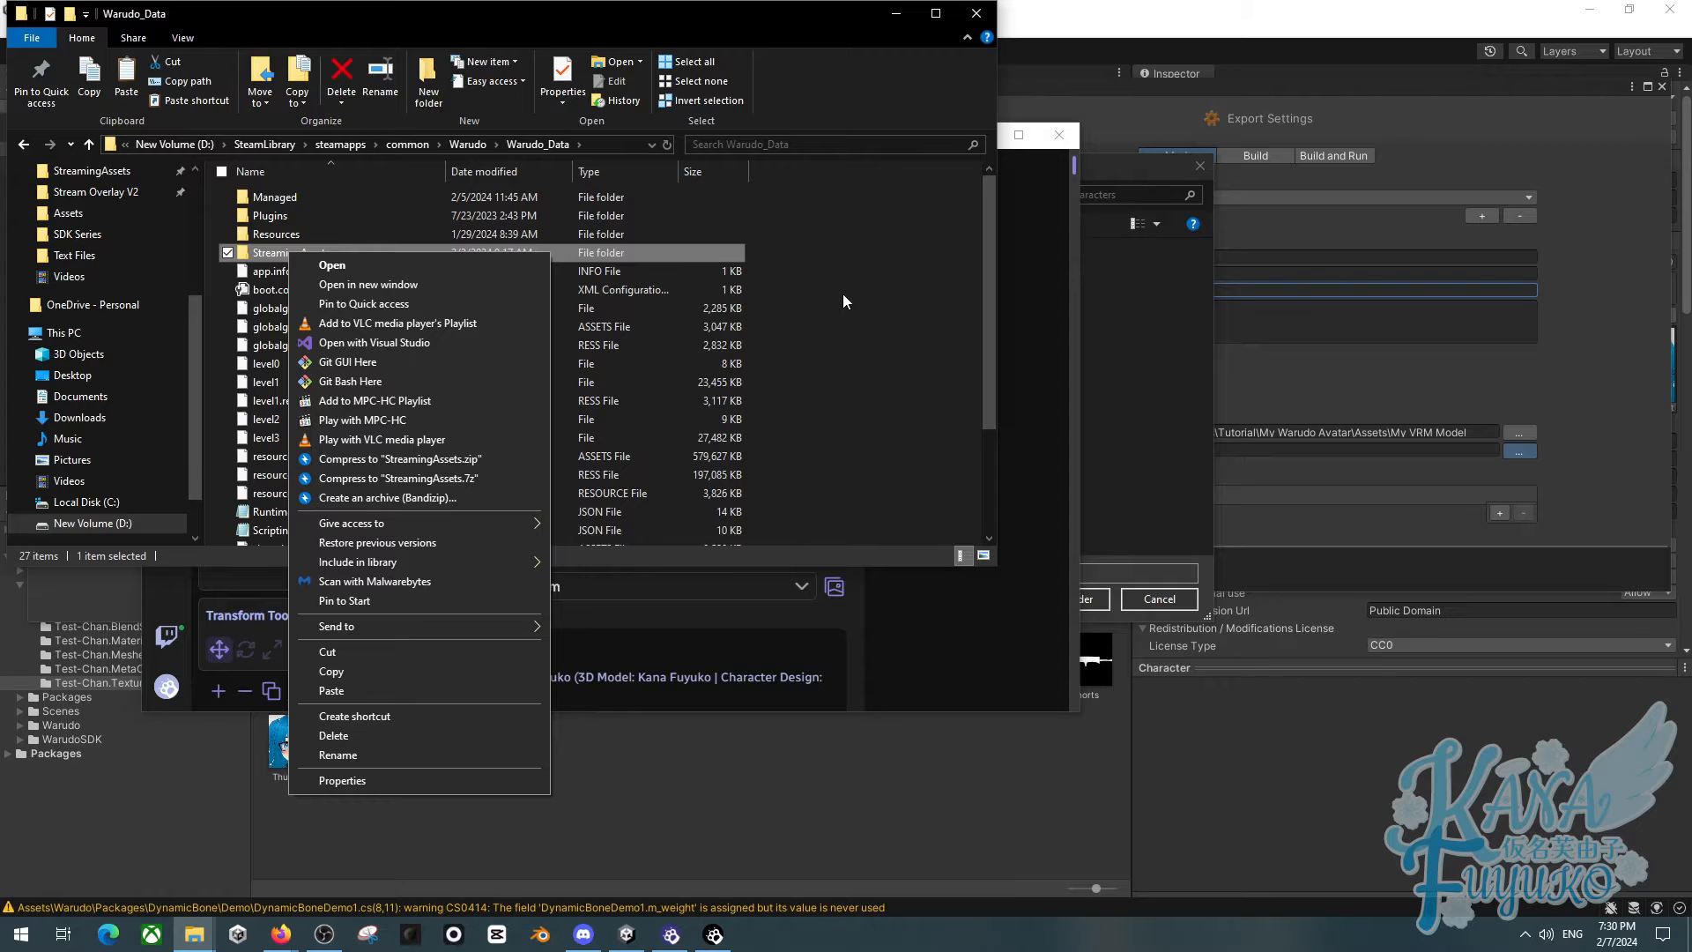
pyautogui.click(825, 266)
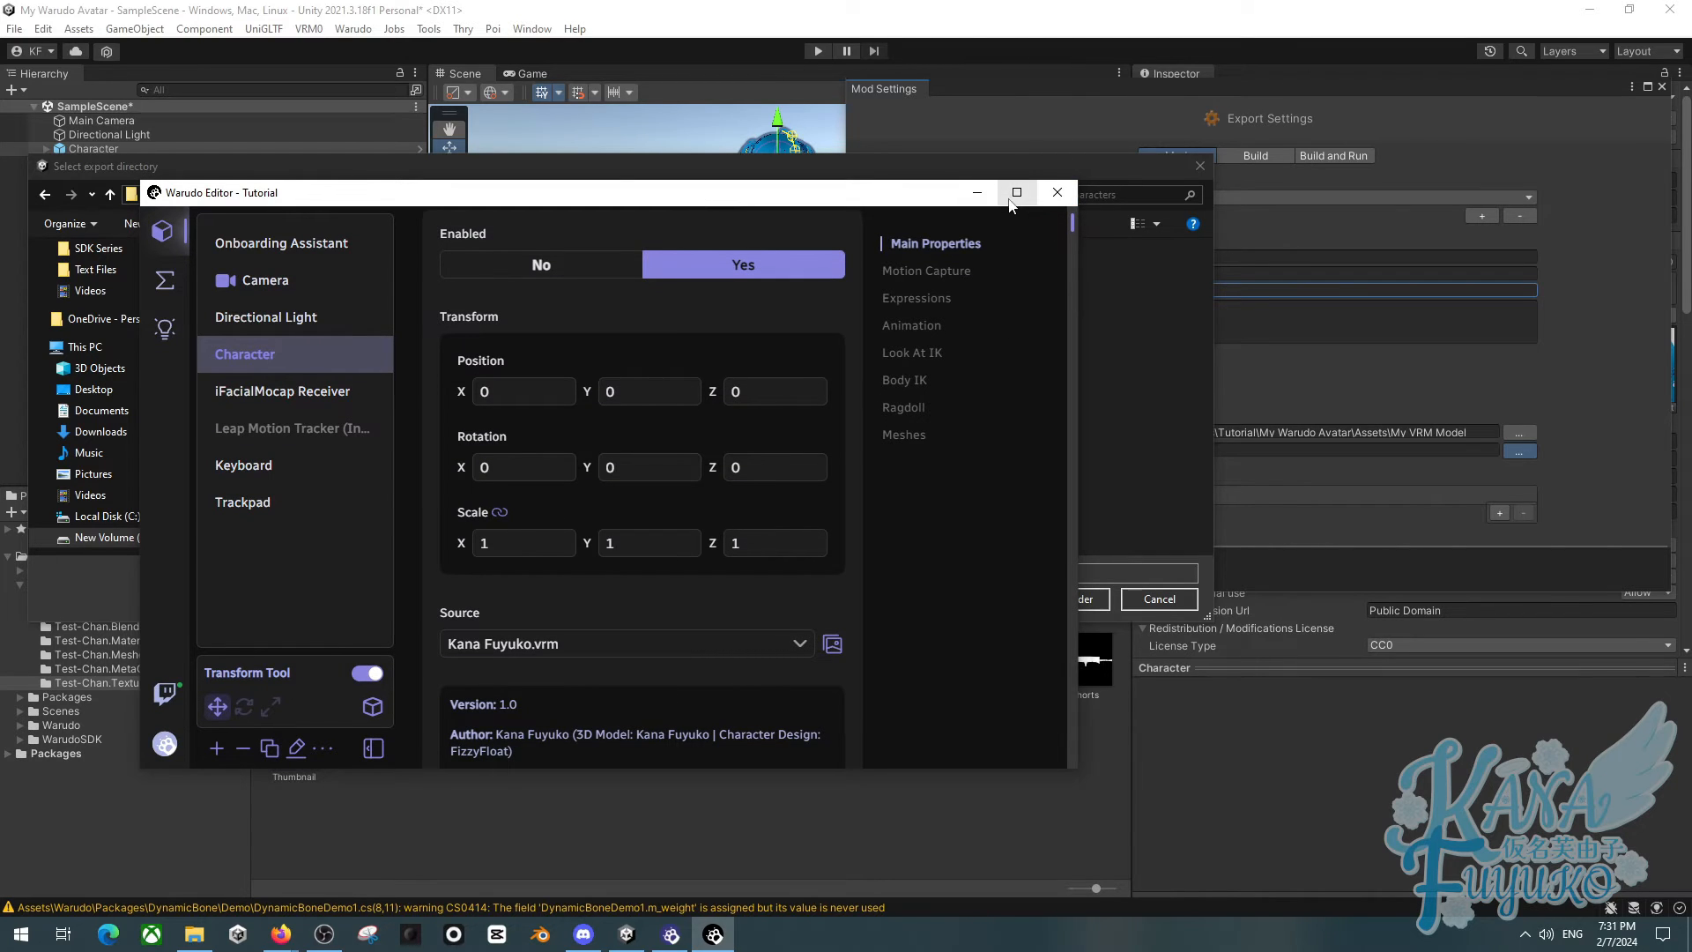
# Confirm Characters as the export folder and build the avatar mod with Warudo > Build Mod
pyautogui.click(1055, 192)
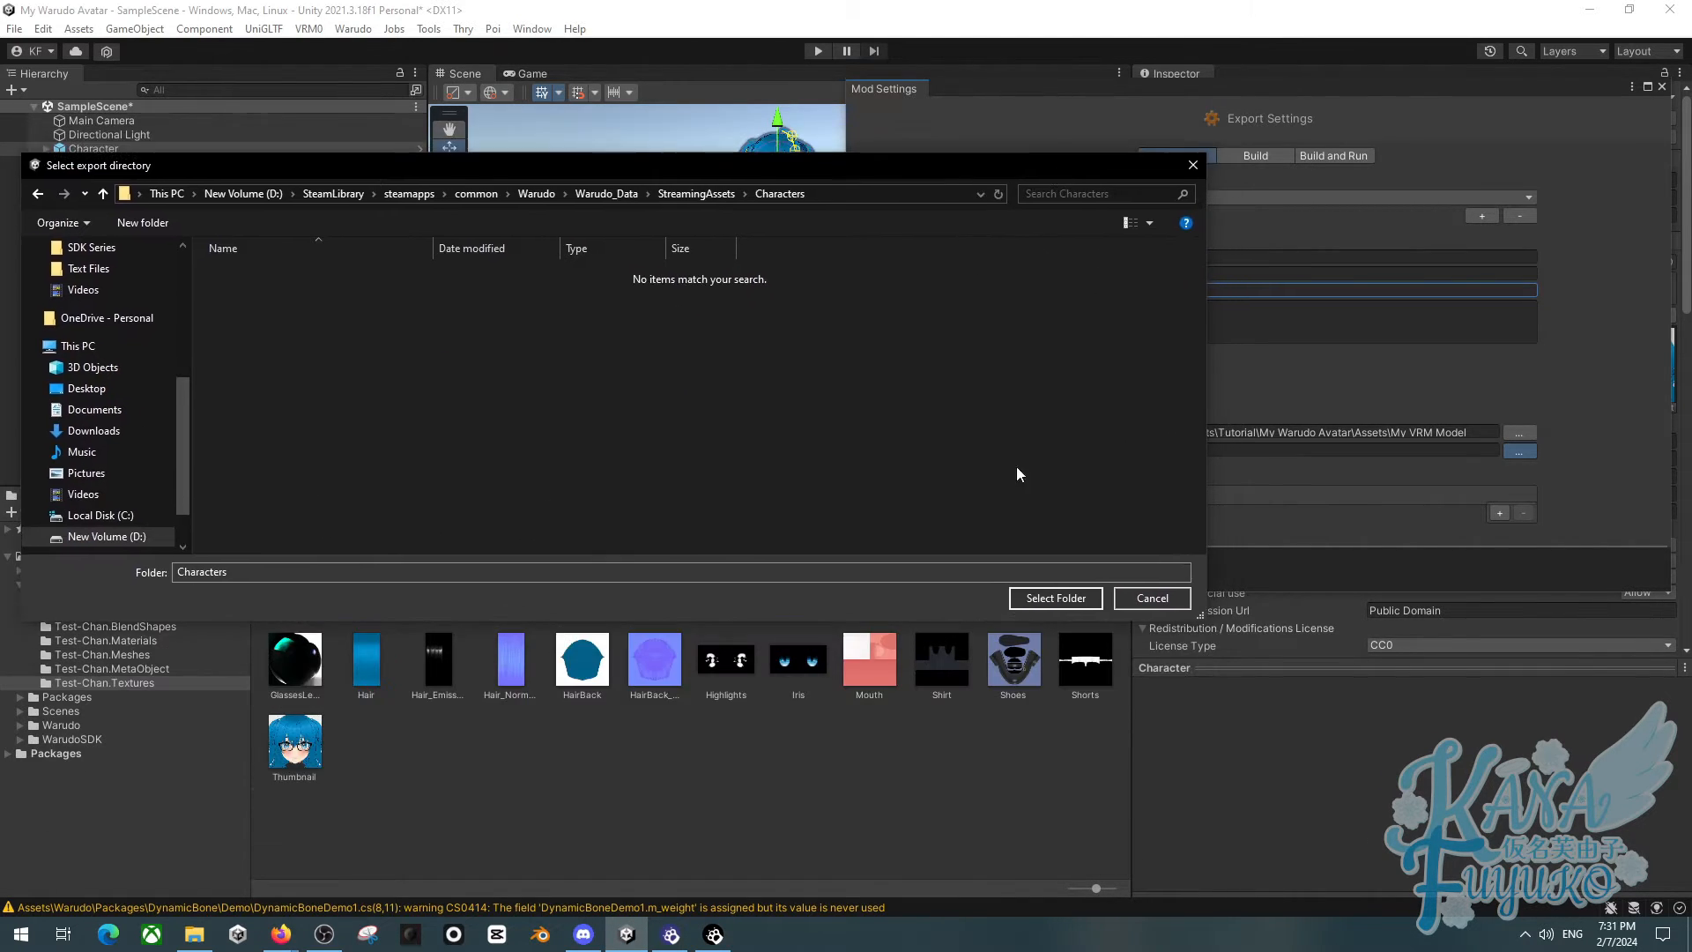
pyautogui.click(1054, 597)
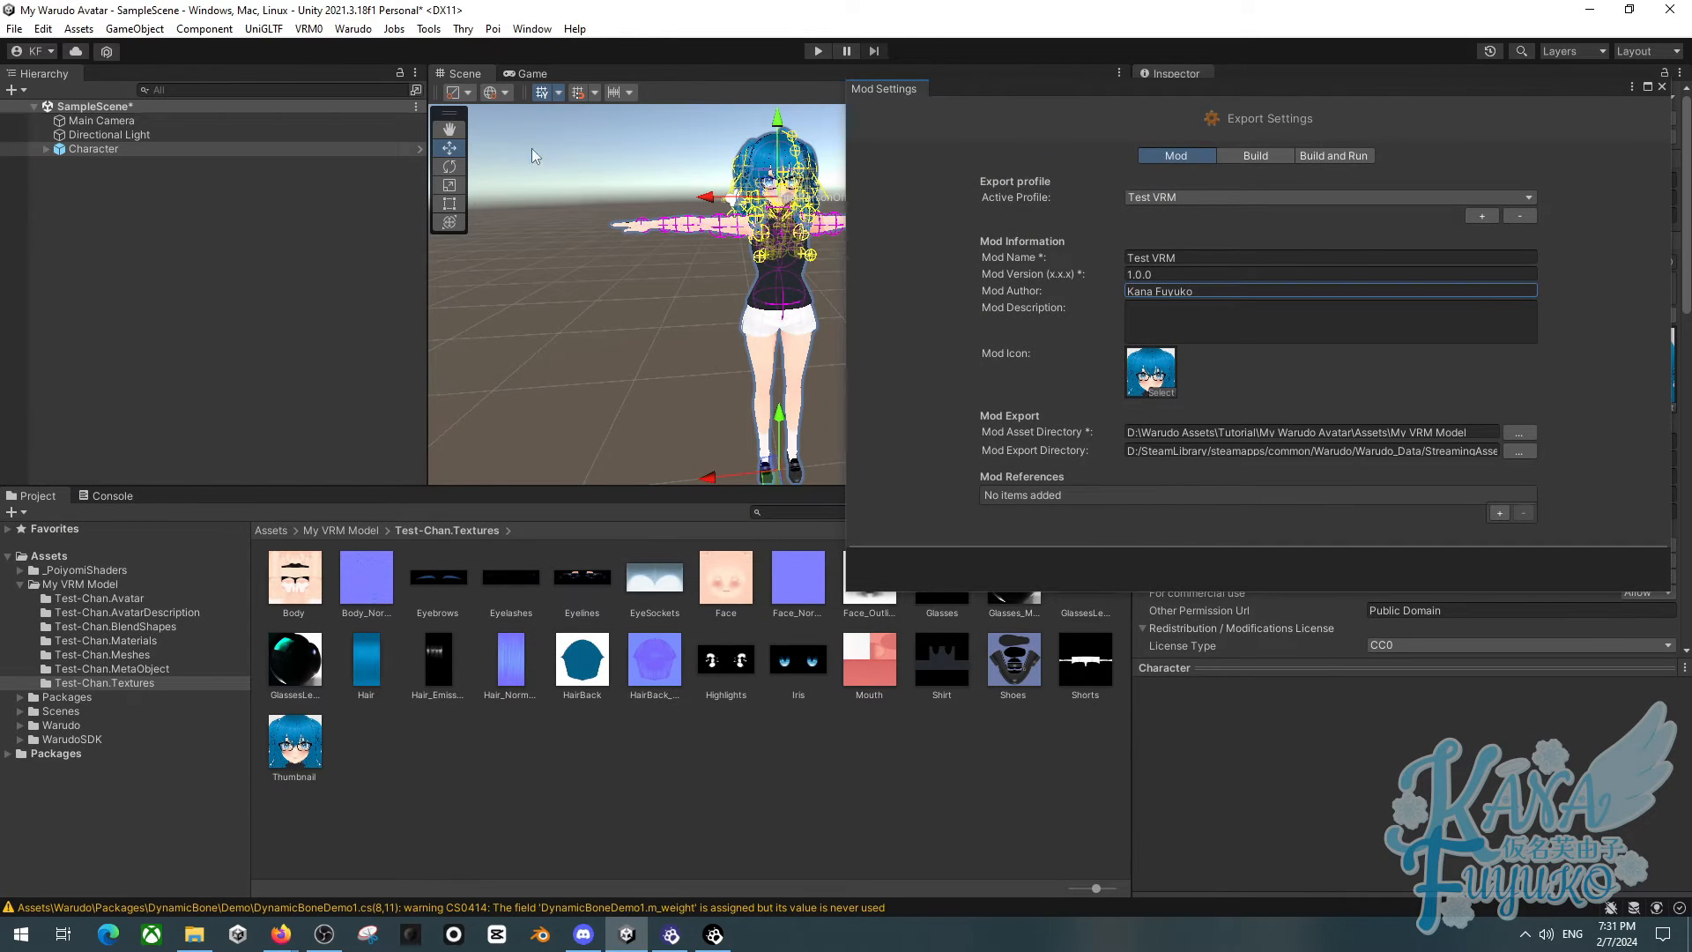
pyautogui.click(352, 28)
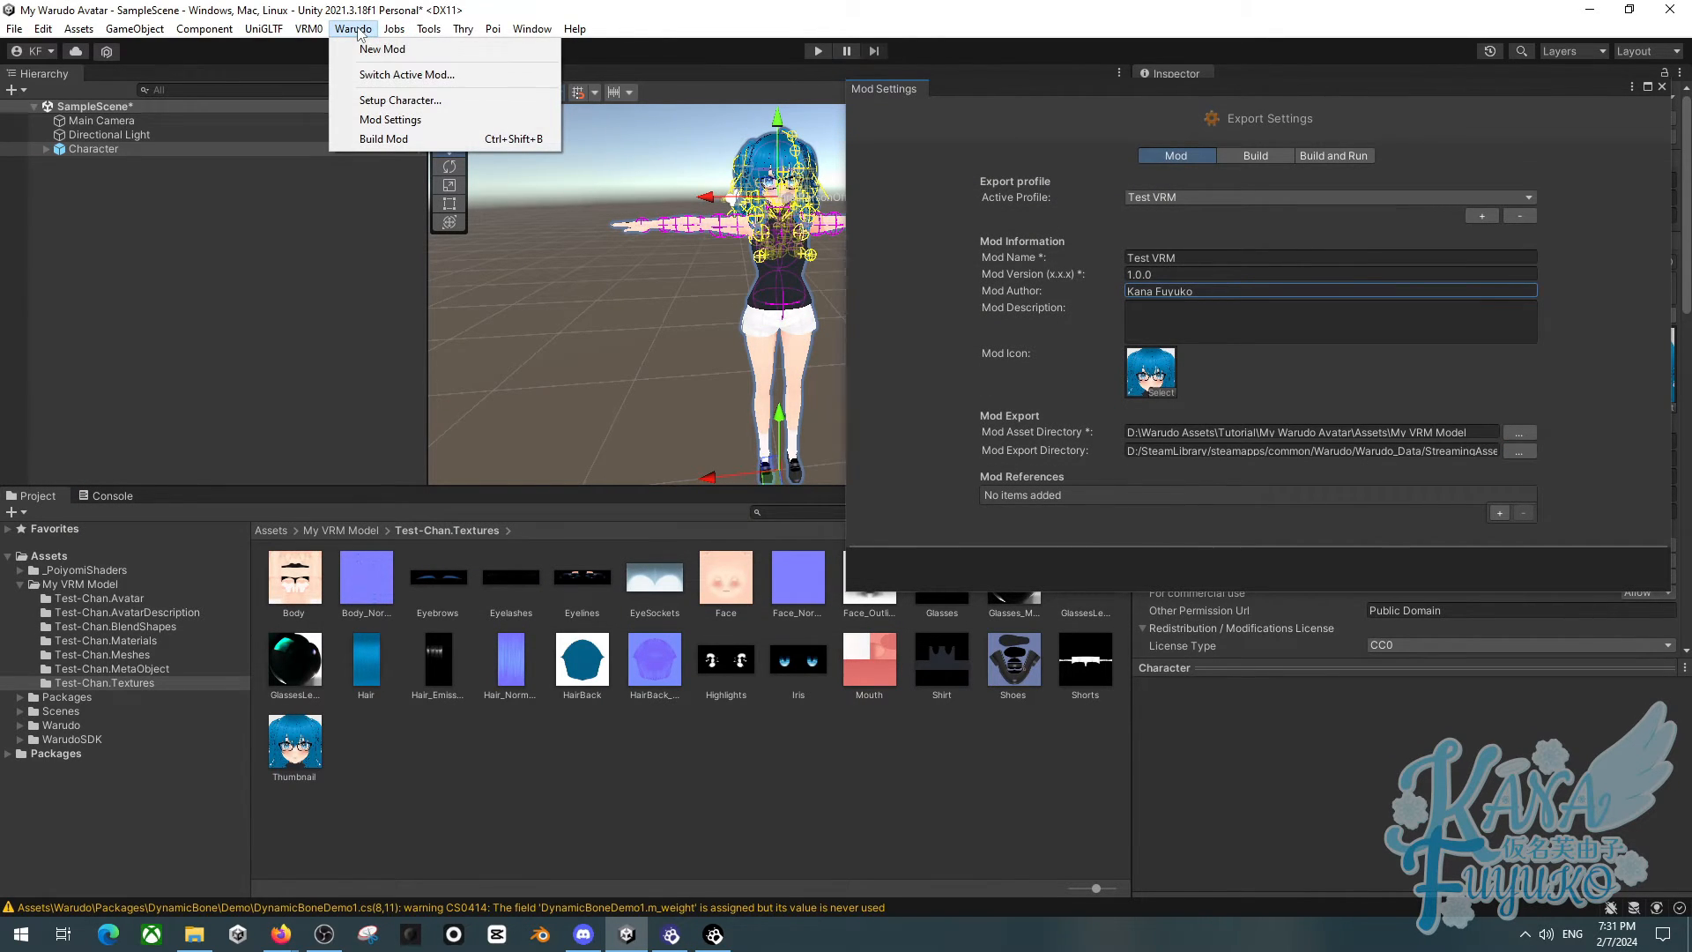
pyautogui.click(384, 137)
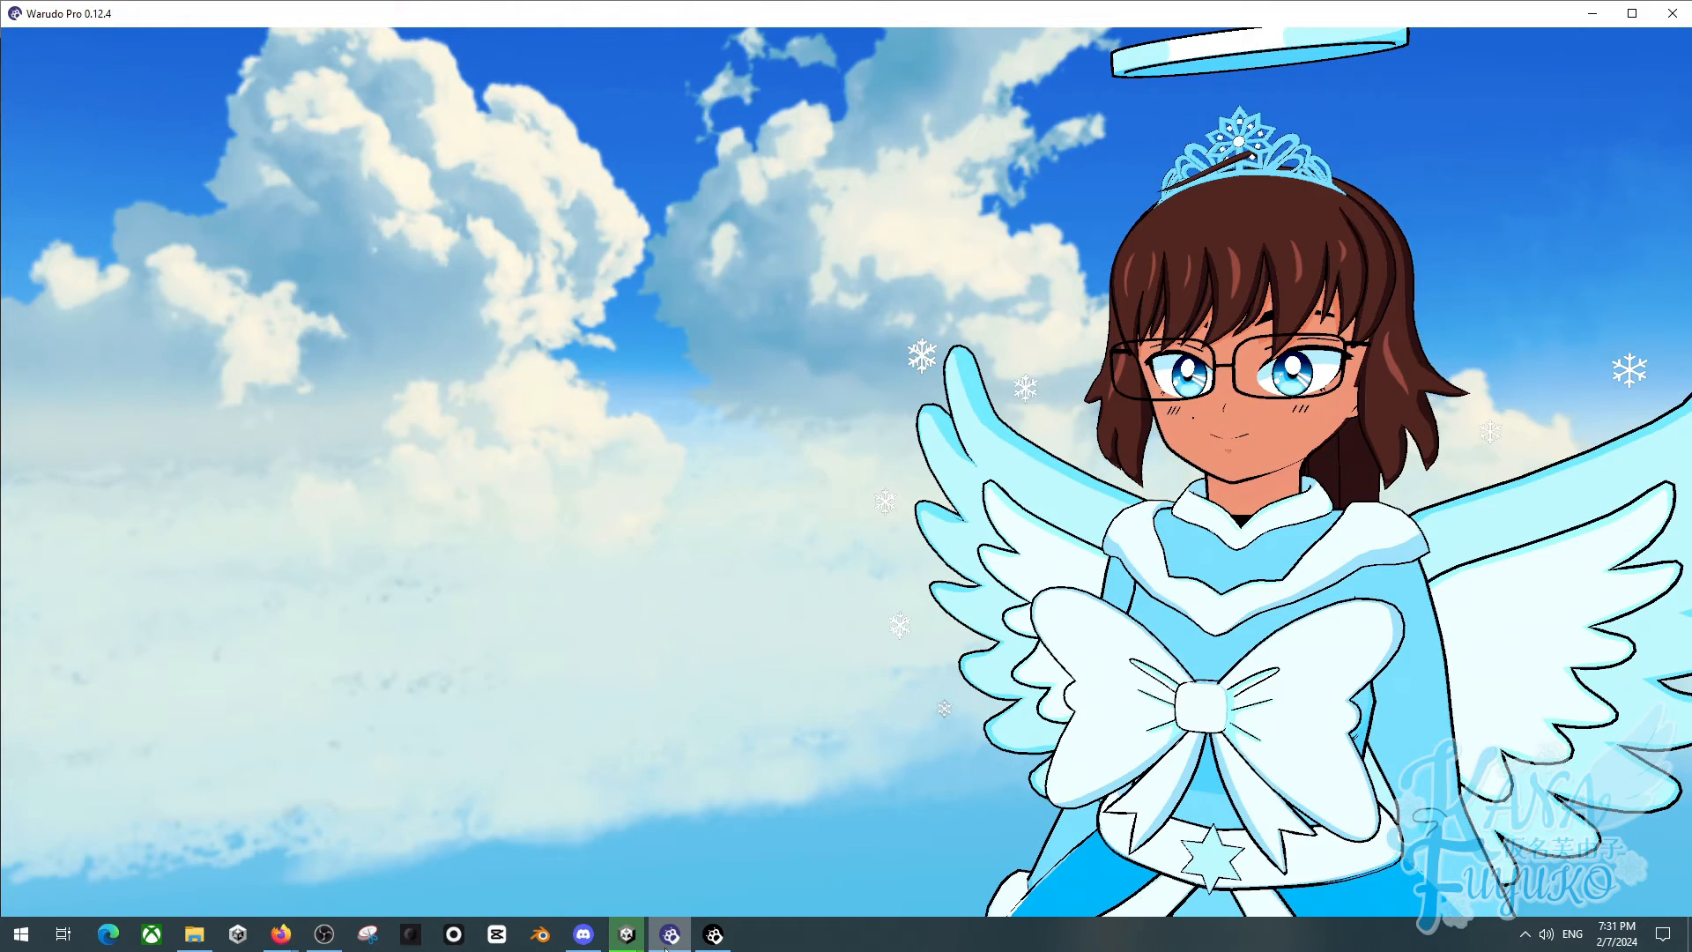
# Set the Character's Source to Test VRM so the blue-haired Test-Chan avatar loads in the scene
pyautogui.click(712, 935)
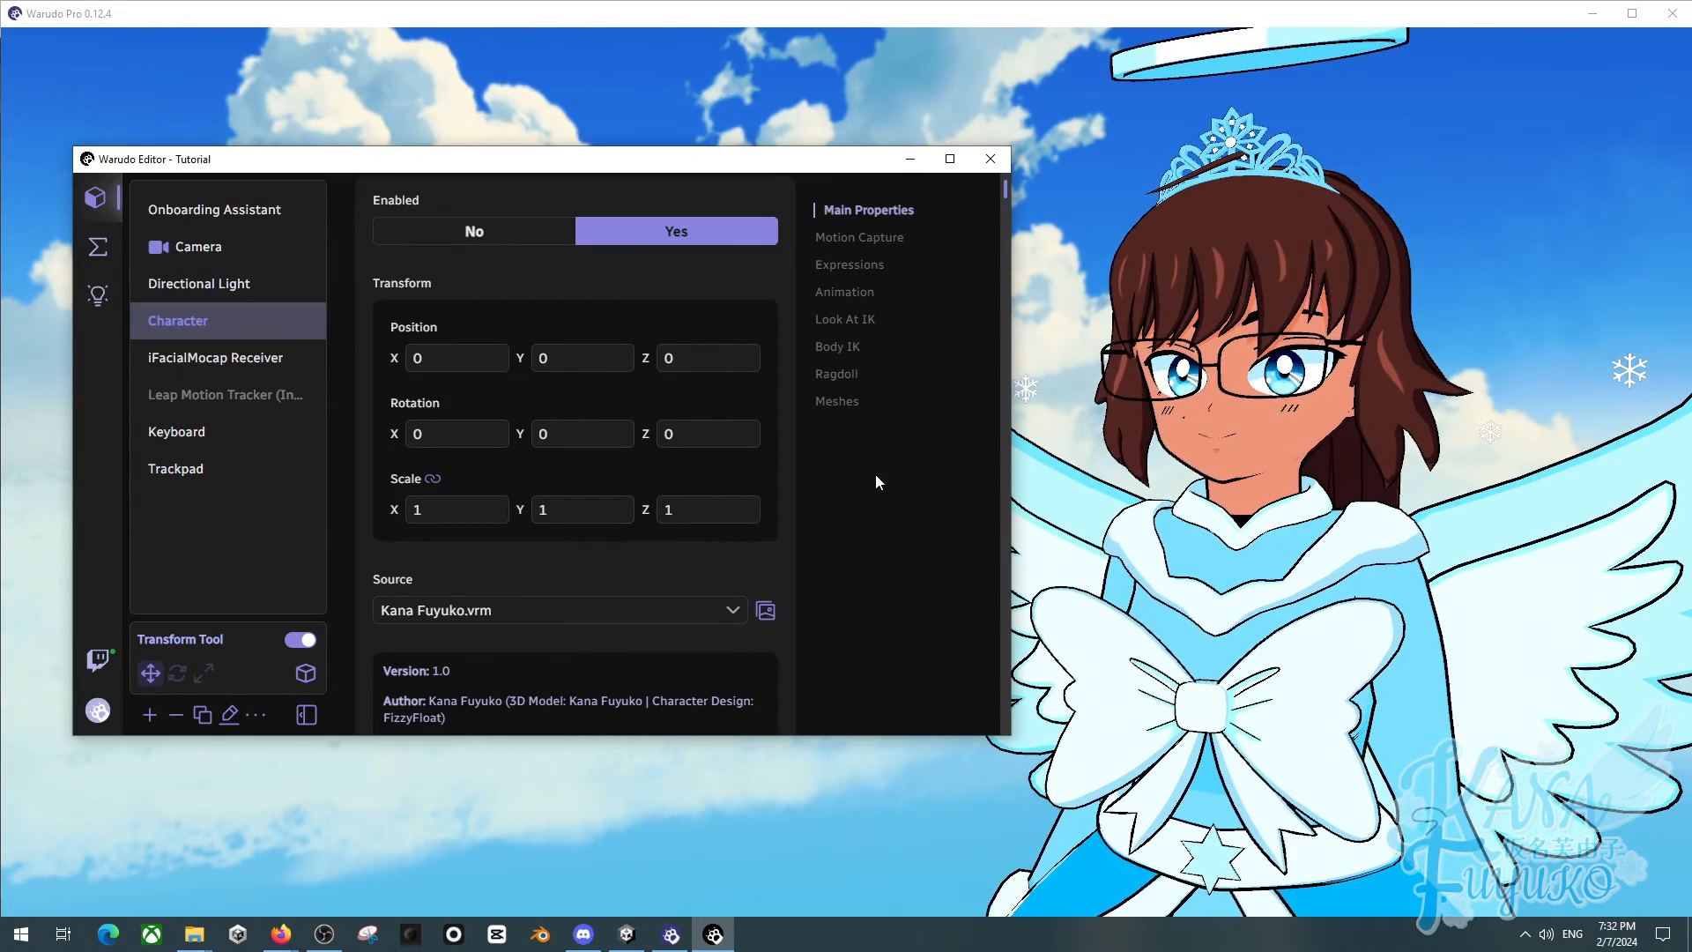
pyautogui.scroll(-3)
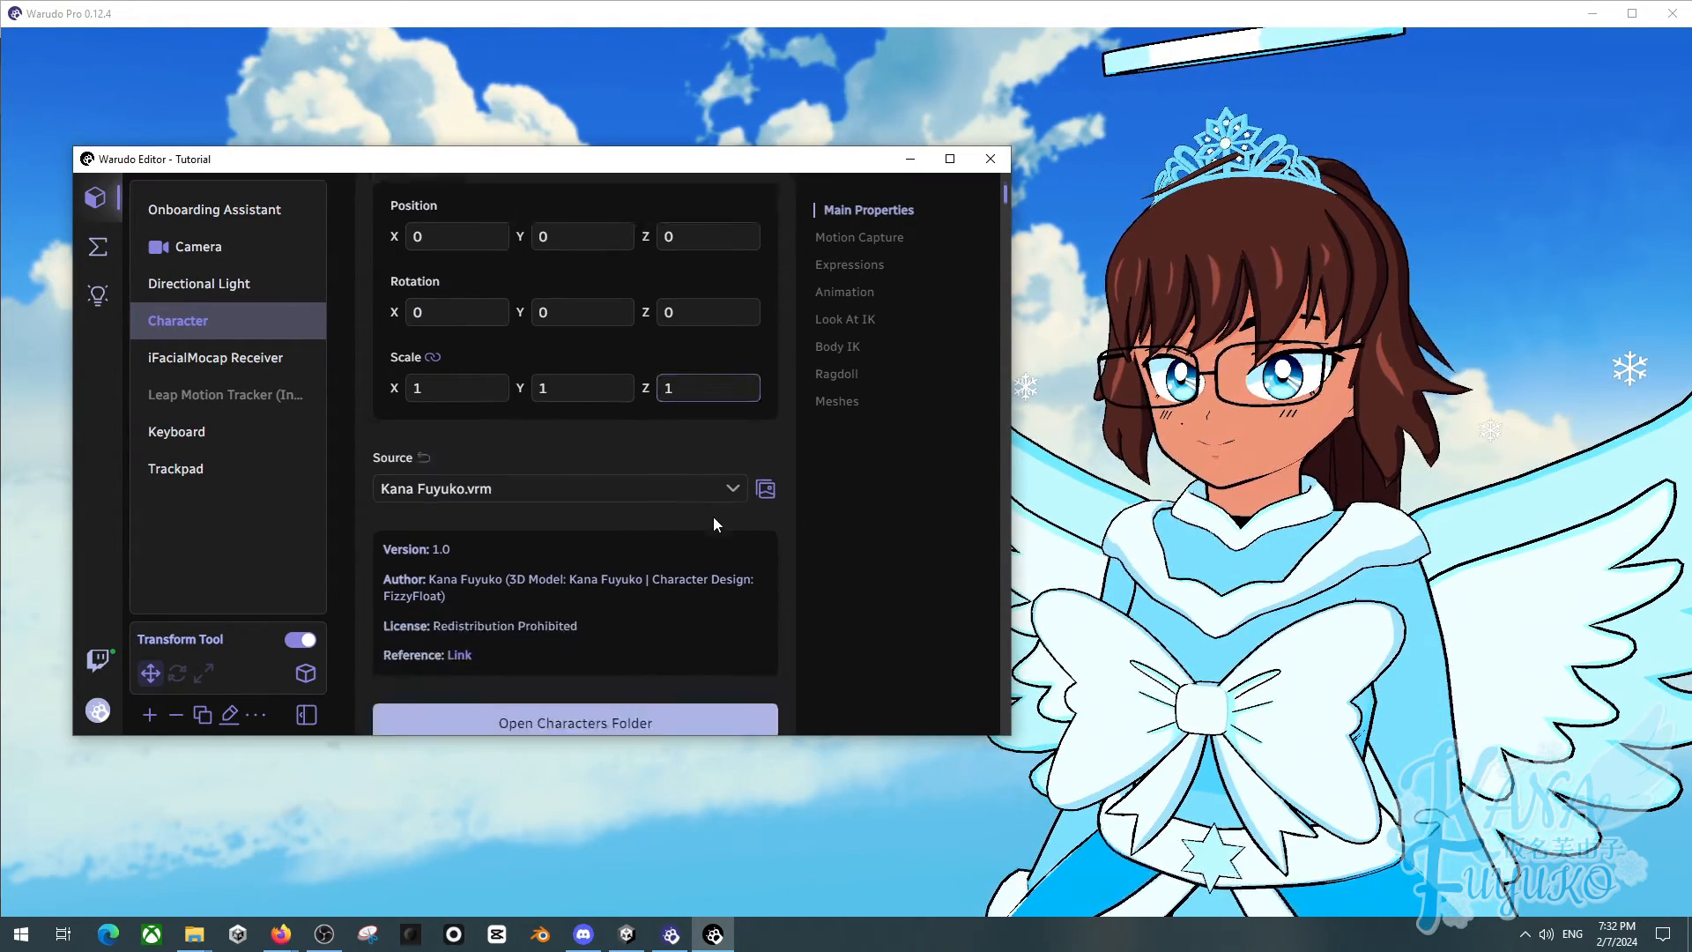
pyautogui.scroll(-3)
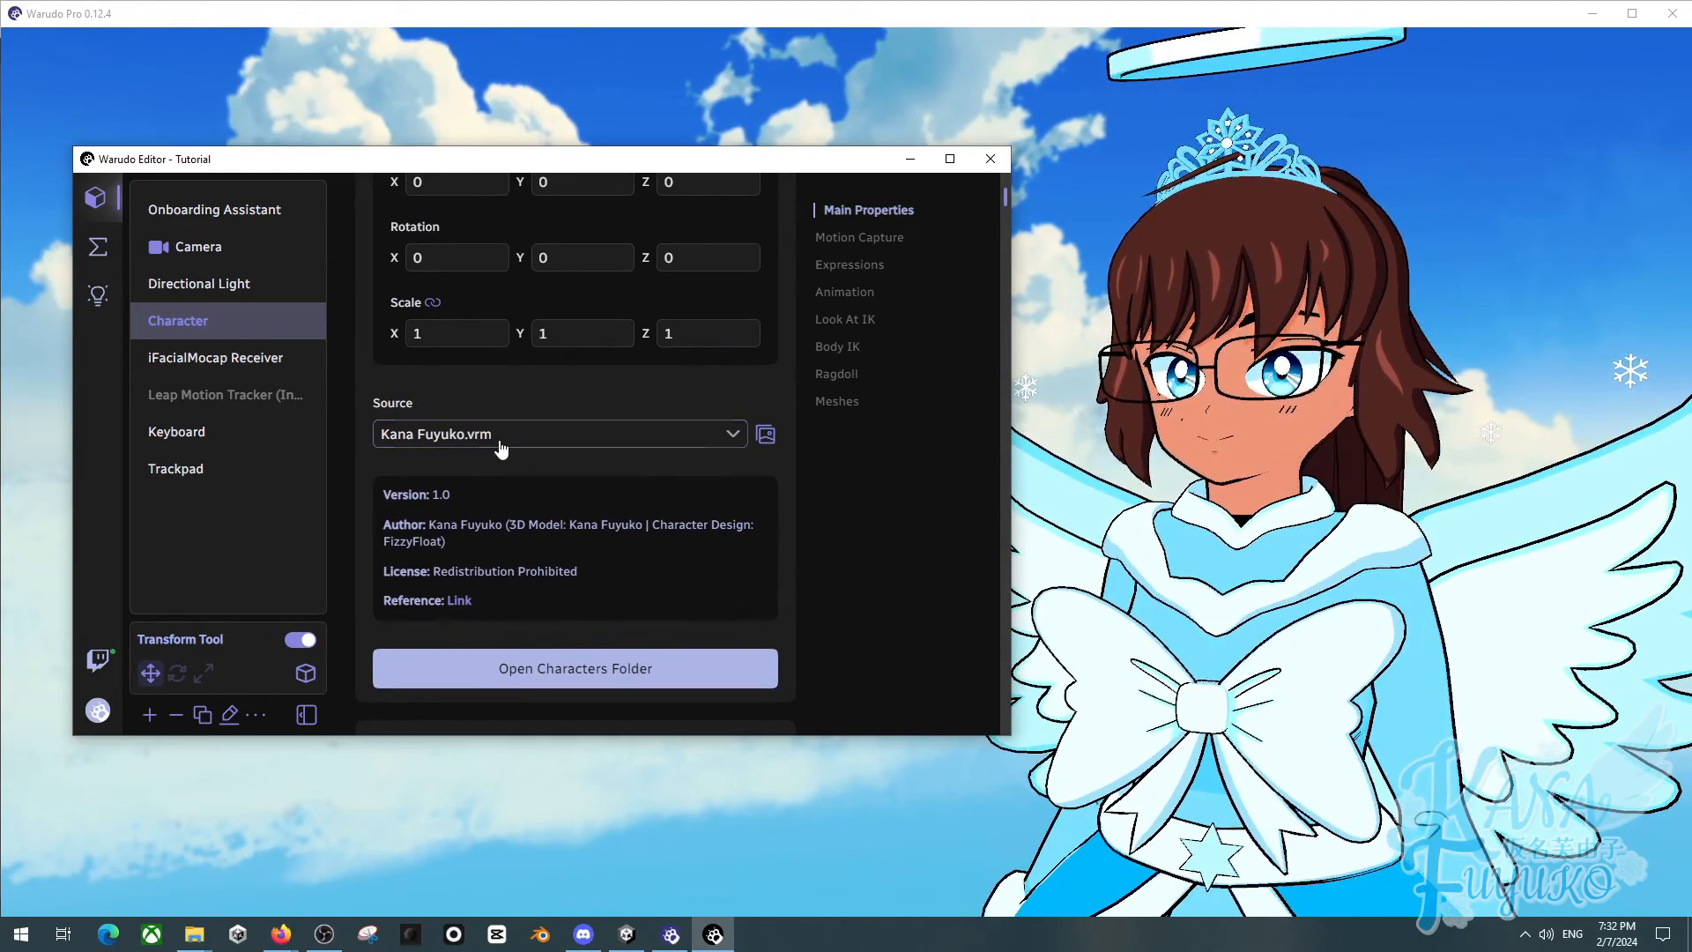
pyautogui.click(559, 434)
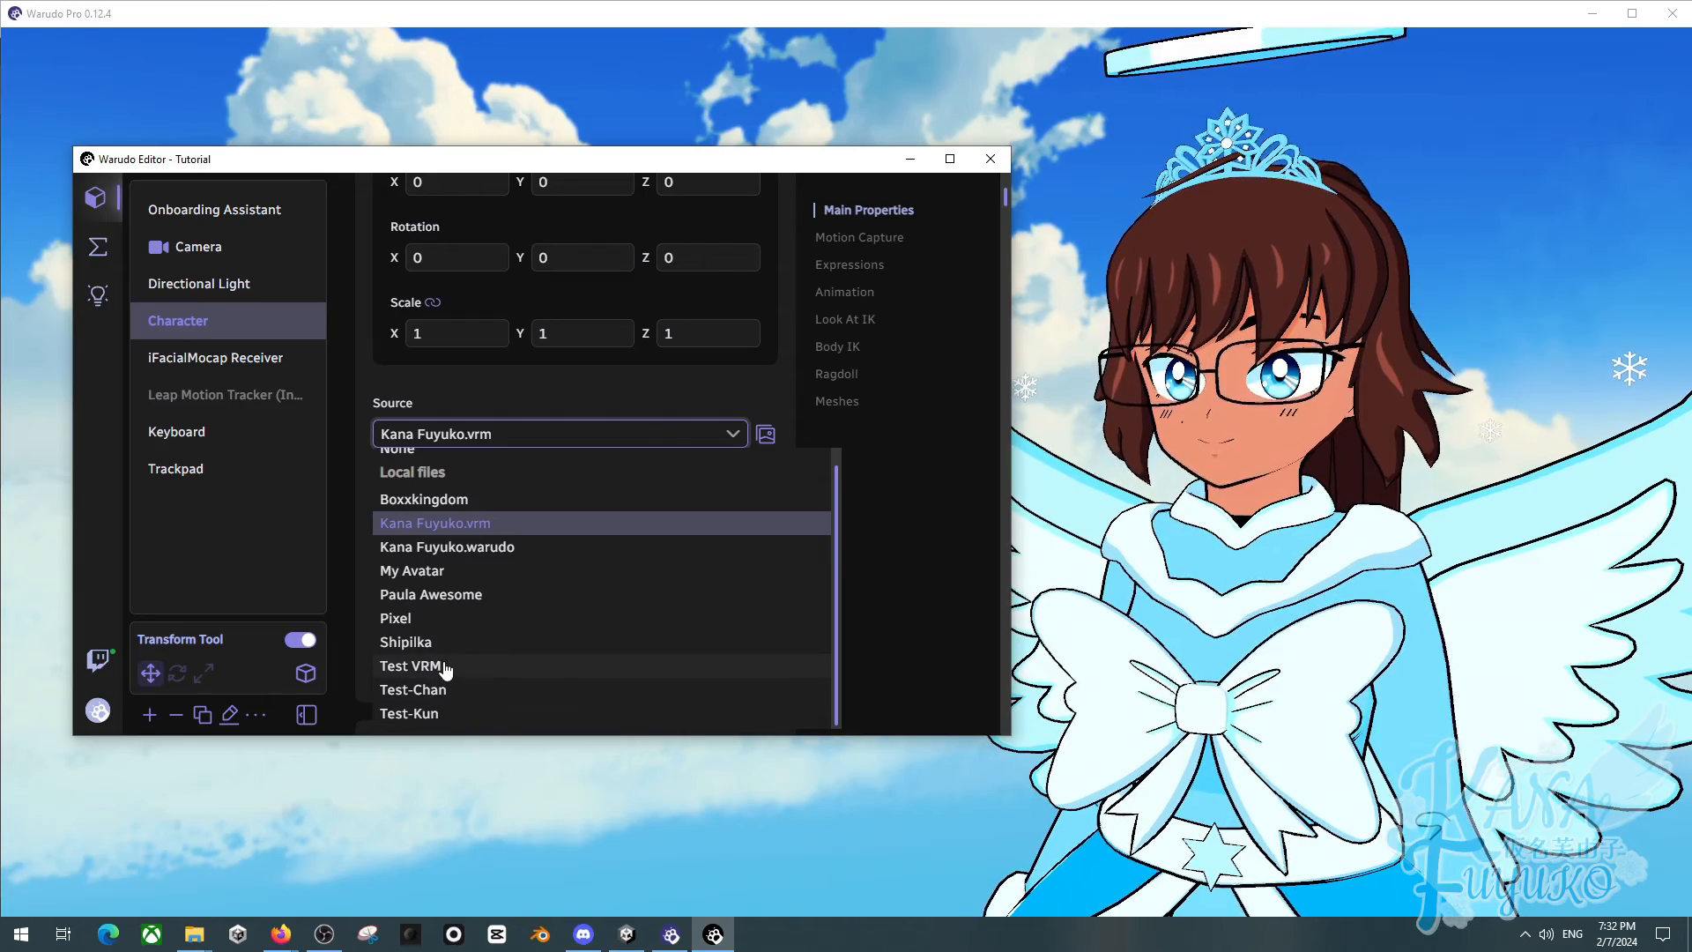
pyautogui.click(408, 666)
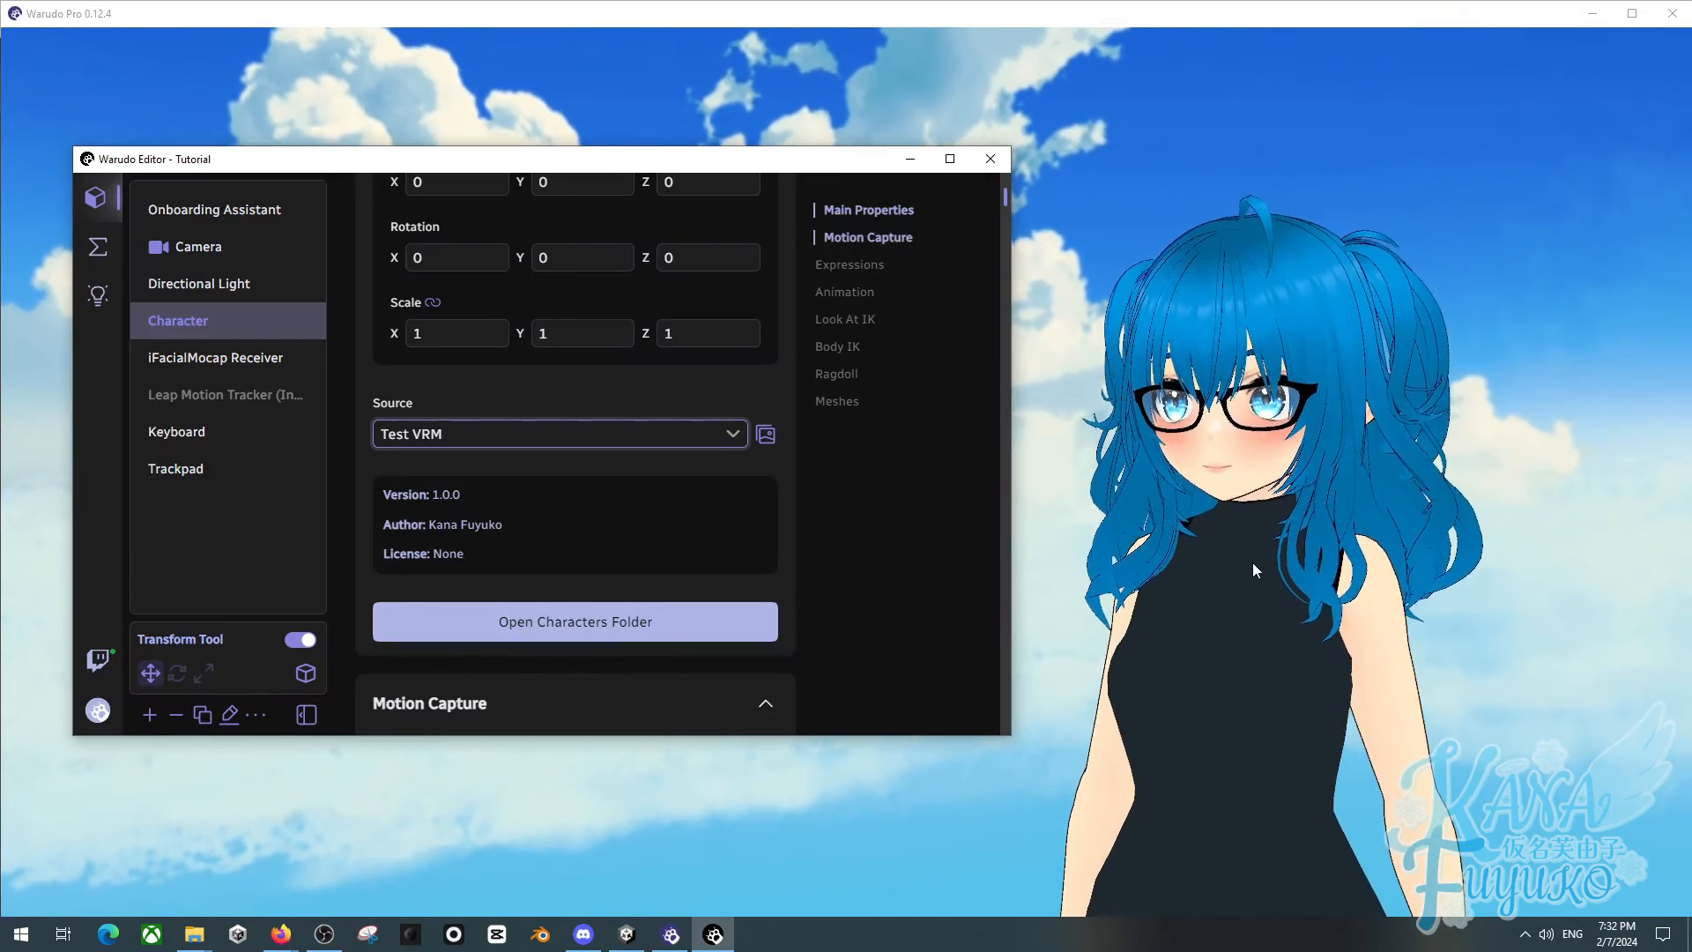
pyautogui.click(987, 159)
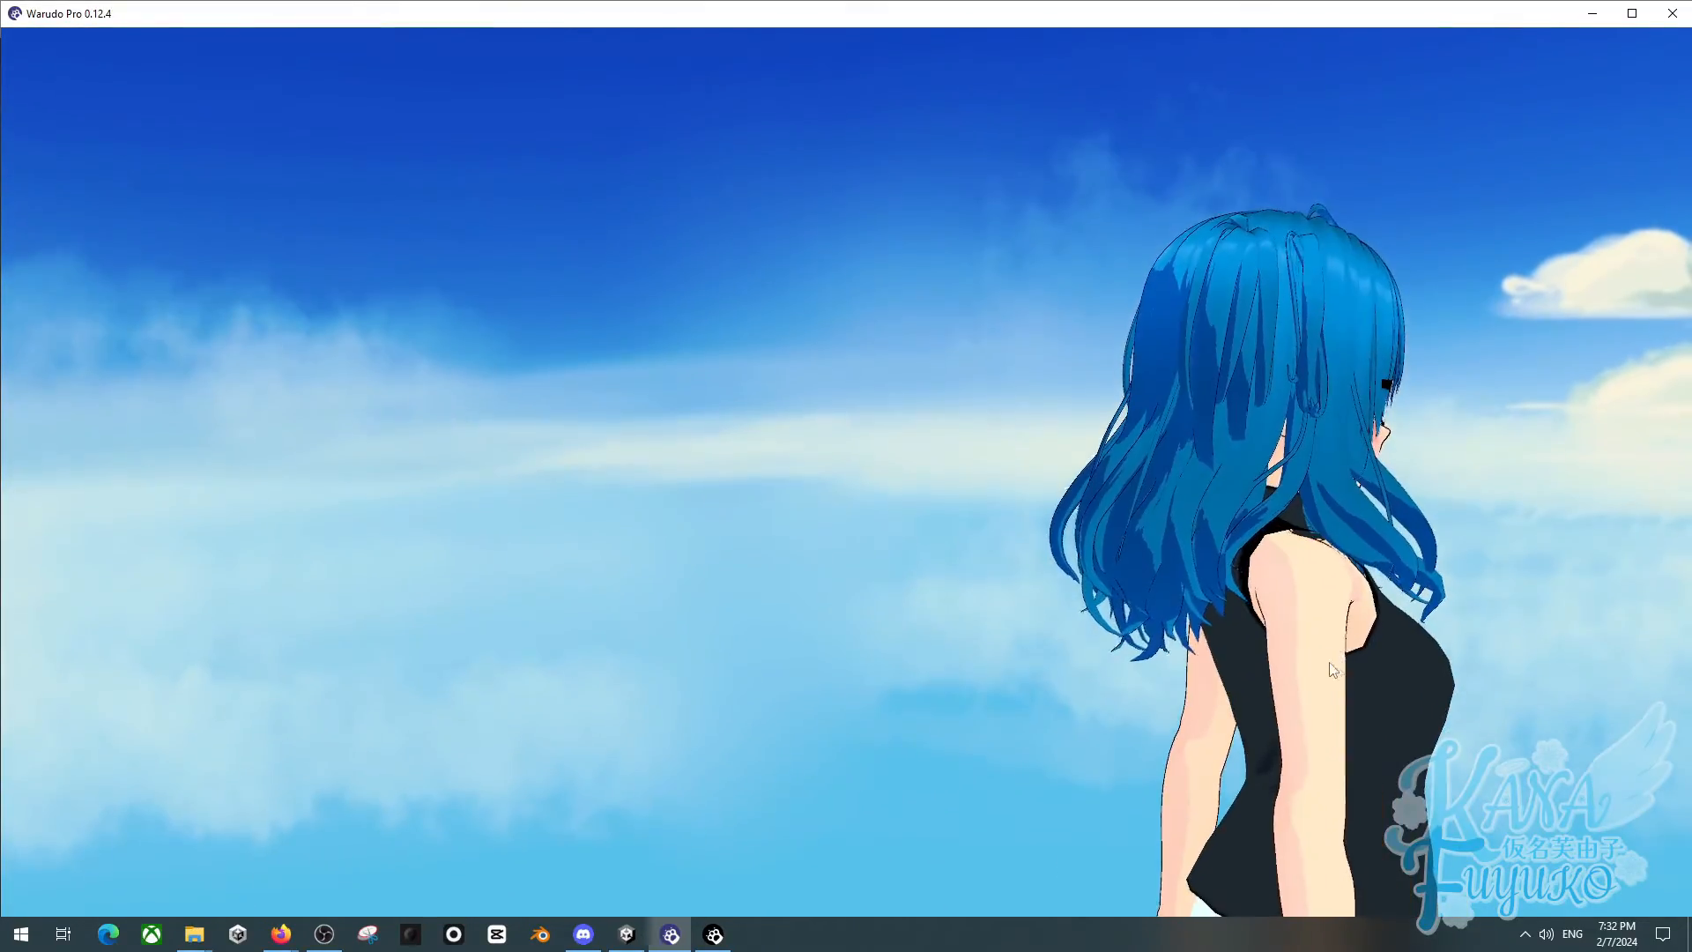